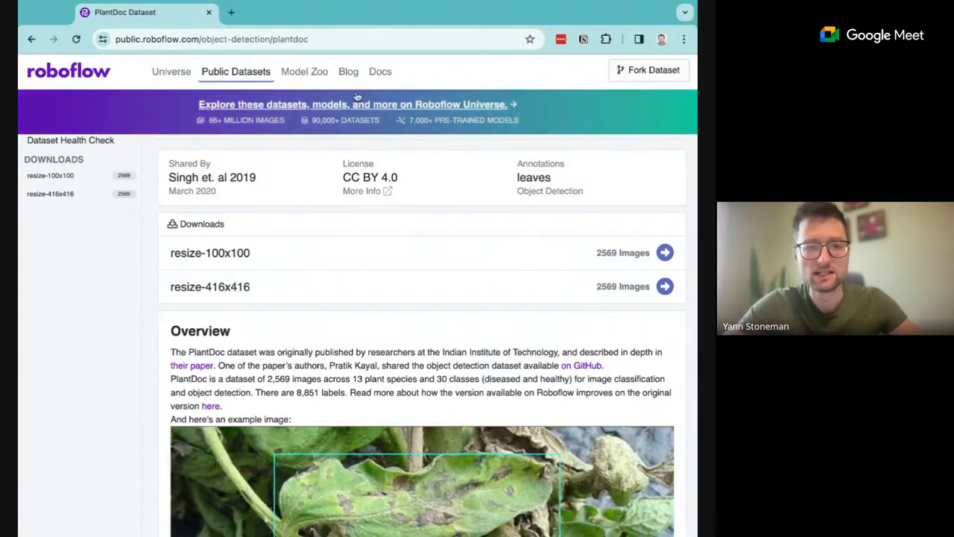
mouse_move(240, 336)
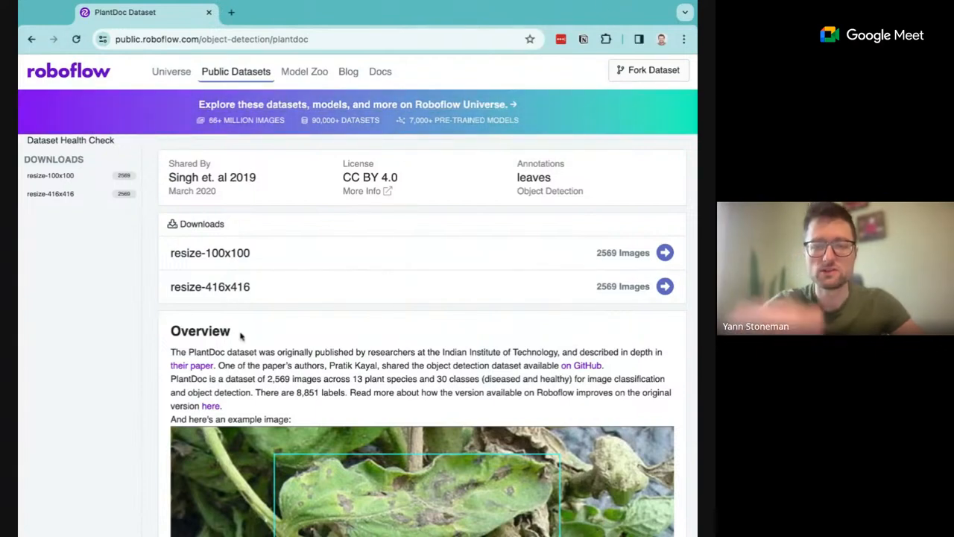
Scroll through the PlantDoc dataset page to review its versions and download options.
scroll("down", 3)
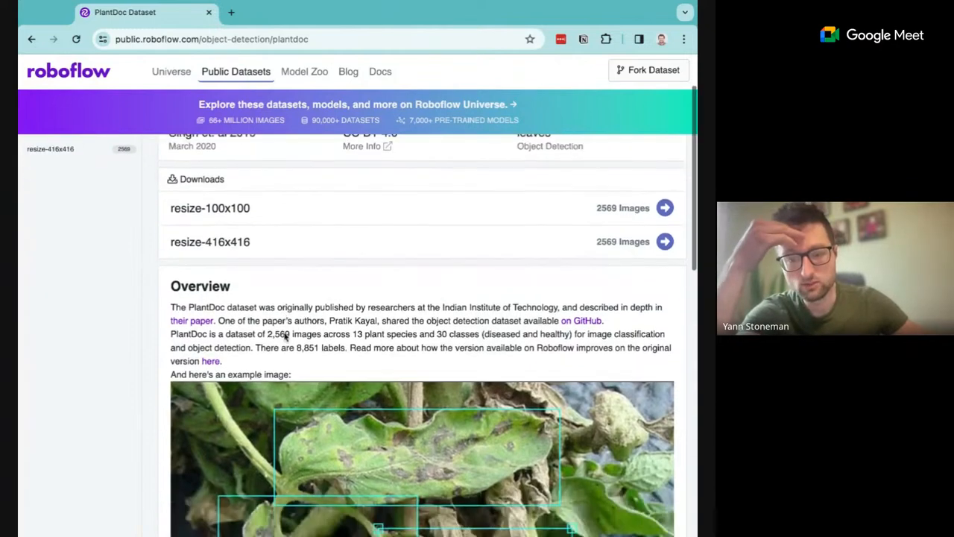
scroll("down", 3)
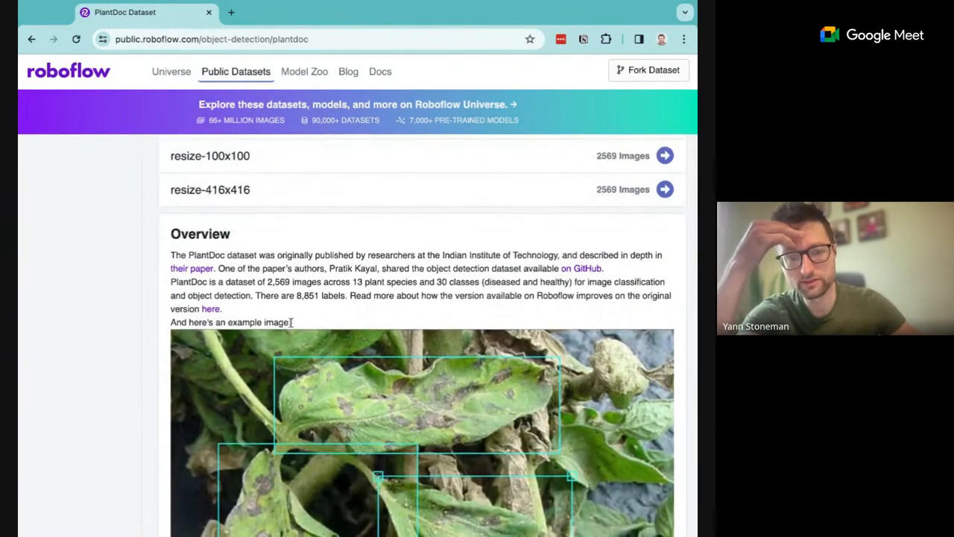
mouse_move(411, 65)
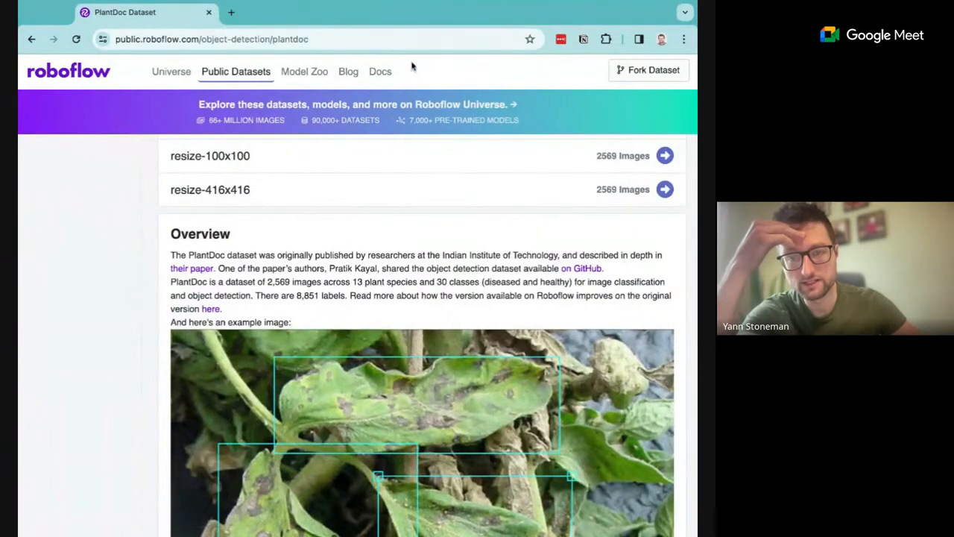
mouse_move(438, 209)
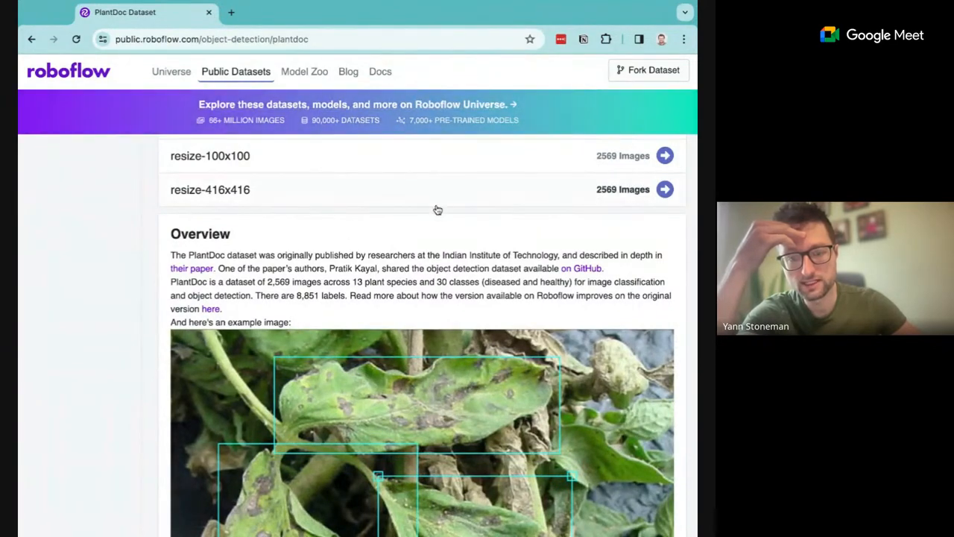
scroll("down", 3)
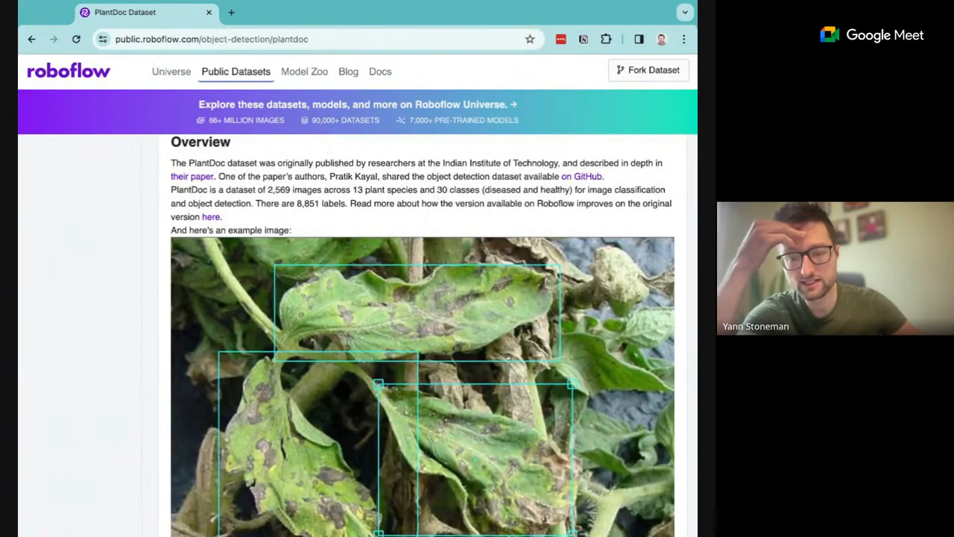
scroll("down", 3)
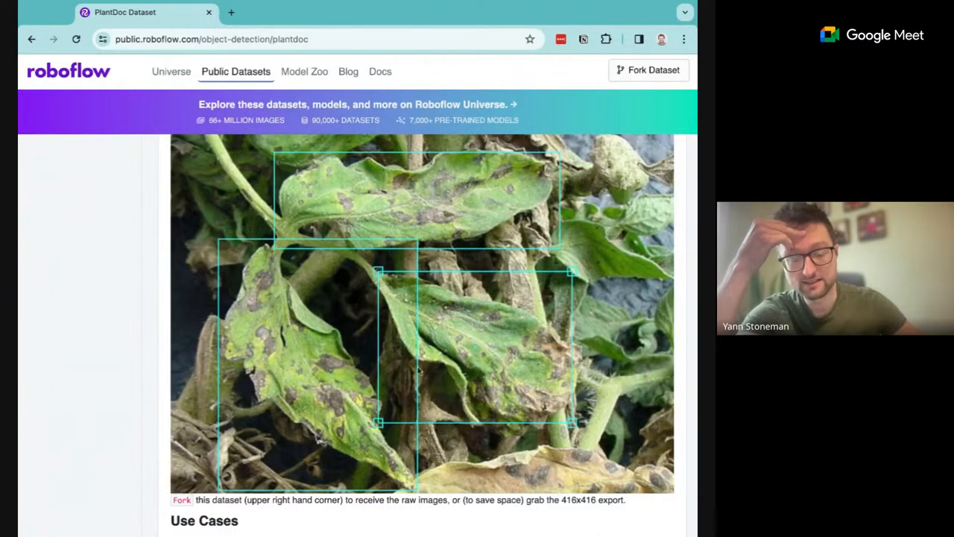
mouse_move(447, 326)
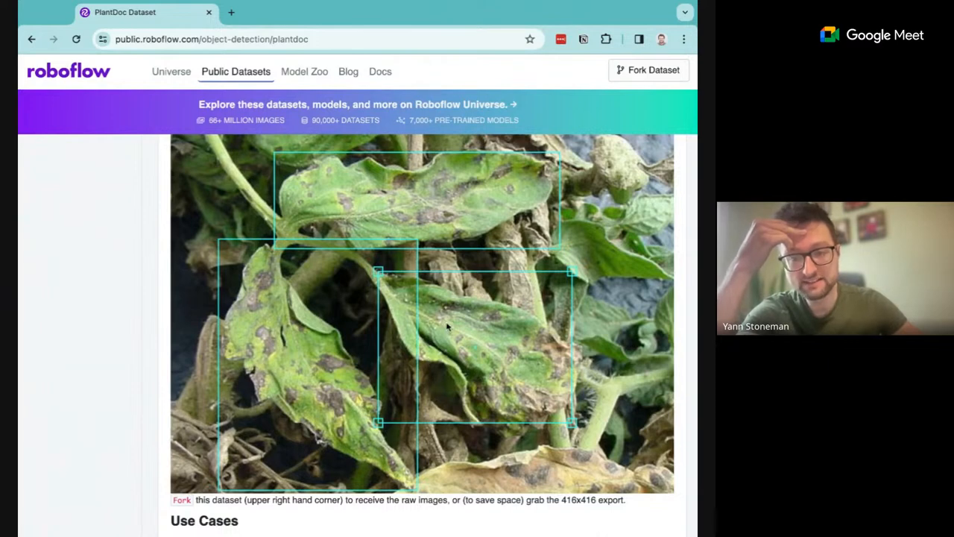
mouse_move(561, 386)
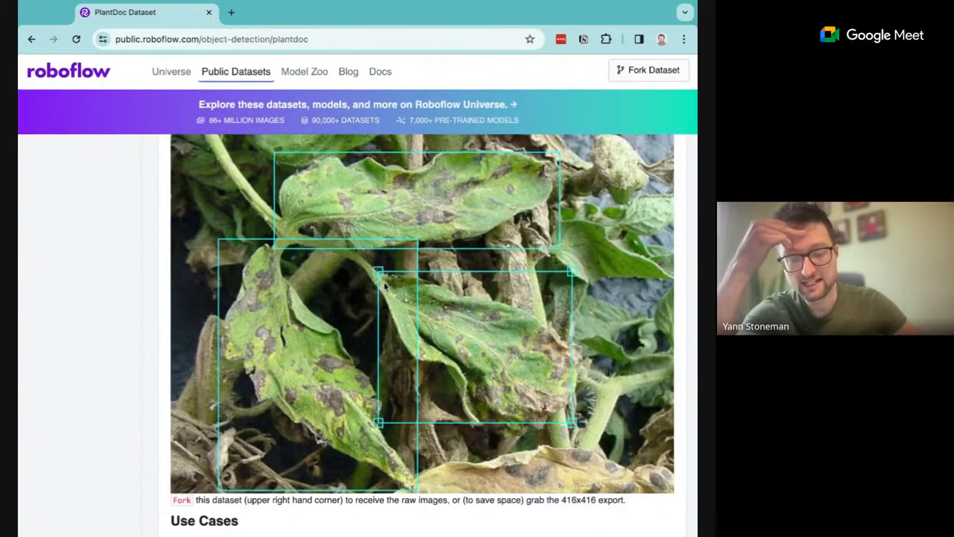
mouse_move(581, 328)
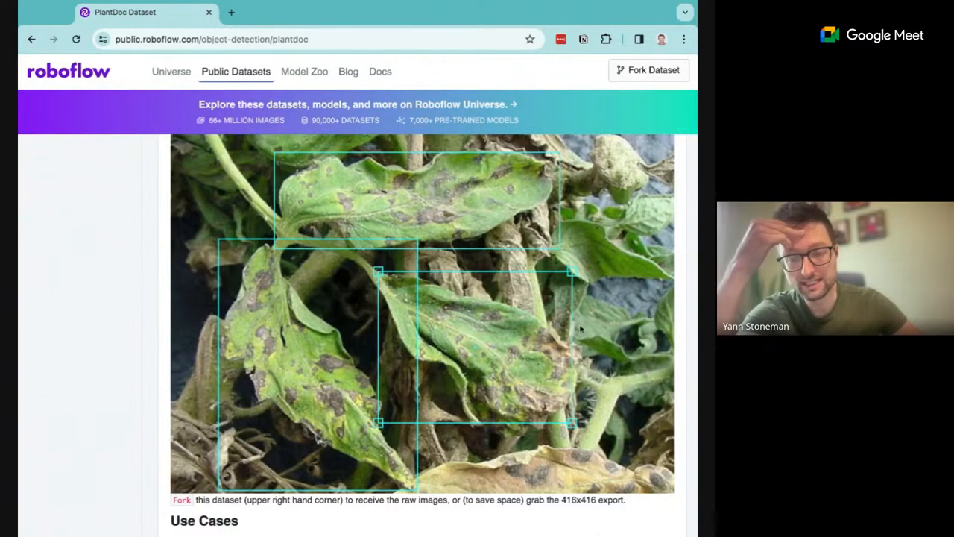
scroll("down", 3)
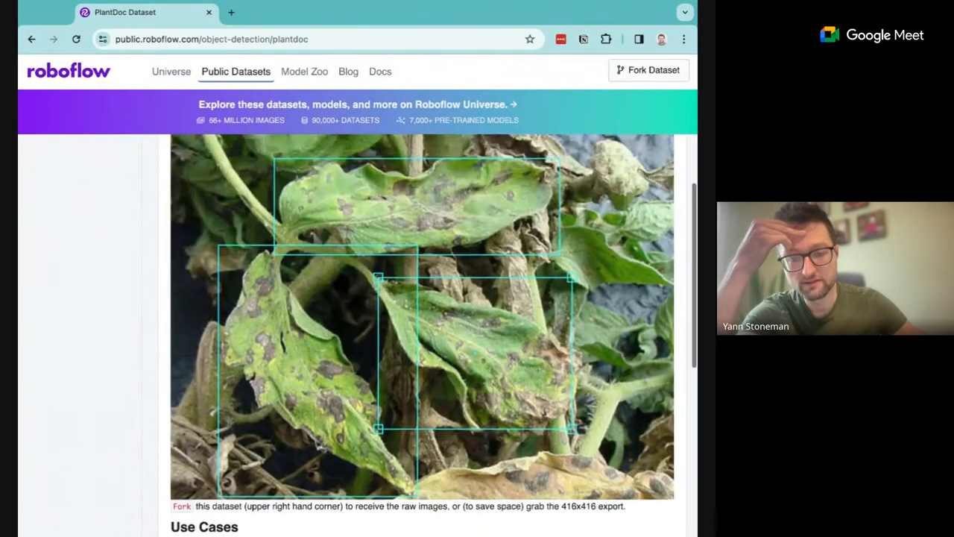
mouse_move(373, 304)
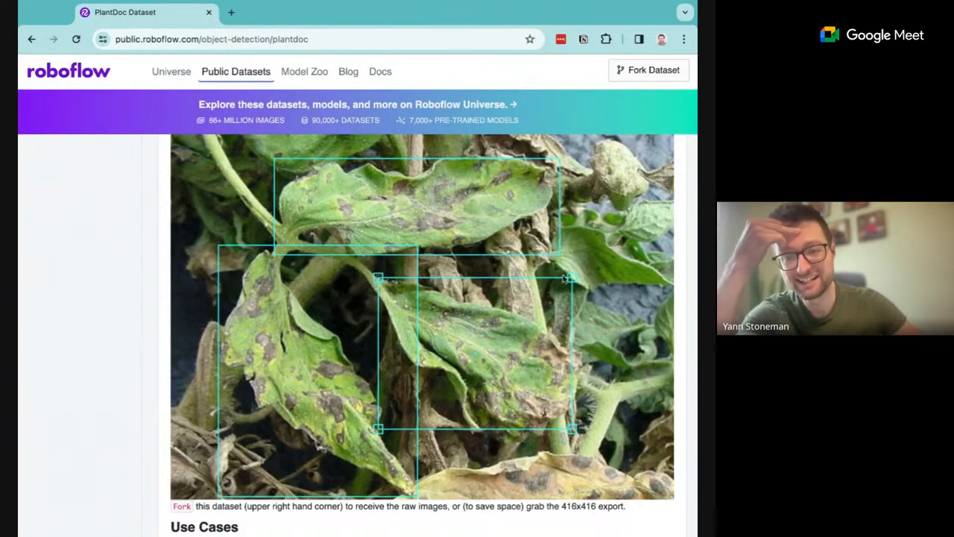
mouse_move(384, 308)
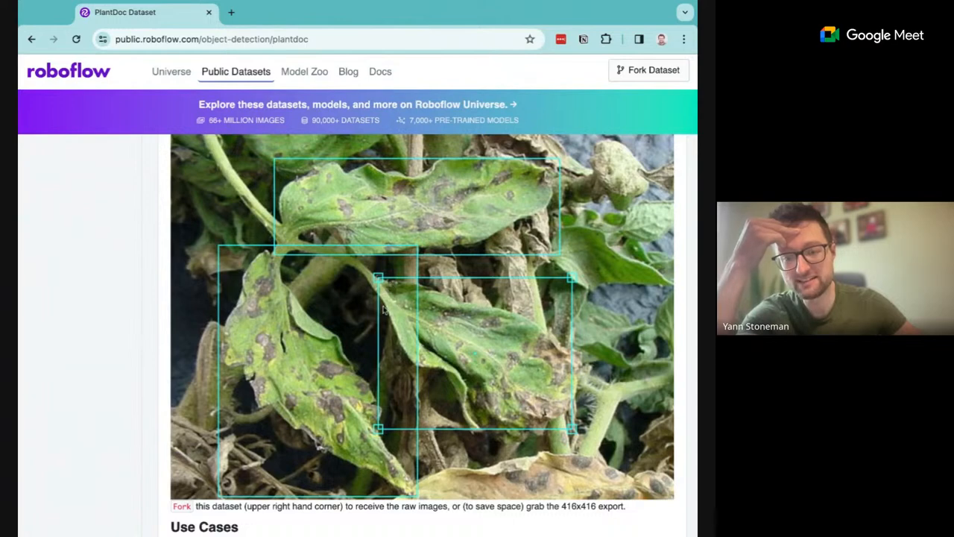
mouse_move(460, 334)
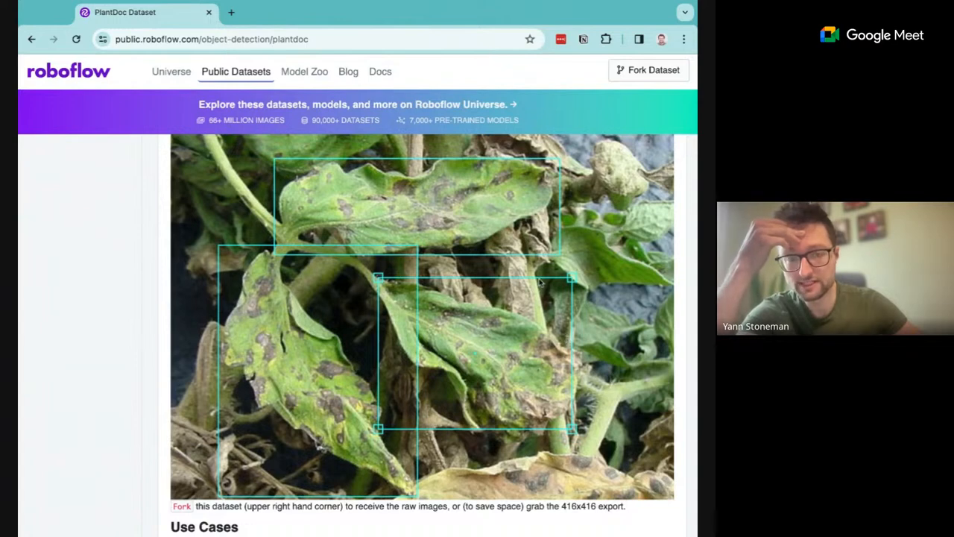
mouse_move(539, 281)
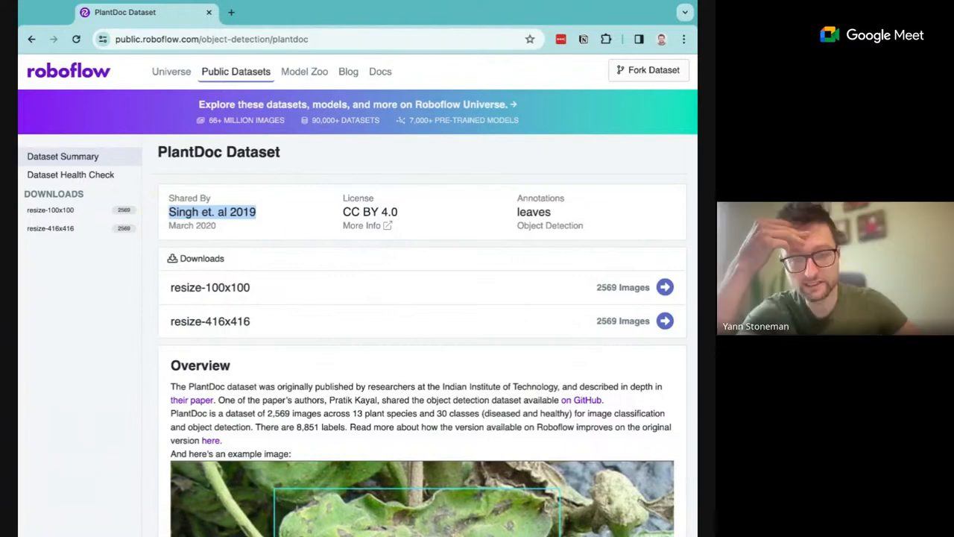
scroll("down", 3)
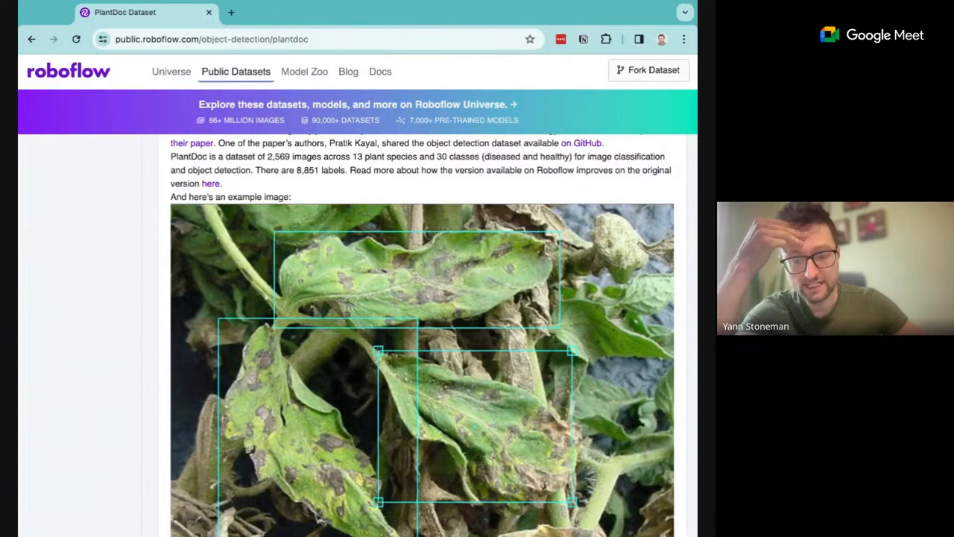
scroll("down", 3)
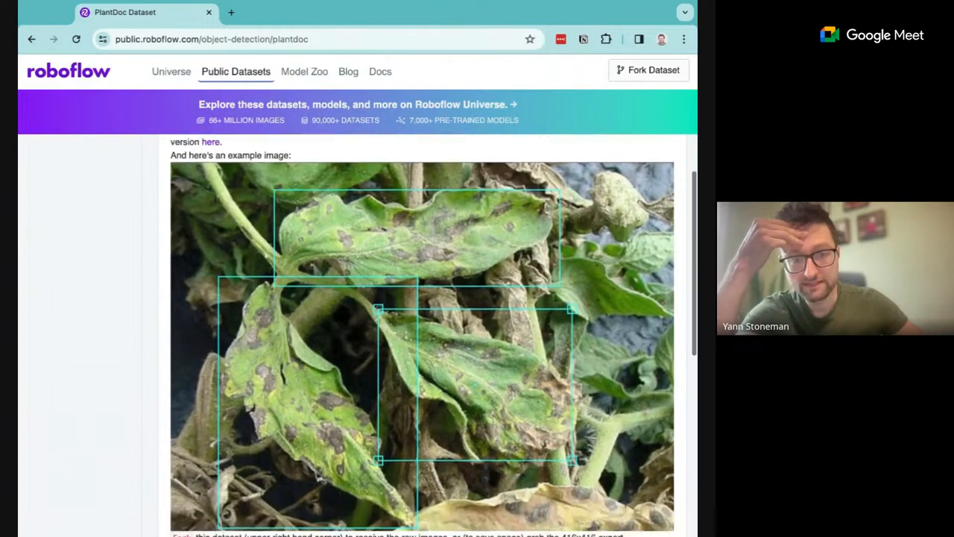
scroll("down", 3)
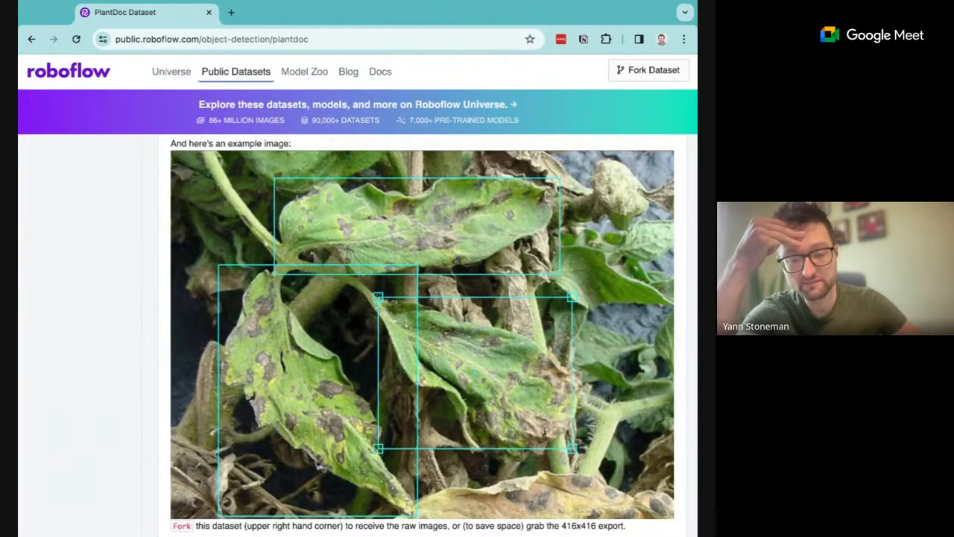
scroll("down", 3)
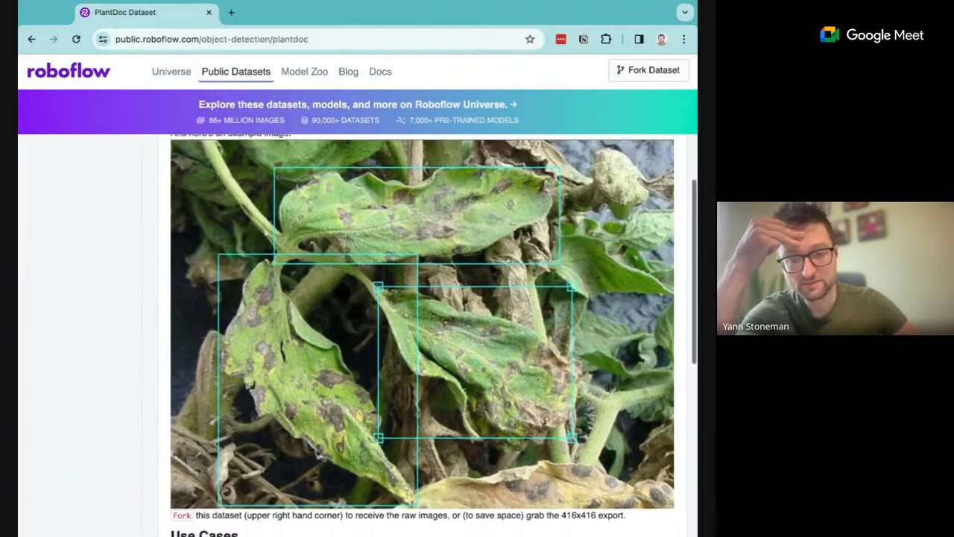
scroll("down", 3)
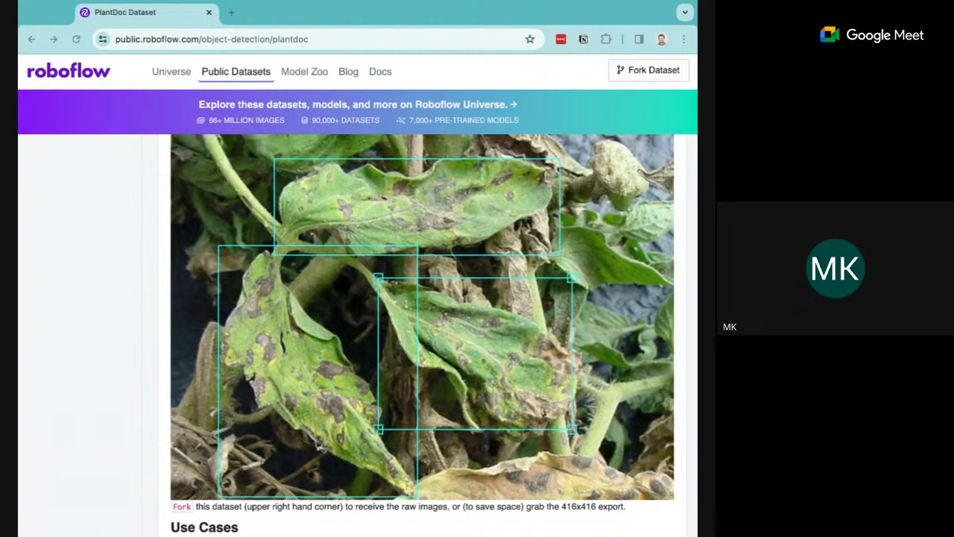
mouse_move(572, 84)
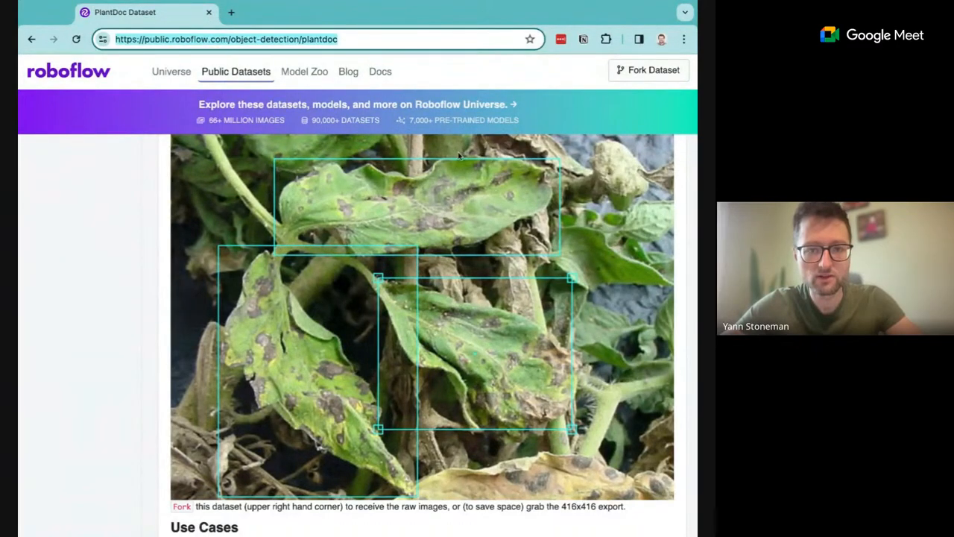
mouse_move(447, 128)
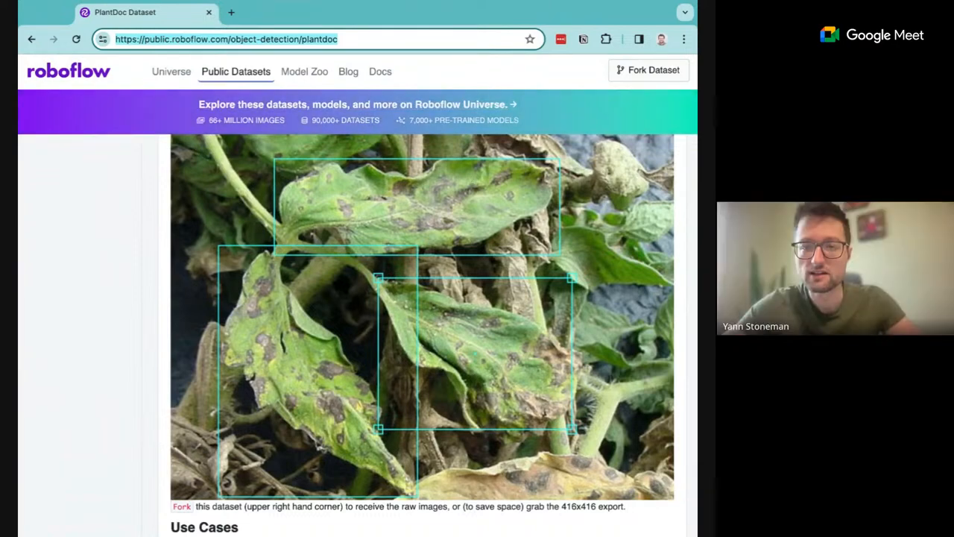
scroll("down", 3)
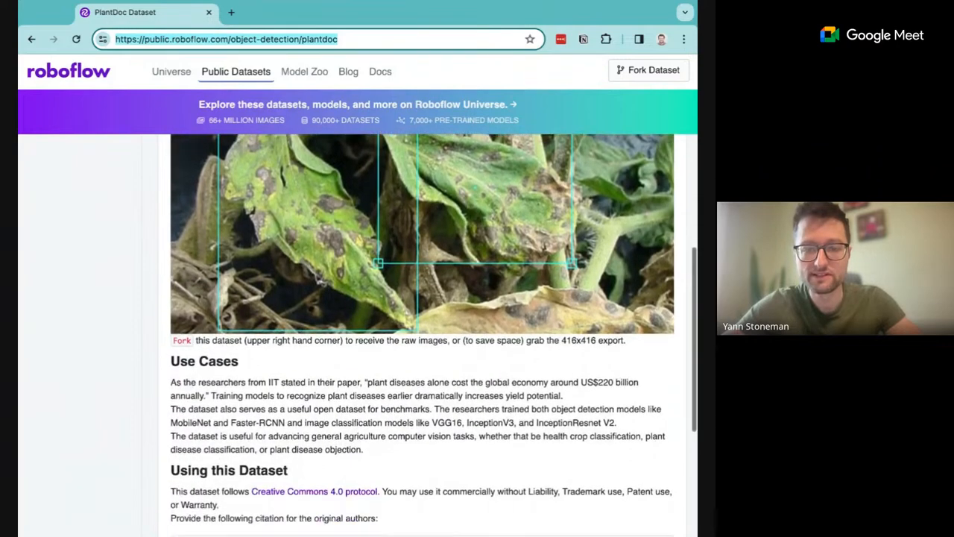
scroll("down", 3)
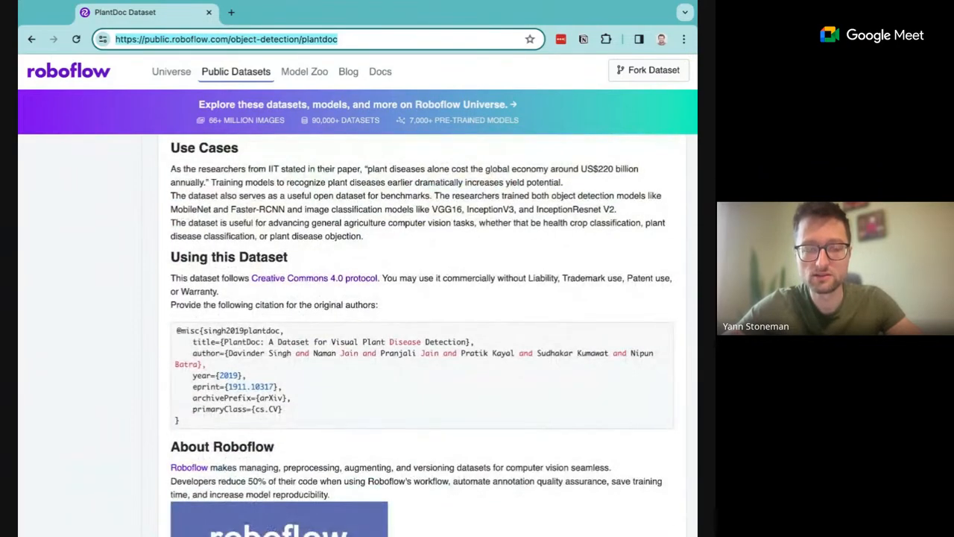
scroll("down", 3)
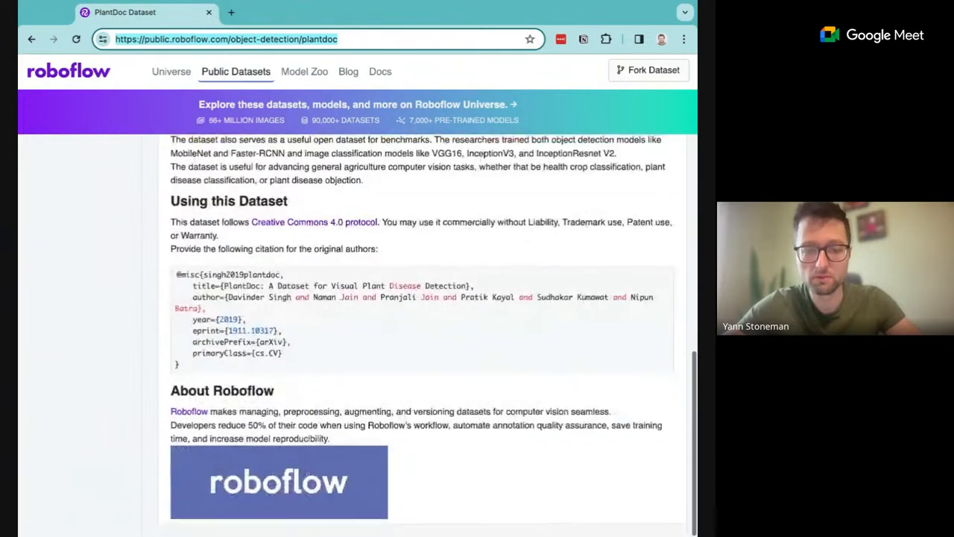
scroll("up", 3)
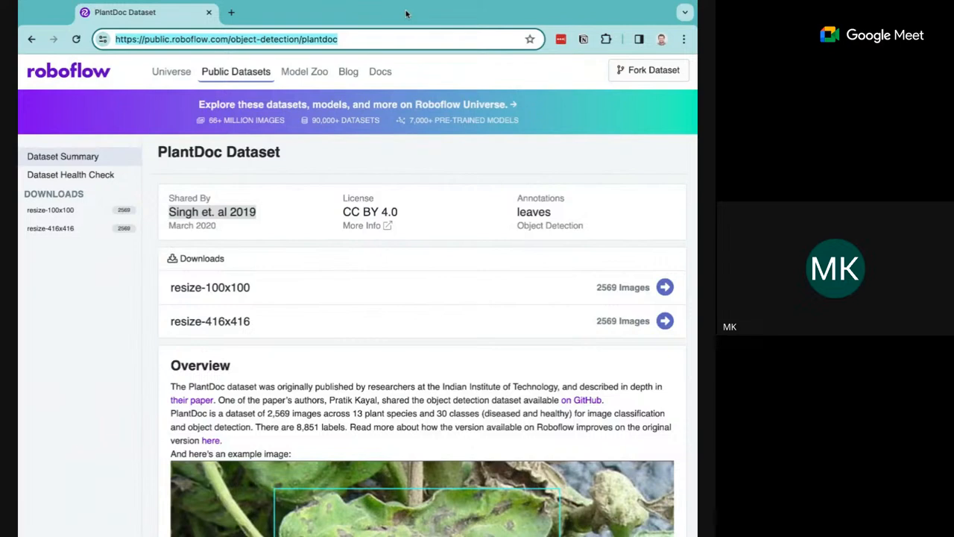
mouse_move(632, 184)
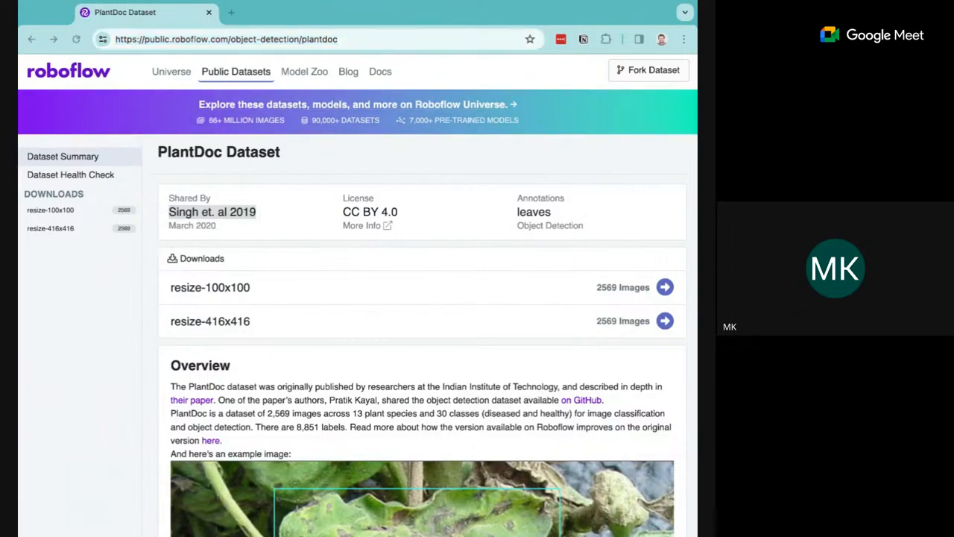
Request a download of a resized PlantDoc version, bringing up the login or sign-up prompt.
left_click(313, 39)
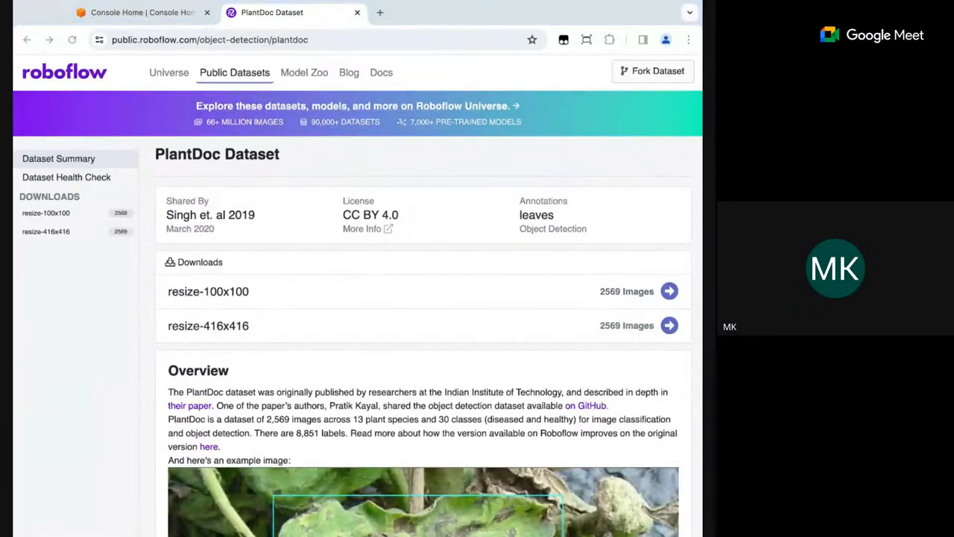
mouse_move(388, 307)
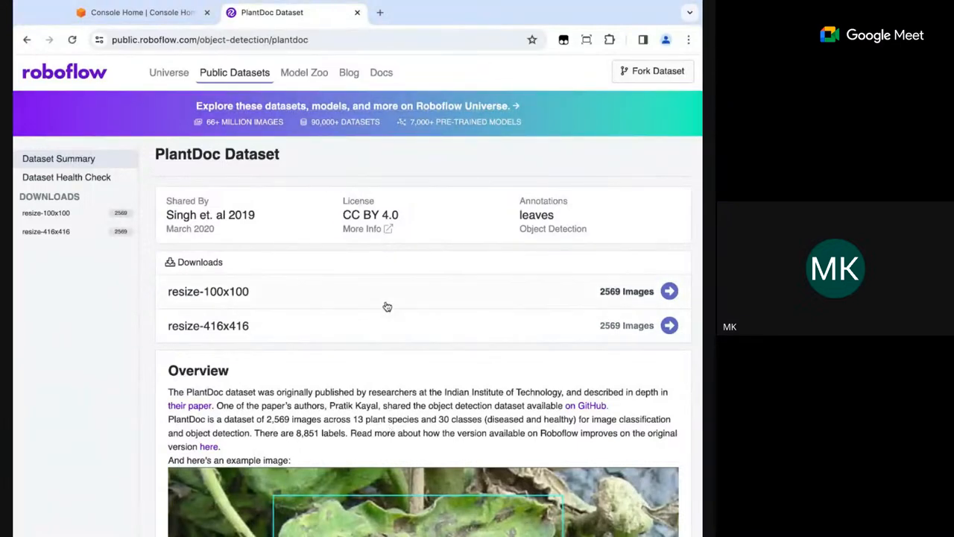
mouse_move(388, 299)
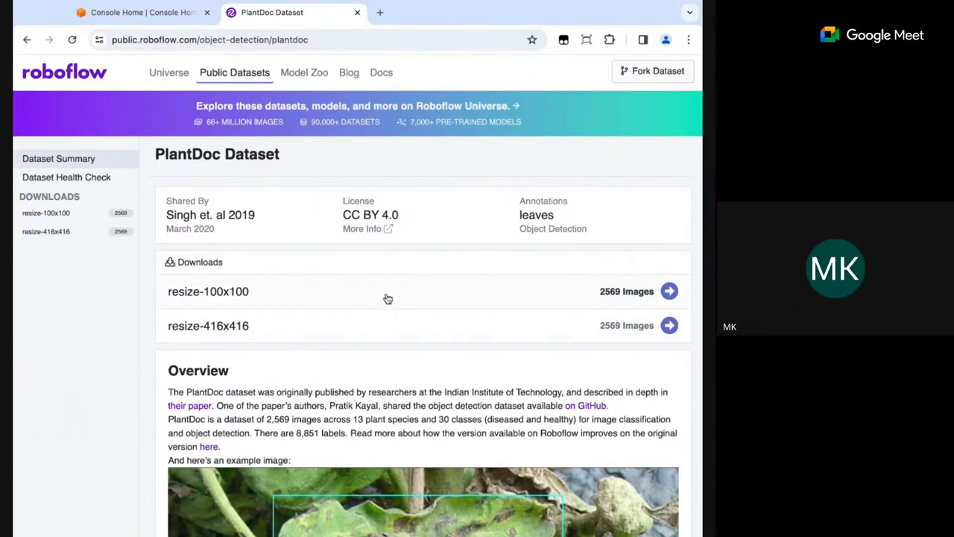
mouse_move(656, 309)
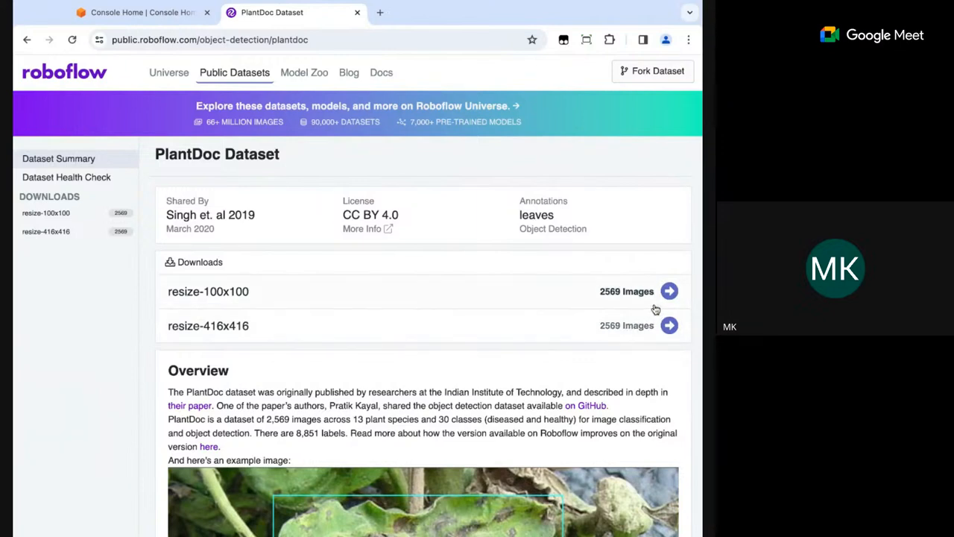
mouse_move(647, 331)
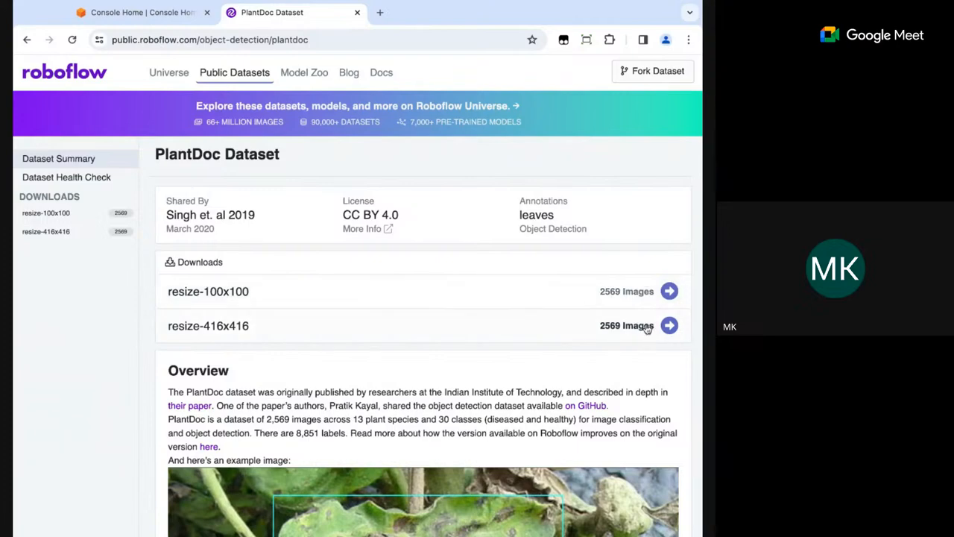
left_click(668, 325)
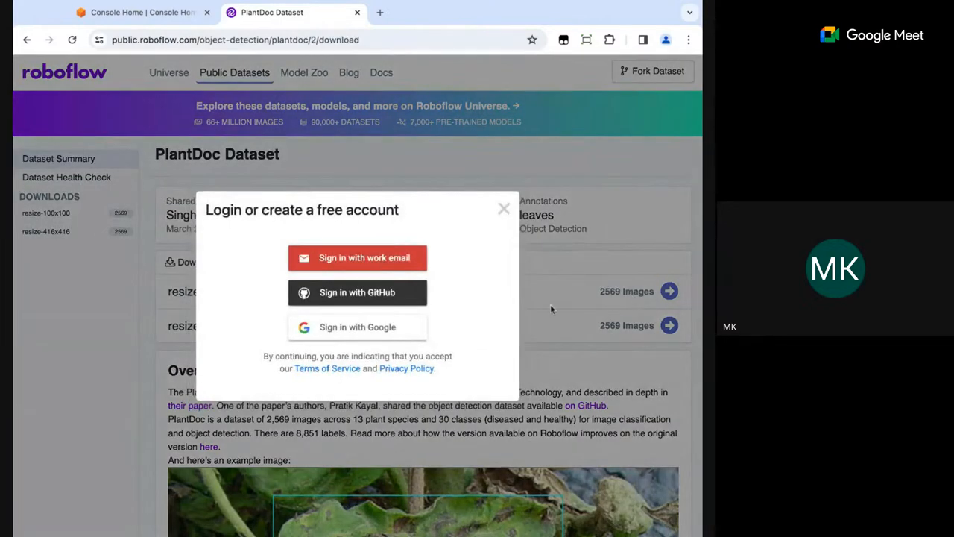
mouse_move(394, 293)
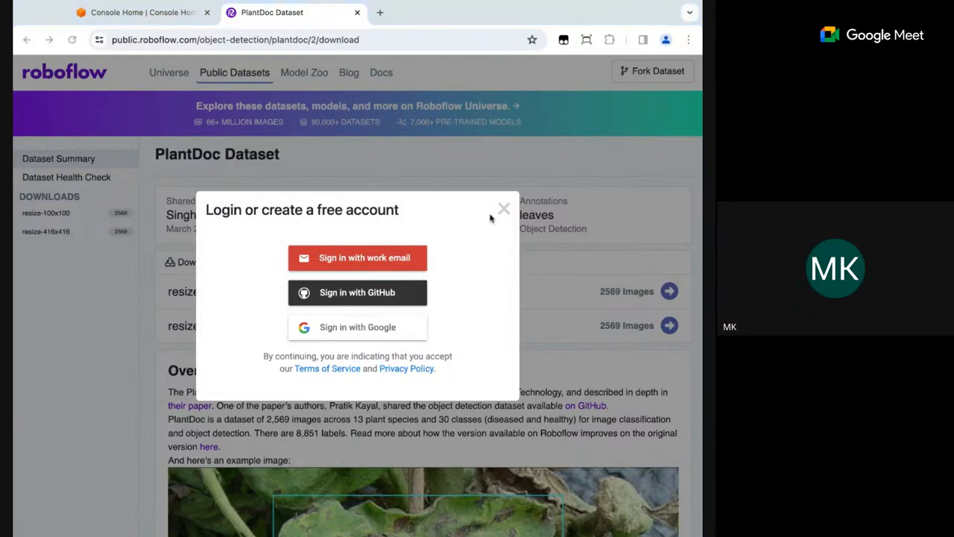
mouse_move(395, 331)
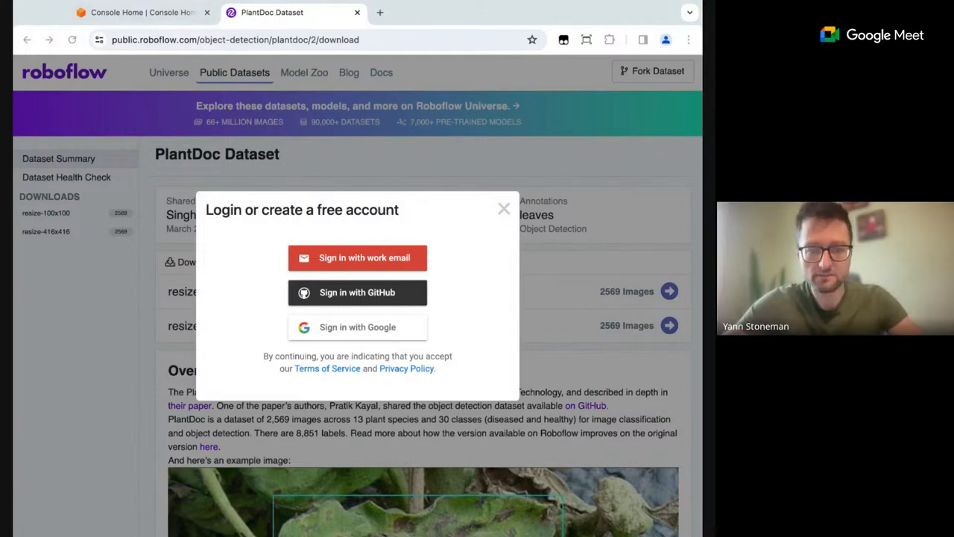
mouse_move(555, 72)
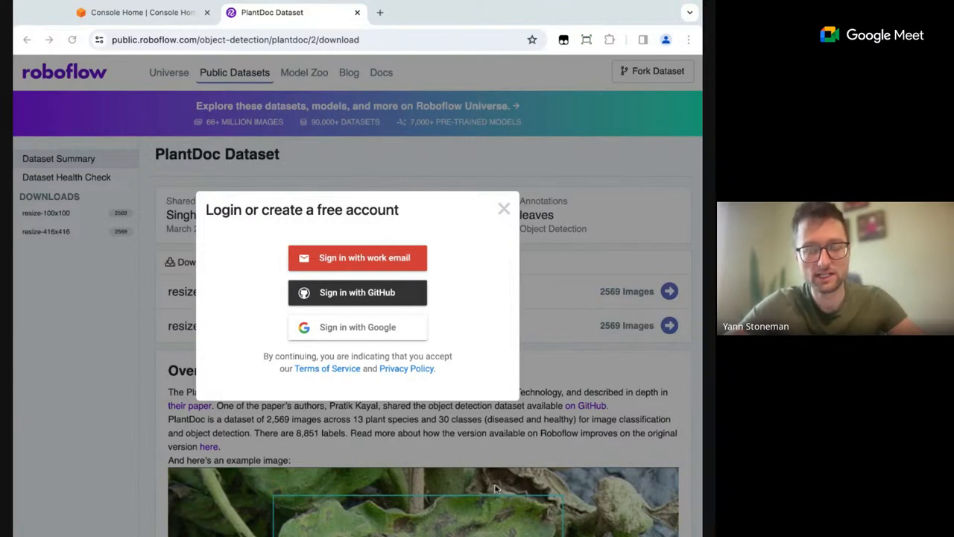
mouse_move(597, 120)
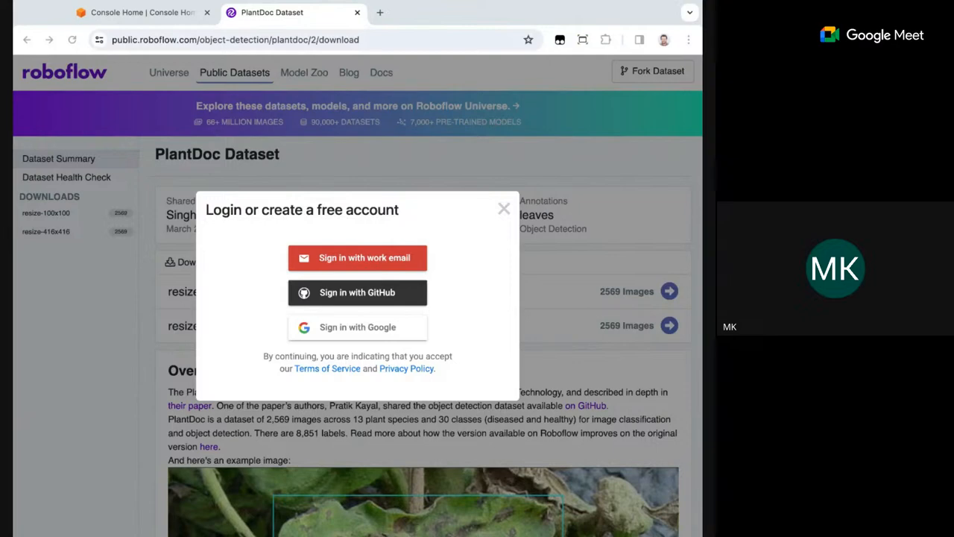
Sign in and set the 100x100 PlantDoc export to download a zip, checking the Format dropdown.
left_click(504, 209)
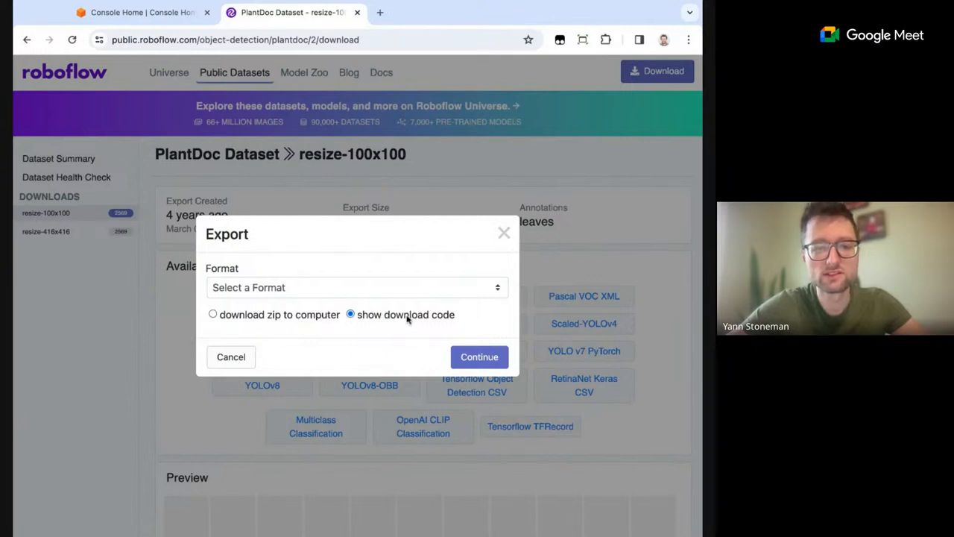
left_click(213, 314)
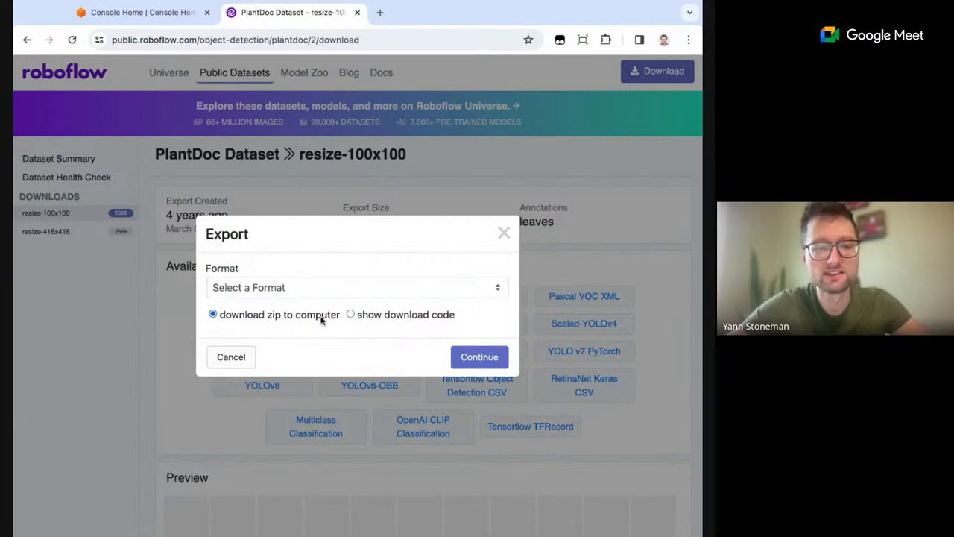
left_click(358, 286)
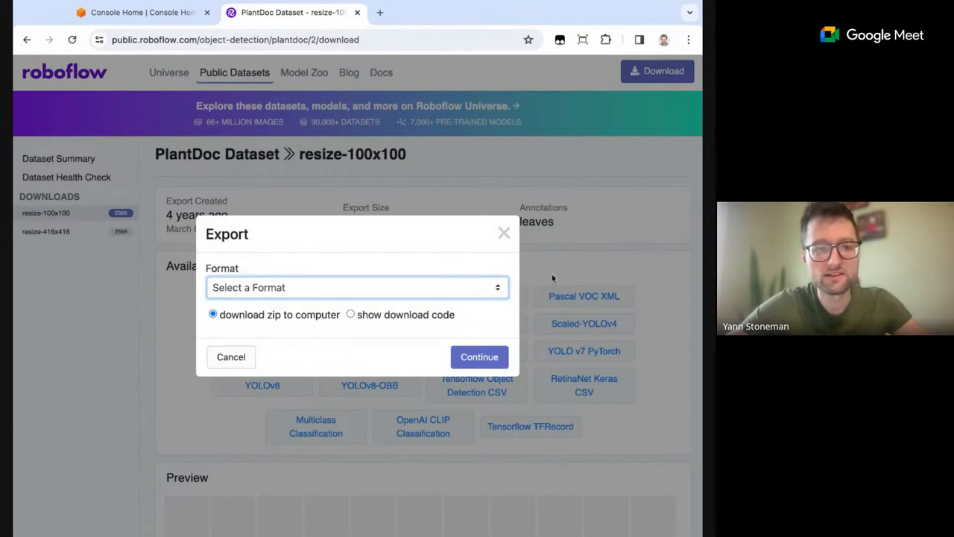
mouse_move(469, 249)
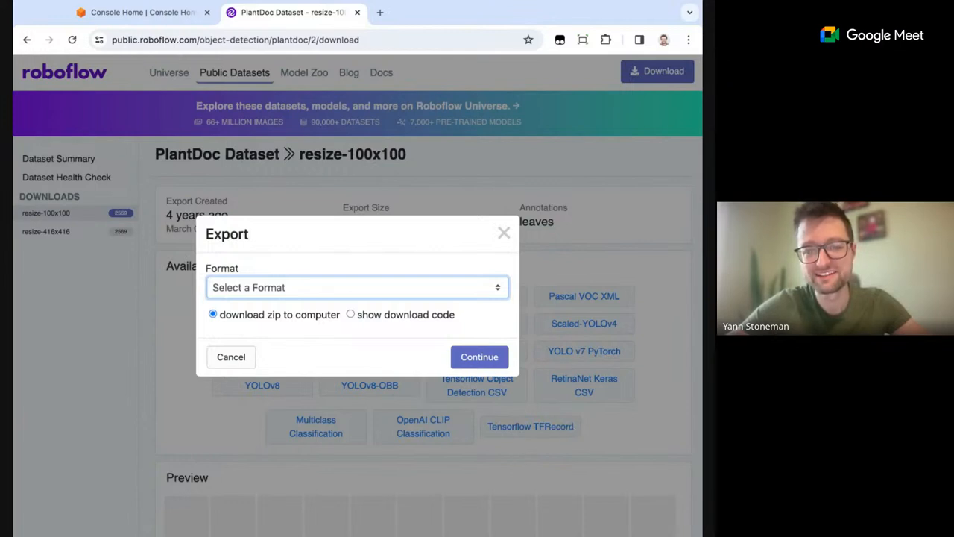
mouse_move(561, 418)
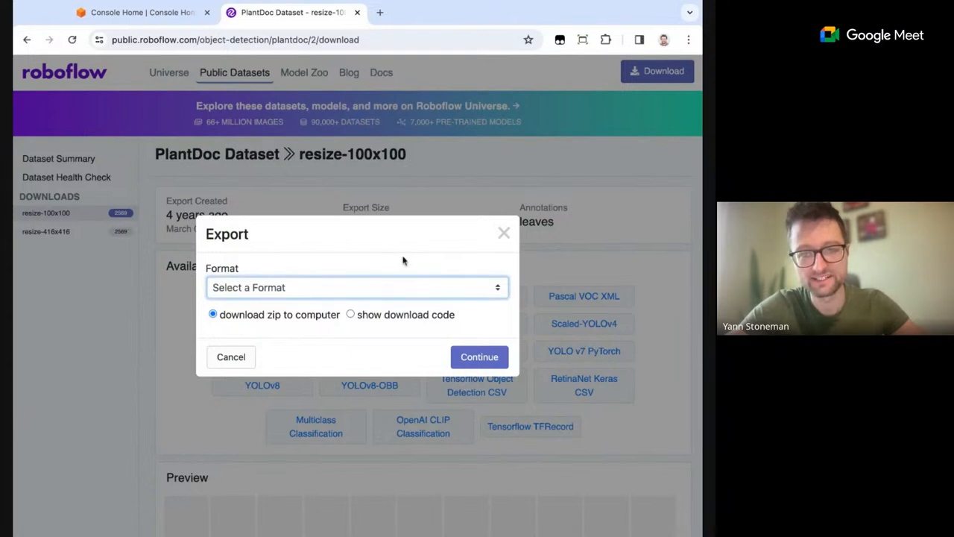
mouse_move(406, 261)
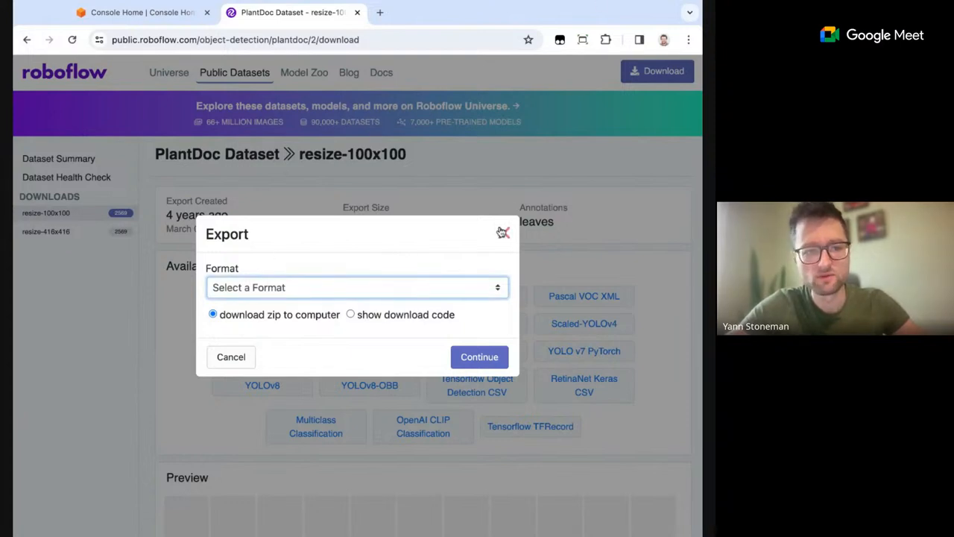
Close the export prompt and scroll through the 100x100 version's details and download formats.
left_click(503, 233)
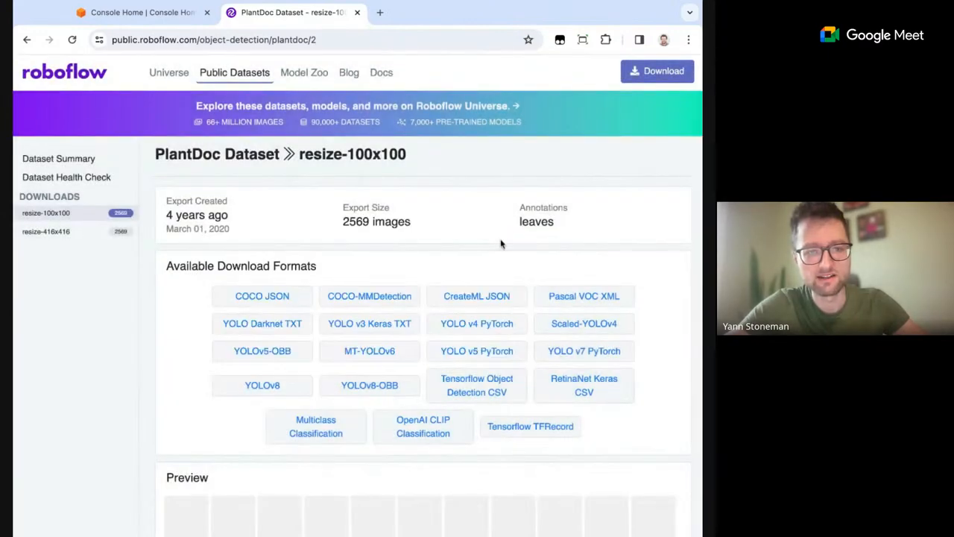
mouse_move(438, 241)
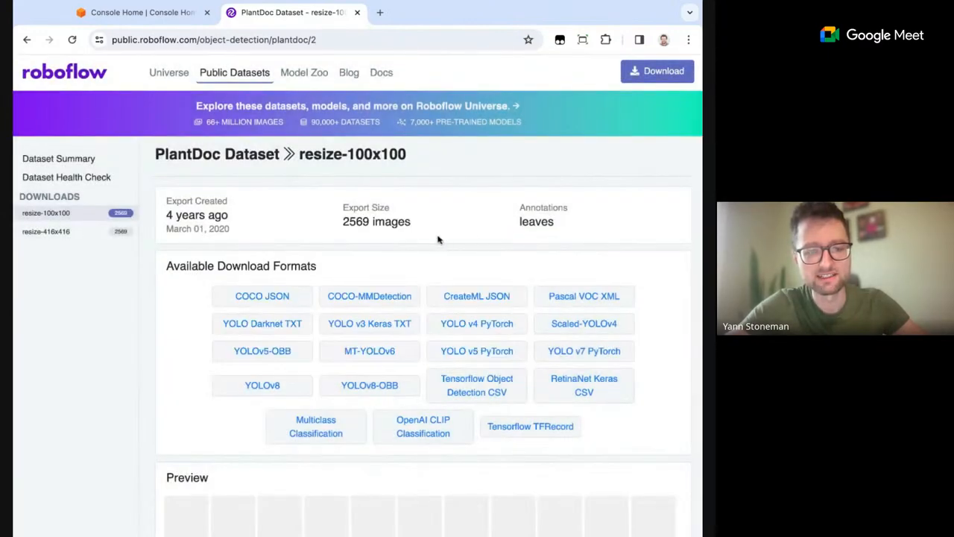
scroll("down", 3)
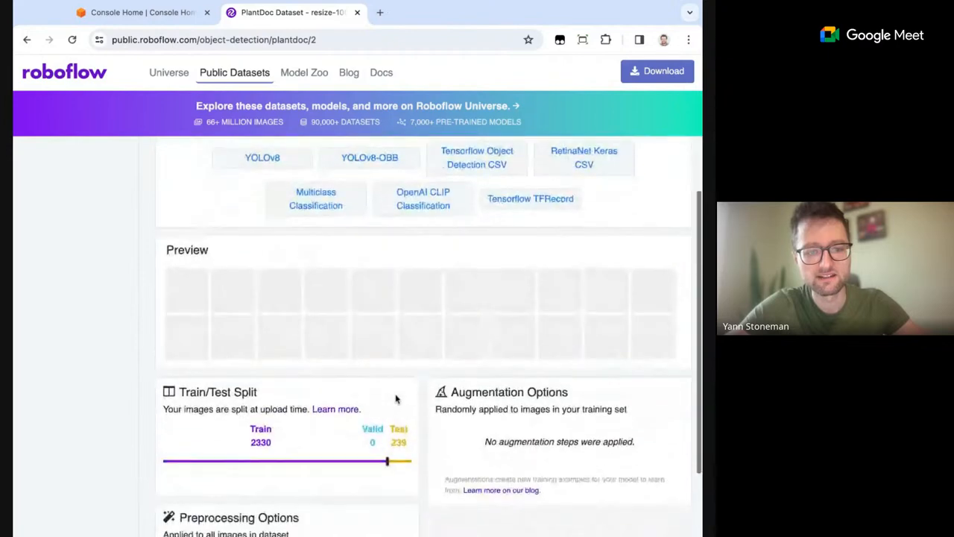
scroll("down", 3)
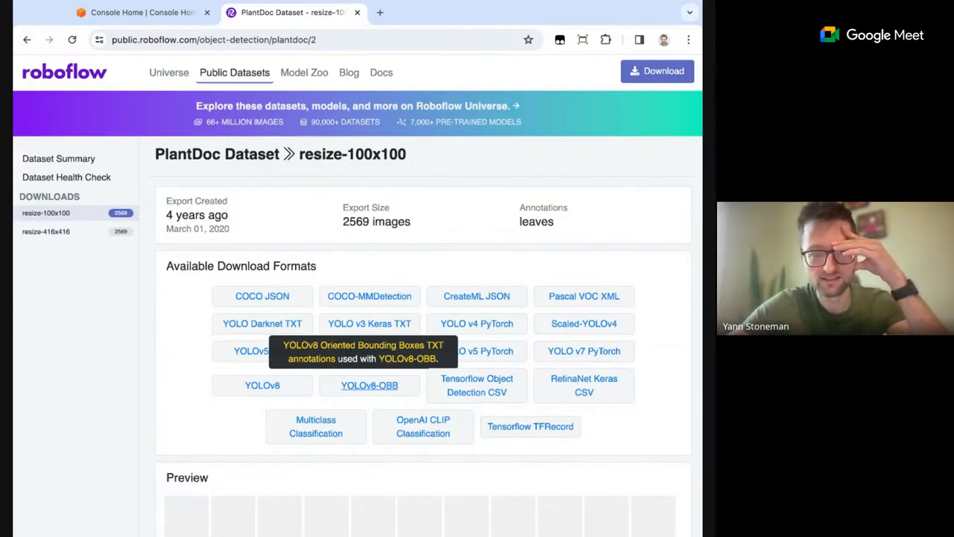
mouse_move(585, 385)
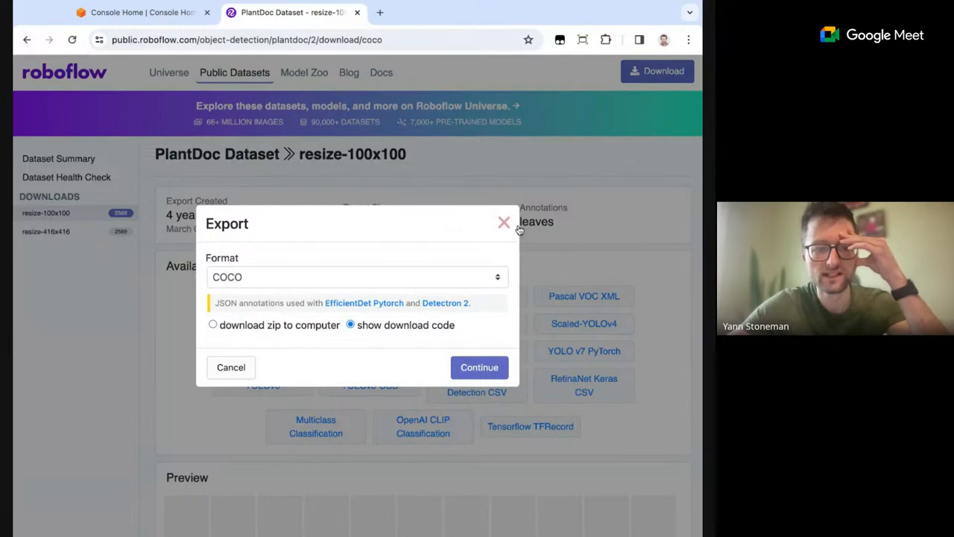
Export the 100x100 version in Tensorflow Object Detection format instead of COCO and submit it.
left_click(504, 223)
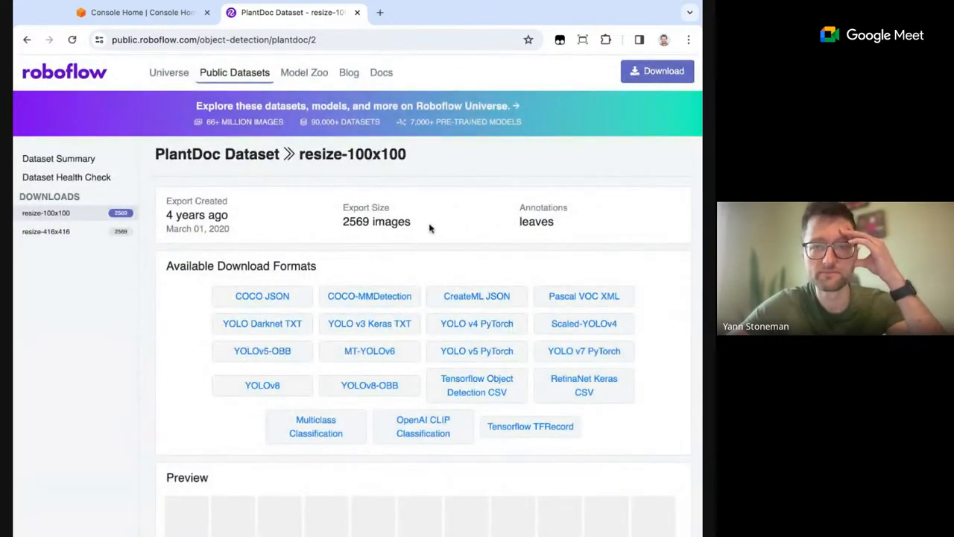
left_click(656, 72)
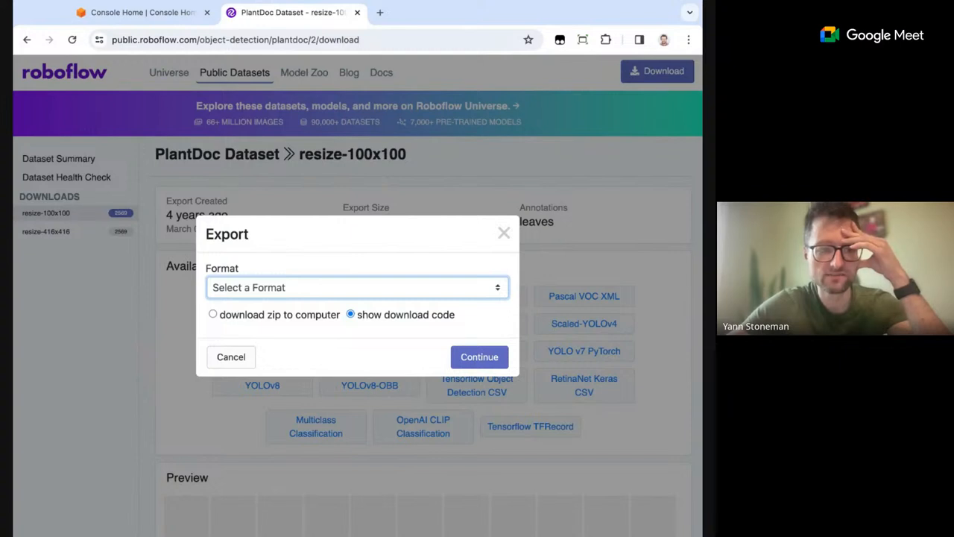
left_click(357, 286)
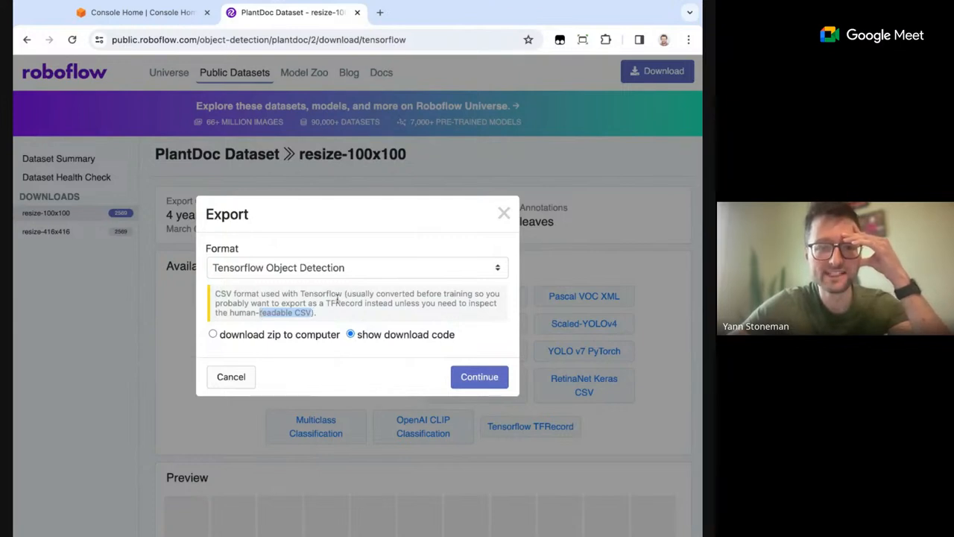
double_click(343, 303)
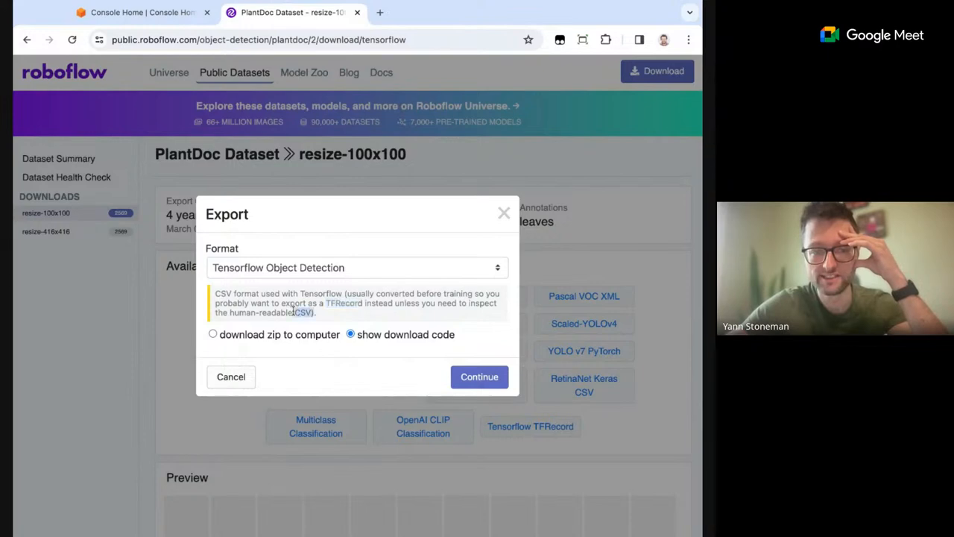
left_click(478, 375)
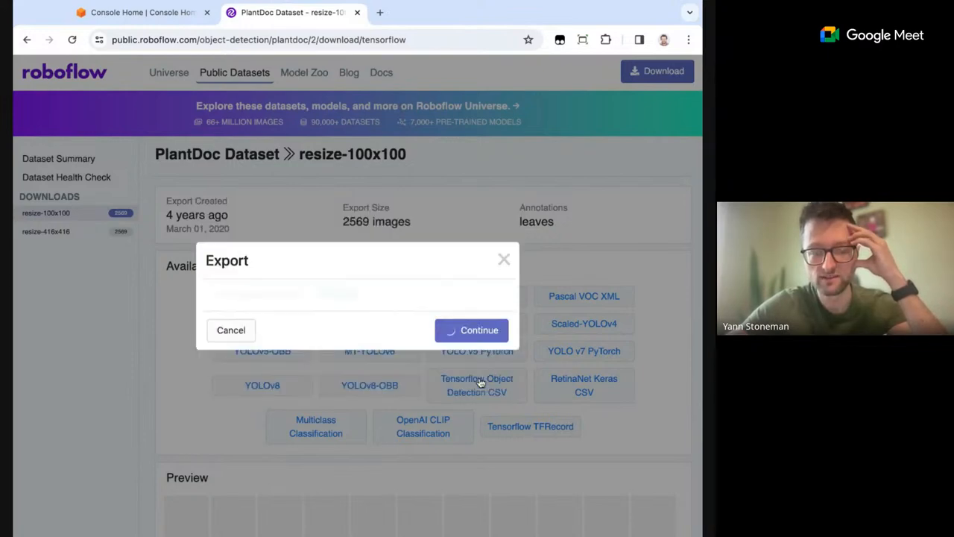
Show the export's Raw URL and use the zip link to download the PlantDoc files.
left_click(472, 330)
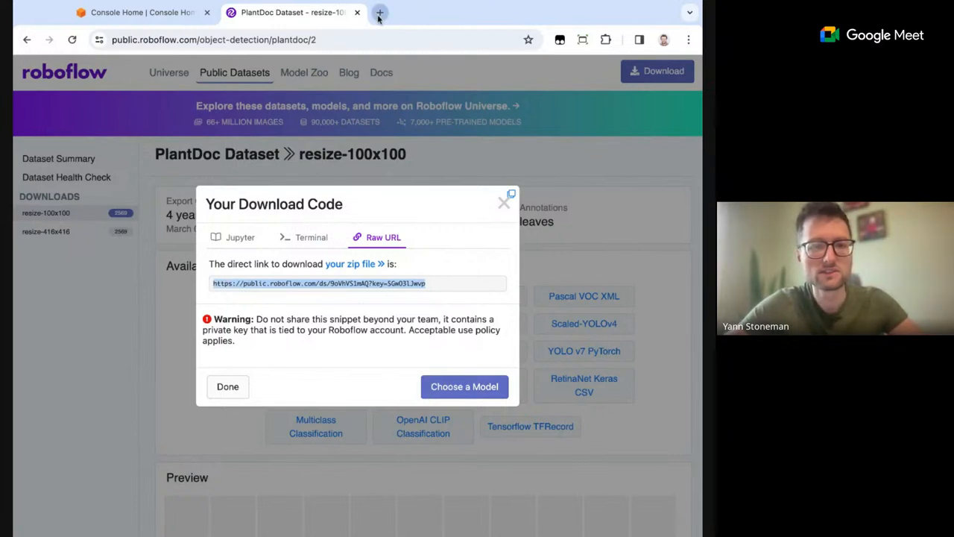
left_click(380, 12)
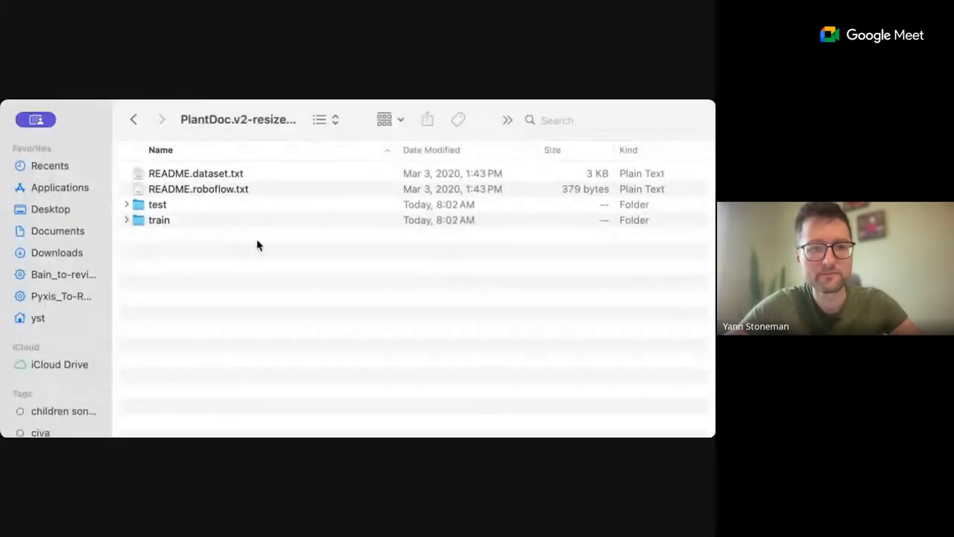
Browse the export's test folder in Finder, previewing leaf images and the _annotations.csv file.
left_click(127, 204)
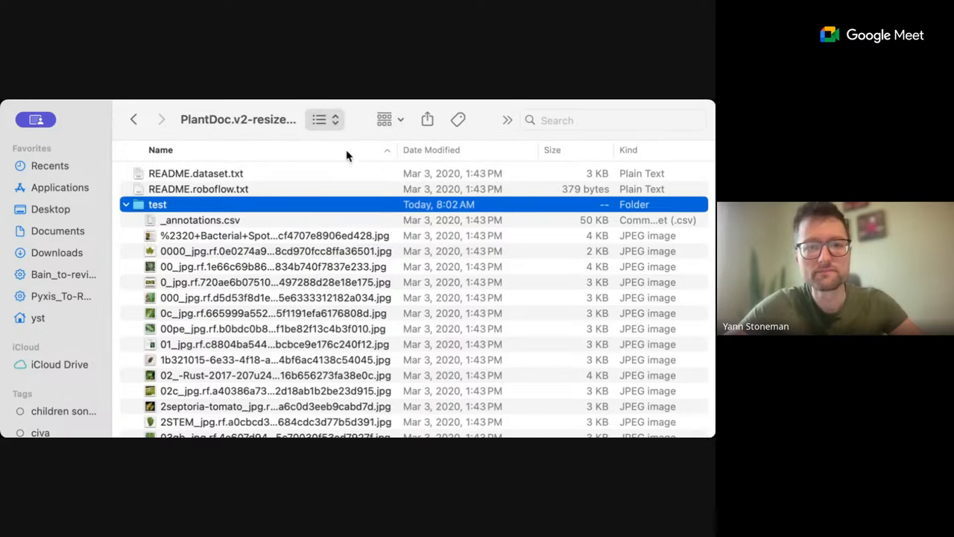
mouse_move(349, 161)
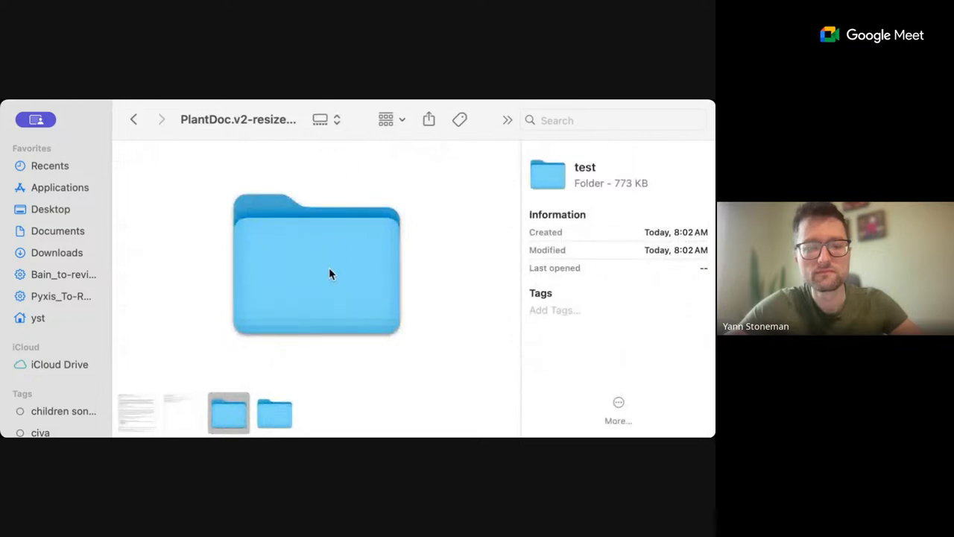
double_click(316, 266)
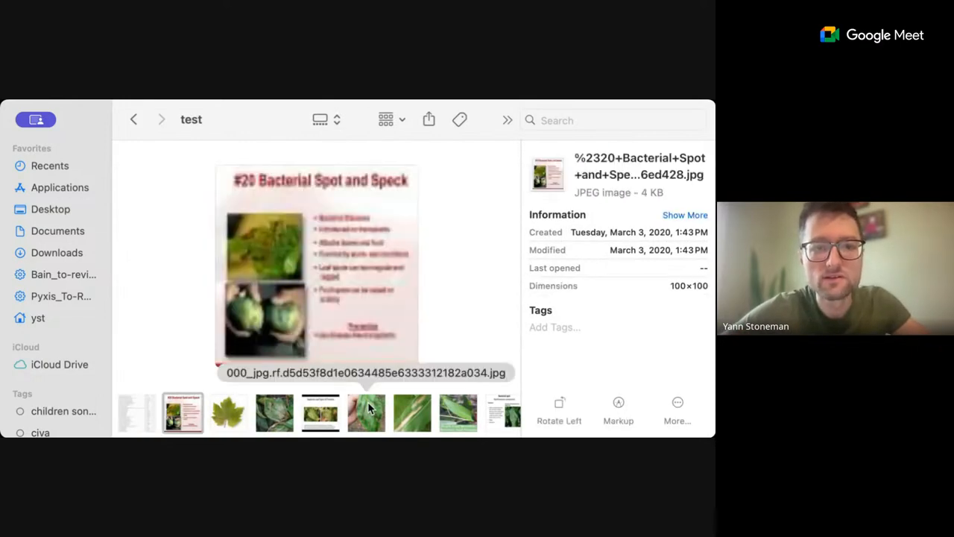
left_click(365, 412)
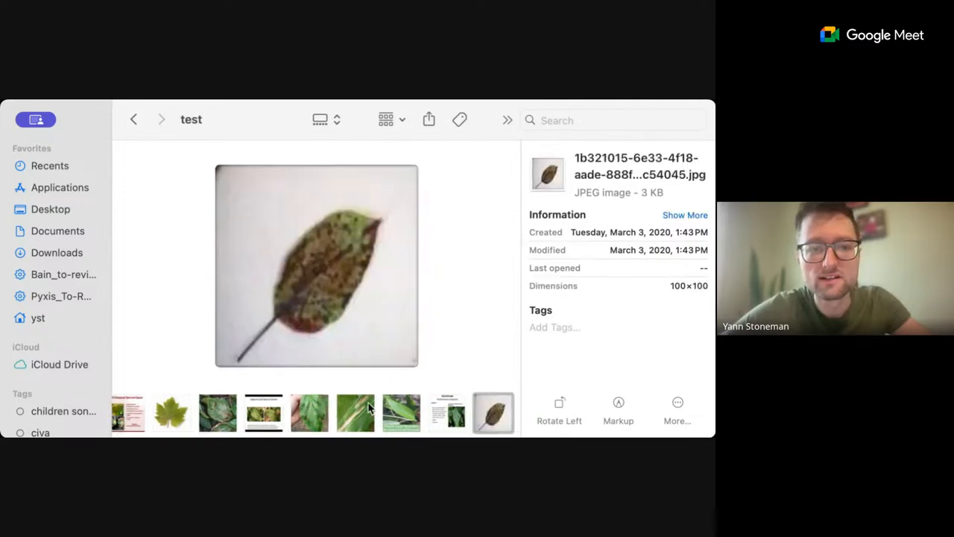
left_click(492, 412)
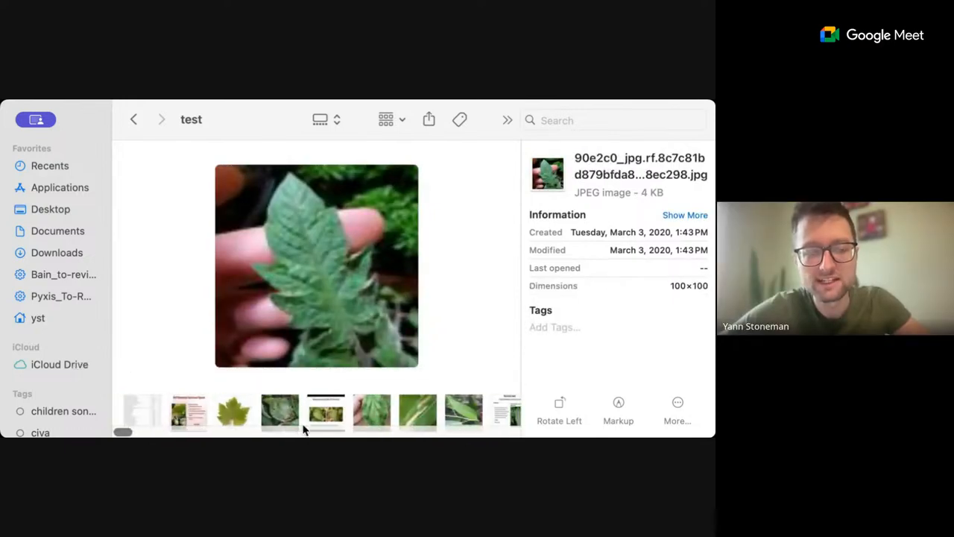
left_click(137, 411)
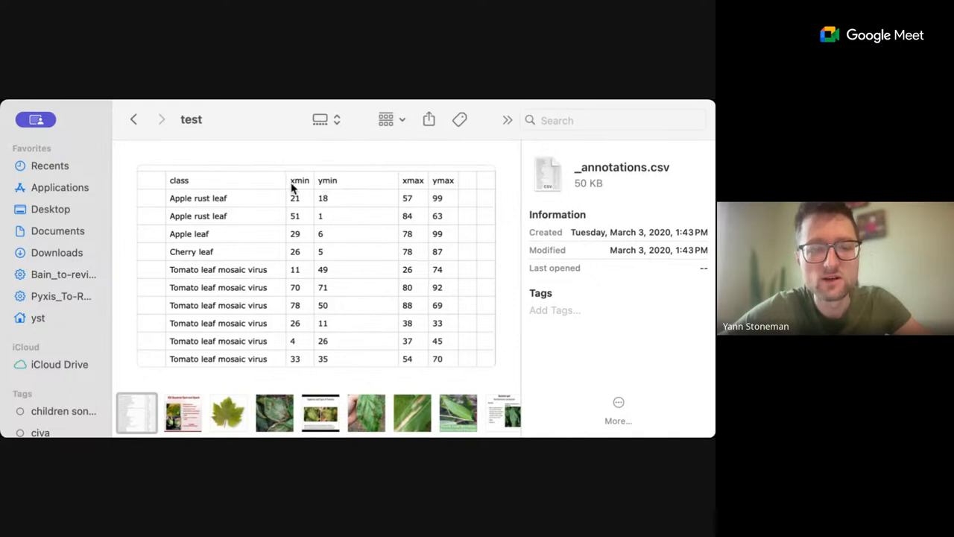
mouse_move(259, 207)
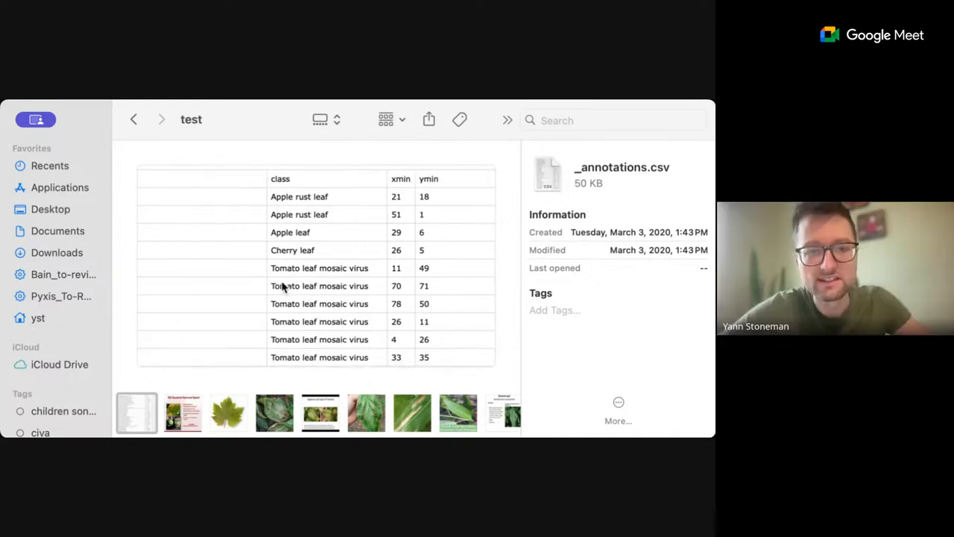
mouse_move(322, 286)
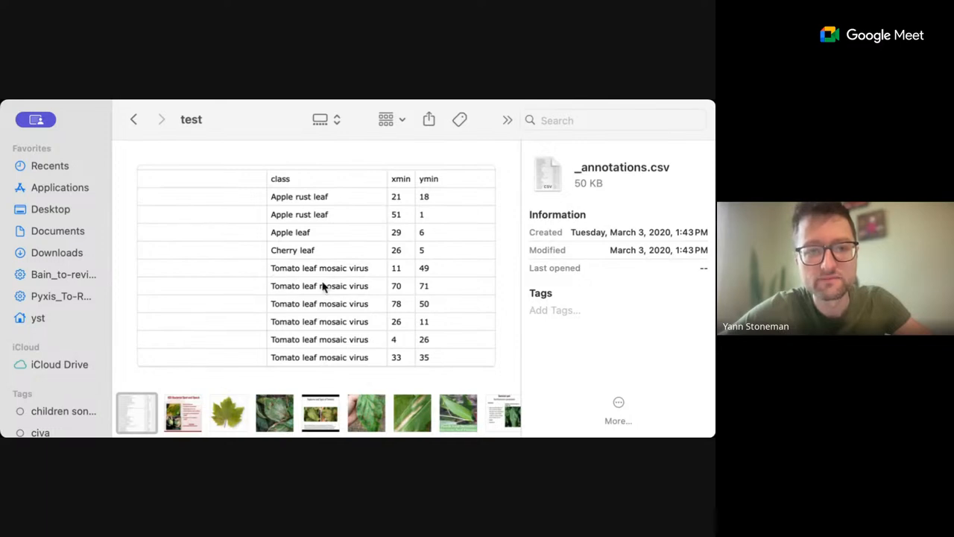
Scroll across the _annotations.csv preview to read its class and bounding-box columns.
scroll("right", 3)
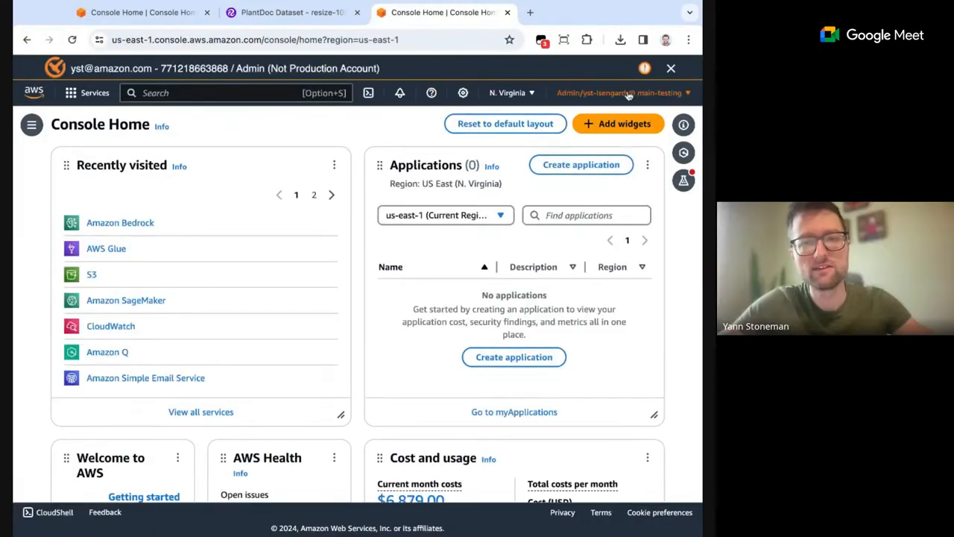
Find Amazon Rekognition via the console search and view its Bulk Analysis overview.
type("rekognition")
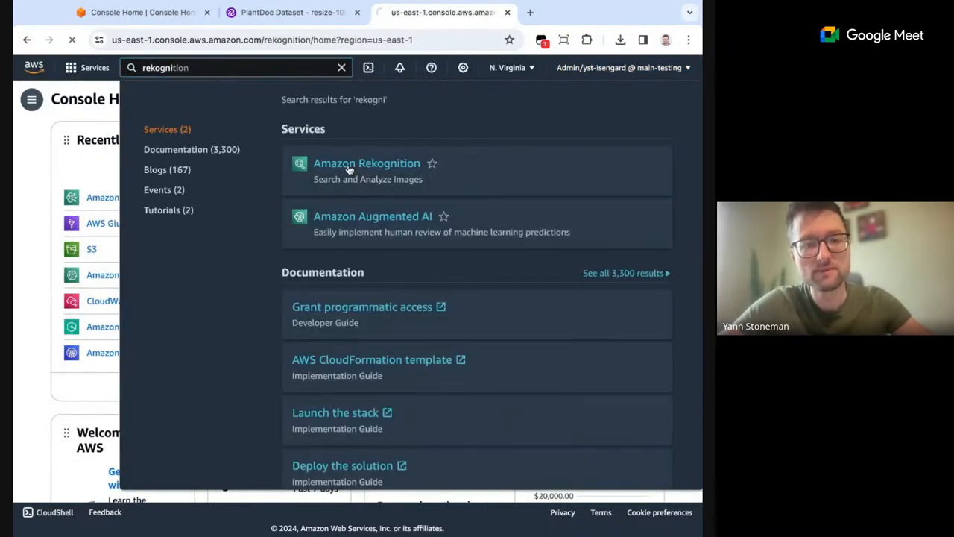
left_click(367, 163)
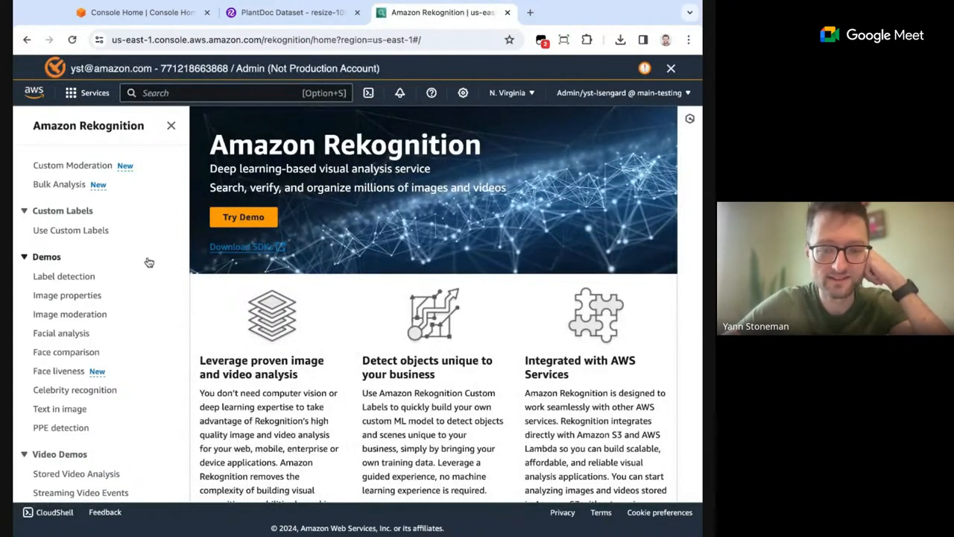
mouse_move(149, 268)
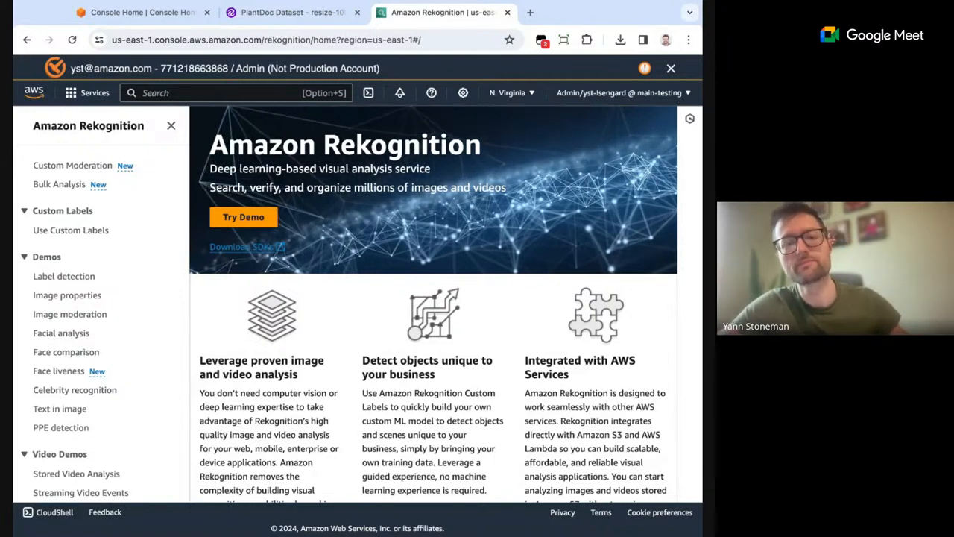
mouse_move(60, 185)
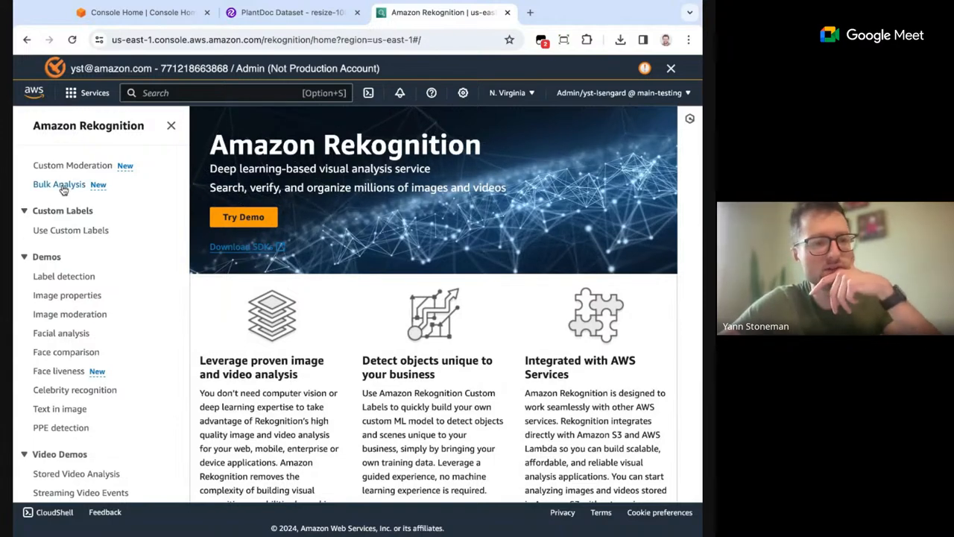
left_click(60, 185)
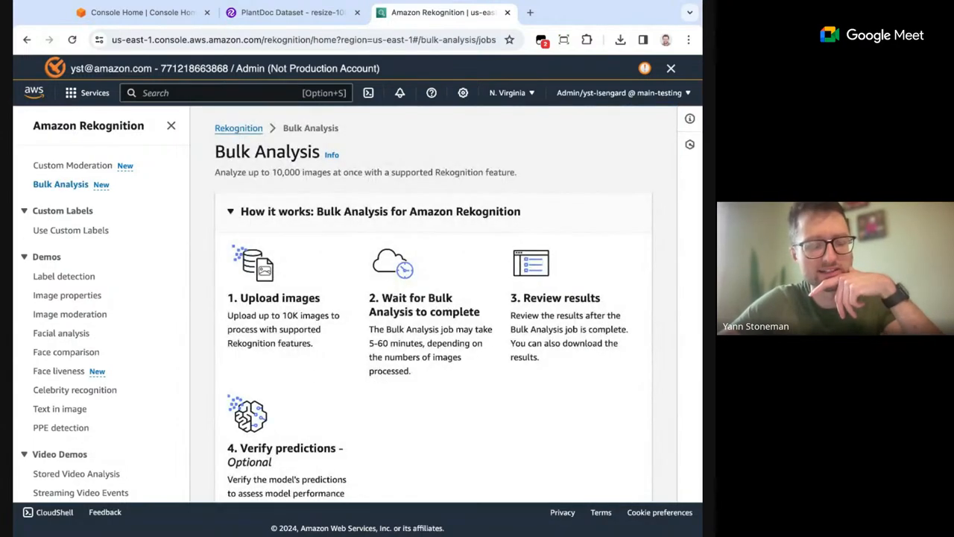
mouse_move(150, 200)
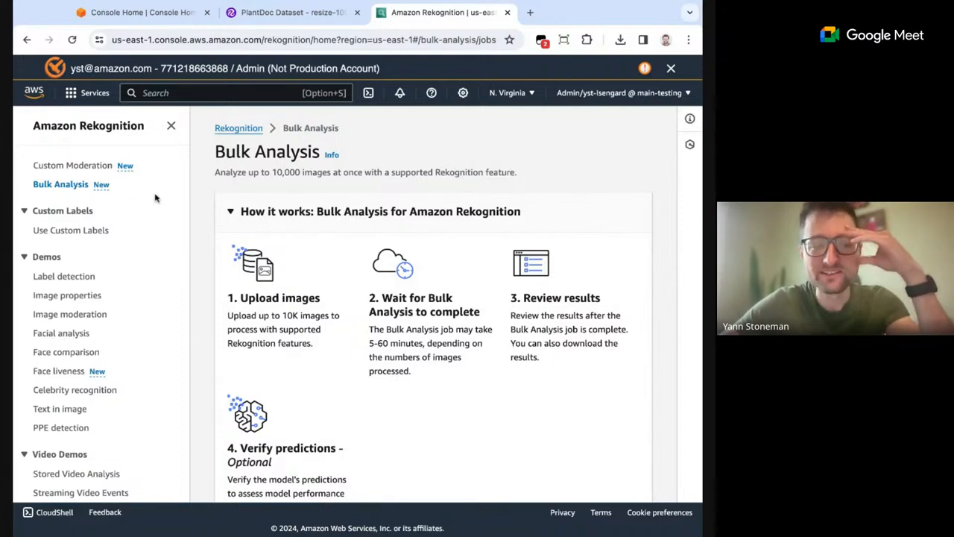
mouse_move(82, 300)
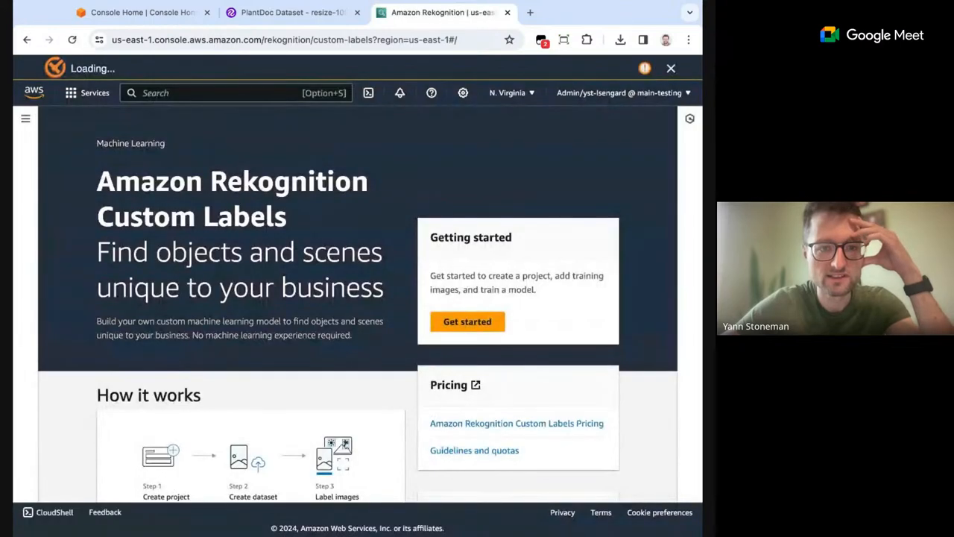
left_click_drag(97, 181, 286, 217)
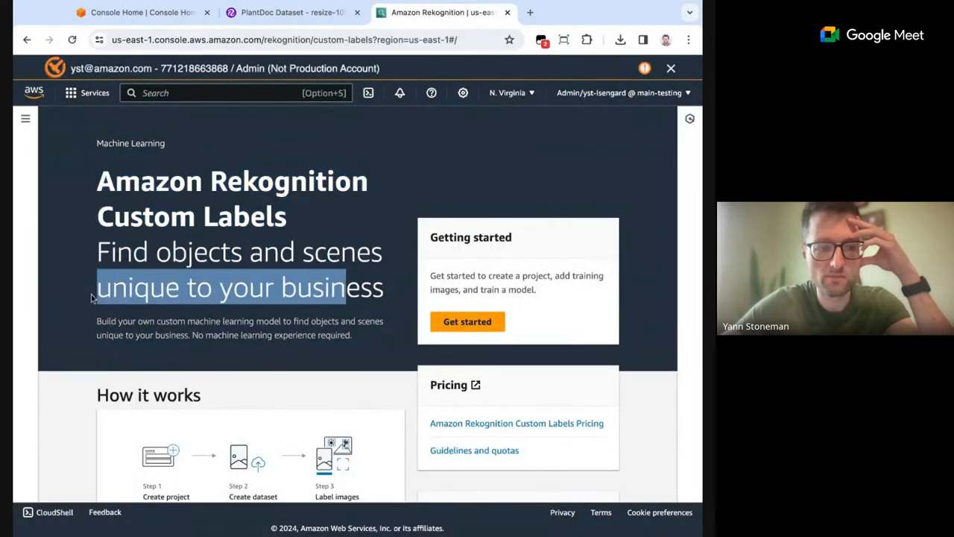
scroll("down", 3)
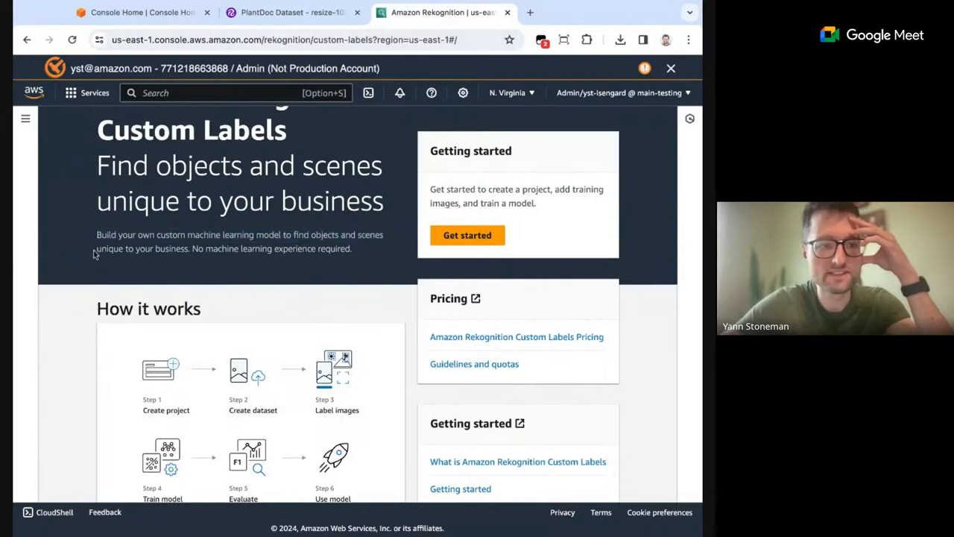
left_click_drag(95, 248, 351, 247)
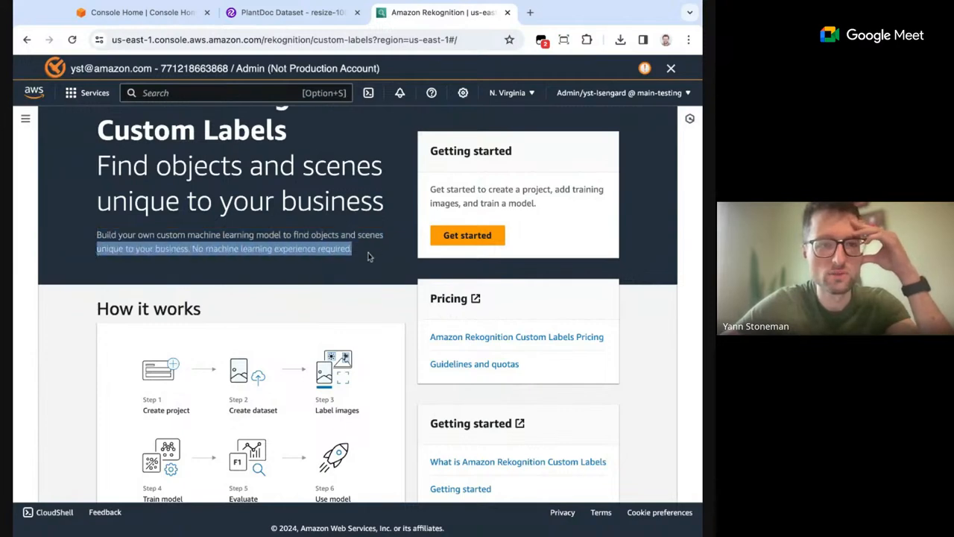
scroll("down", 3)
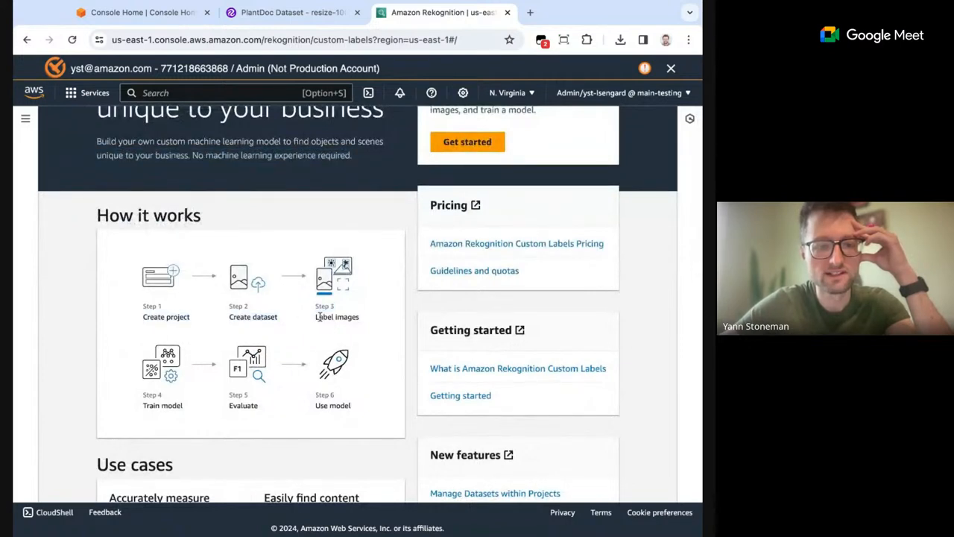
double_click(337, 316)
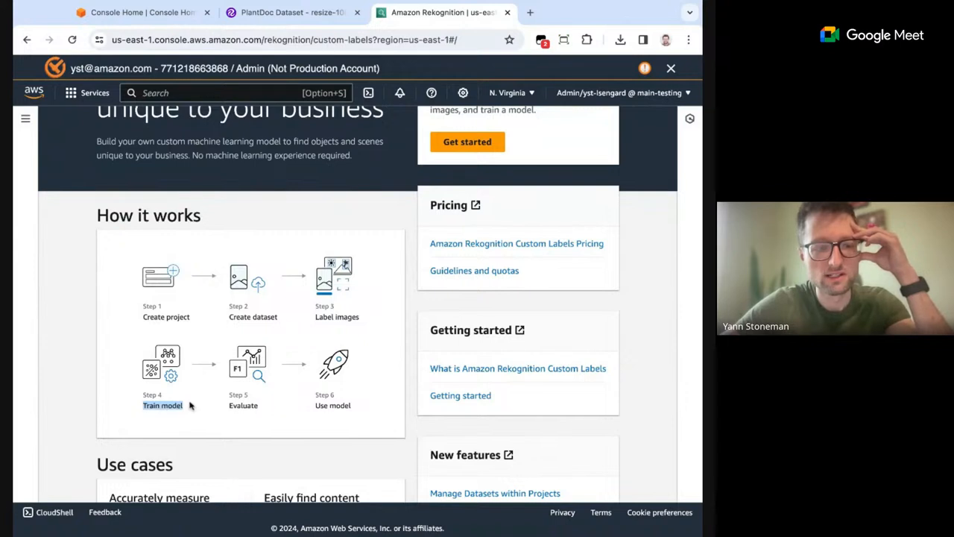
mouse_move(243, 406)
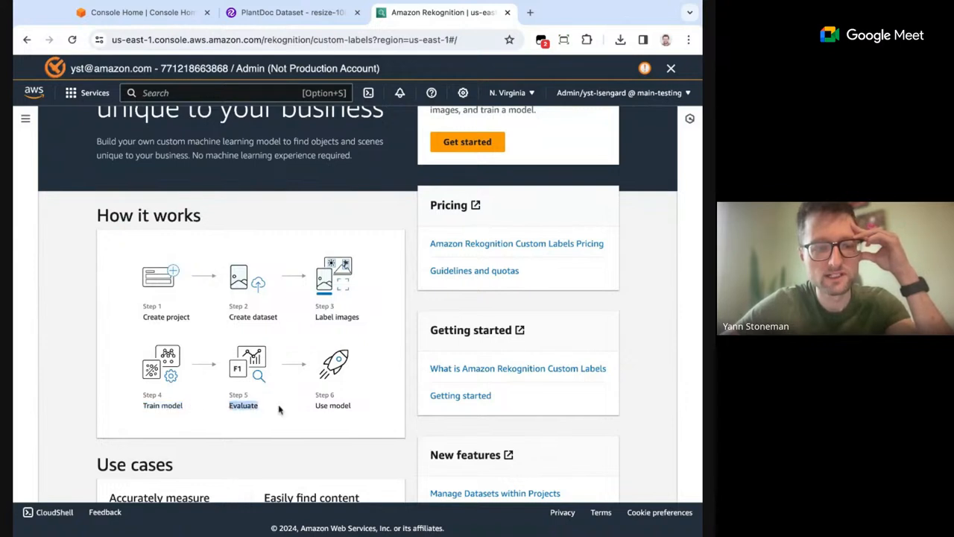
mouse_move(322, 405)
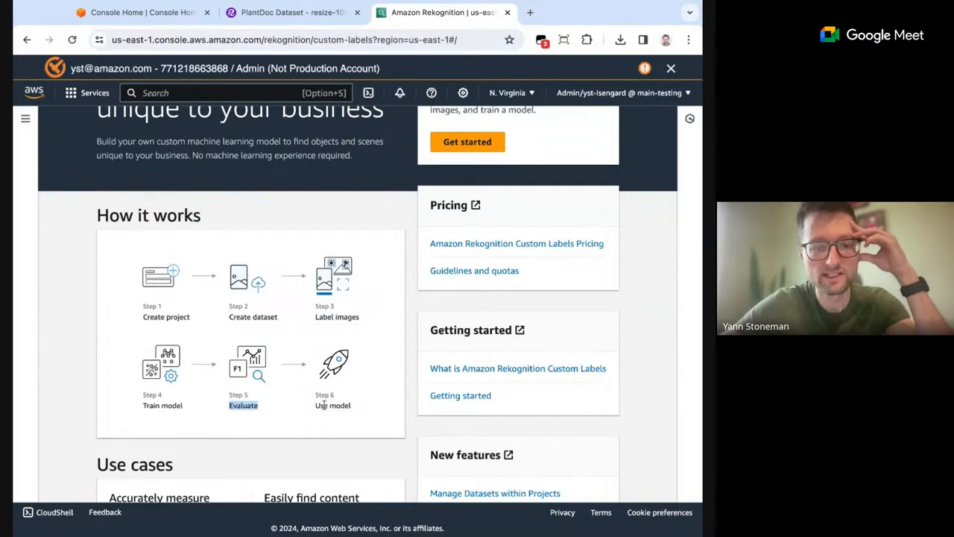
scroll("down", 3)
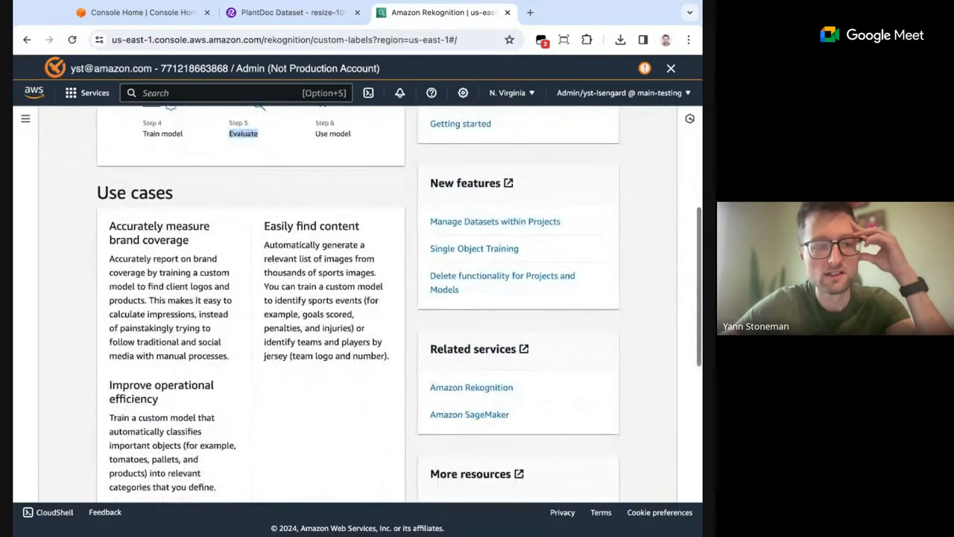
scroll("down", 3)
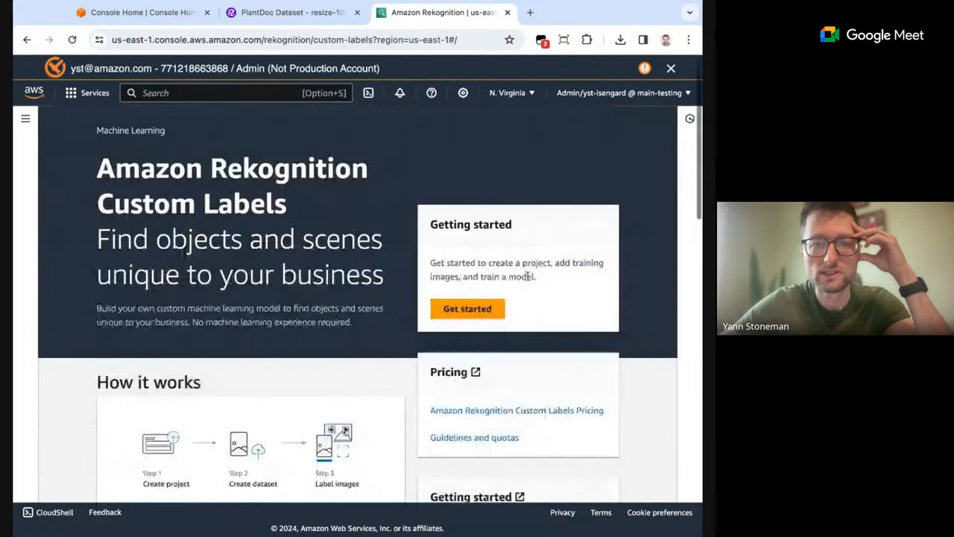
Start Custom Labels setup and create the S3 bucket for project files.
left_click(468, 307)
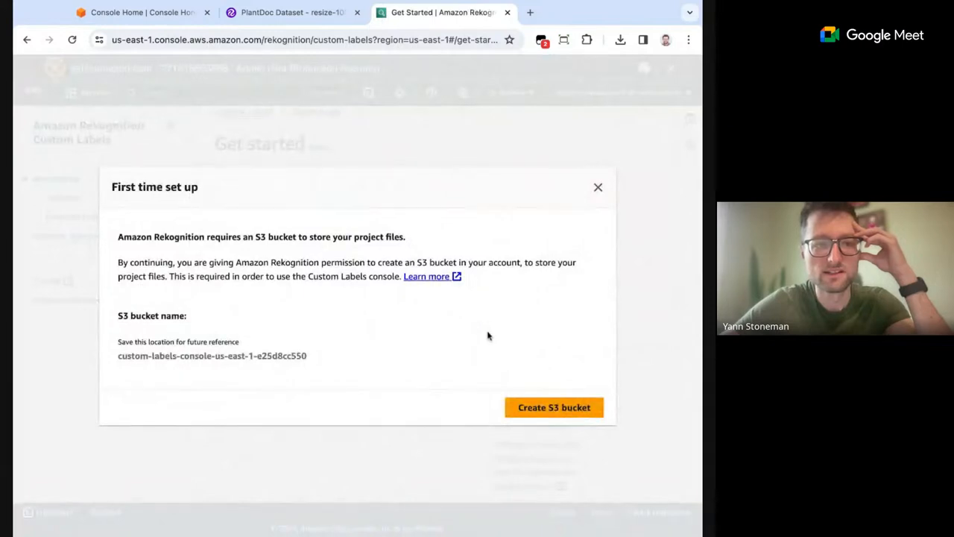
mouse_move(280, 373)
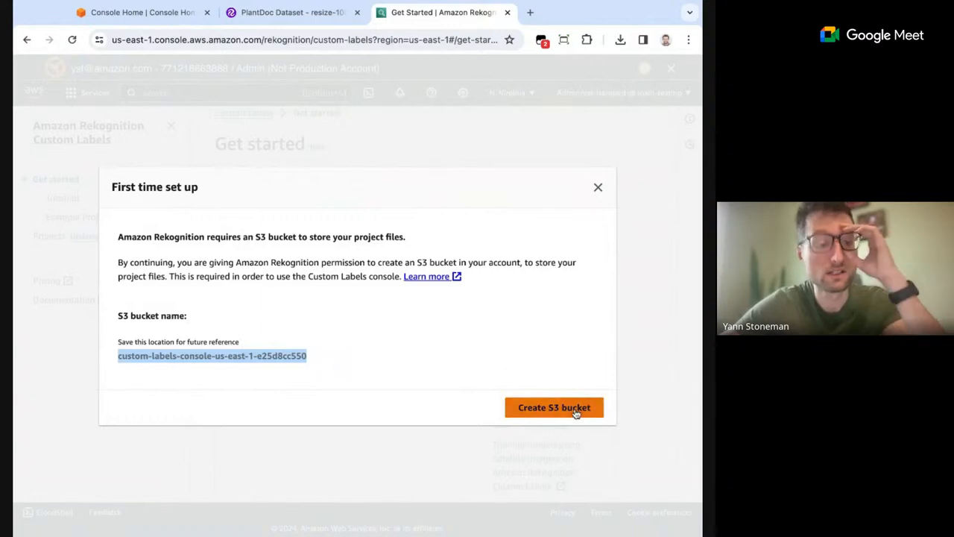
left_click(555, 407)
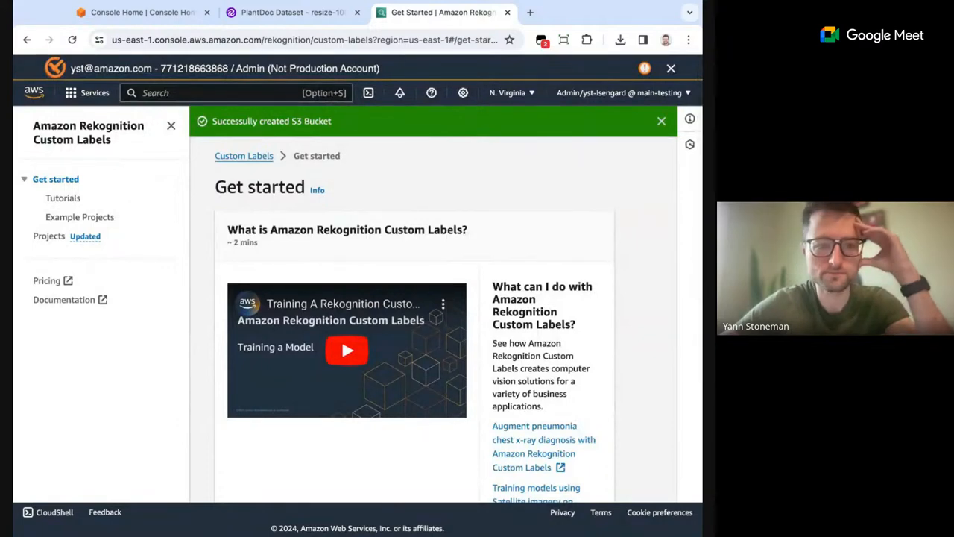
scroll("down", 3)
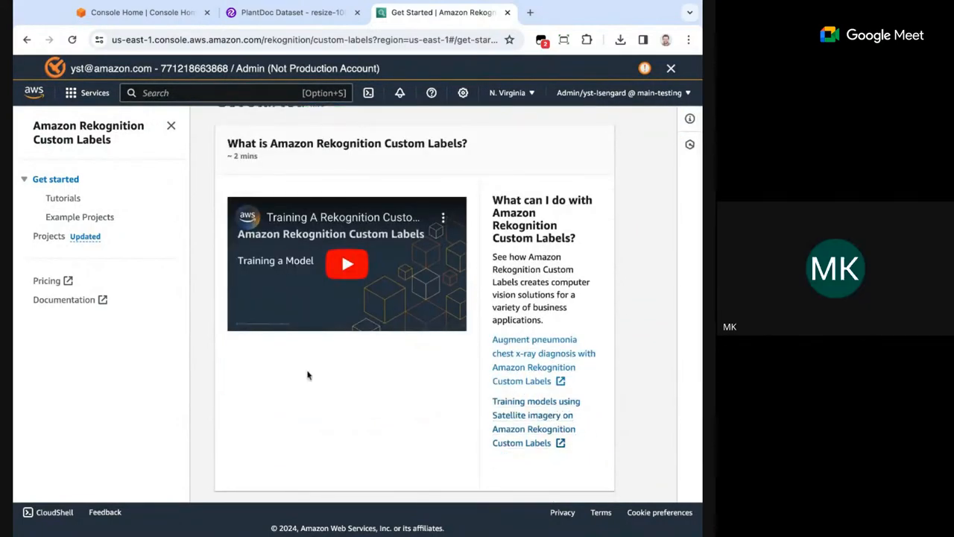
scroll("down", 3)
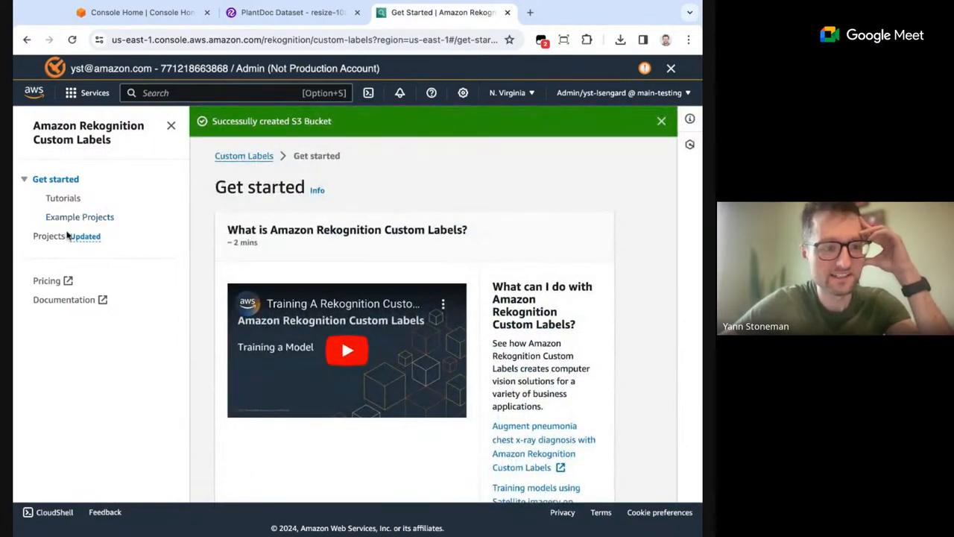
Go to the Custom Labels projects list and start creating a new project.
left_click(49, 197)
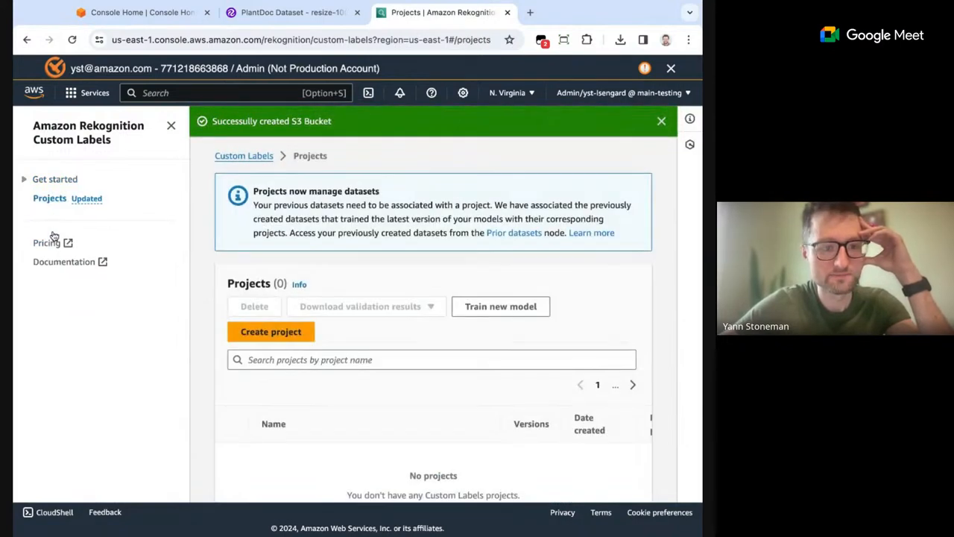
left_click(661, 121)
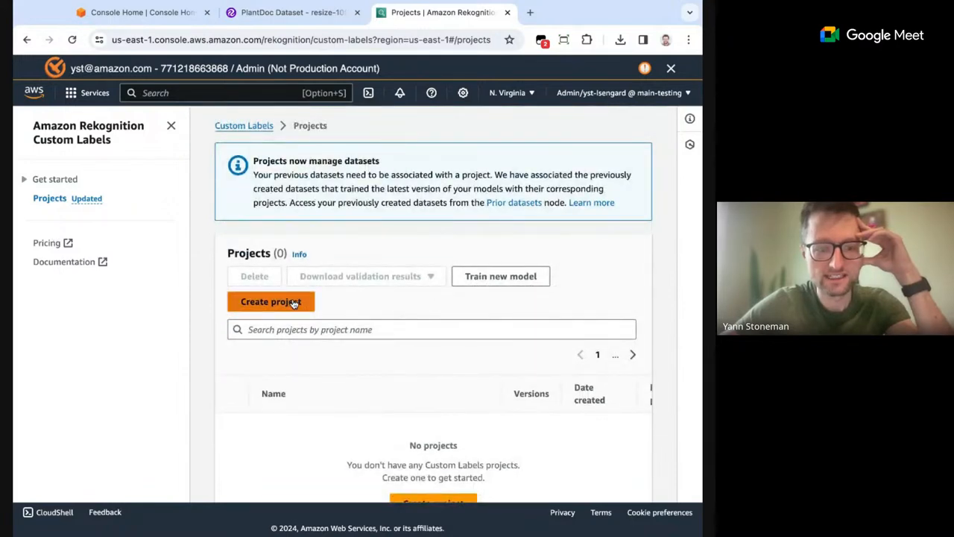
left_click(272, 301)
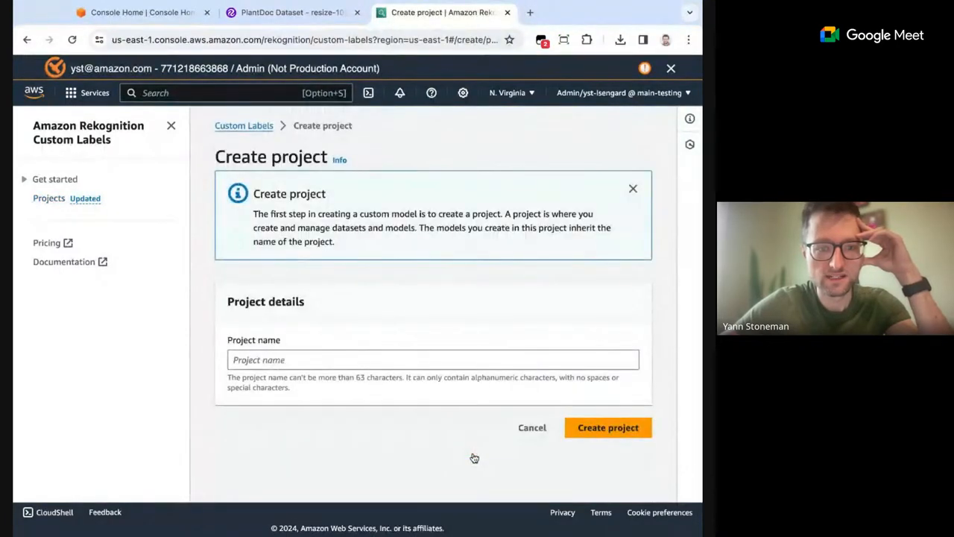
left_click(433, 359)
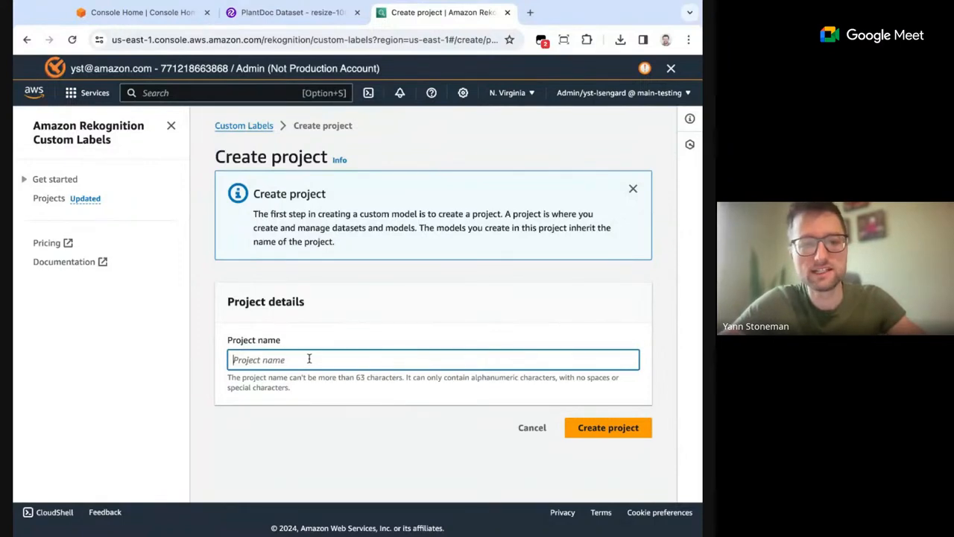
mouse_move(331, 375)
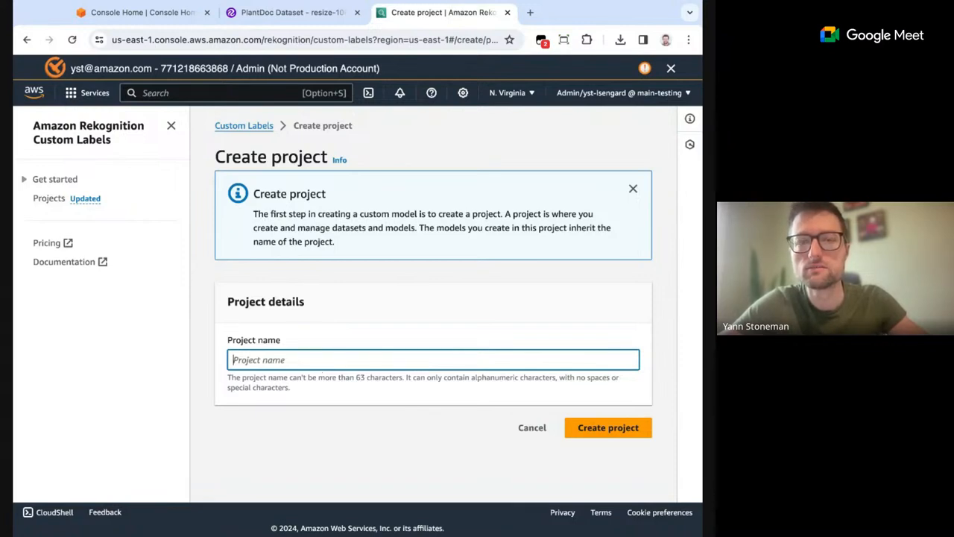
Name the project plant-doctor and create it.
type("plant-")
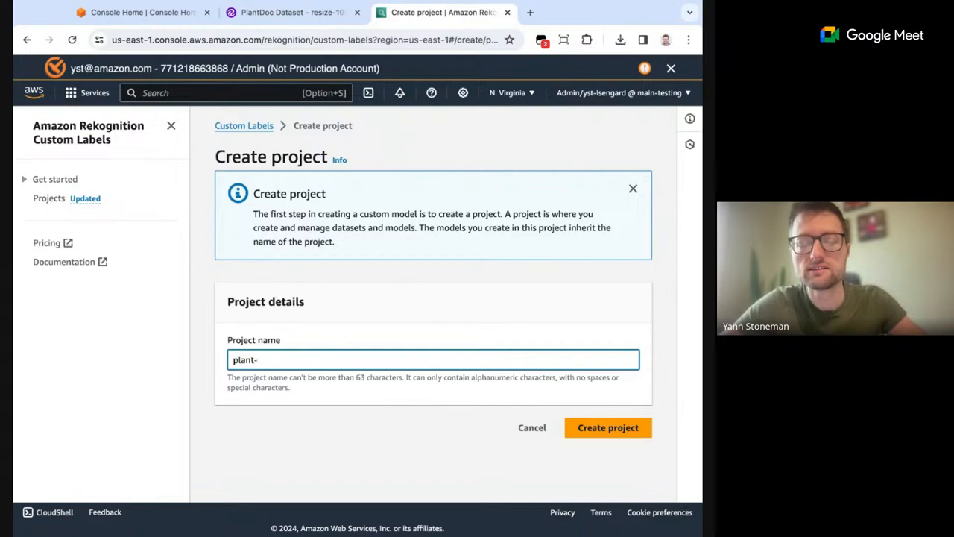
type("disease-mana")
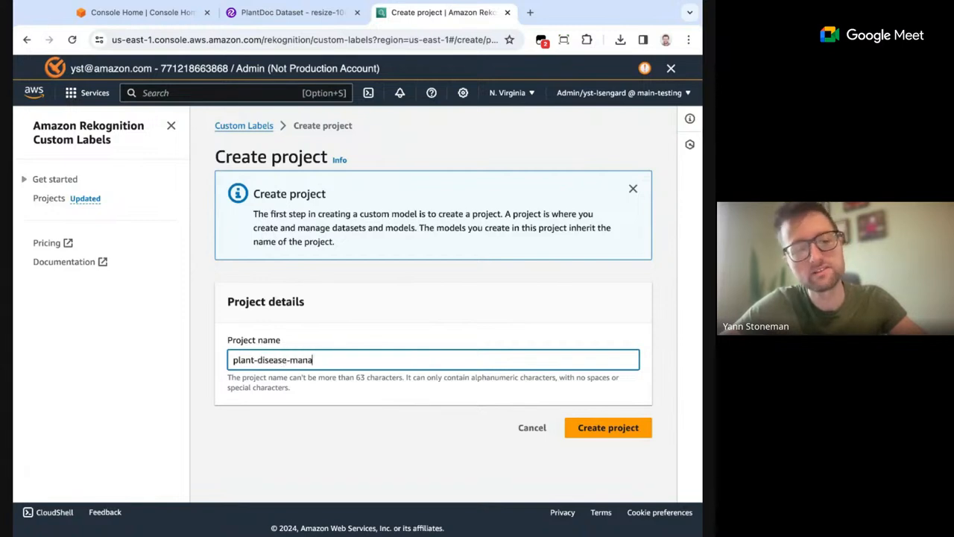
type("gement")
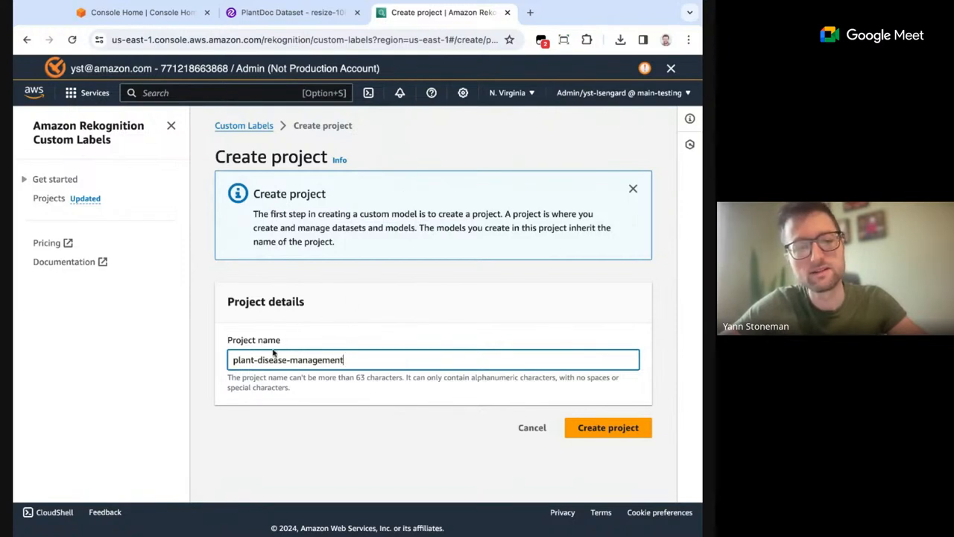
type("plant-doctor")
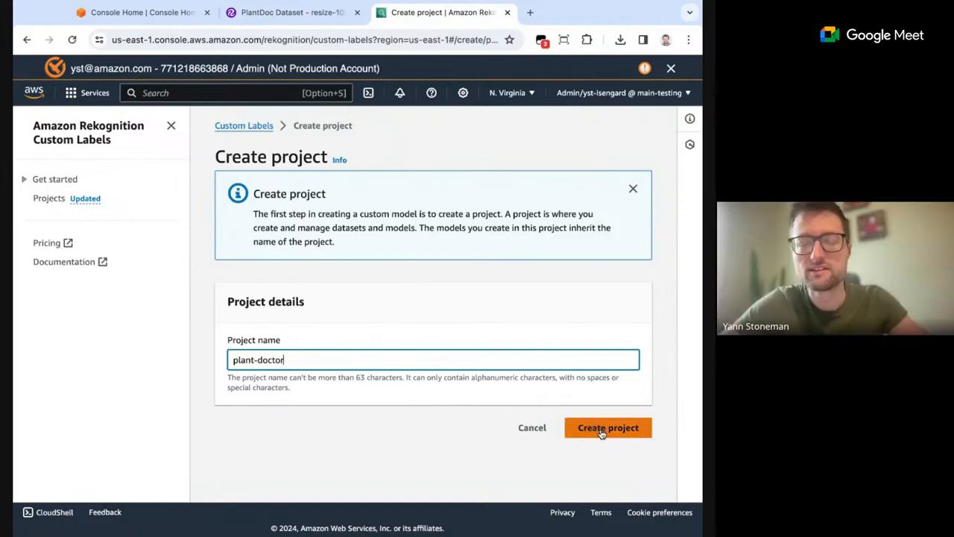
left_click(608, 426)
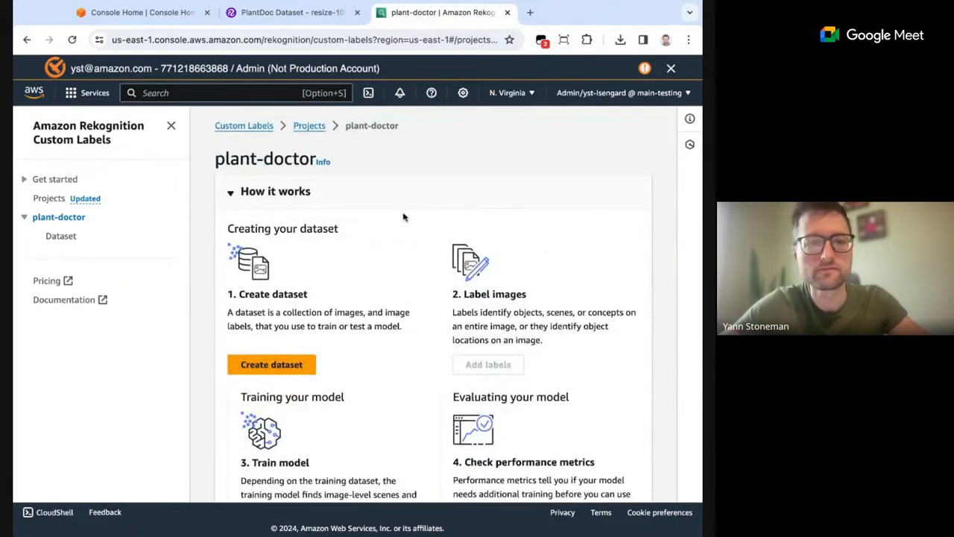
Begin a plant-doctor dataset, trying separate train/test before settling on a single auto-split dataset.
scroll("down", 3)
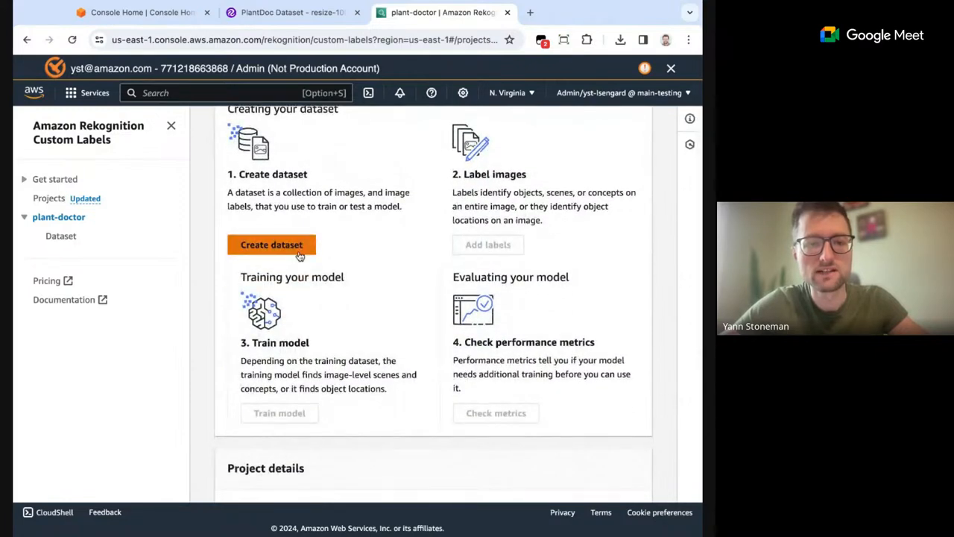
left_click(272, 245)
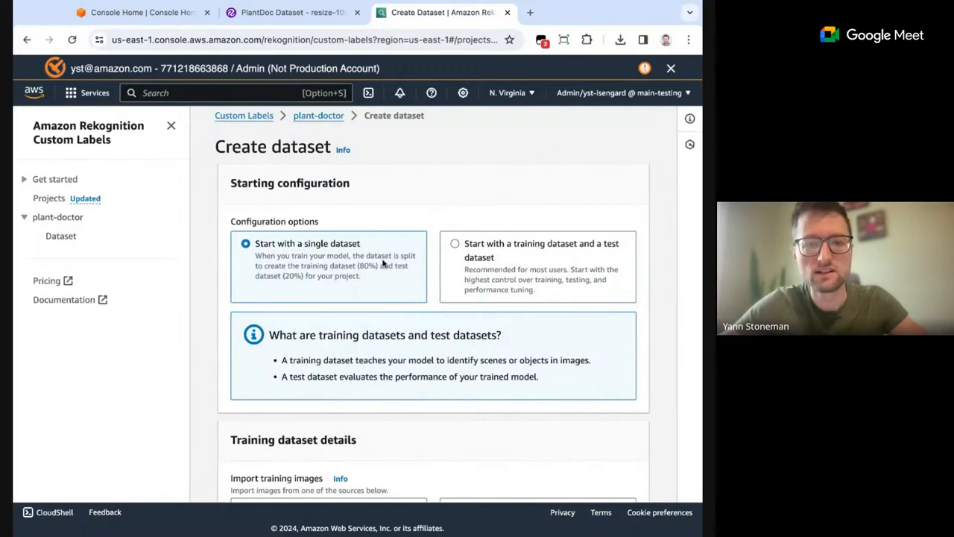
mouse_move(558, 292)
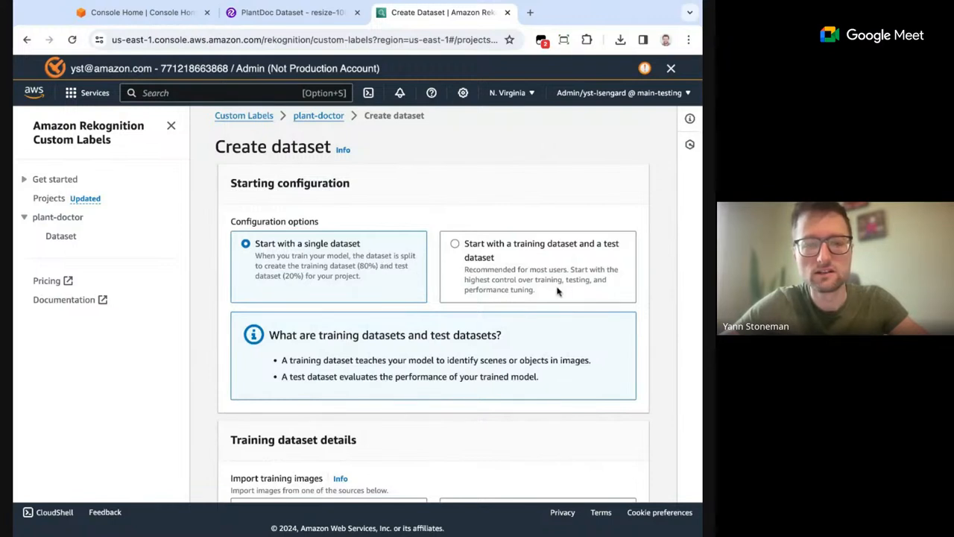
mouse_move(410, 275)
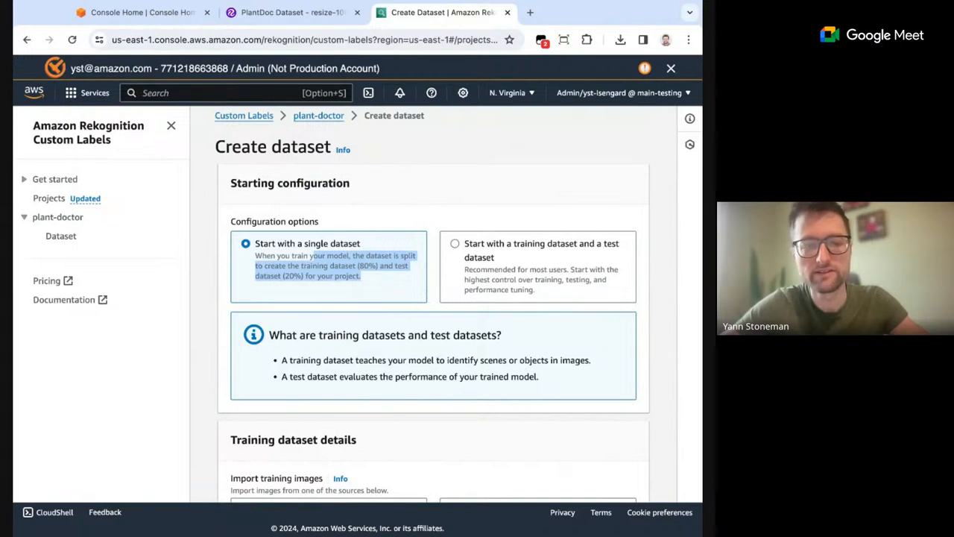
scroll("down", 3)
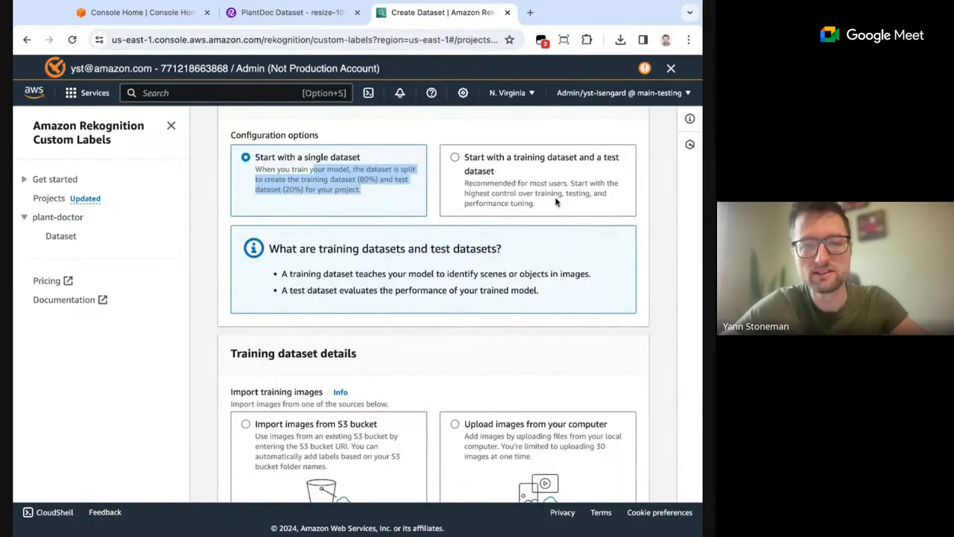
left_click(455, 157)
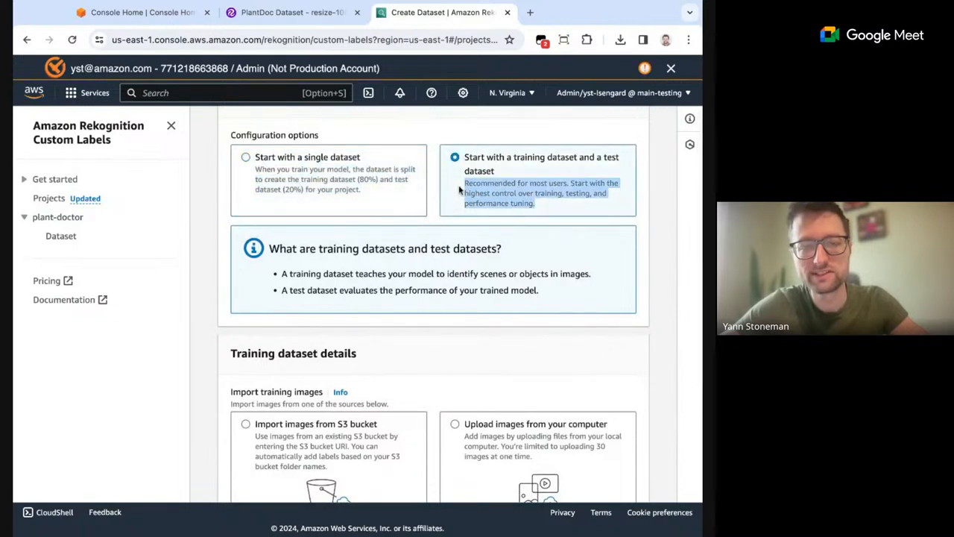
left_click(246, 156)
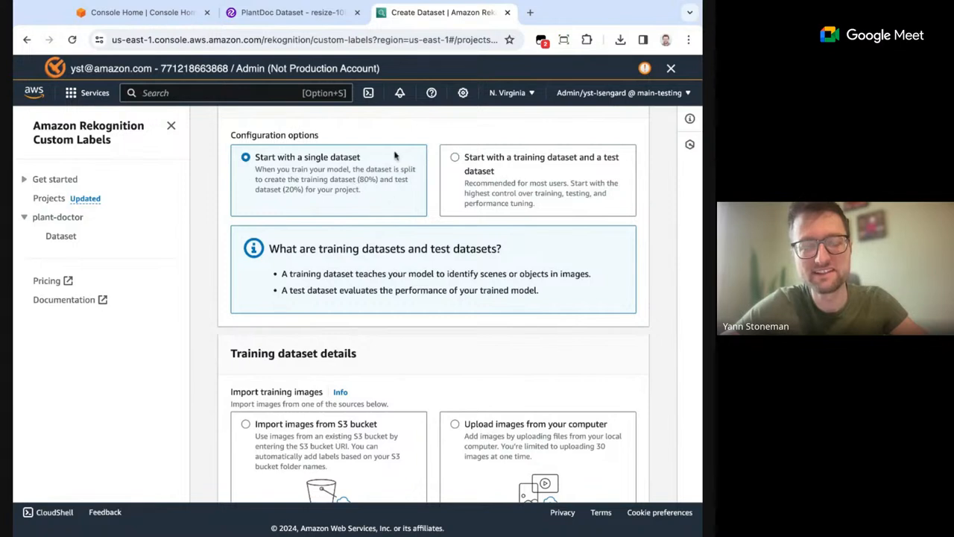
mouse_move(385, 200)
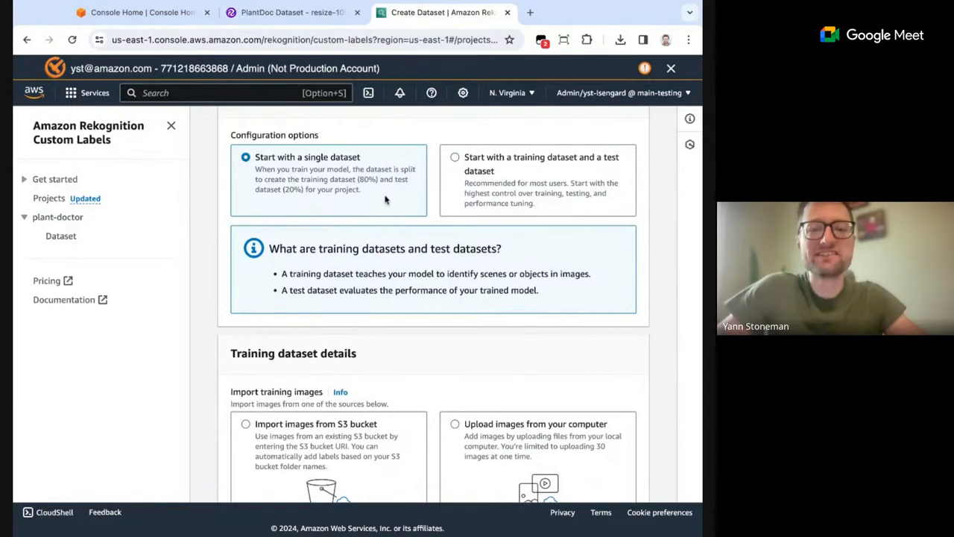
mouse_move(370, 197)
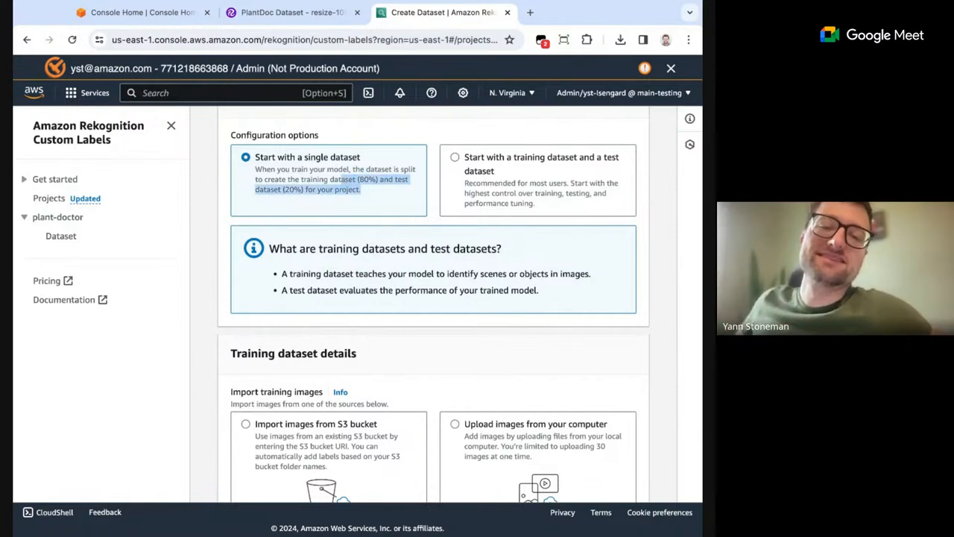
scroll("down", 3)
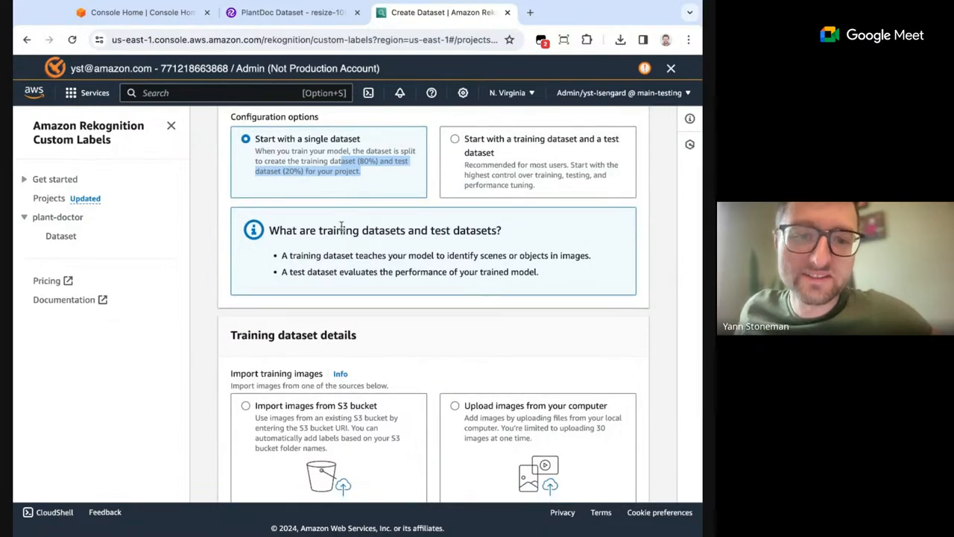
Choose 'Import images from S3 bucket' for training images and focus the empty S3 URI field.
scroll("down", 3)
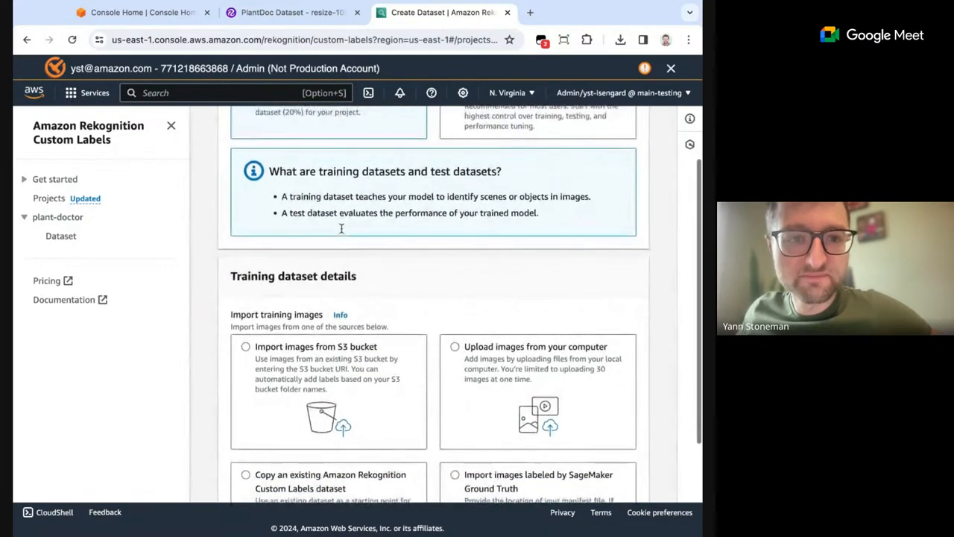
scroll("down", 3)
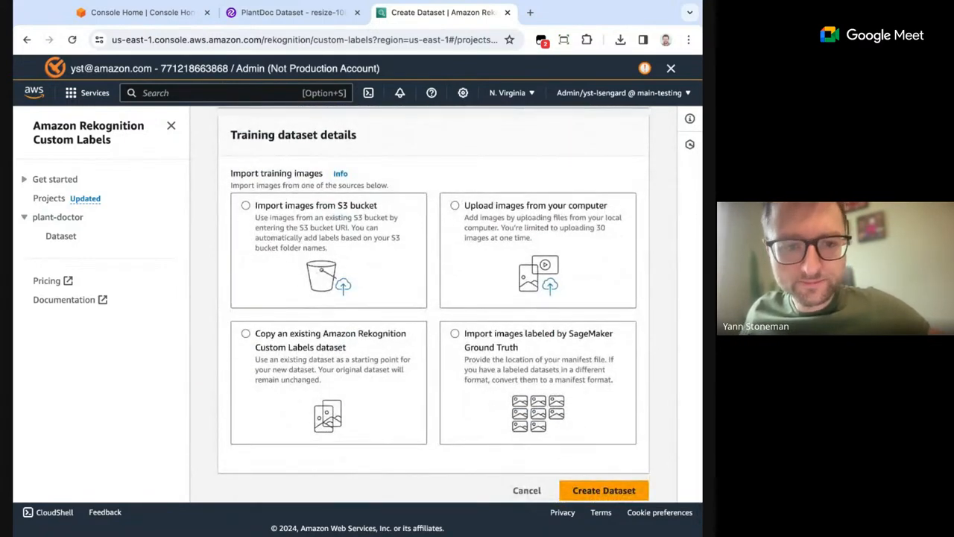
scroll("down", 3)
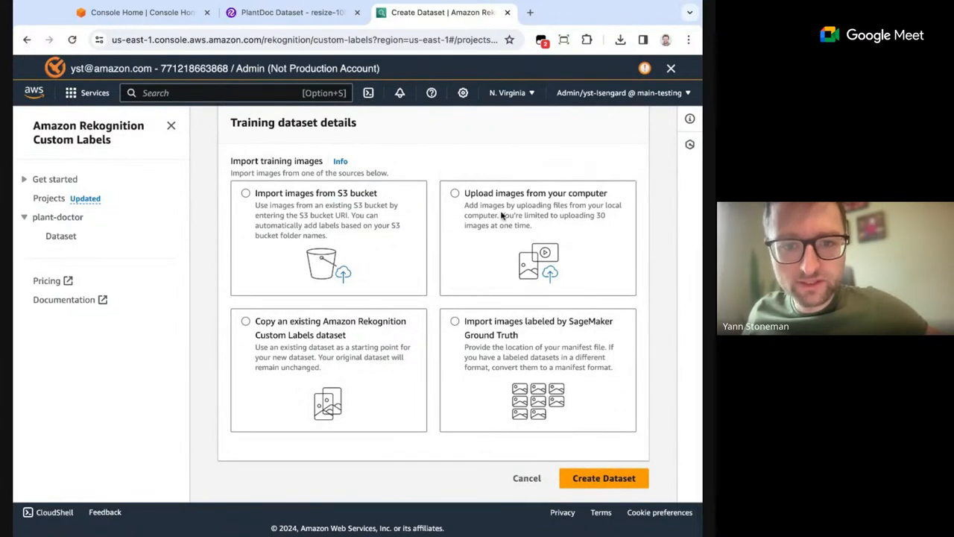
left_click(455, 194)
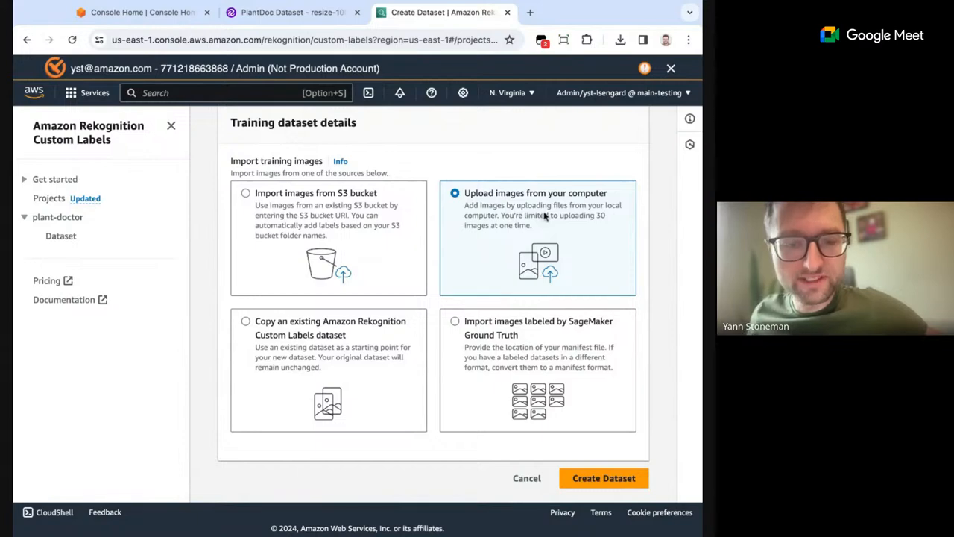
left_click(244, 192)
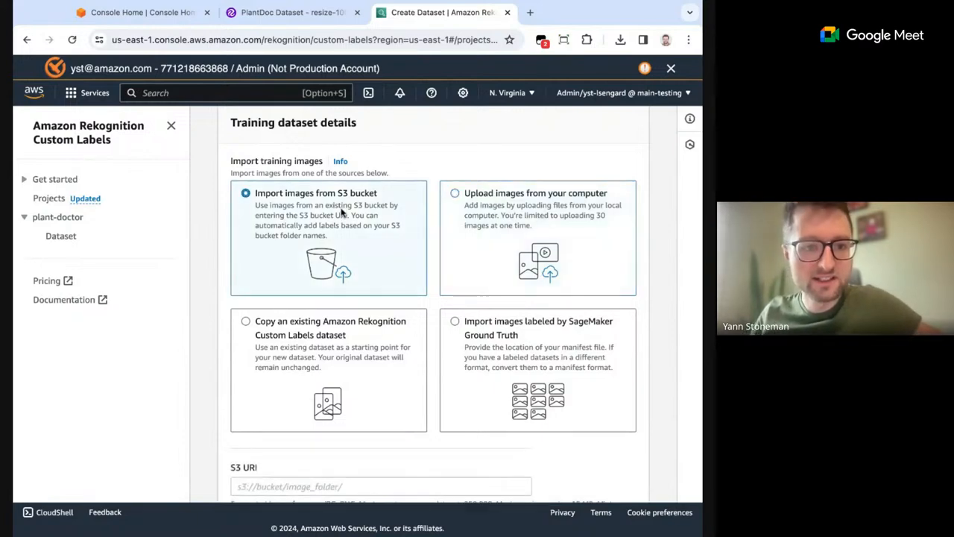
scroll("down", 3)
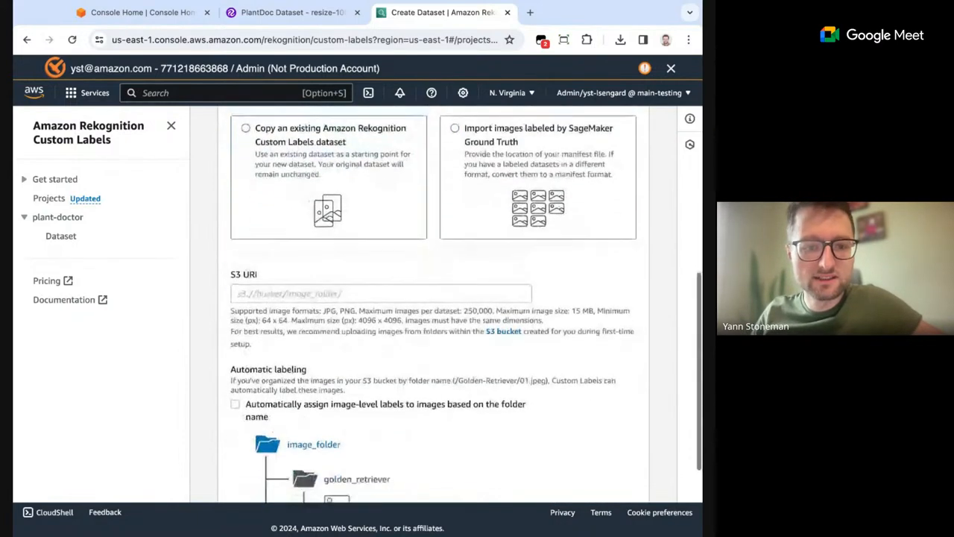
left_click(381, 286)
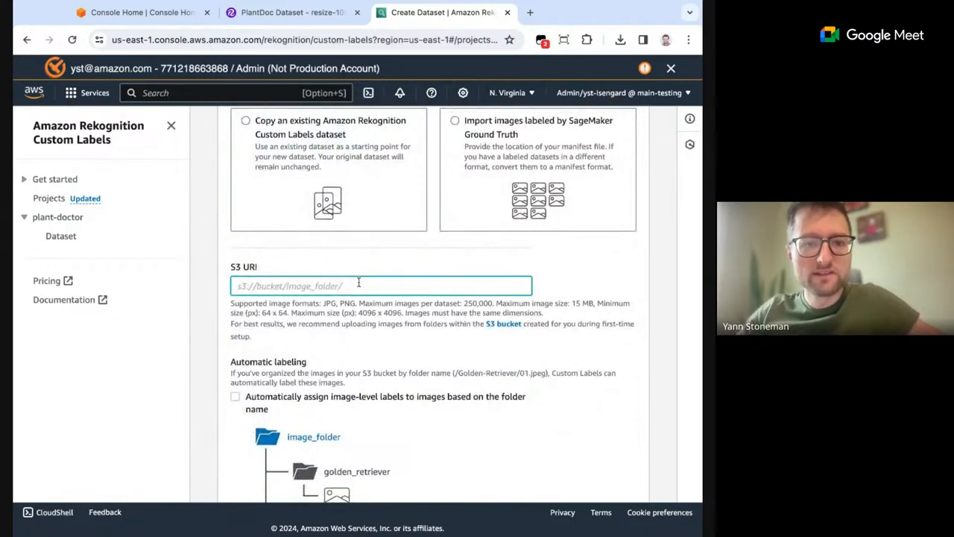
scroll("down", 3)
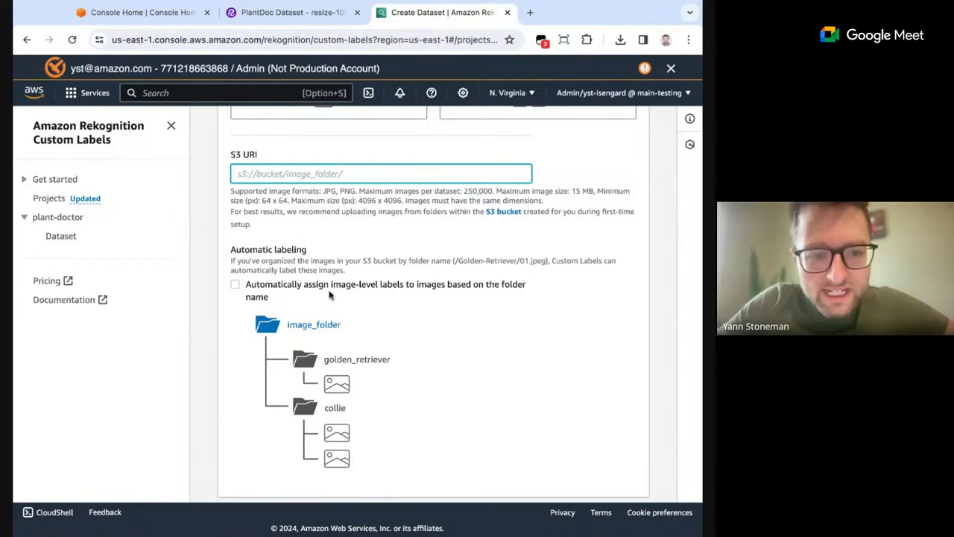
mouse_move(456, 291)
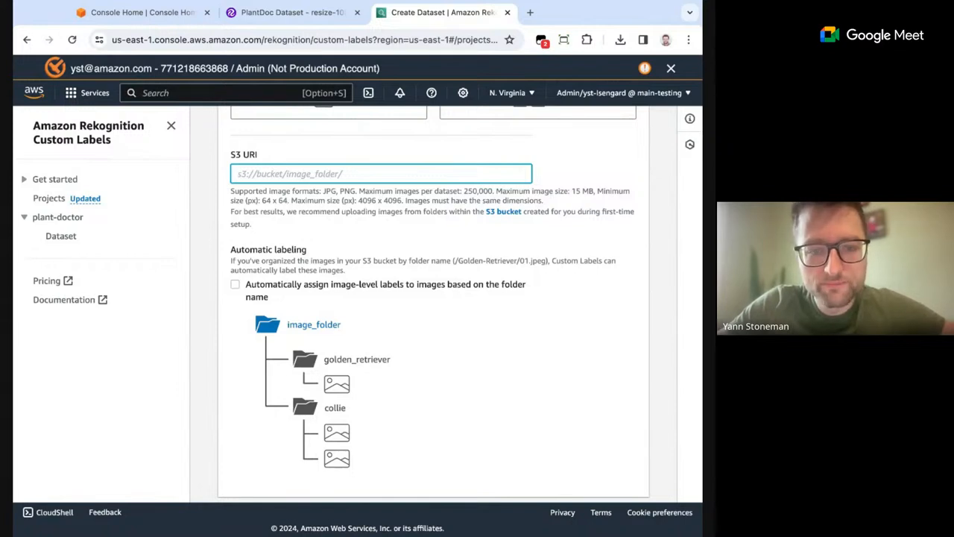
mouse_move(361, 462)
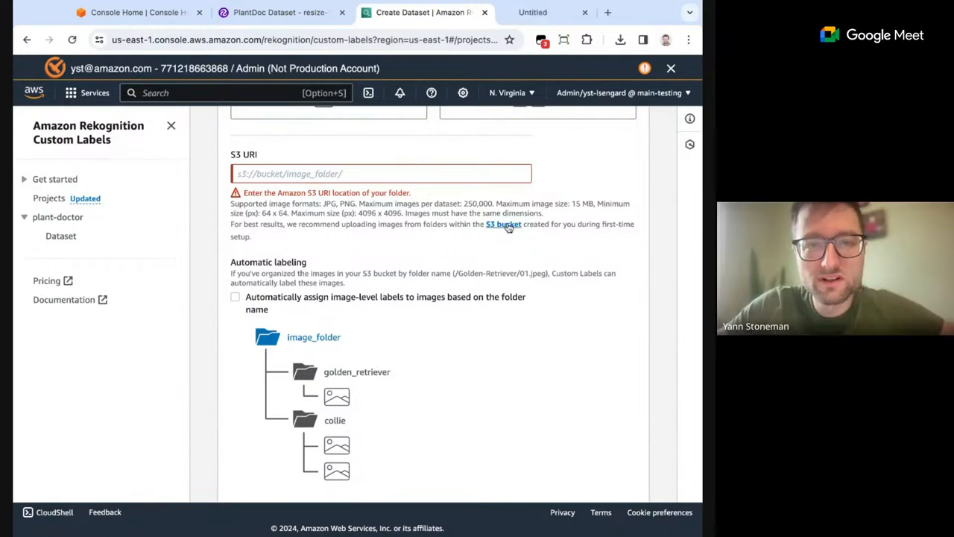
Inspect the empty assets/ folder of the Custom Labels bucket and return to dataset setup.
left_click(504, 224)
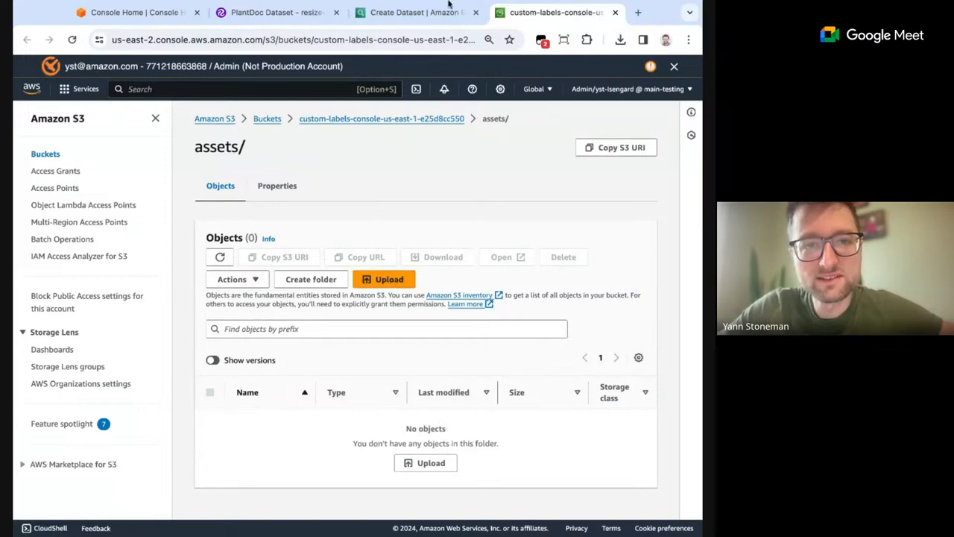
left_click(415, 12)
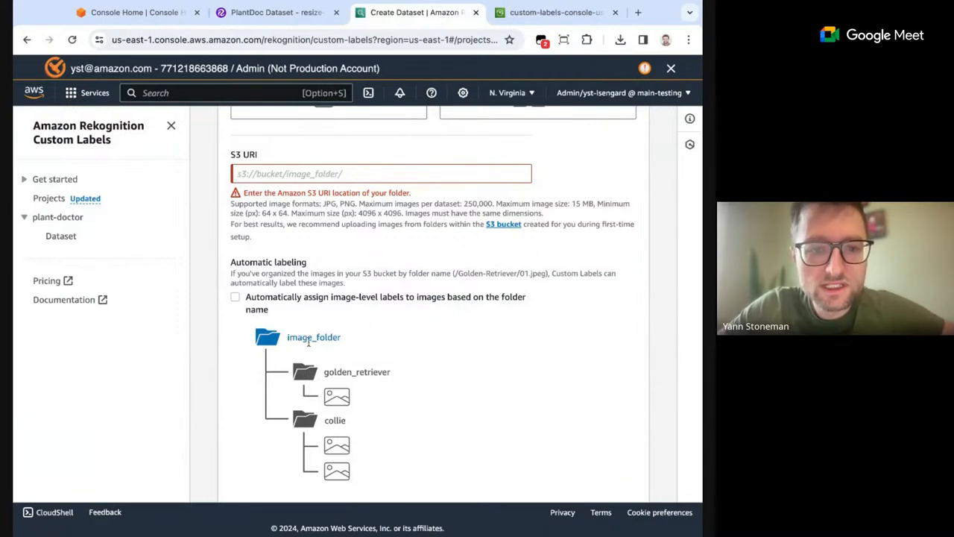
left_click(554, 12)
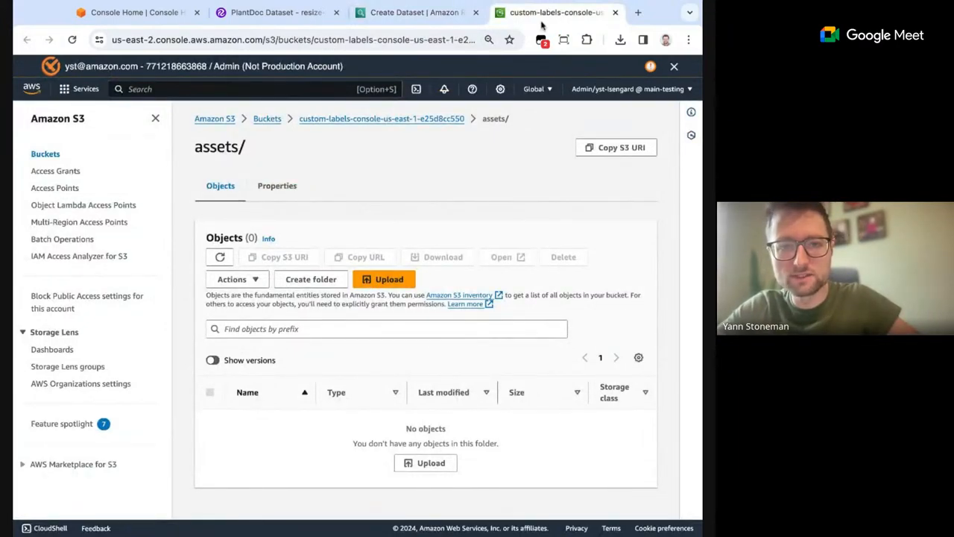
left_click(417, 12)
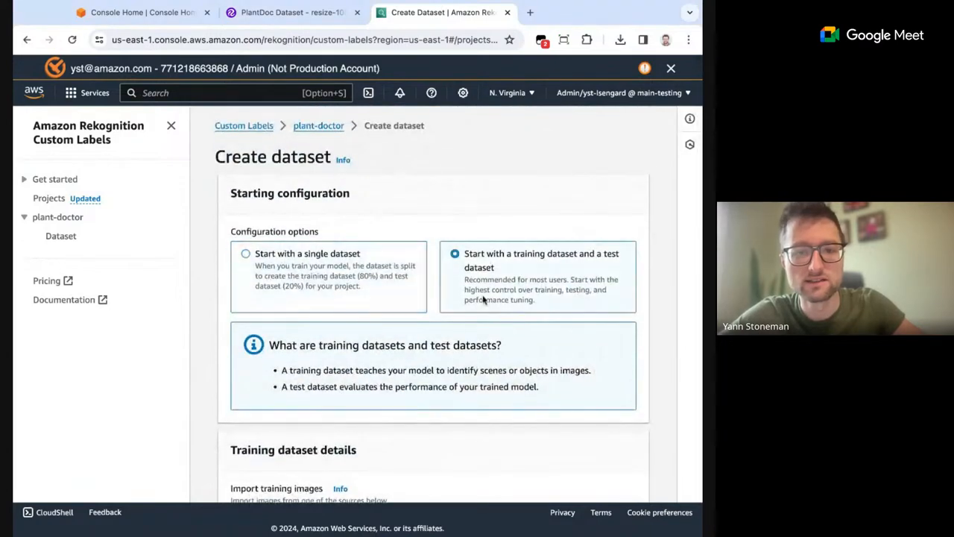
Scroll through the S3 URI and automatic labeling options on the Create dataset page.
scroll("down", 3)
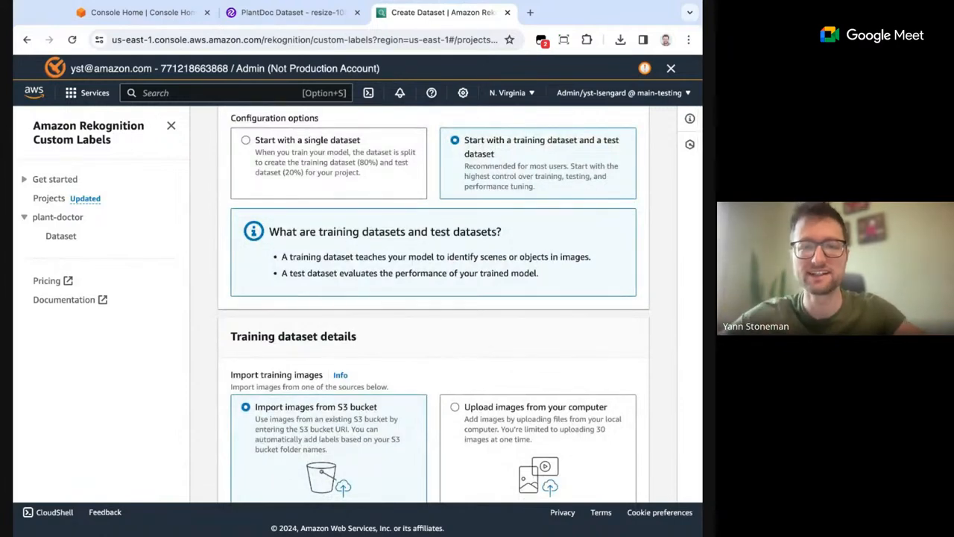
scroll("down", 3)
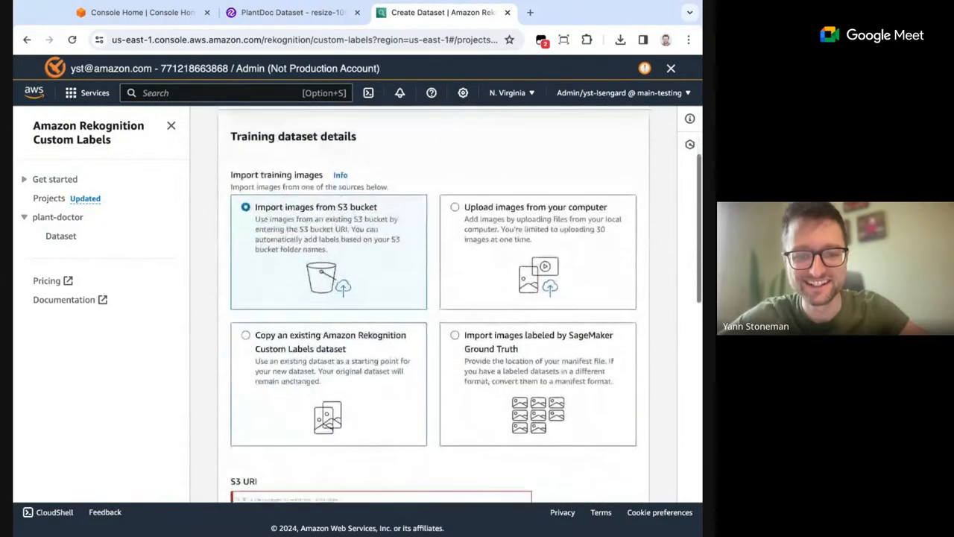
scroll("down", 3)
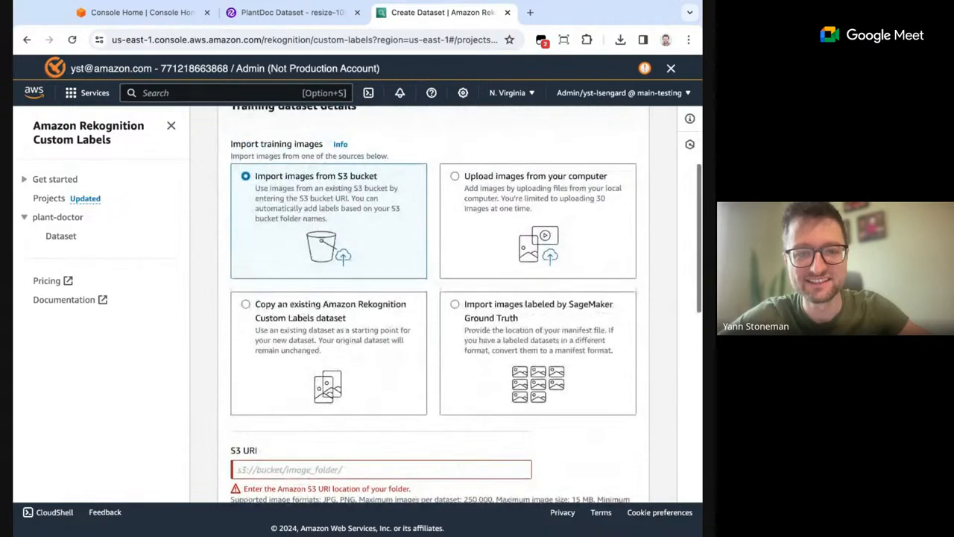
scroll("down", 3)
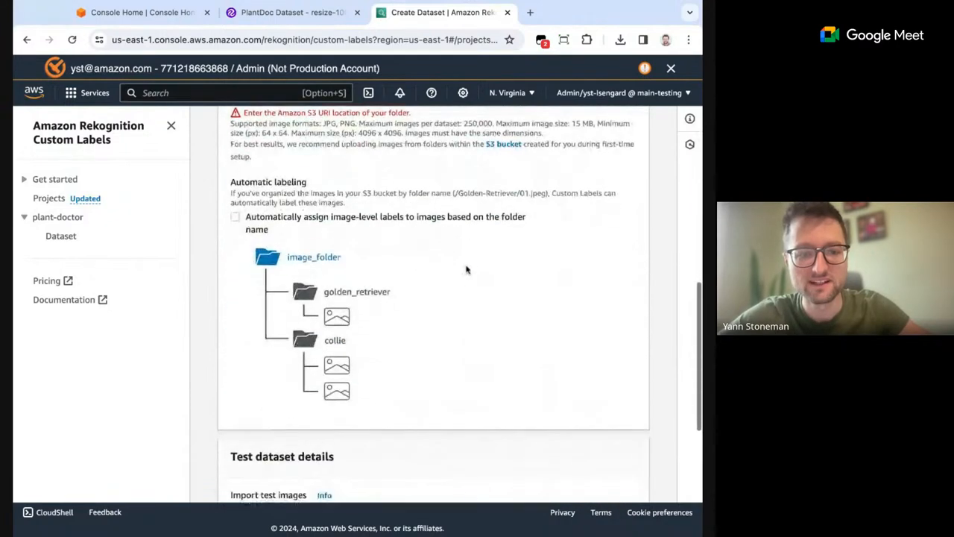
scroll("down", 3)
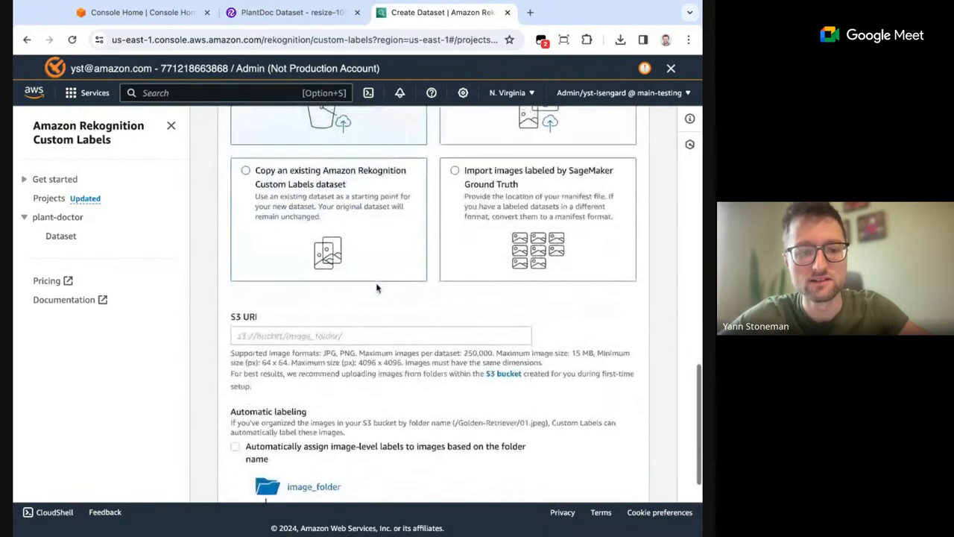
scroll("down", 3)
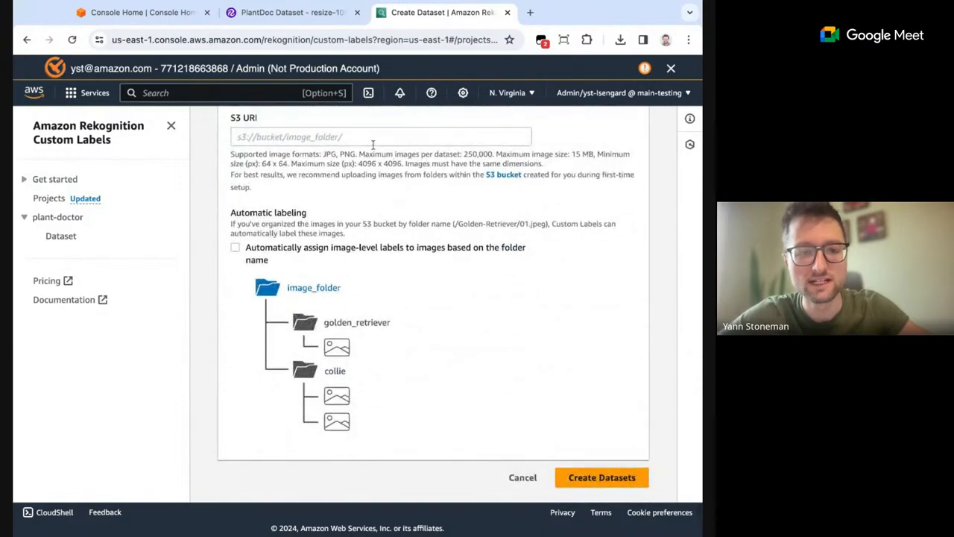
scroll("down", 3)
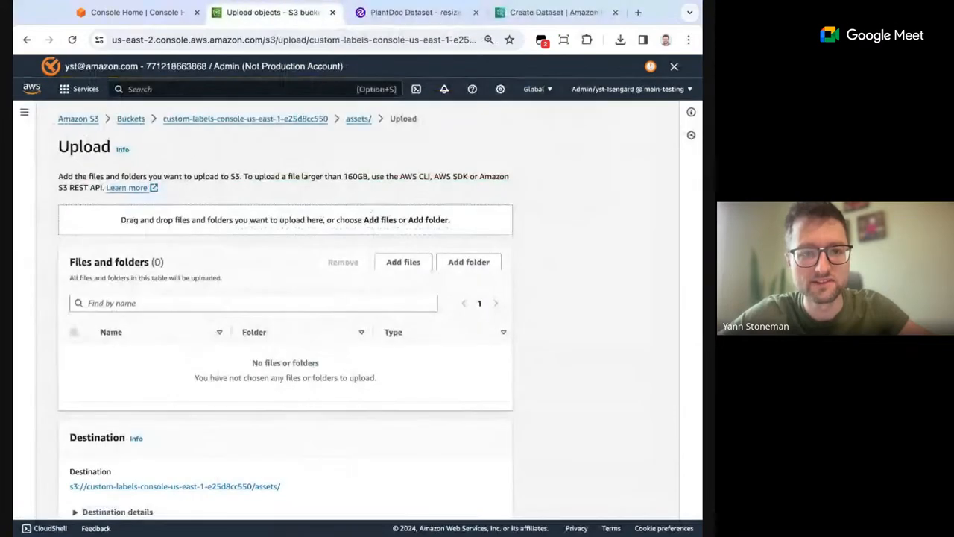
Scroll further down the empty S3 upload page for the assets folder.
scroll("down", 3)
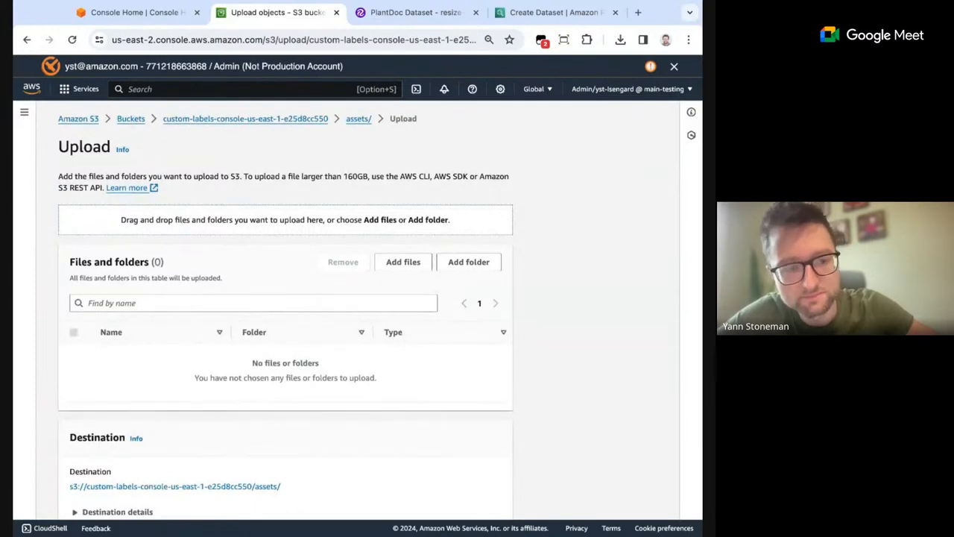
mouse_move(361, 146)
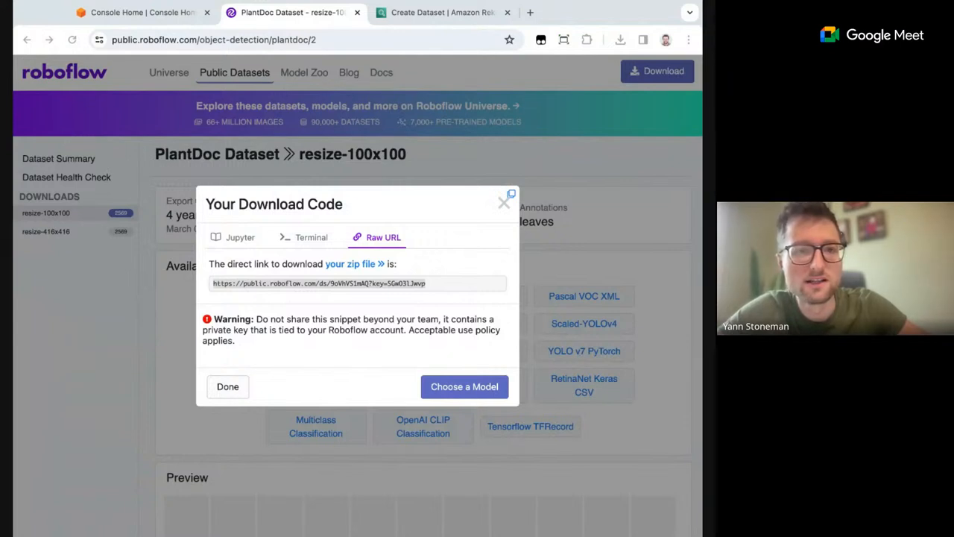
Return to the assets upload page with 2331 train files queued and reach the Upload button.
left_click(127, 12)
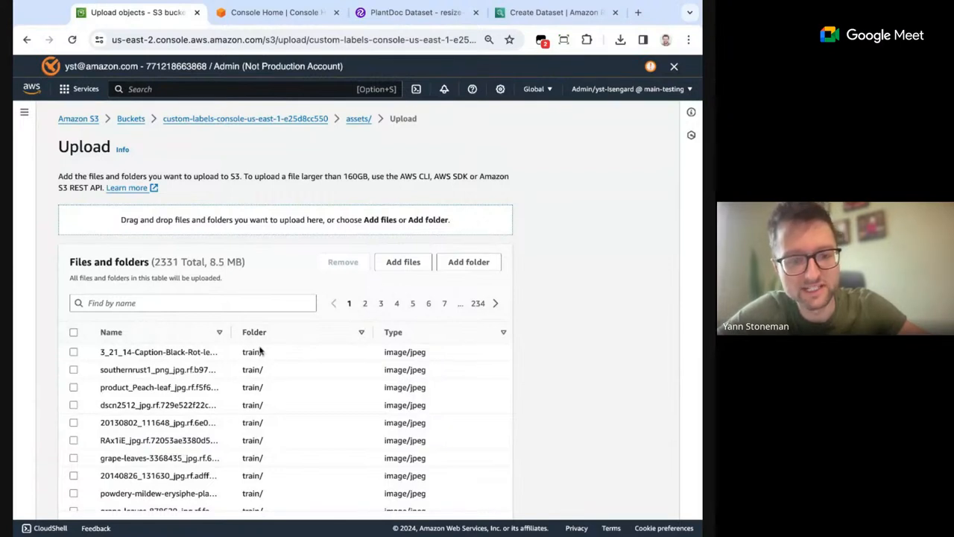
mouse_move(273, 477)
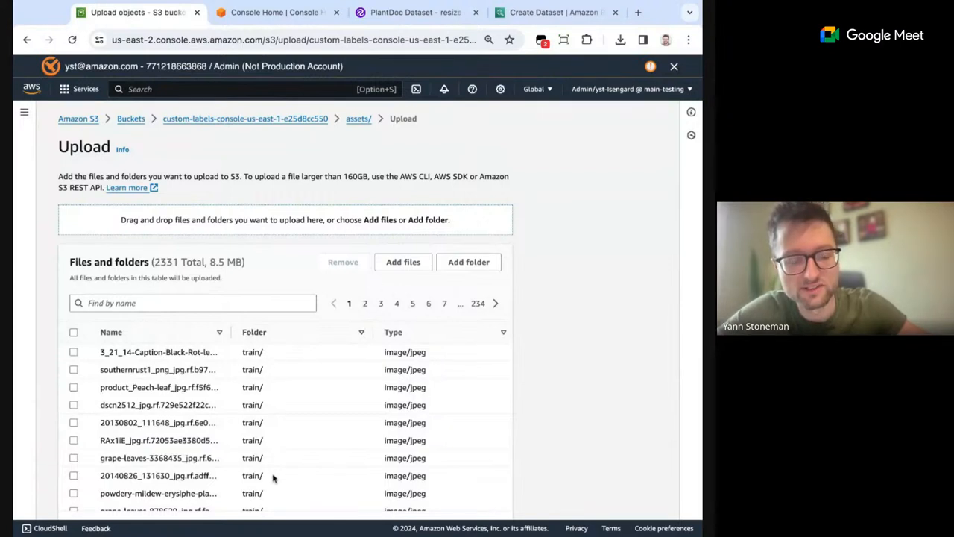
scroll("down", 3)
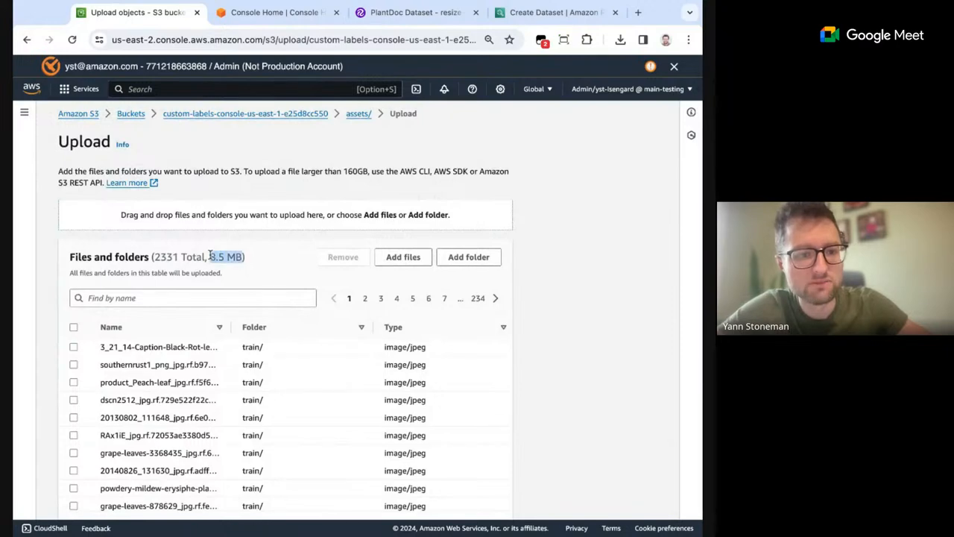
scroll("down", 3)
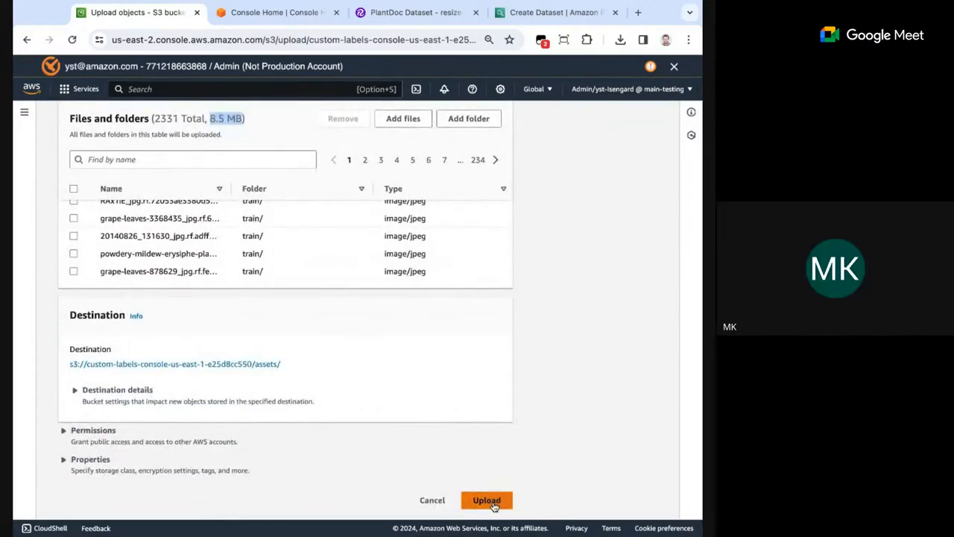
Start uploading the queued train images to the assets folder.
left_click(486, 501)
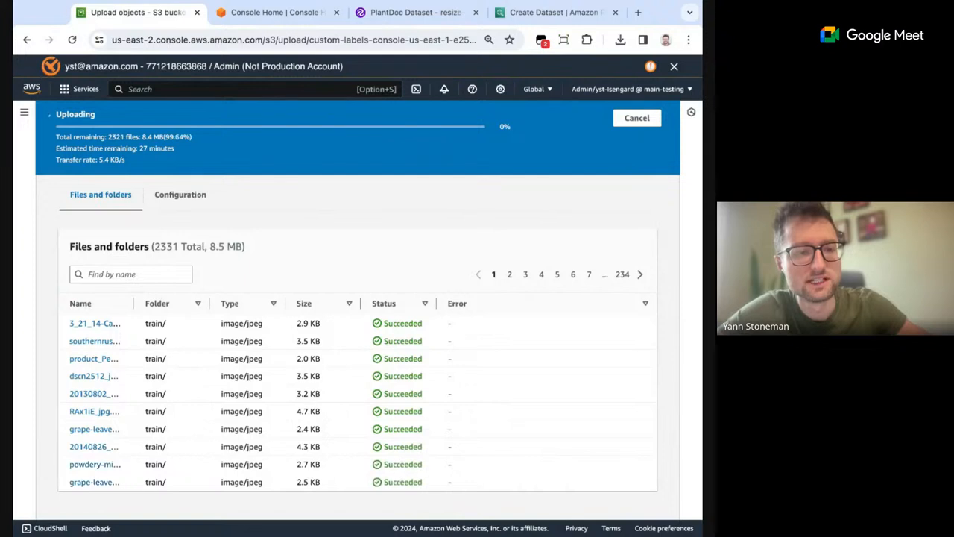
mouse_move(364, 185)
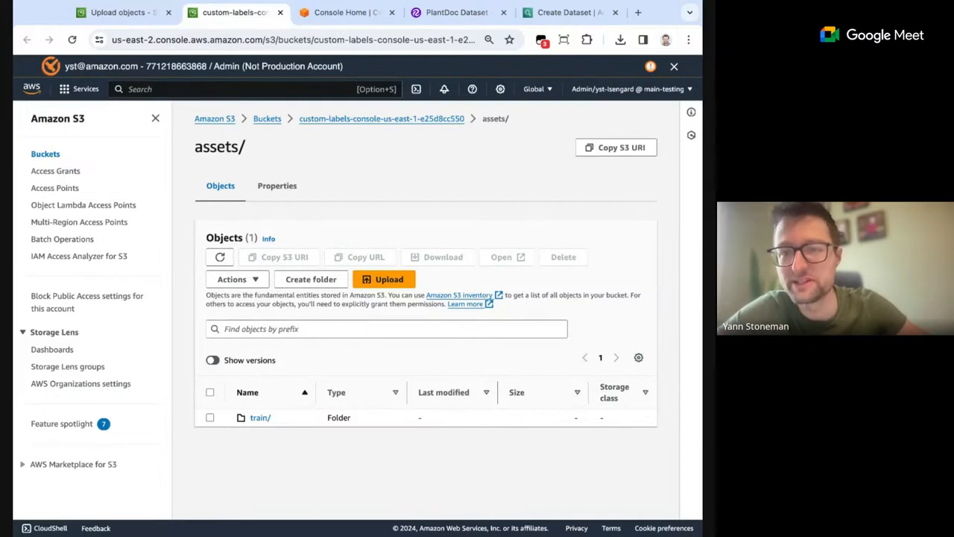
Queue the 240 test images for the assets folder, start their upload and check its progress.
left_click(384, 278)
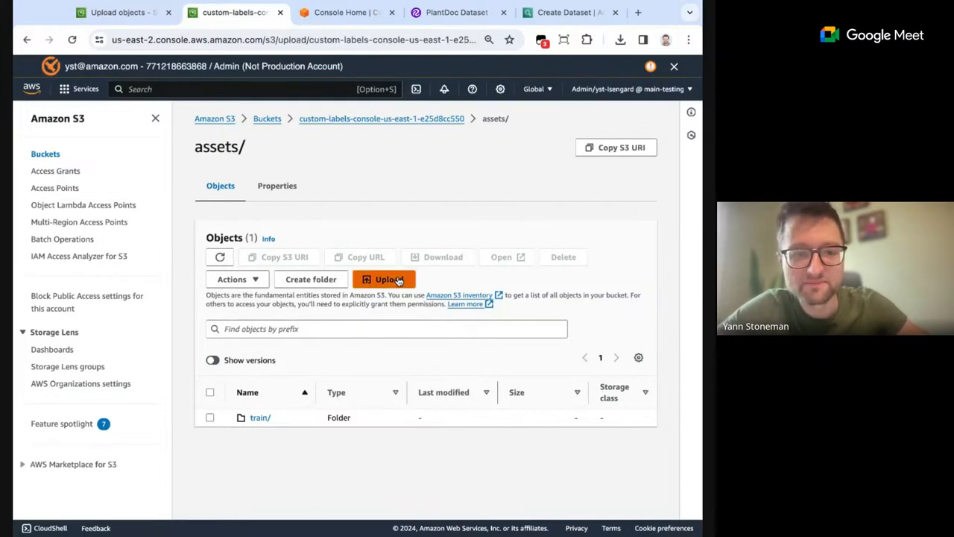
left_click(385, 279)
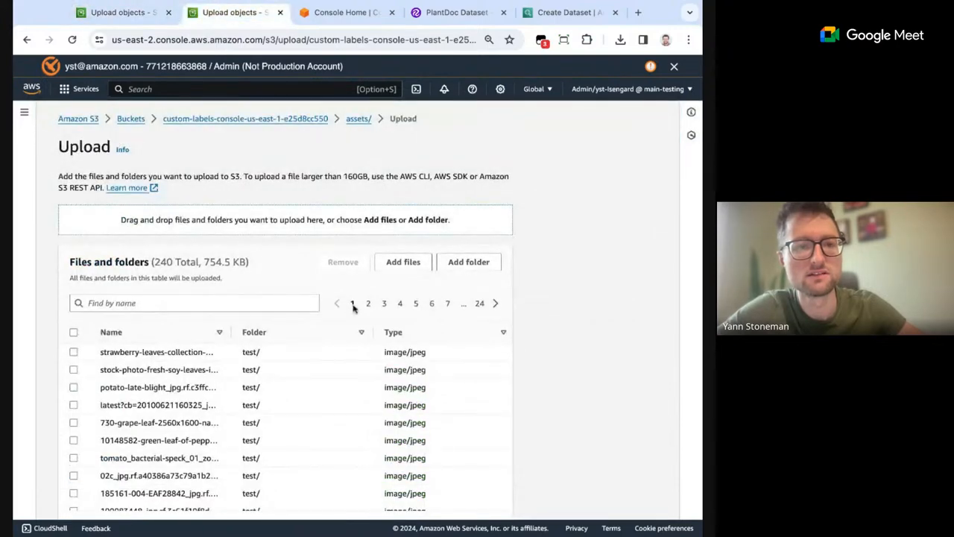
scroll("down", 3)
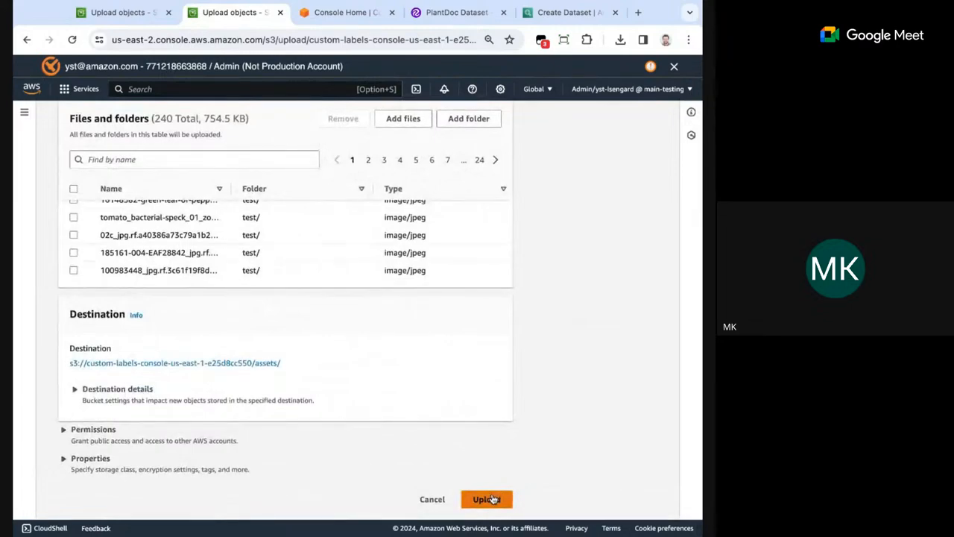
left_click(486, 500)
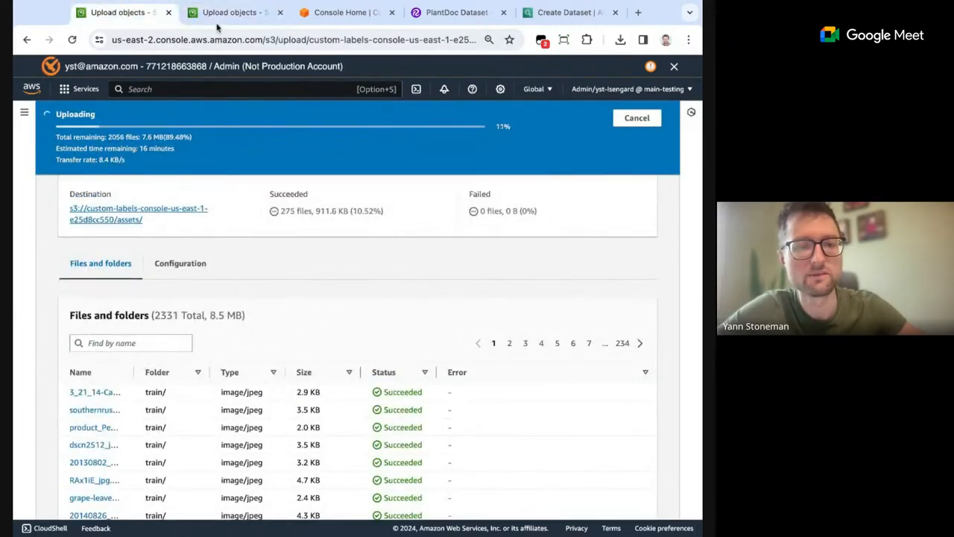
left_click(236, 12)
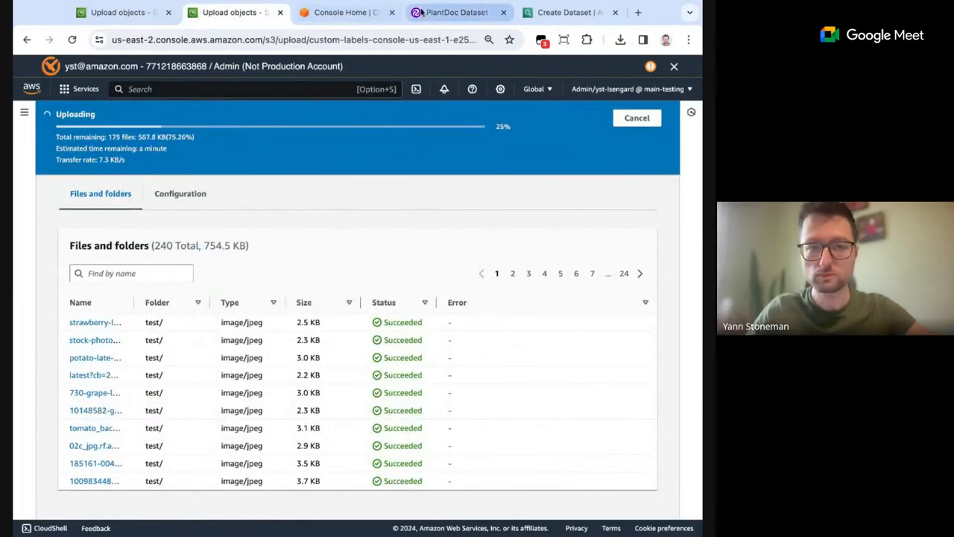
Enter s3://custom-labels-console-us-east-1-e25d8cc550/assets/train/ as the training dataset S3 URI.
left_click(340, 12)
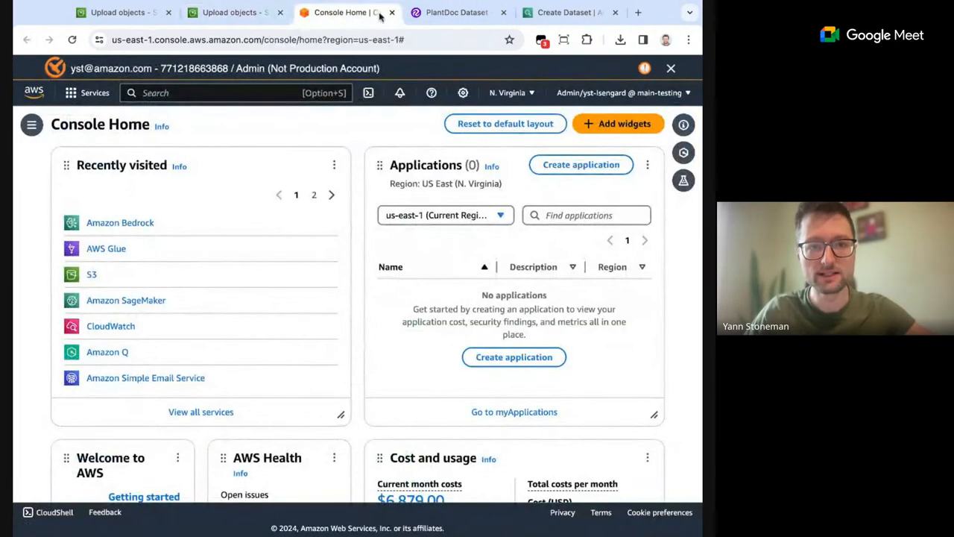
left_click(455, 12)
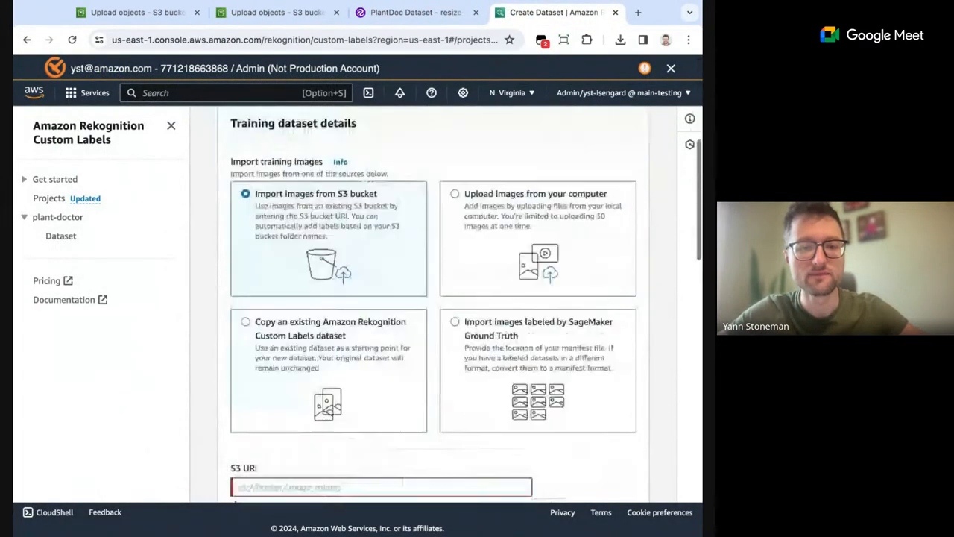
left_click(134, 11)
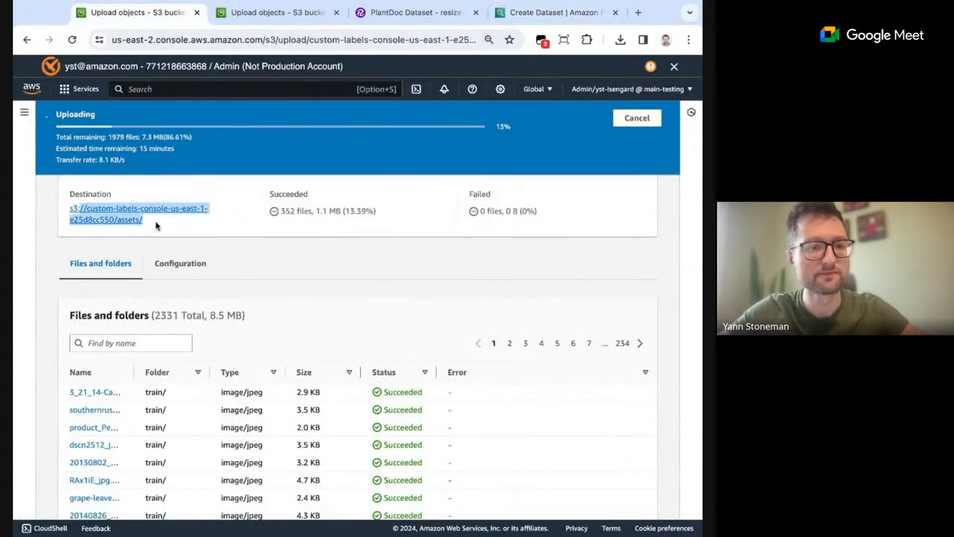
left_click(555, 12)
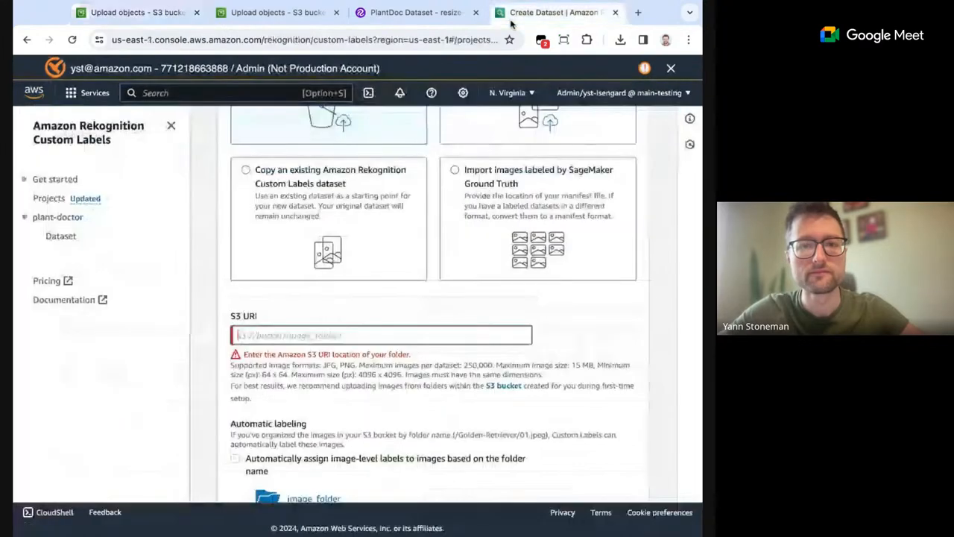
type("s3://custom-labels-console-us-east-1-e25d8cc550/assets/")
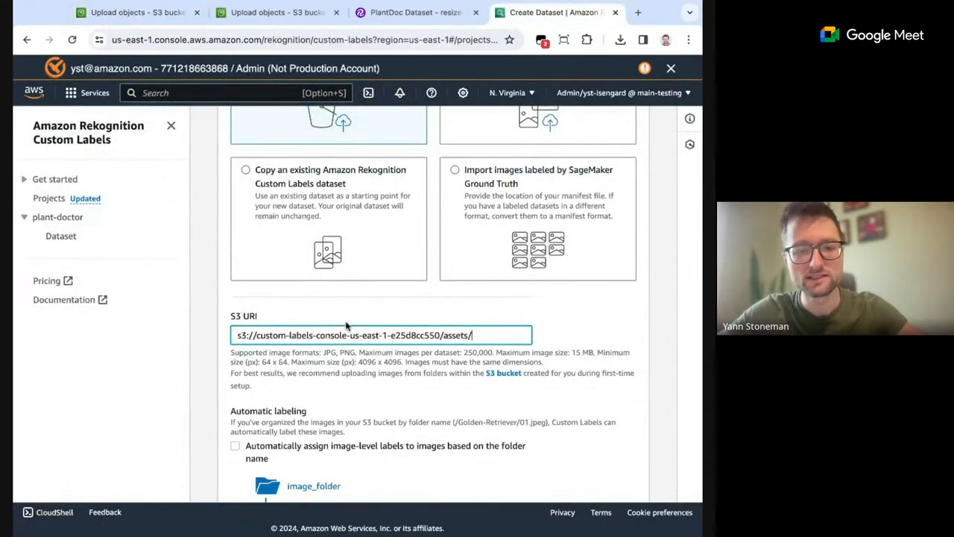
type("train")
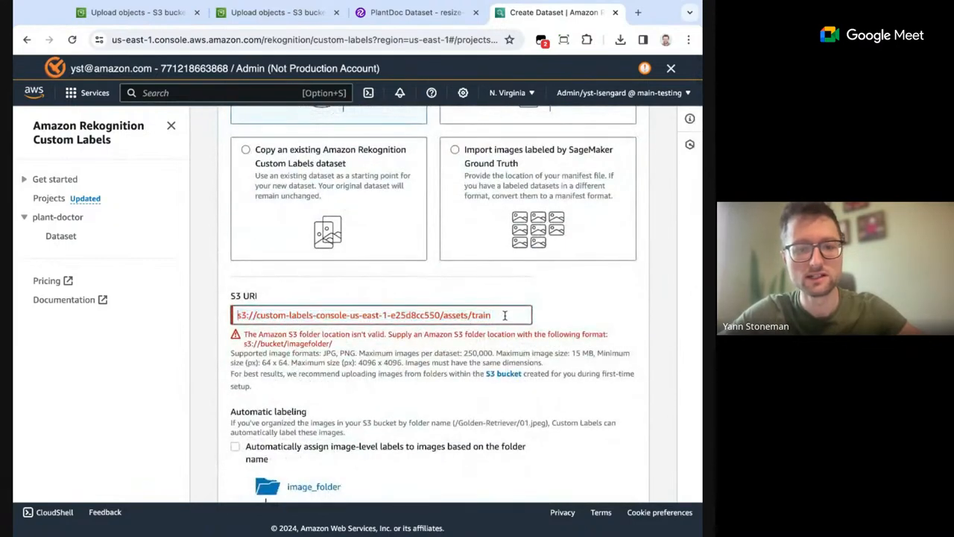
type("/")
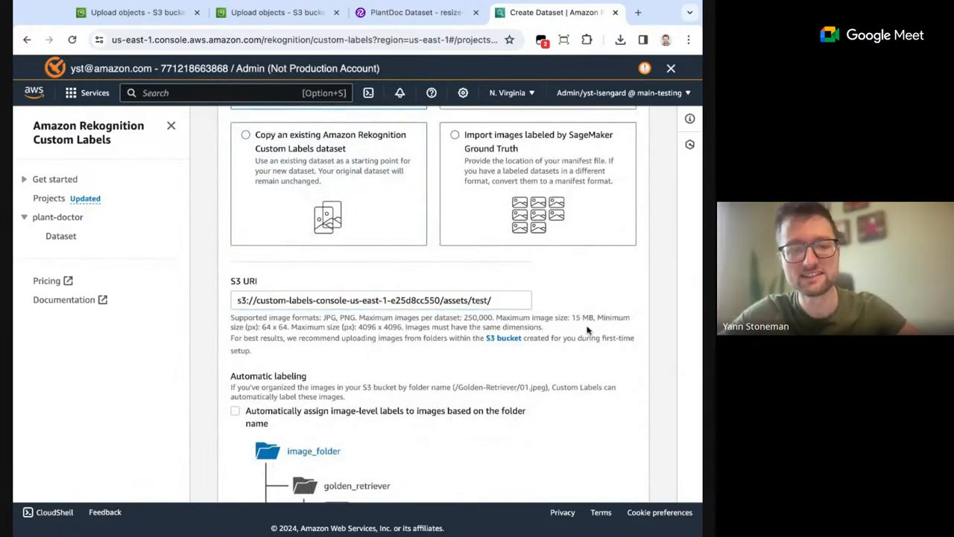
Scroll to the test dataset details and its S3 import and URI section.
scroll("down", 3)
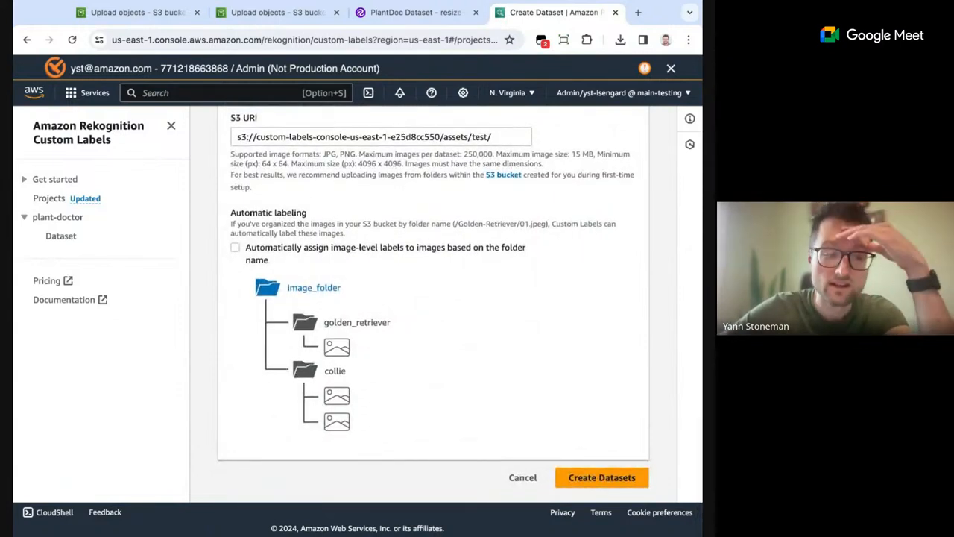
scroll("down", 3)
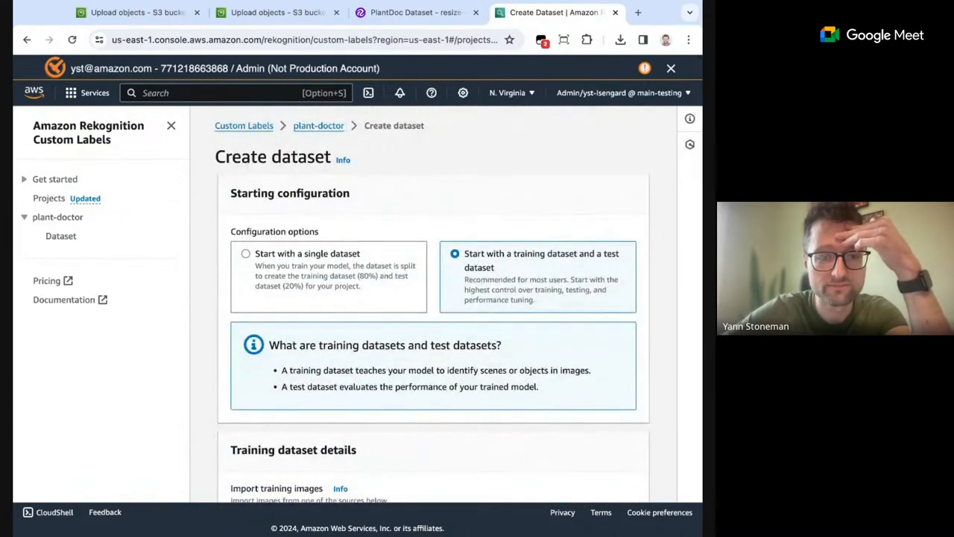
scroll("down", 3)
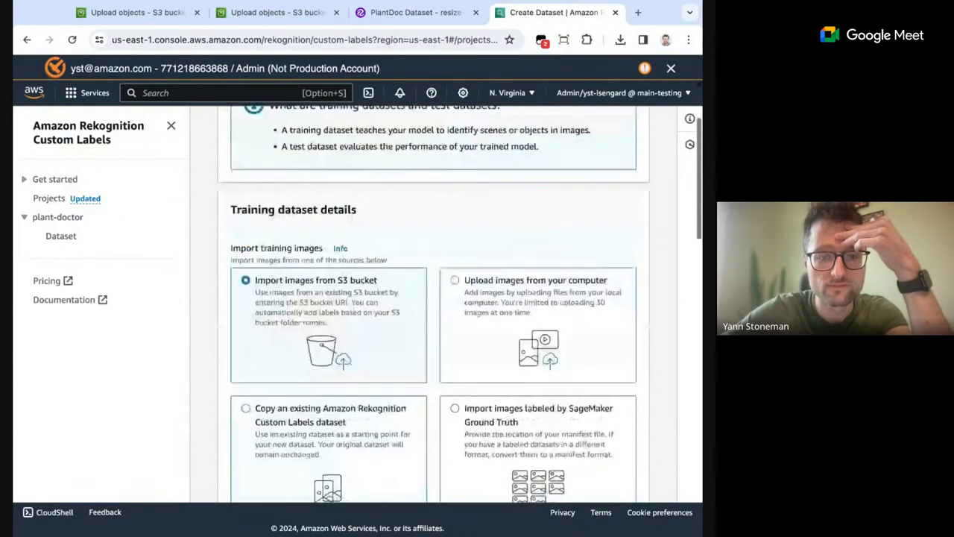
scroll("down", 3)
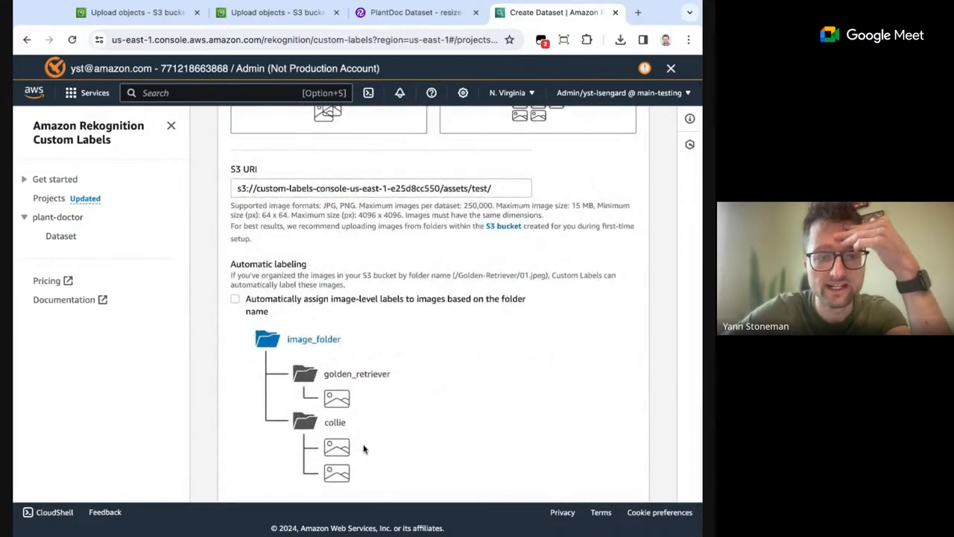
mouse_move(337, 447)
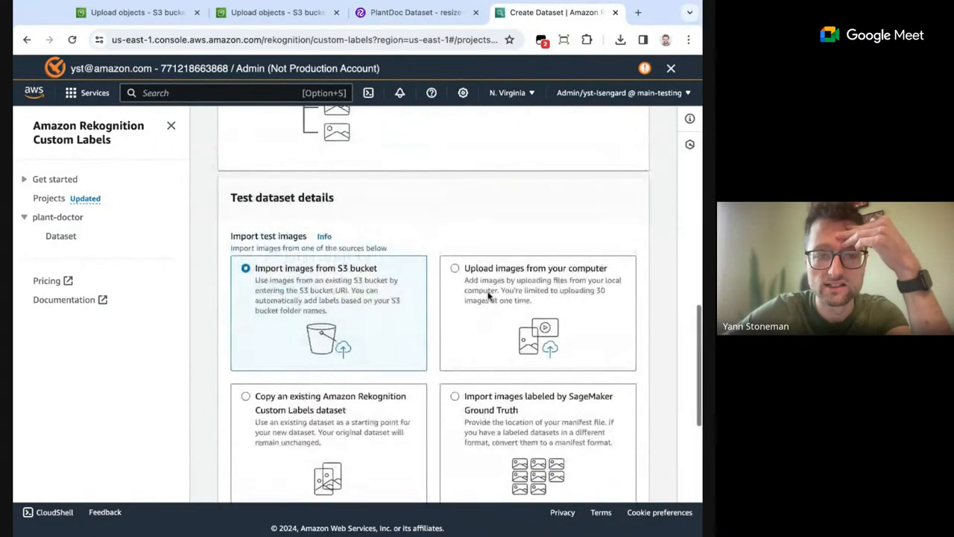
mouse_move(486, 331)
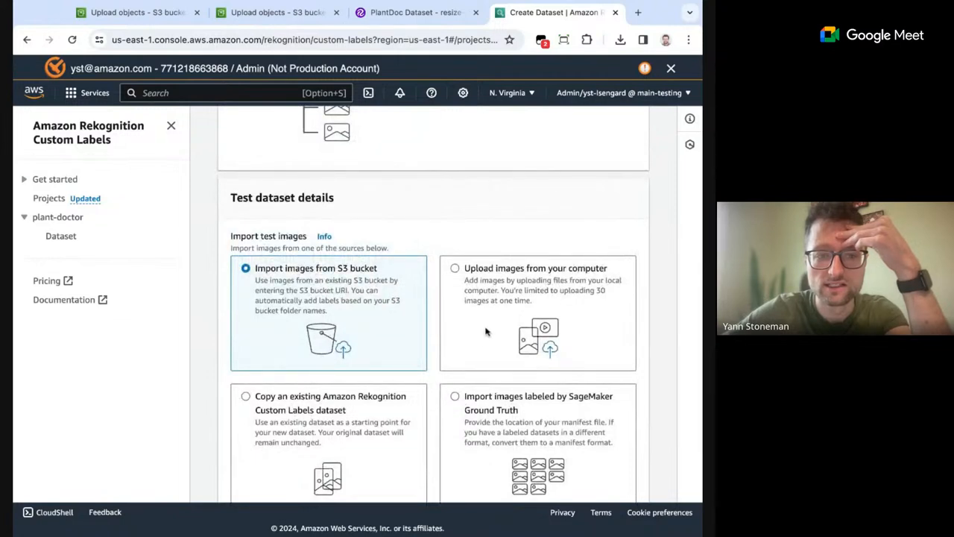
mouse_move(295, 415)
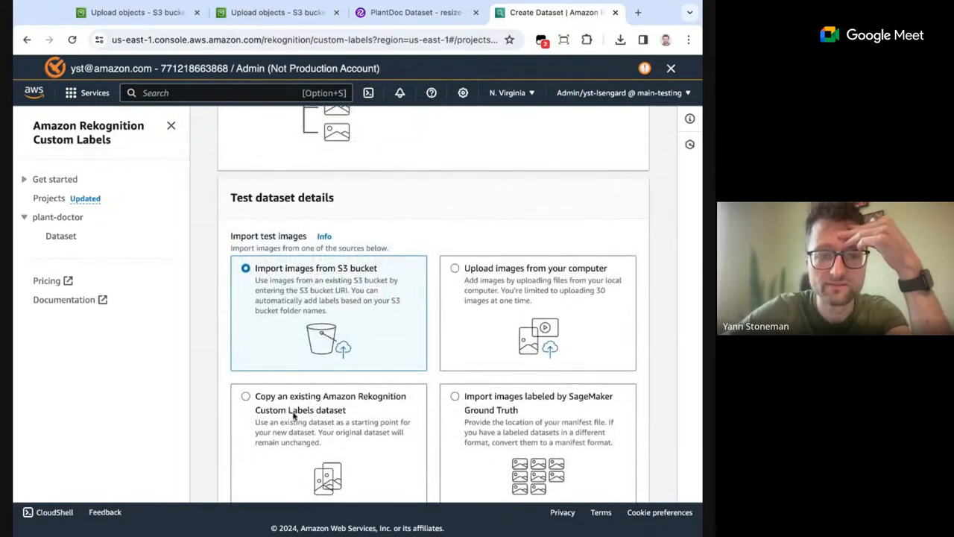
mouse_move(405, 439)
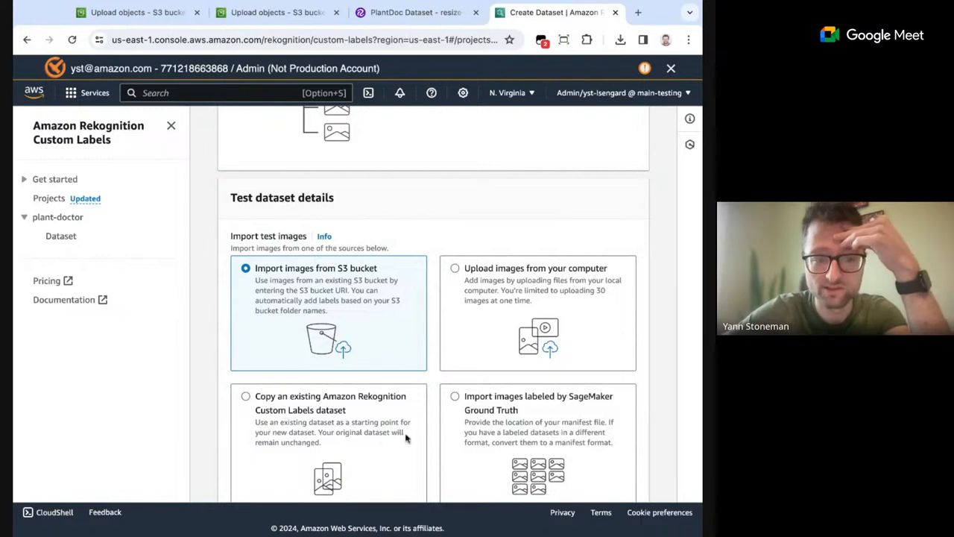
mouse_move(382, 419)
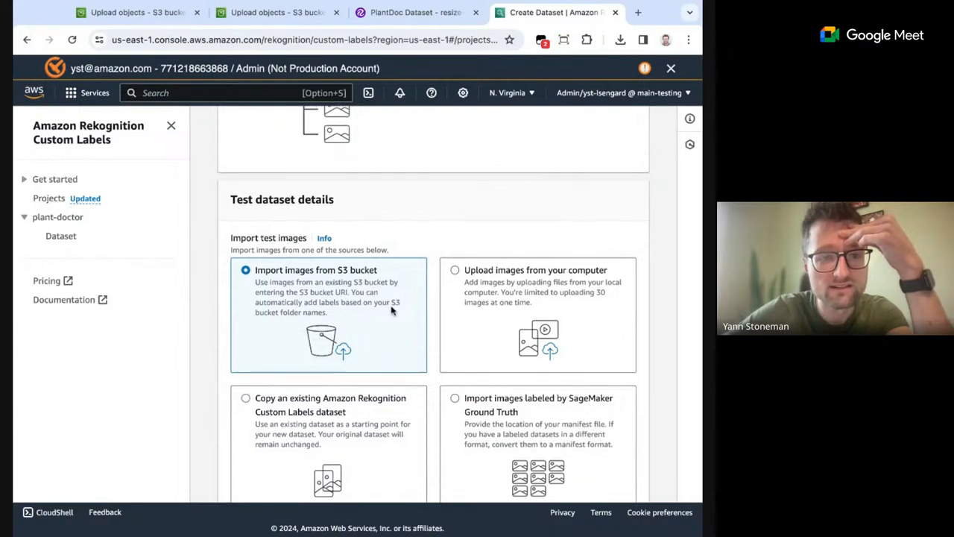
scroll("down", 3)
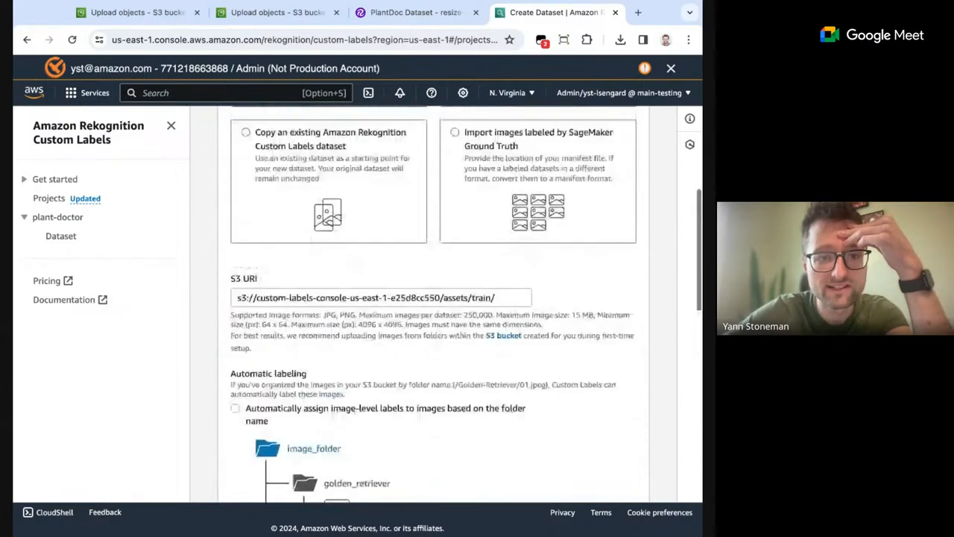
scroll("up", 3)
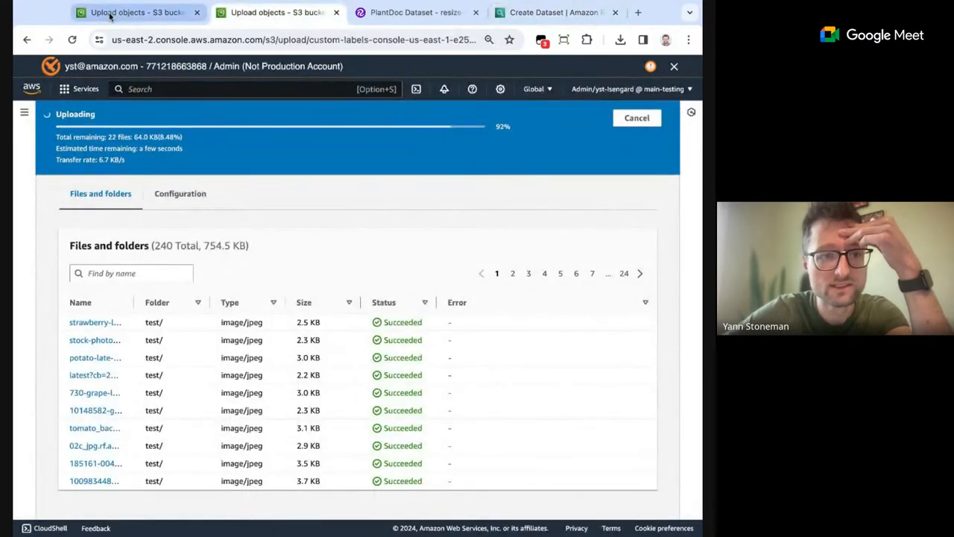
Check the train upload at about 20% complete, then return to the Roboflow PlantDoc page.
left_click(275, 12)
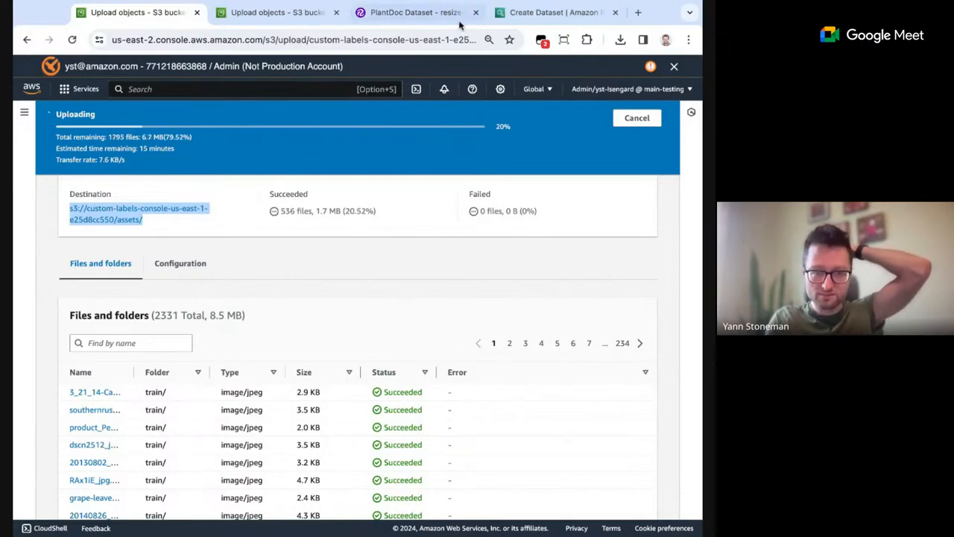
left_click(415, 12)
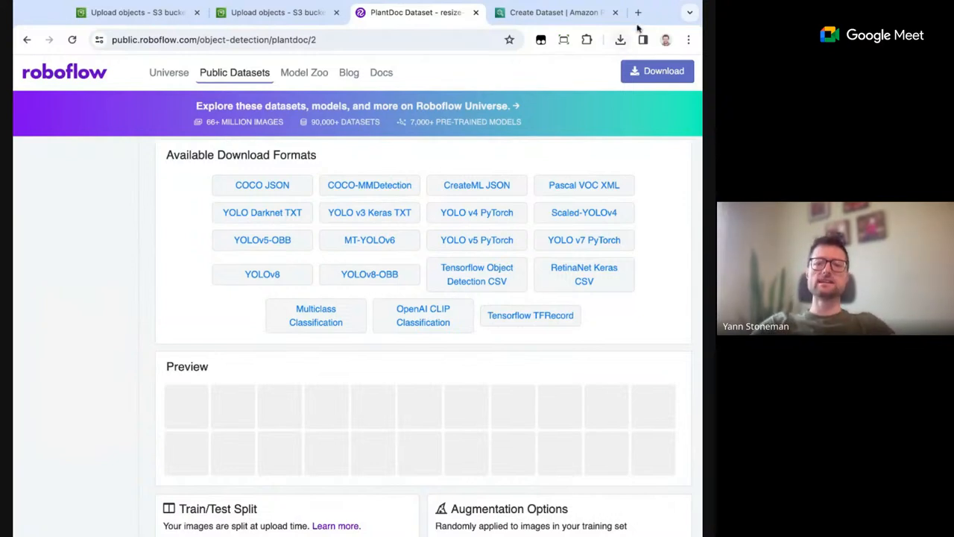
Load perplexity.ai in a fresh browser tab after trying a few other address entries.
left_click(638, 12)
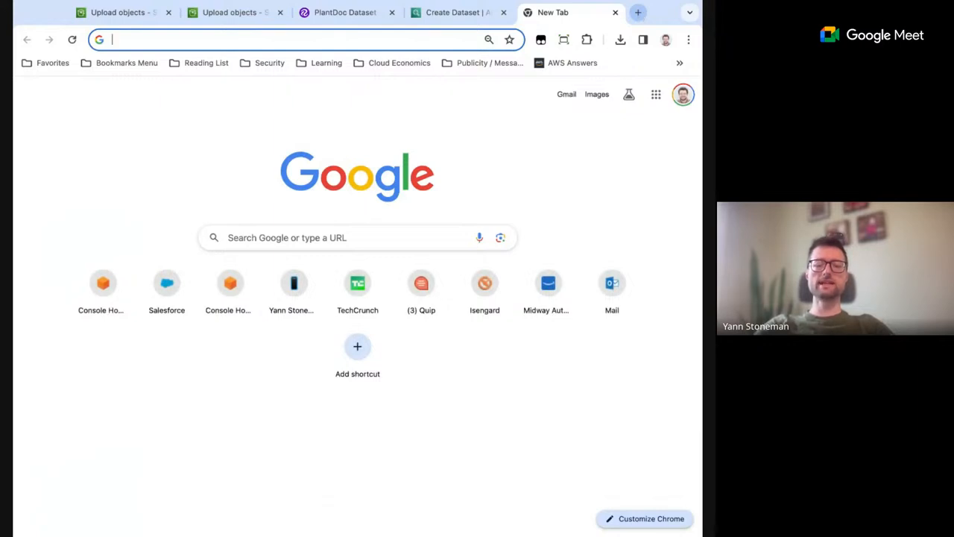
type("email-list.corp.amazon.com")
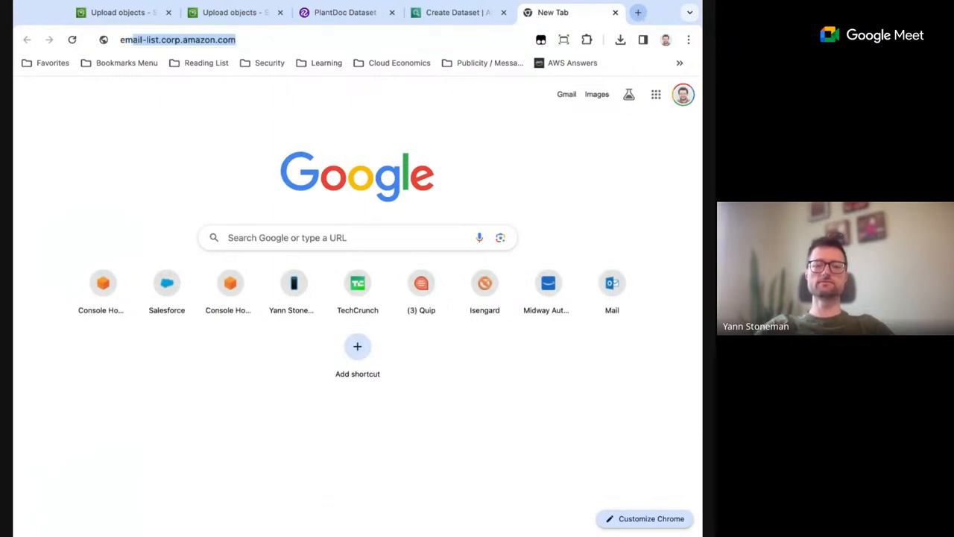
type("embeddings")
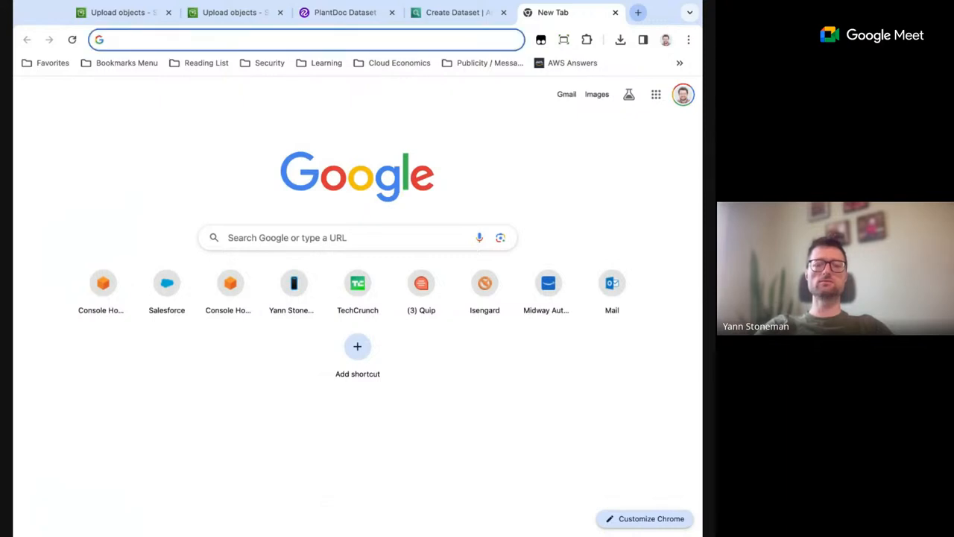
type("email-list.corp.amazon.com")
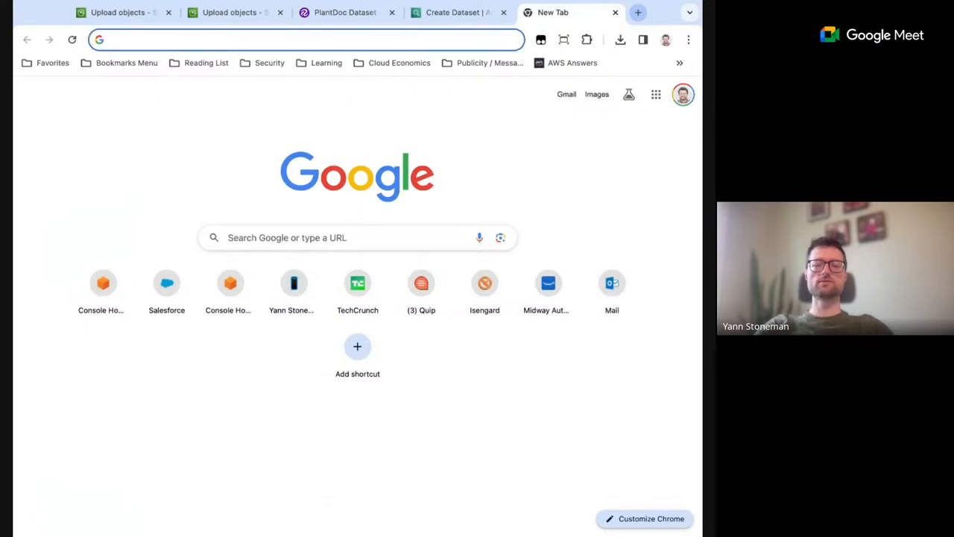
type("perplexity.ai")
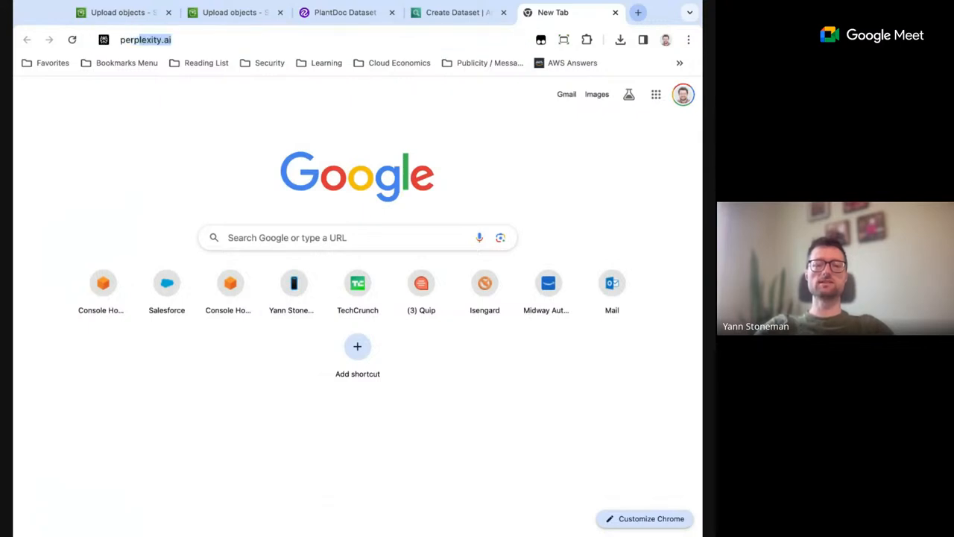
key("Enter")
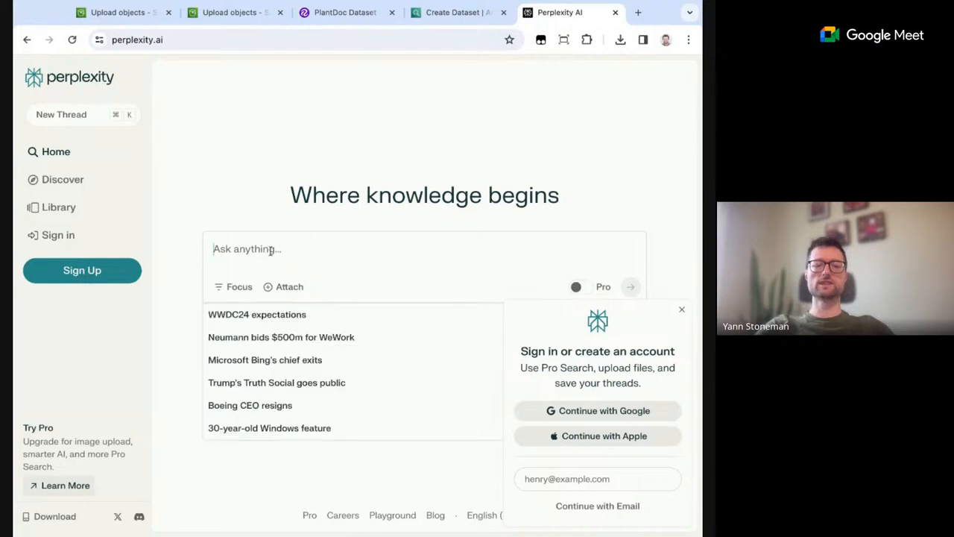
Start a Perplexity question with 'help me find a plant'.
type("help me find a")
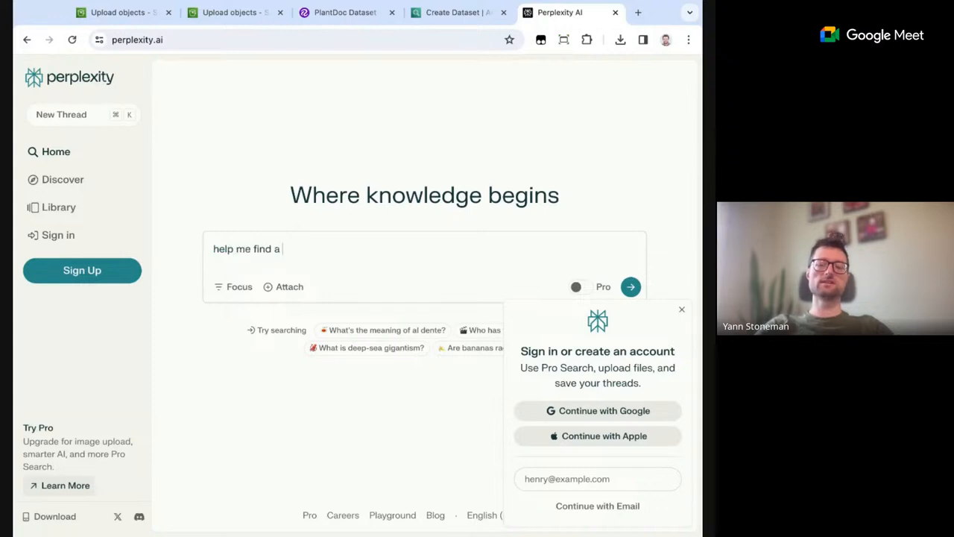
type("plant")
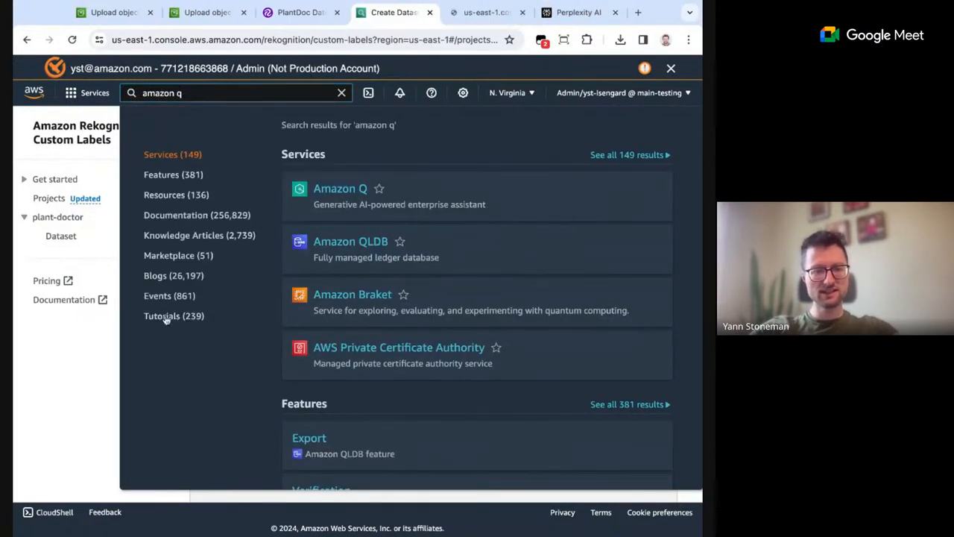
Go into the Amazon Q service and its my-app application.
left_click(340, 188)
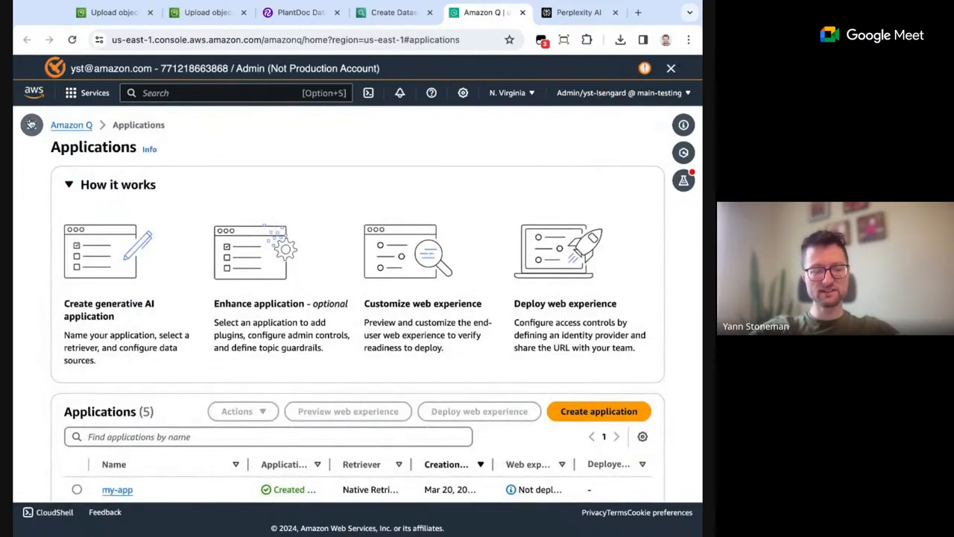
left_click(31, 125)
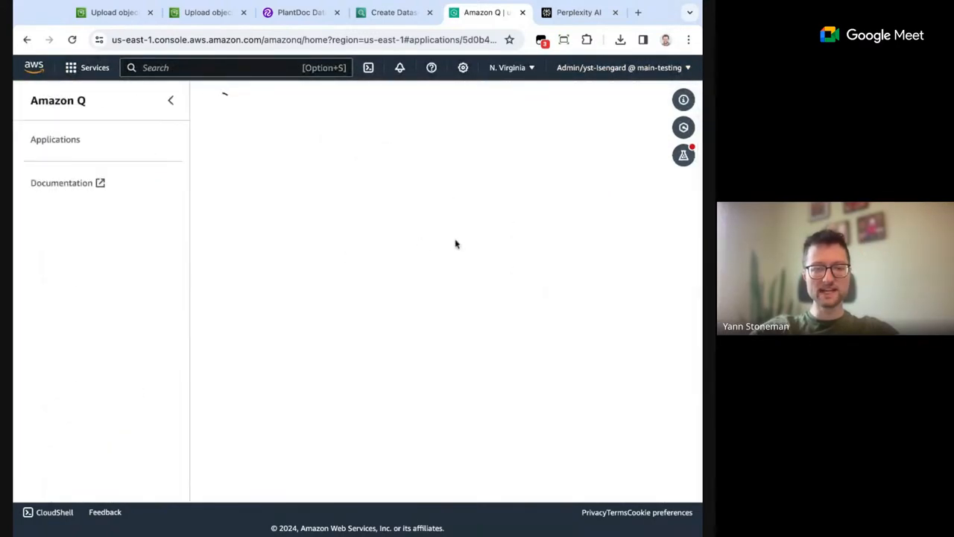
left_click(46, 182)
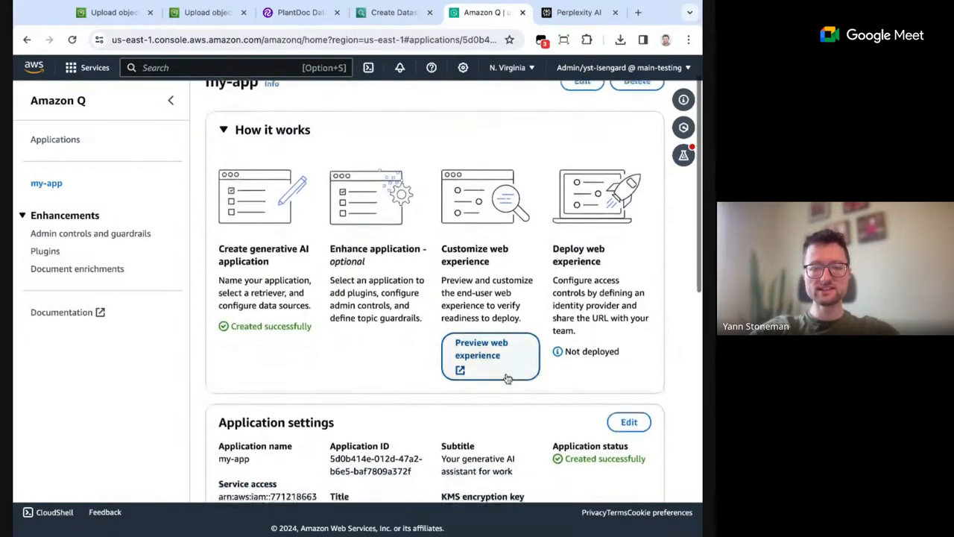
Review the Web crawler data source form, including the starting URL field, then return to the my-app overview.
left_click(480, 349)
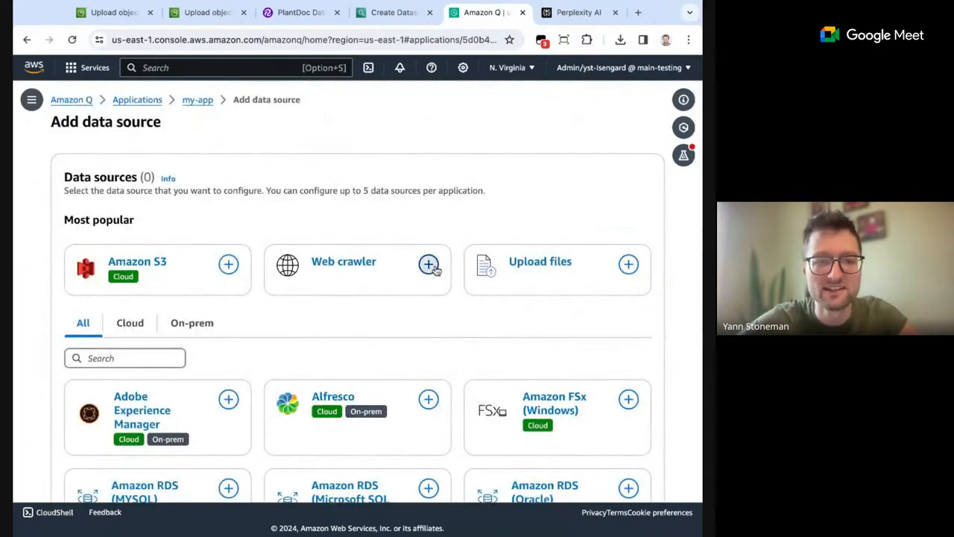
left_click(429, 264)
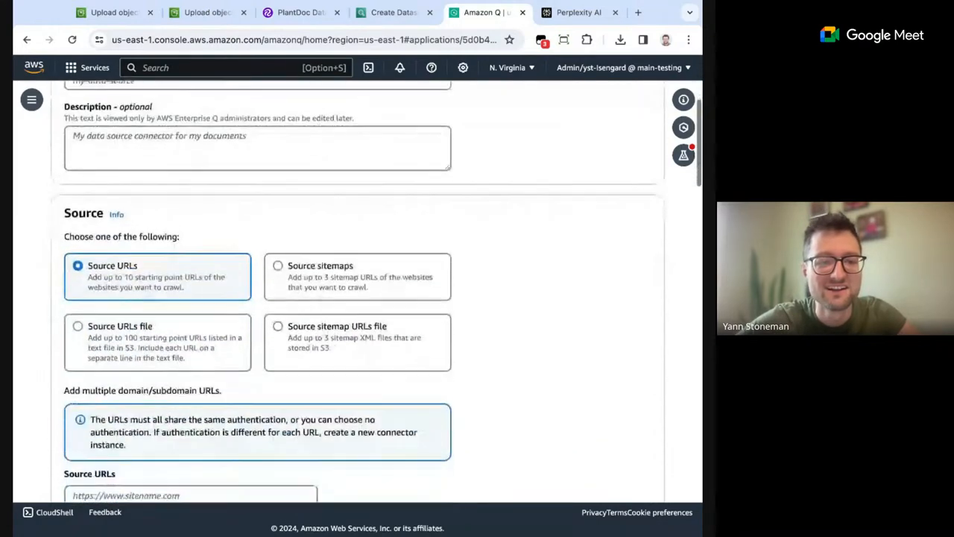
scroll("down", 3)
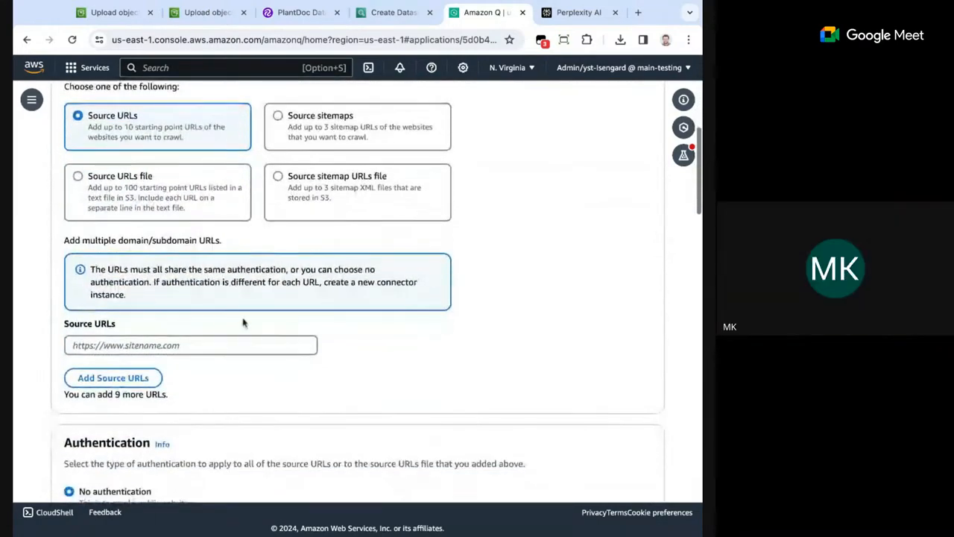
left_click(191, 345)
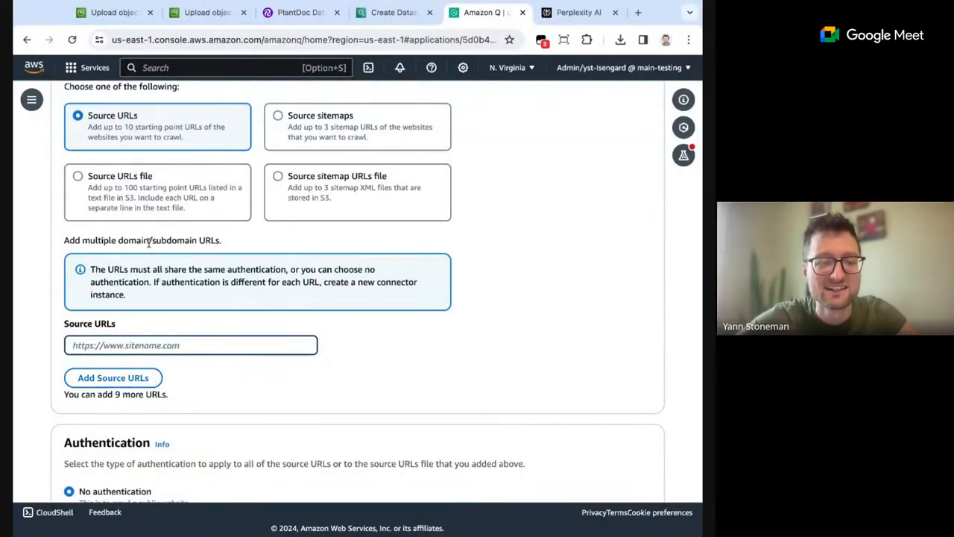
left_click(191, 344)
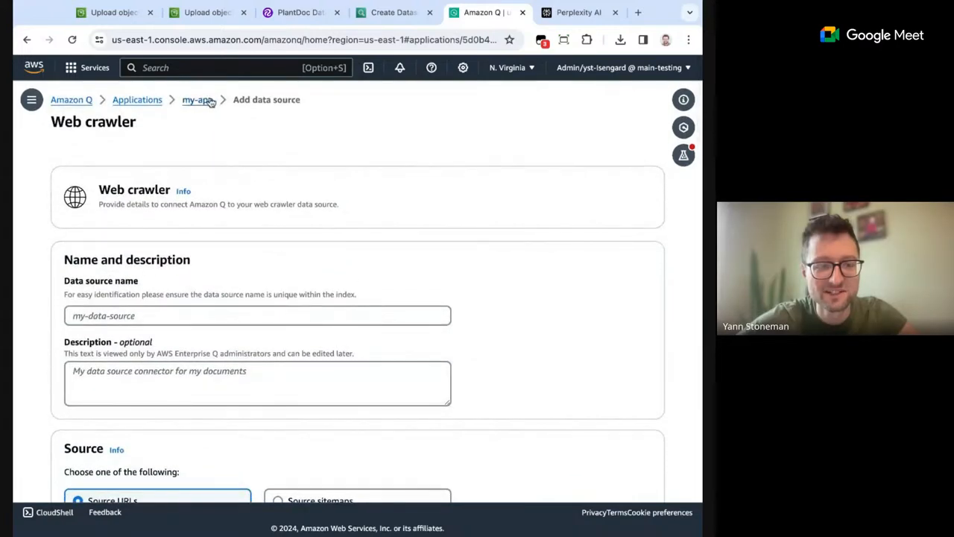
left_click(196, 99)
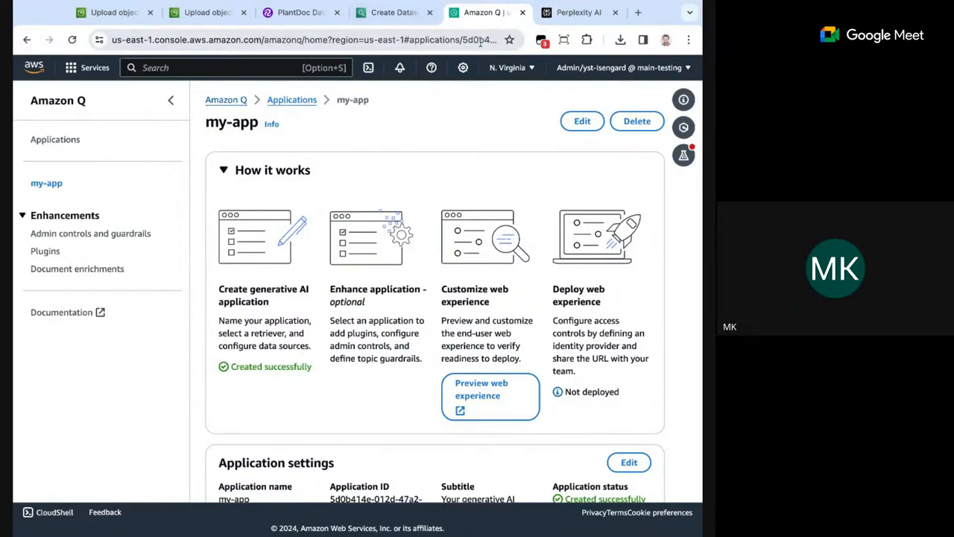
Continue the Perplexity question asking for a public dataset on how to treat many plant diseases.
left_click(578, 12)
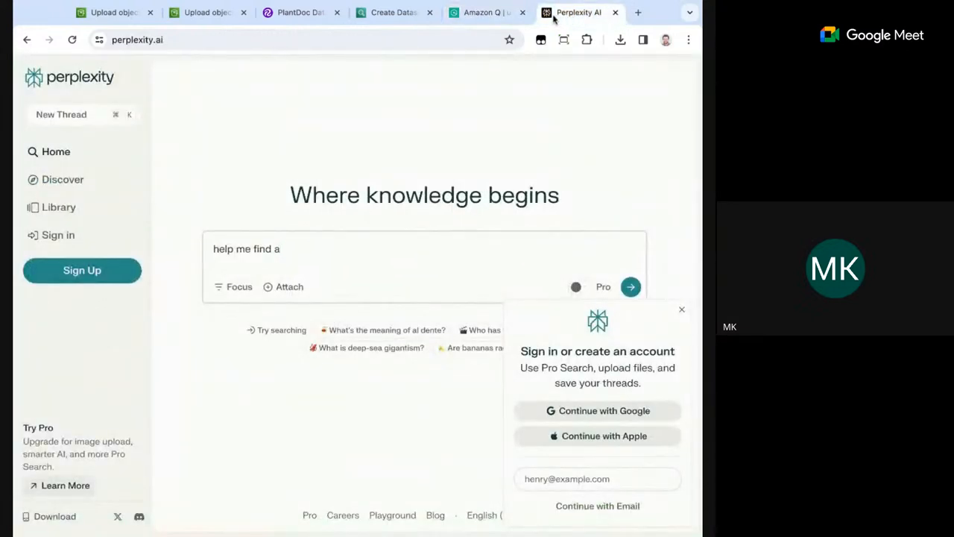
type("web")
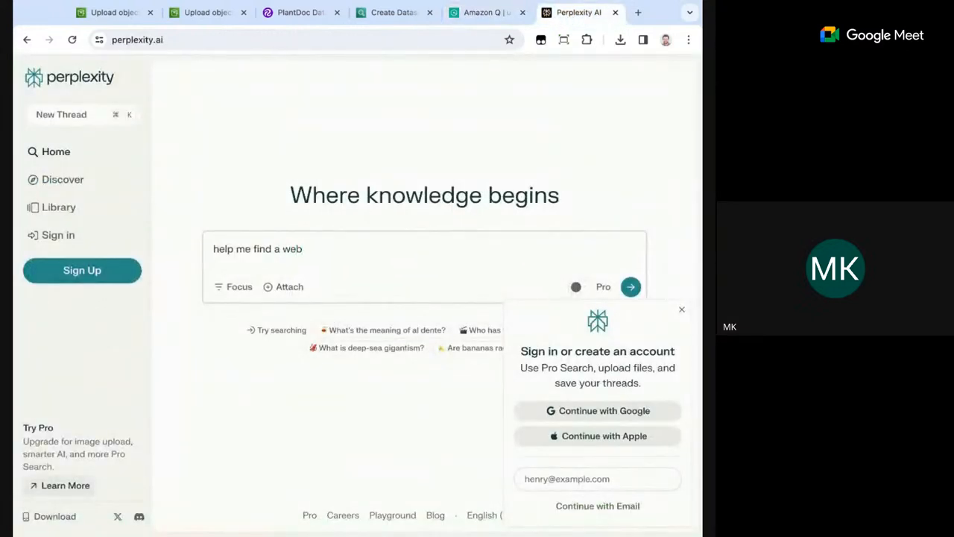
key("Backspace")
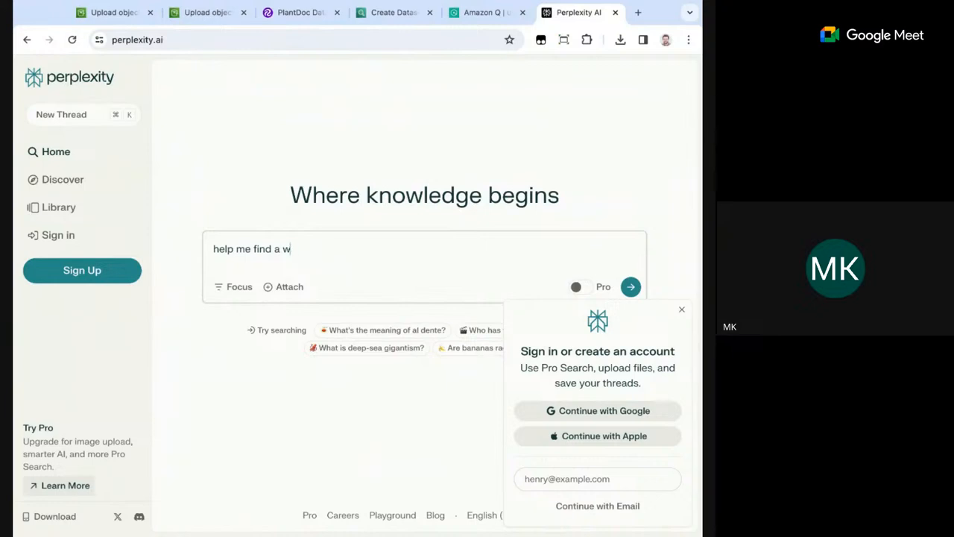
type("public dataset for")
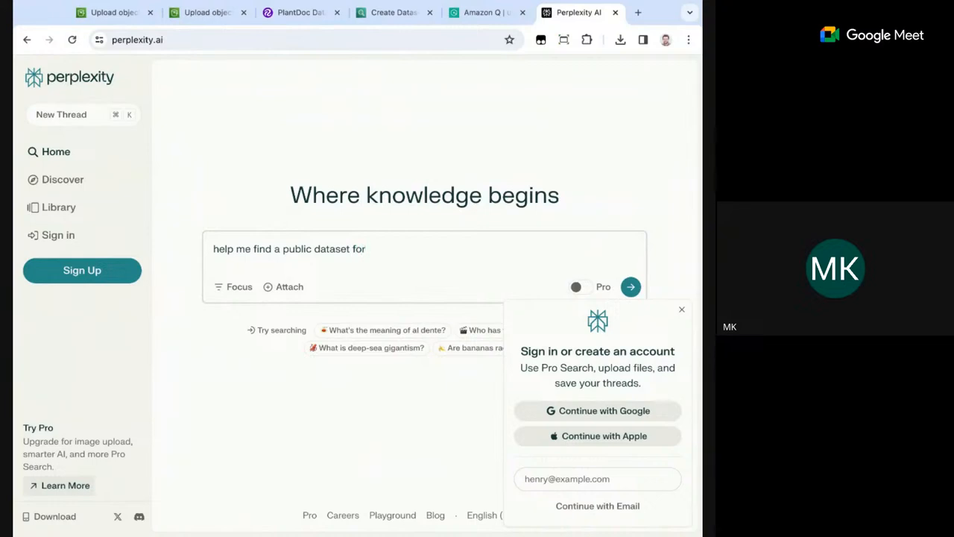
type("how to treat")
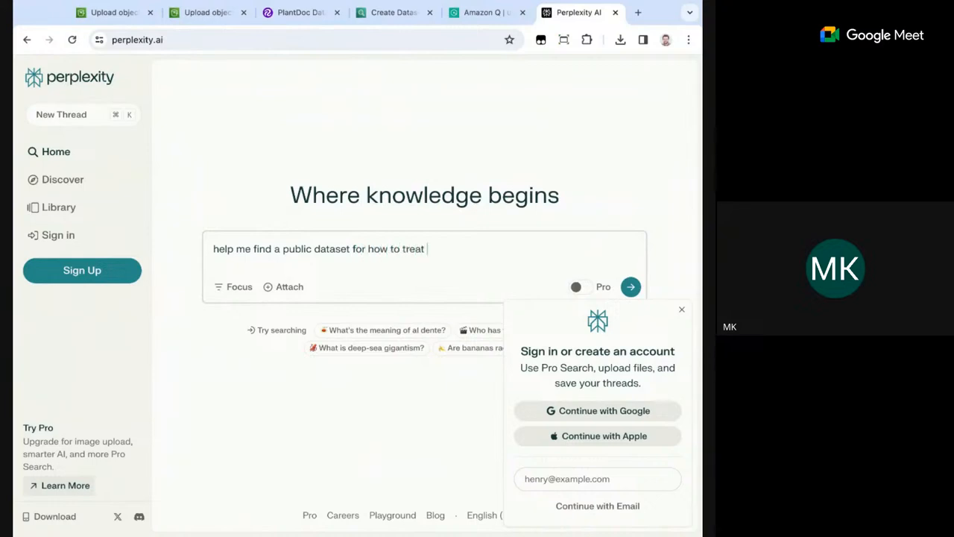
type("many")
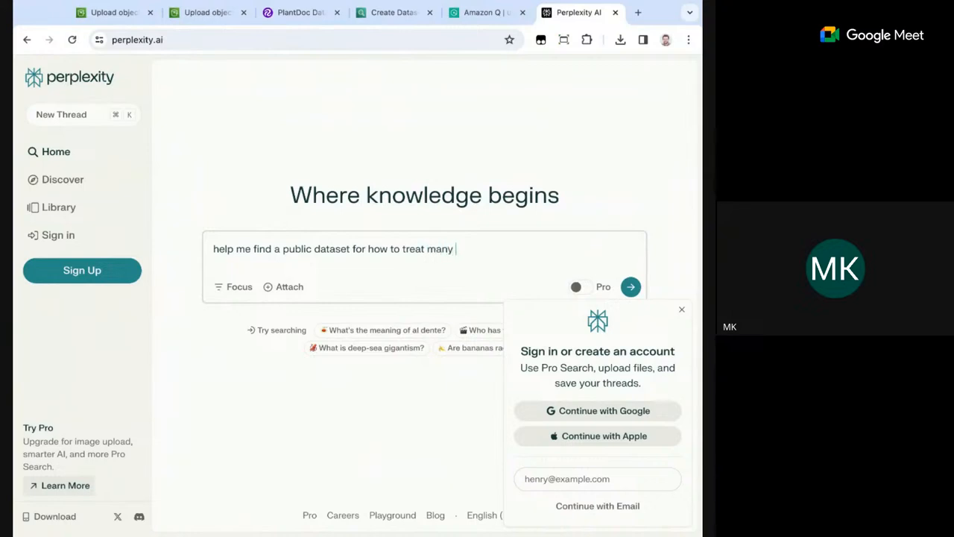
Finish the question with 'plant diseases, like viruses and bacteria' and submit it.
type("plant")
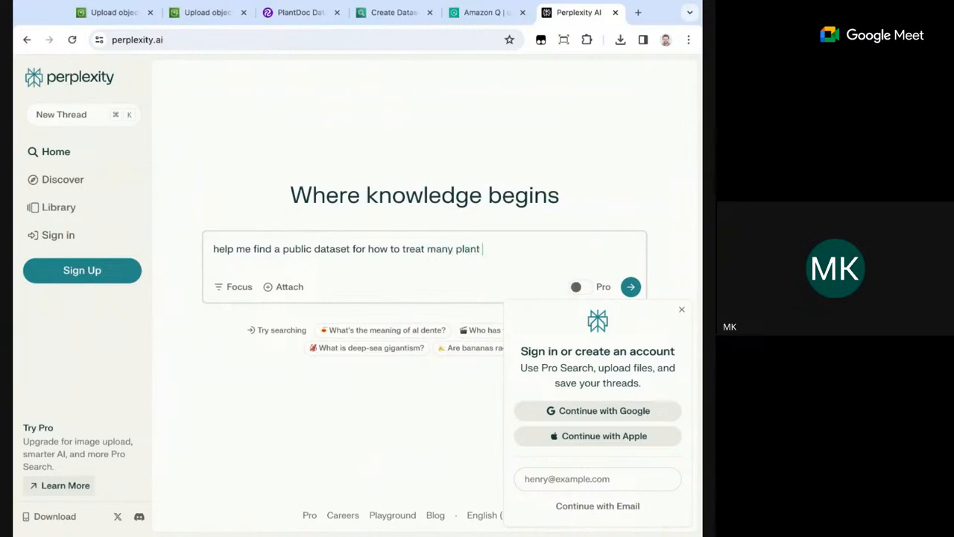
type("diseases")
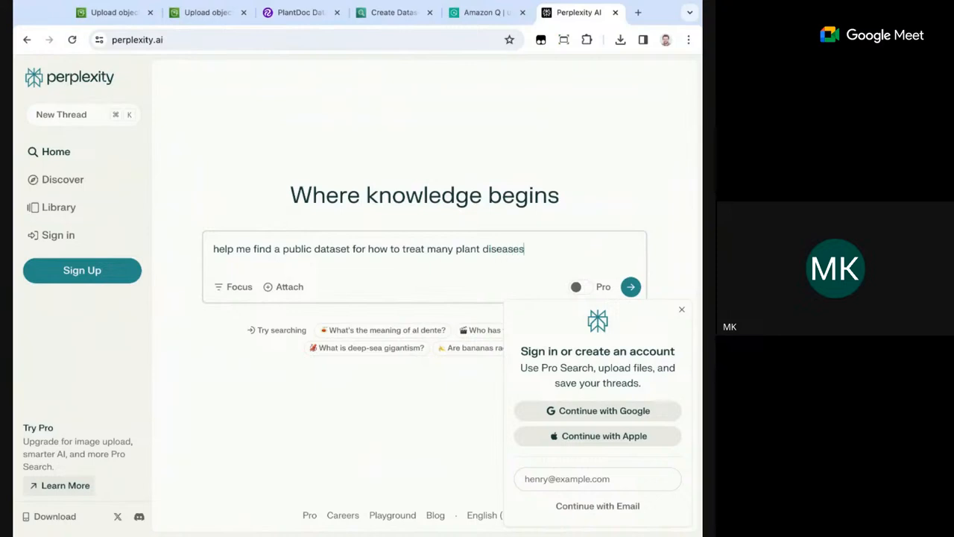
type(", like viruses")
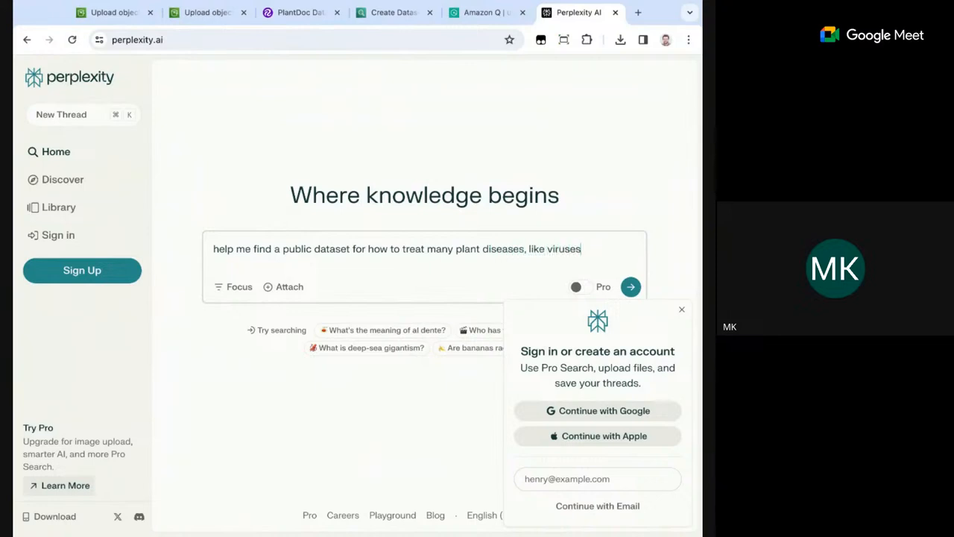
type("and bacteria")
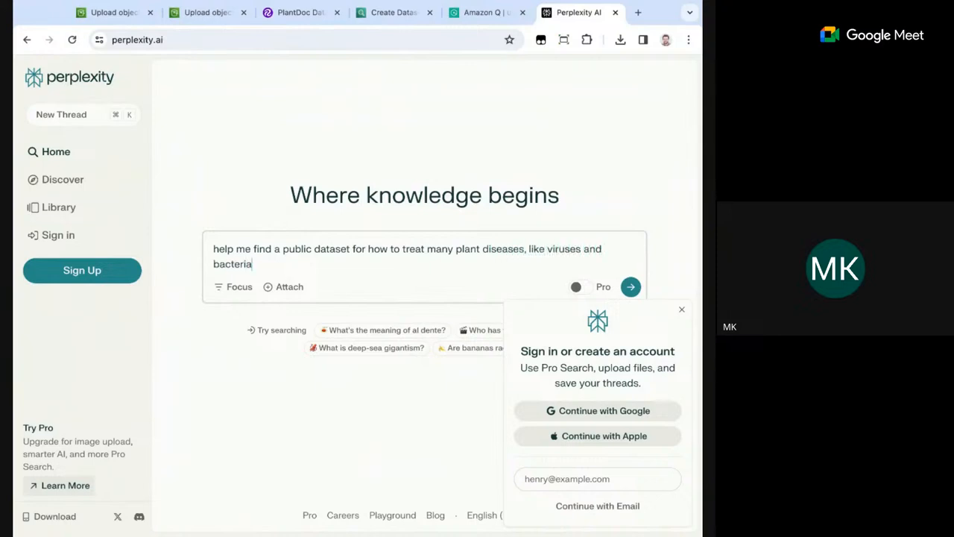
left_click(629, 286)
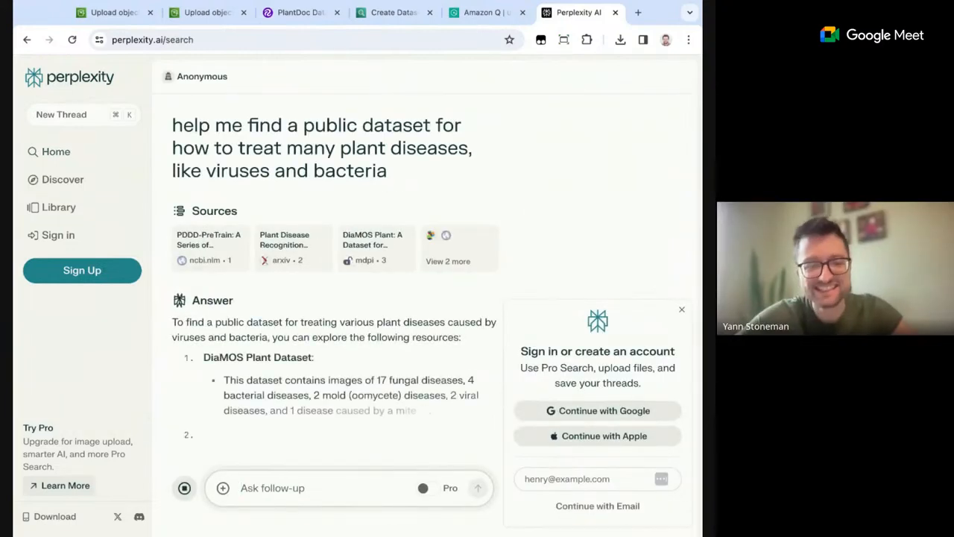
Glance at the Amazon Q application page, then return to the Perplexity answer.
left_click(483, 12)
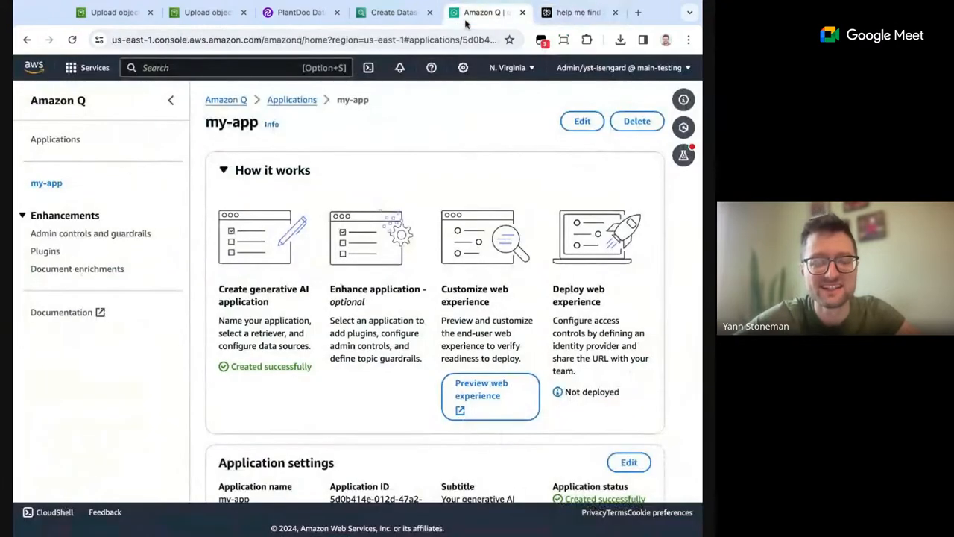
scroll("down", 3)
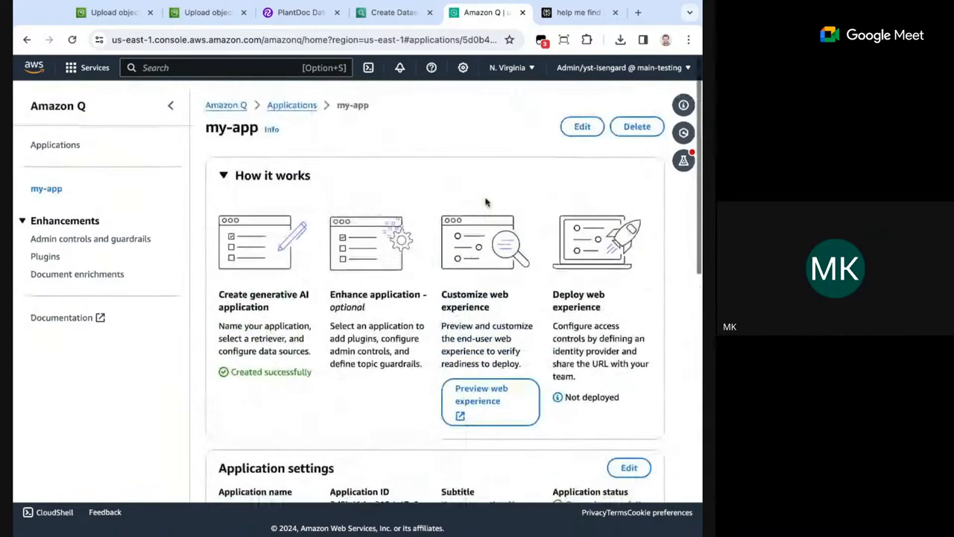
left_click(579, 12)
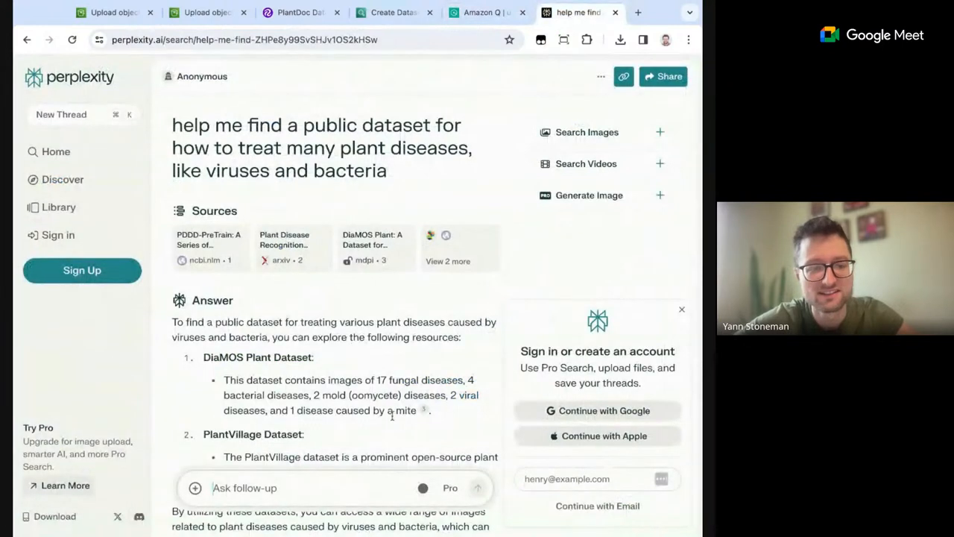
Dismiss the sign-in prompt and read through the DiaMOS and PlantVillage dataset suggestions.
left_click(680, 309)
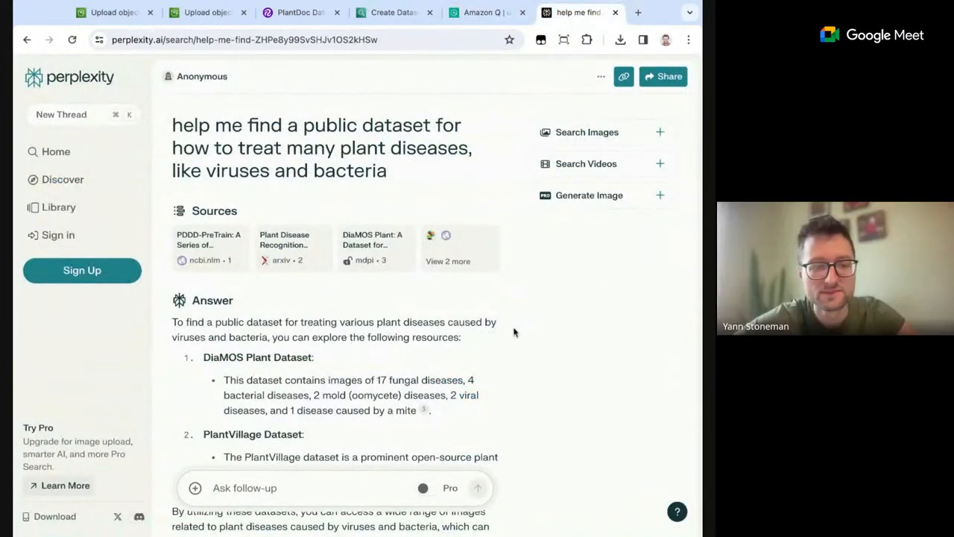
scroll("down", 3)
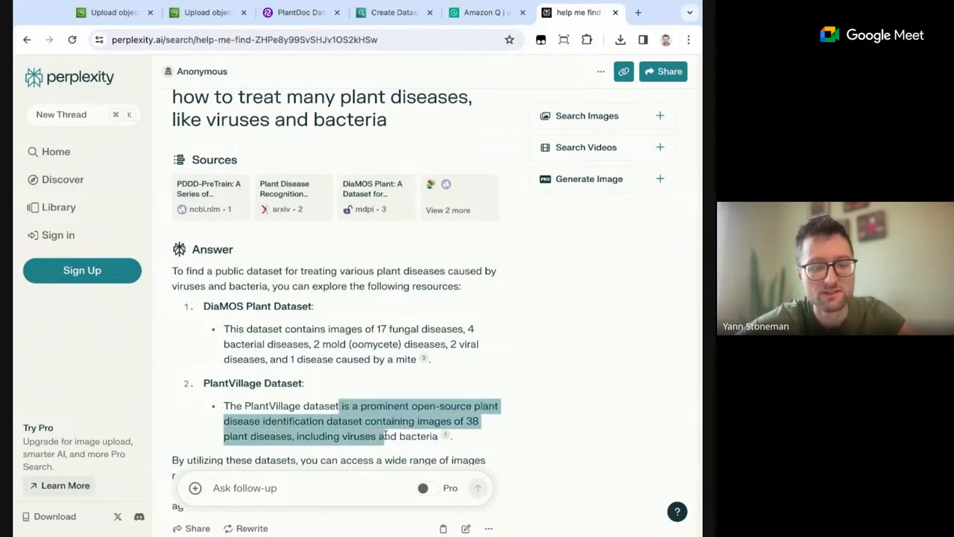
scroll("down", 3)
type("I don't want")
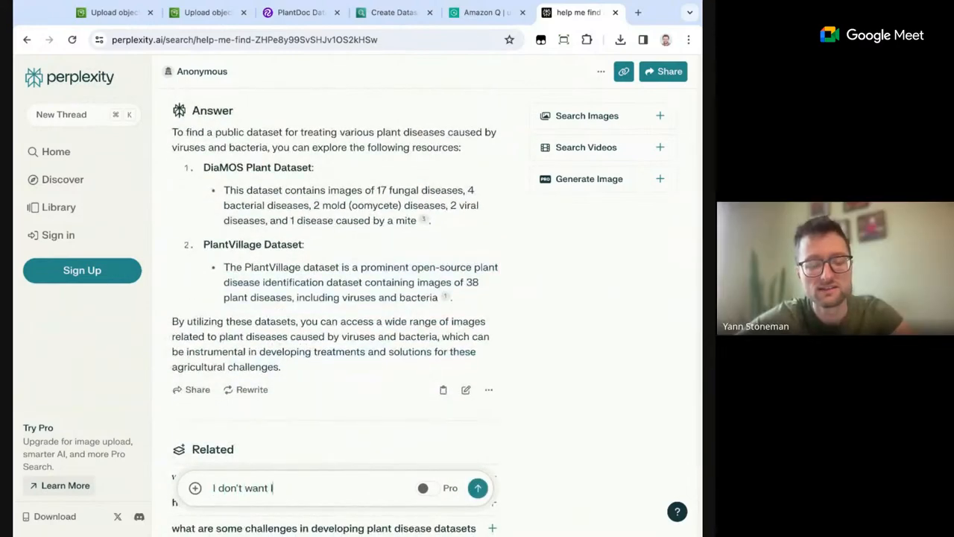
Submit a follow-up saying I want a comprehensive guide on how to treat these diseases, not labeled images.
type("labeled images.")
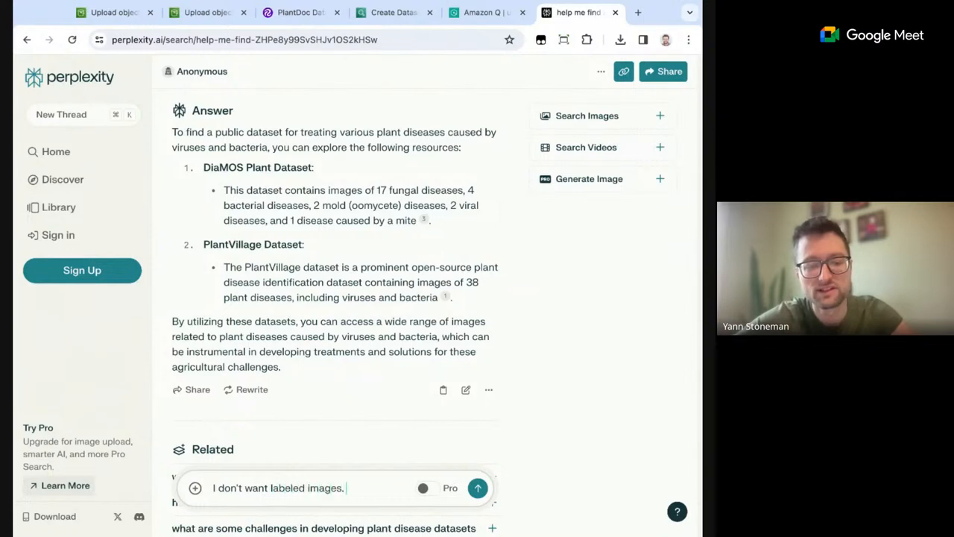
type("I want")
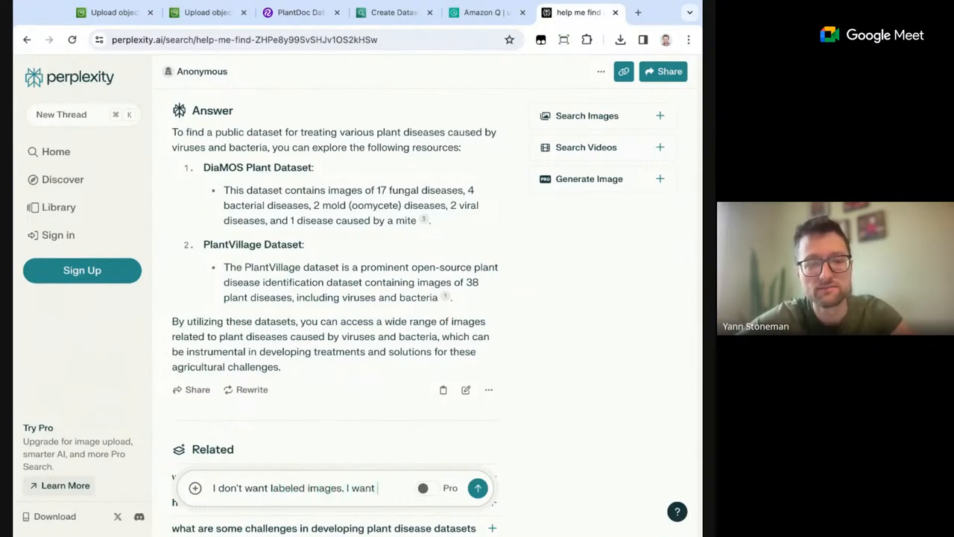
type("a comprehensive gu")
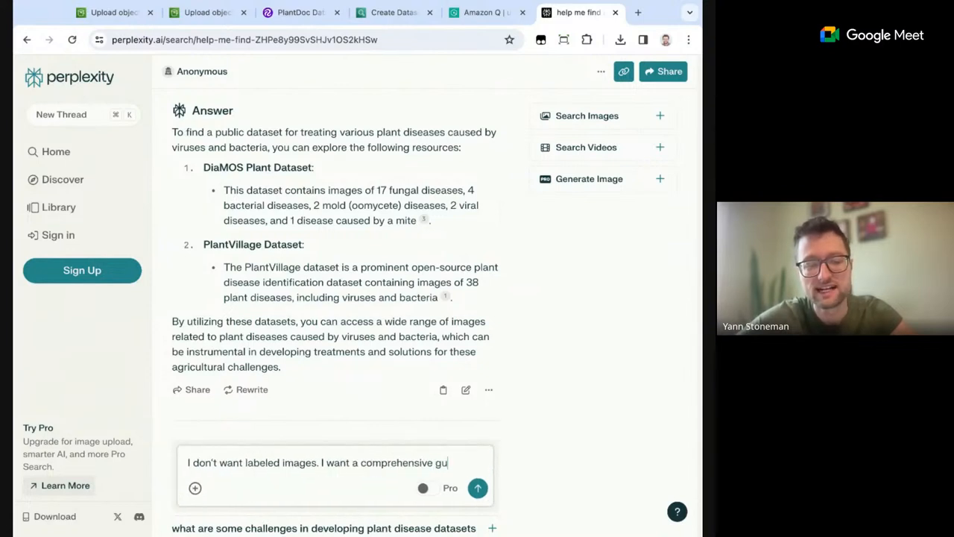
type("ide on how to treat")
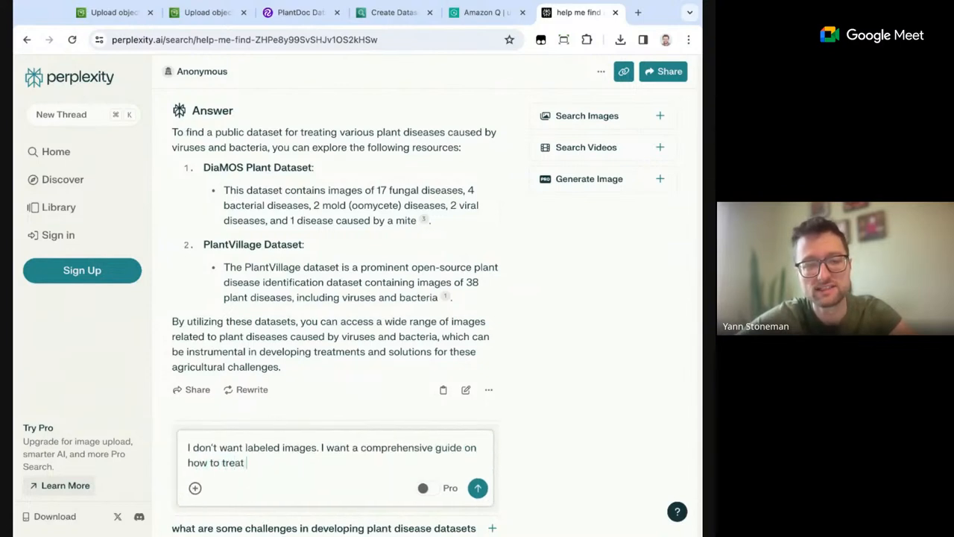
type("these d")
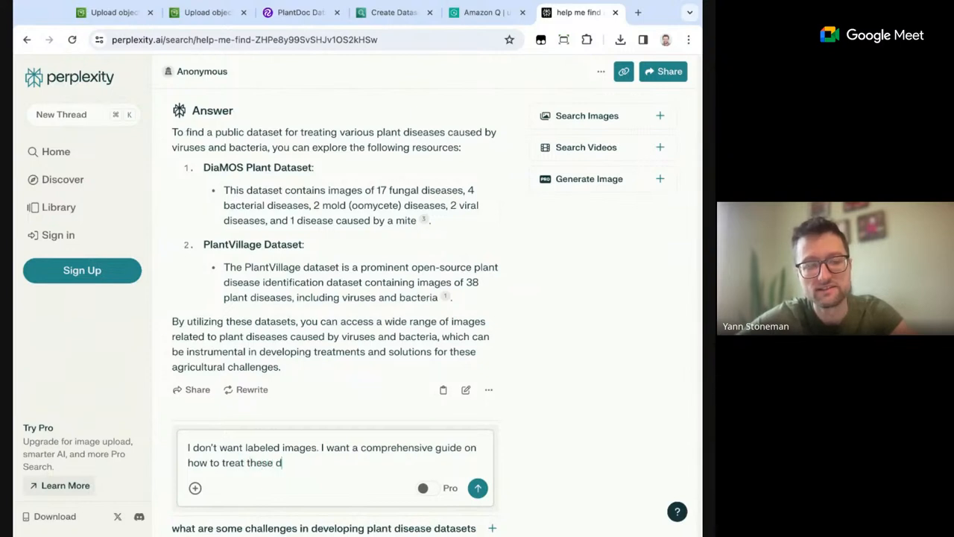
type("iseases.")
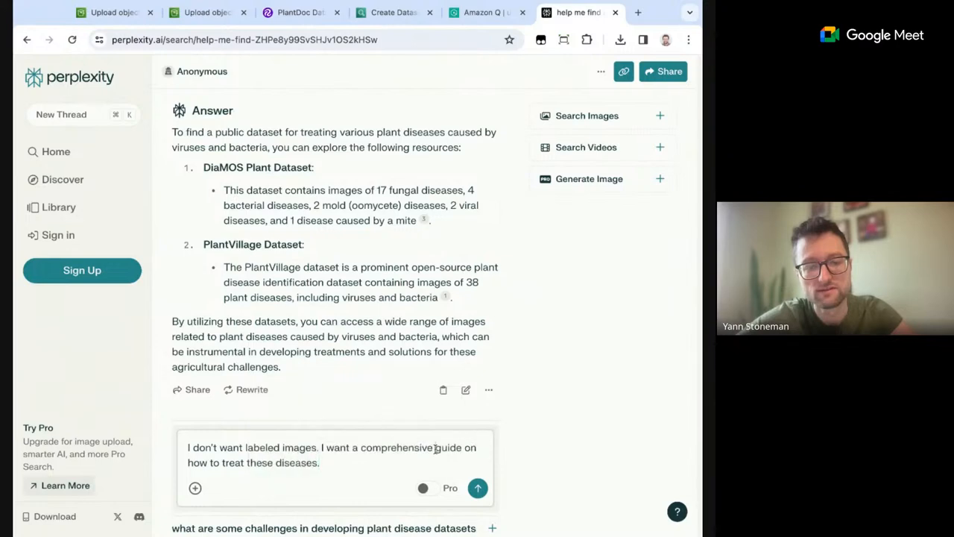
left_click(477, 488)
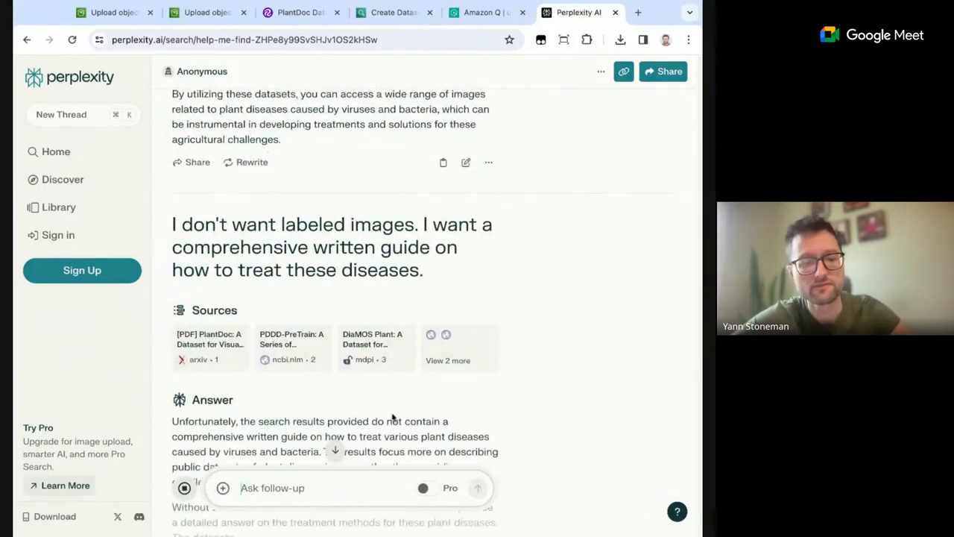
Read the new answer and select the word PlantVillage to reuse.
scroll("down", 3)
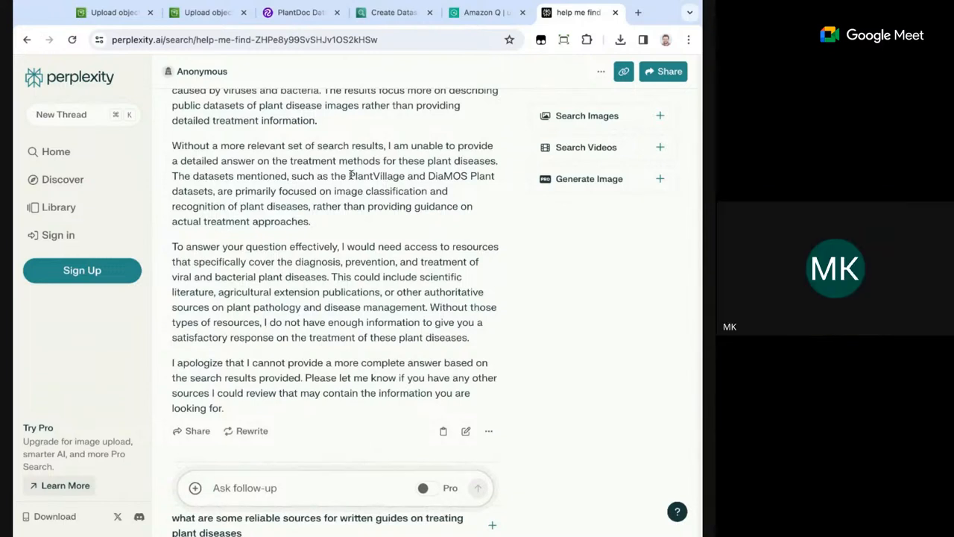
double_click(373, 176)
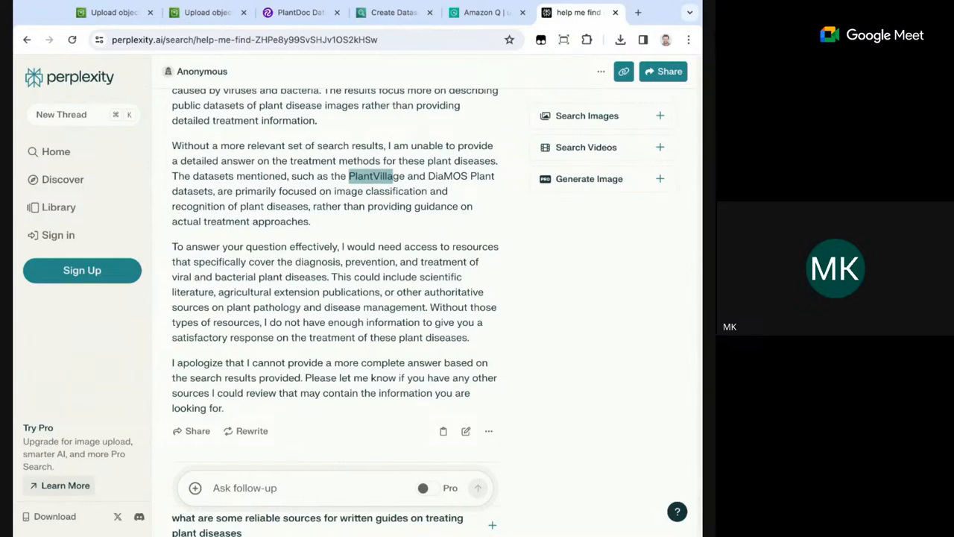
mouse_move(498, 84)
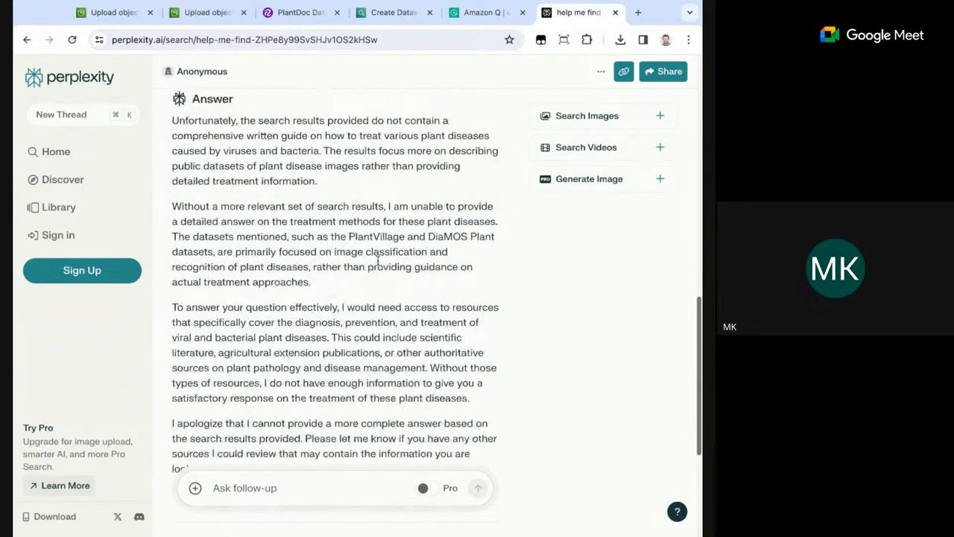
Search Google for 'PlantVillage dataset' in a new tab.
left_click(639, 12)
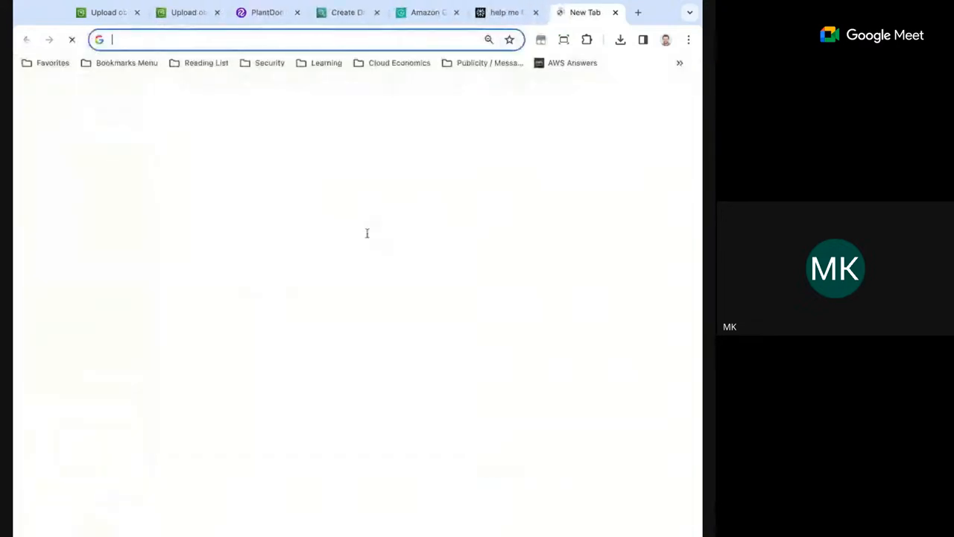
type("PlantVillage&rlz=1C5GCCM_en&oq=PlantVillage&gs_lcrp=EgZjaHJv...")
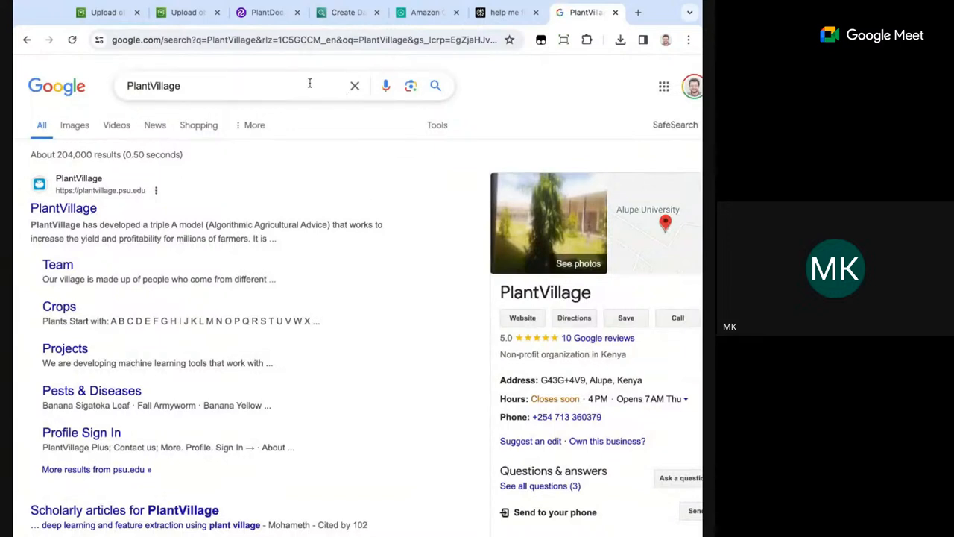
type("dataset")
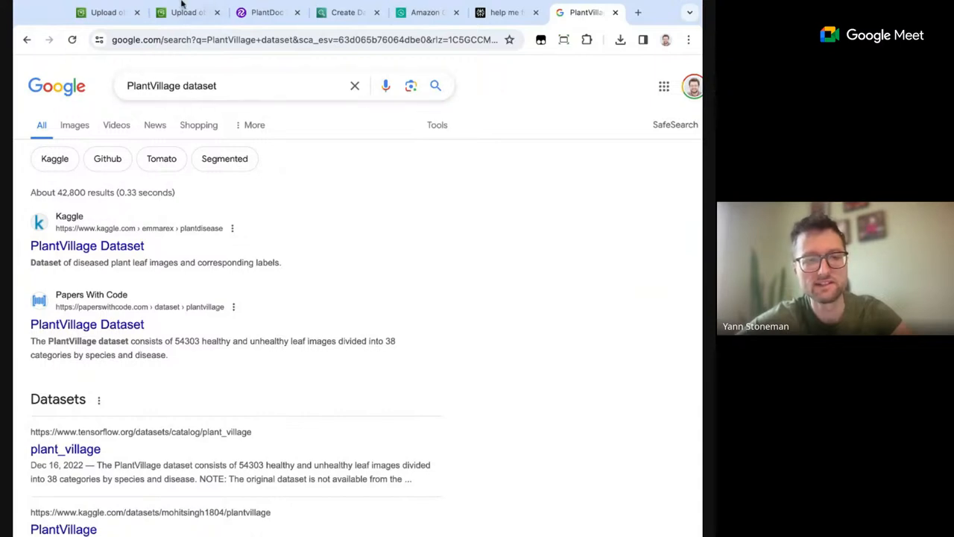
Check on the ongoing S3 image upload and return to the PlantVillage search results.
left_click(187, 12)
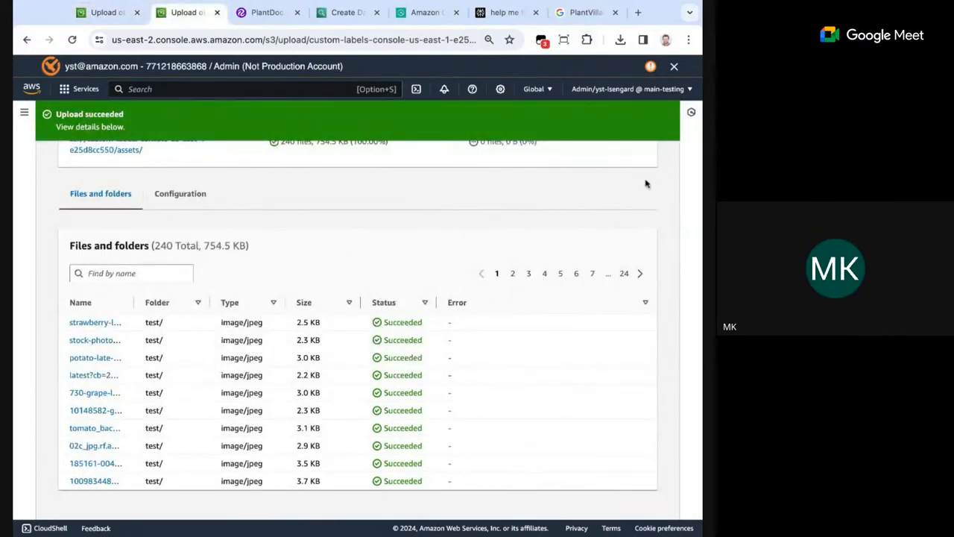
left_click(585, 12)
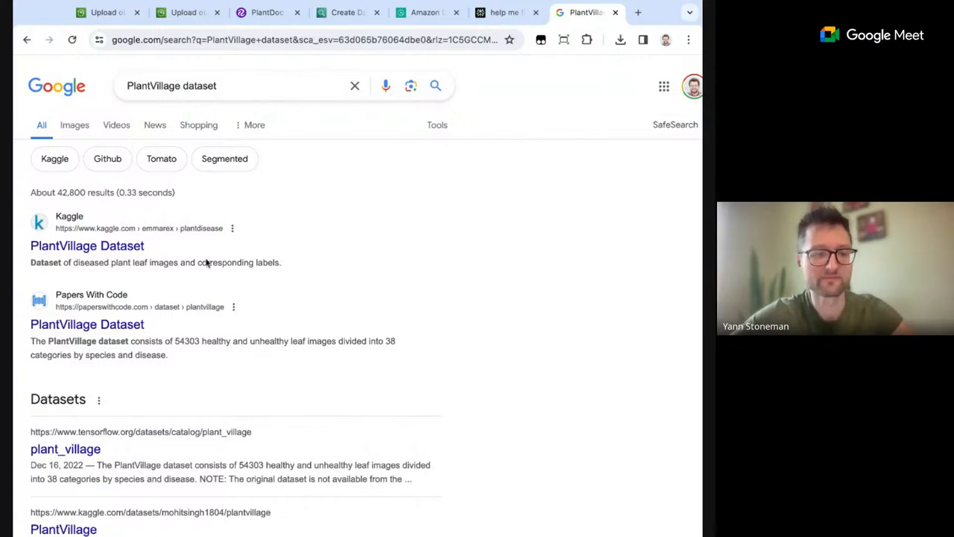
left_click(86, 244)
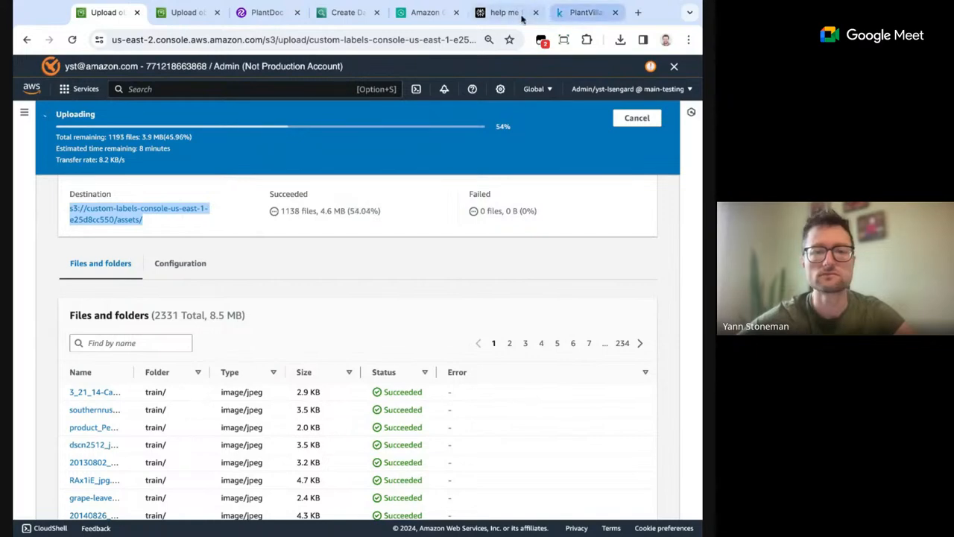
Begin a new search starting with 'compreh' in another fresh tab.
left_click(639, 12)
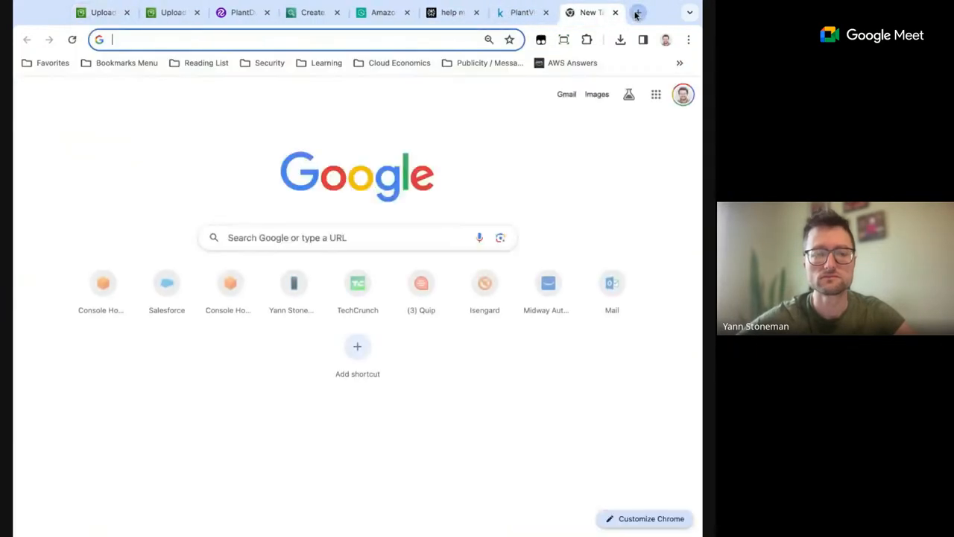
type("compet")
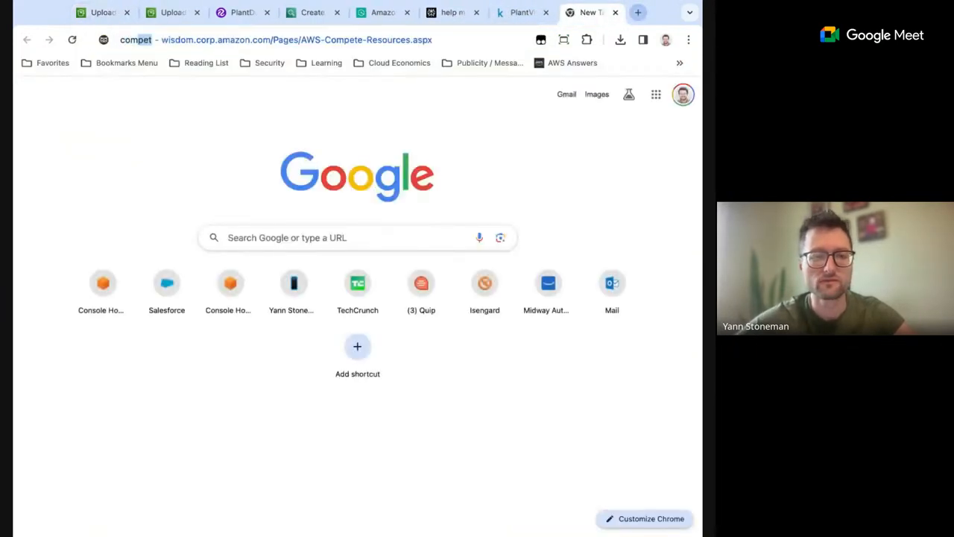
type("compreh")
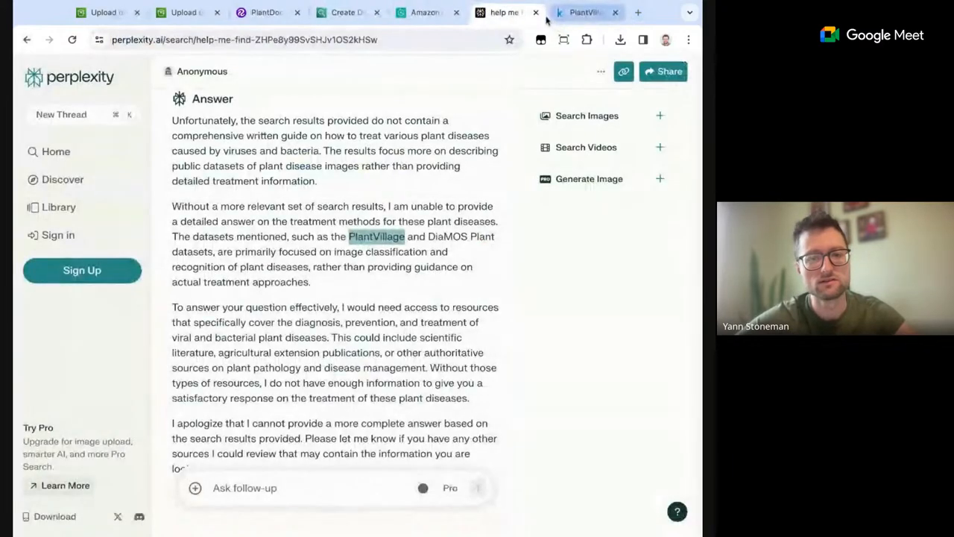
Ask Perplexity whether there is a WebMD-like site for plants.
type("what is like")
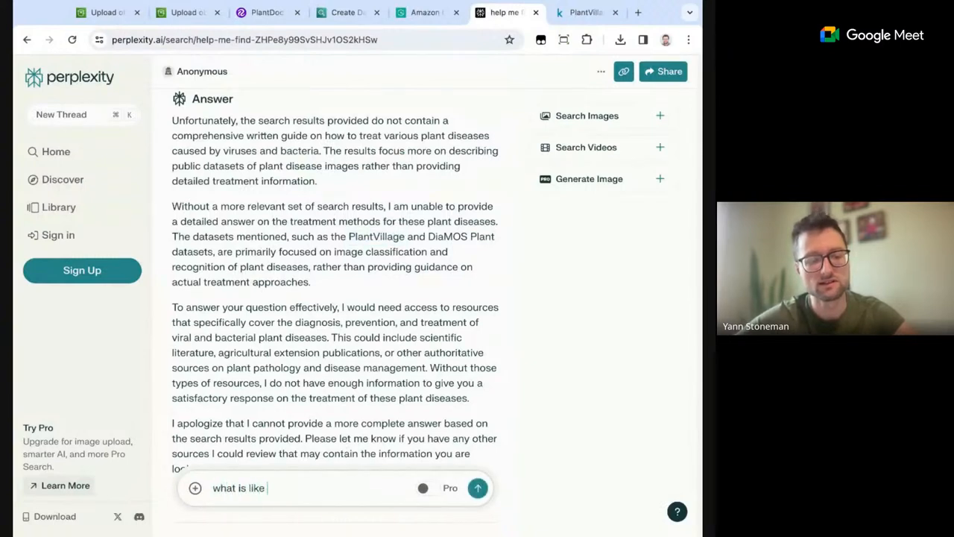
type("is there")
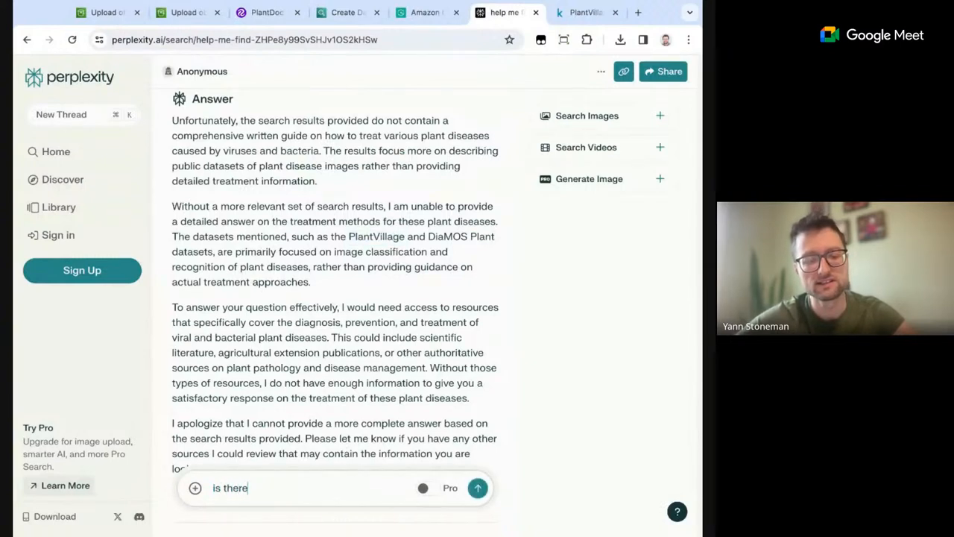
type("a site that's like webmd for")
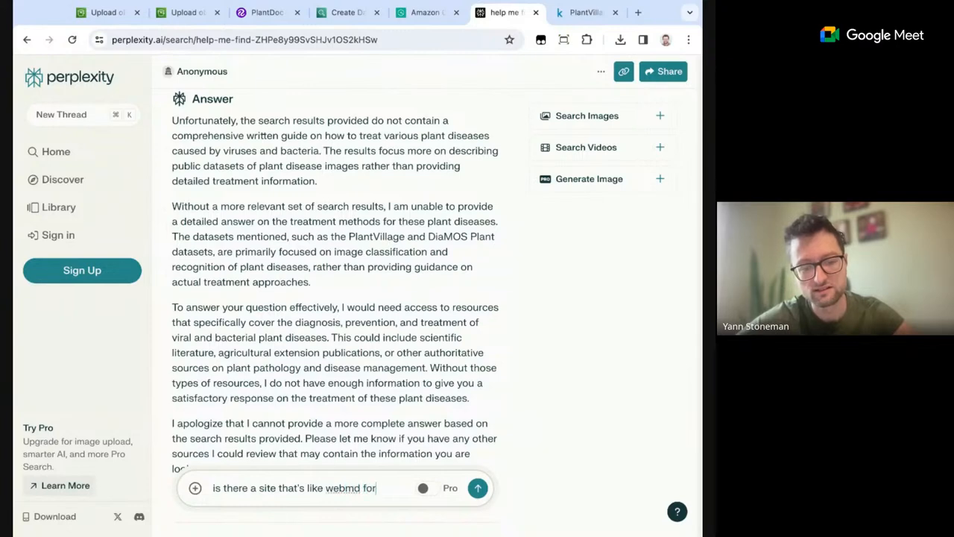
left_click(477, 488)
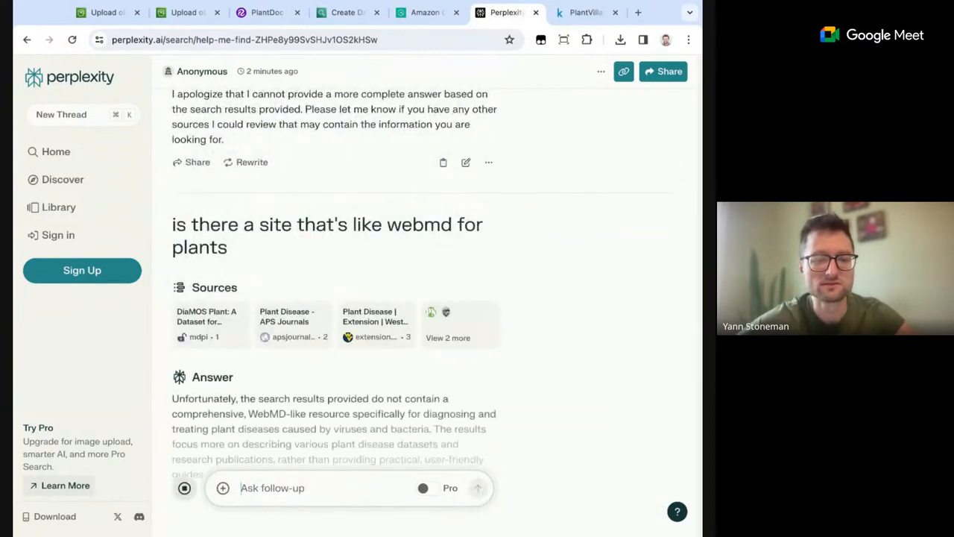
Read the answer and highlight the Oregon State University Extension Service name.
scroll("down", 3)
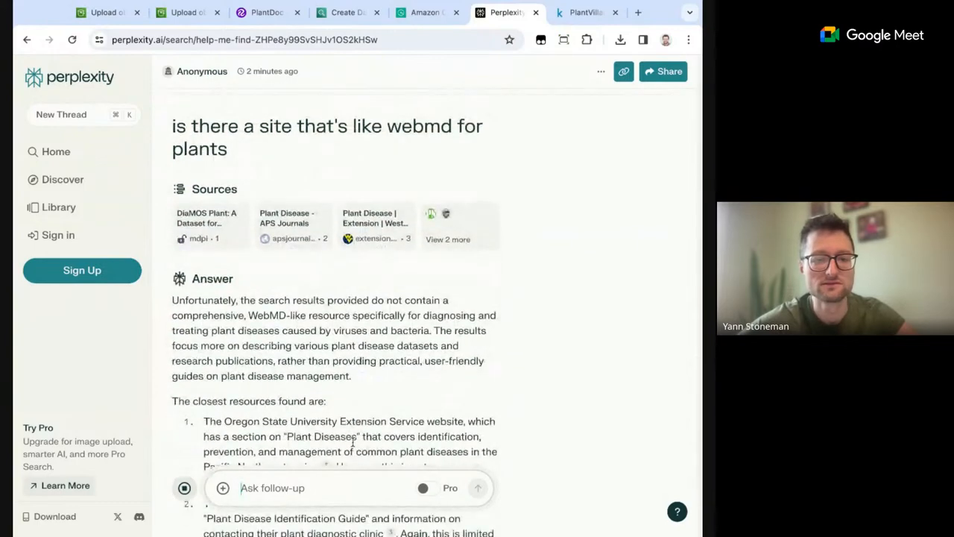
scroll("down", 3)
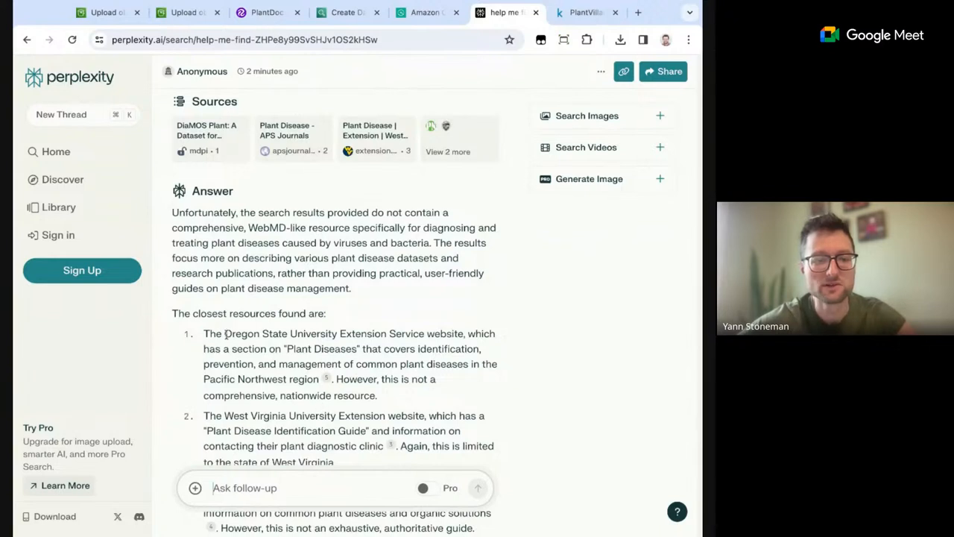
left_click_drag(224, 334, 424, 334)
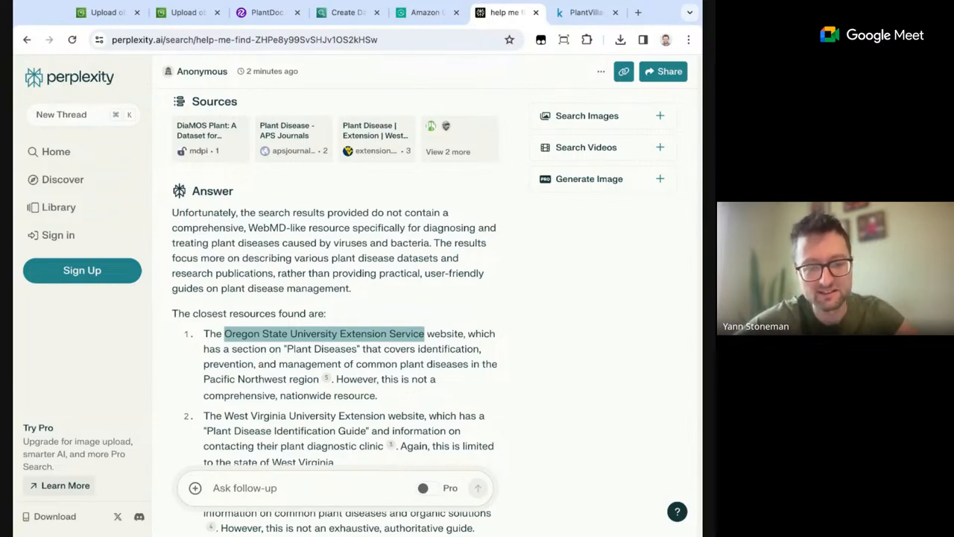
mouse_move(507, 242)
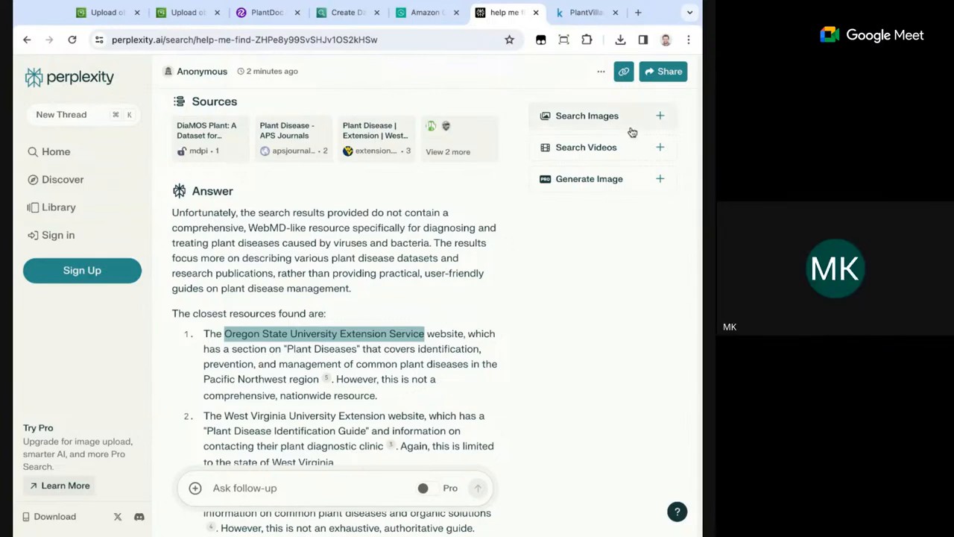
mouse_move(500, 246)
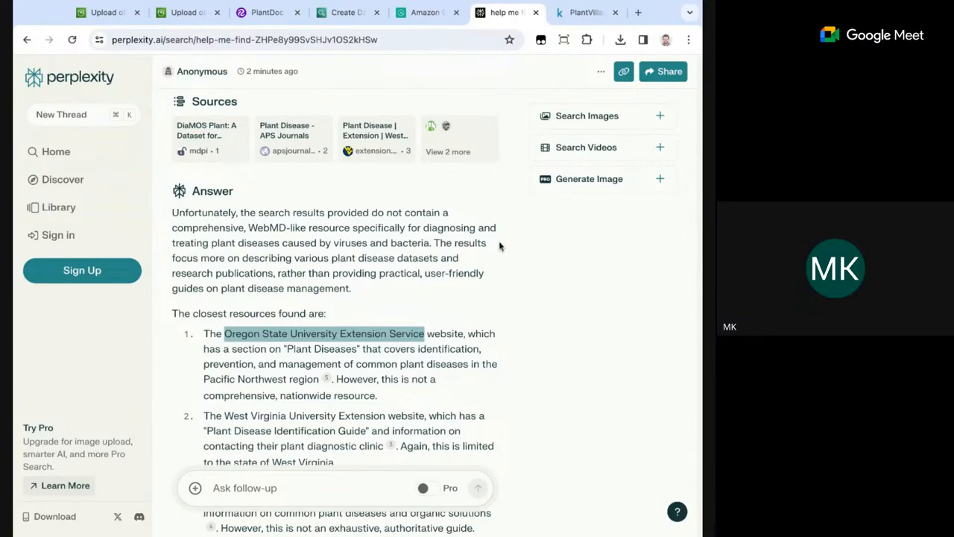
mouse_move(327, 379)
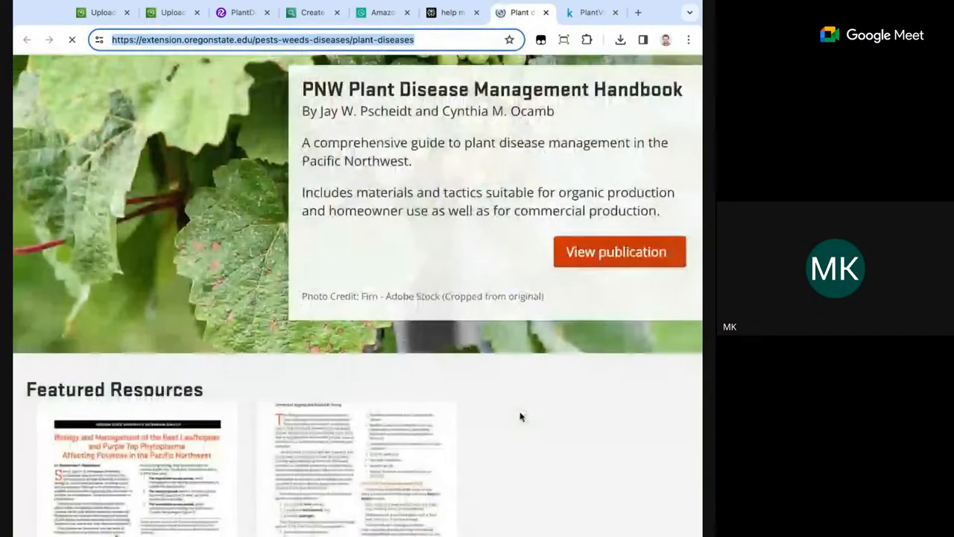
Browse the OSU Extension Plant Diseases page's featured resources, latest resources and videos.
scroll("down", 3)
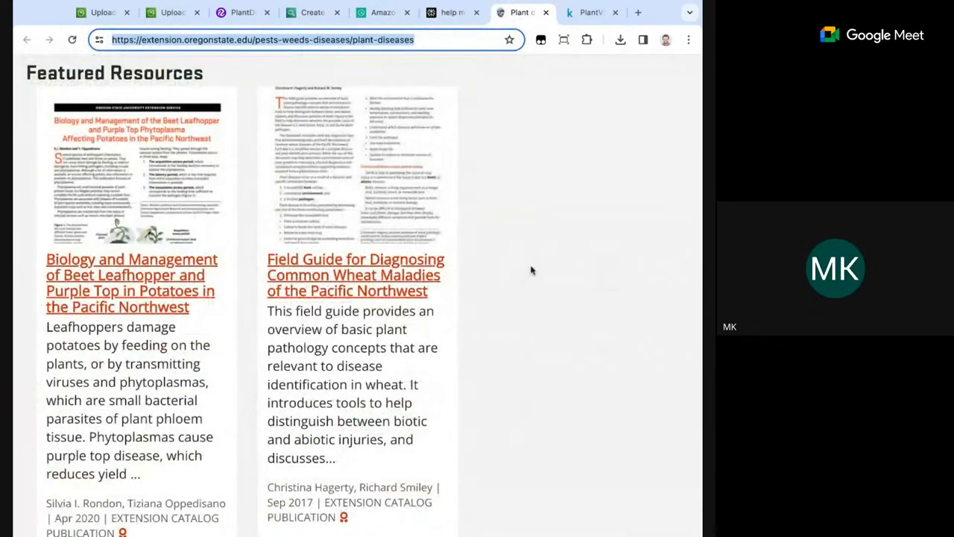
scroll("down", 3)
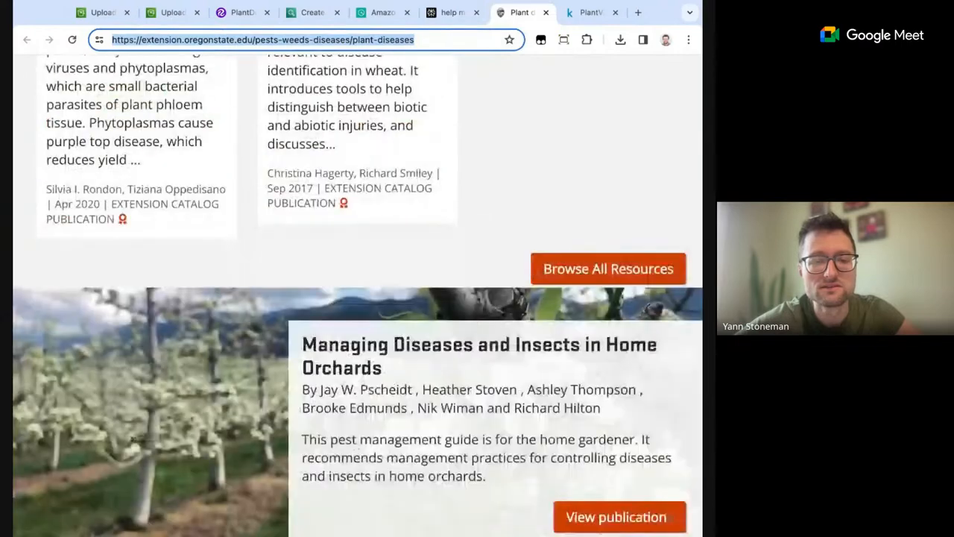
scroll("down", 3)
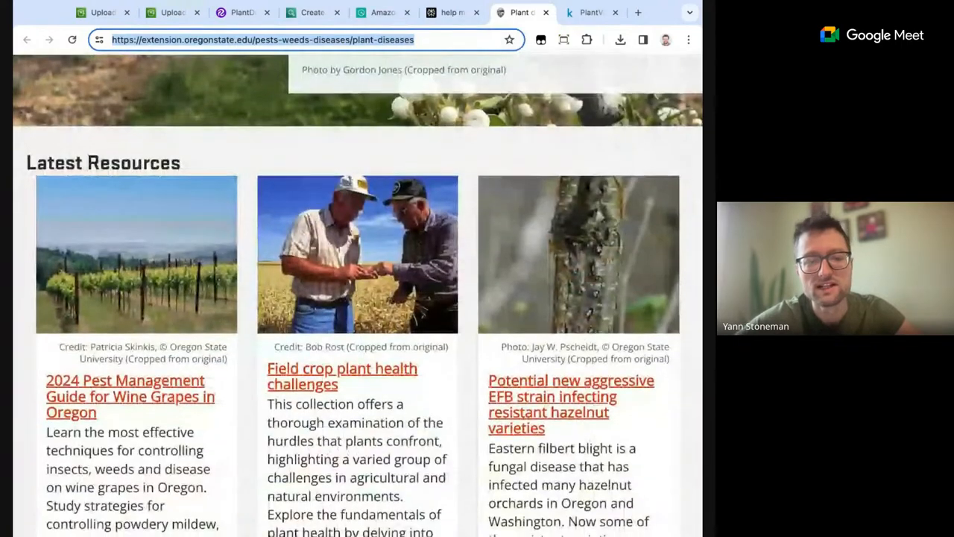
scroll("down", 3)
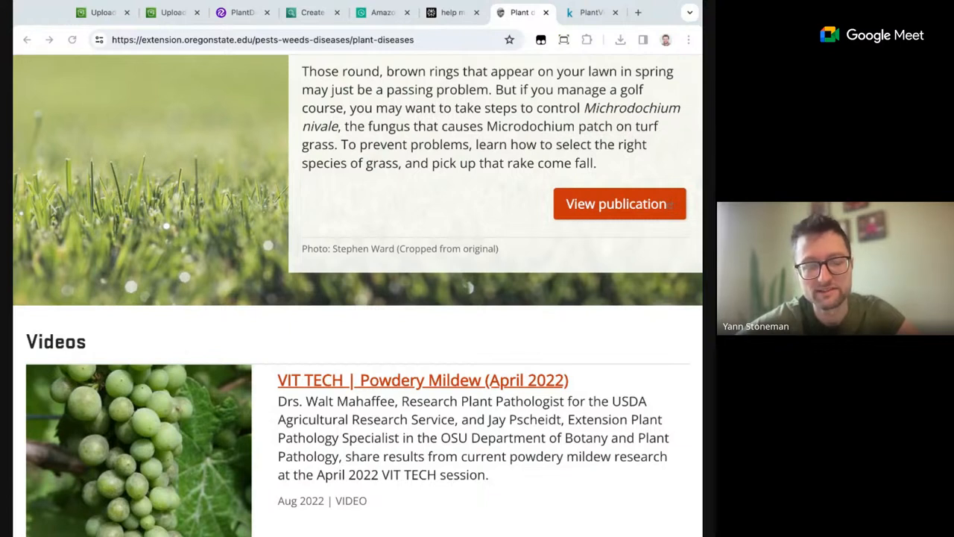
left_click(261, 39)
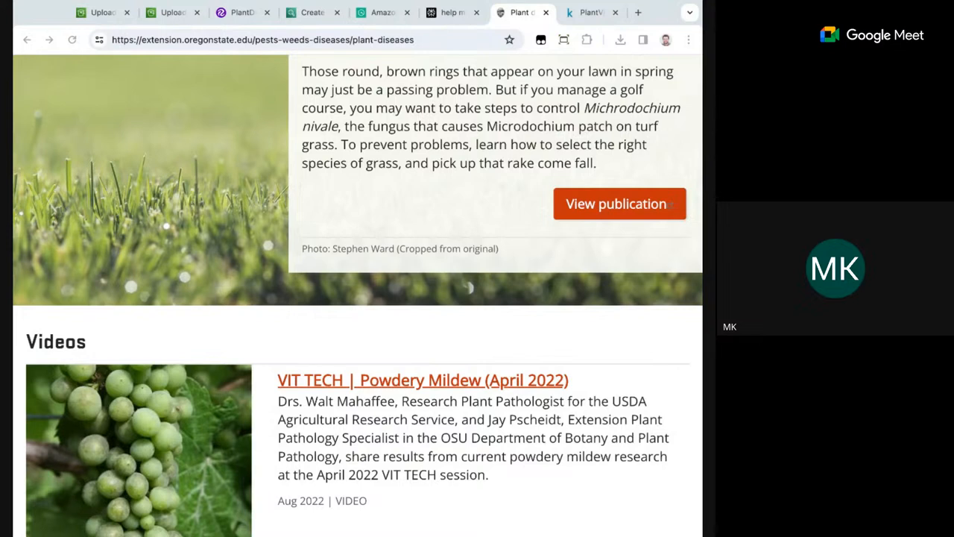
left_click(261, 39)
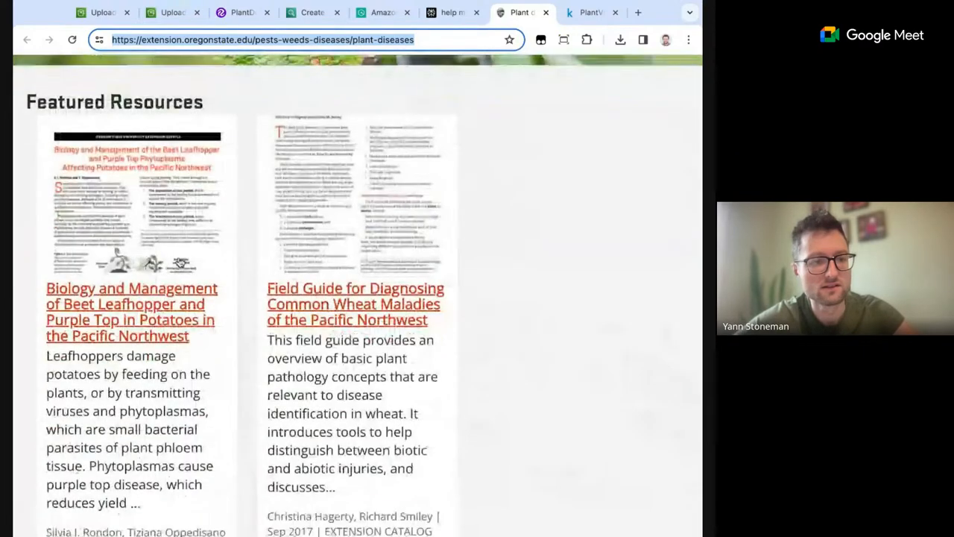
Follow the Beet Leafhopper potato publication link among the featured resources.
left_click(131, 311)
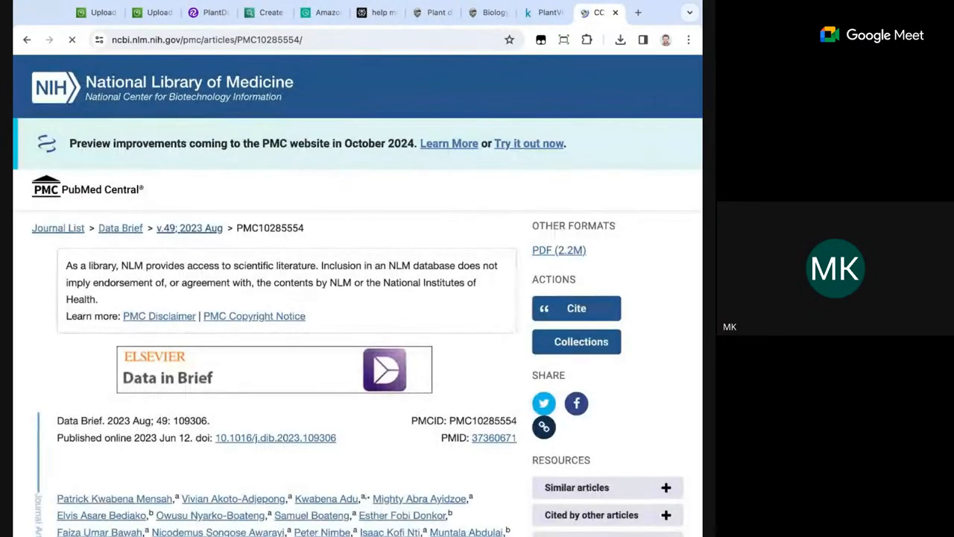
Read the PMC crop pest dataset article's abstract, specifications and data accessibility, then go to the beet leafhopper publication.
scroll("down", 3)
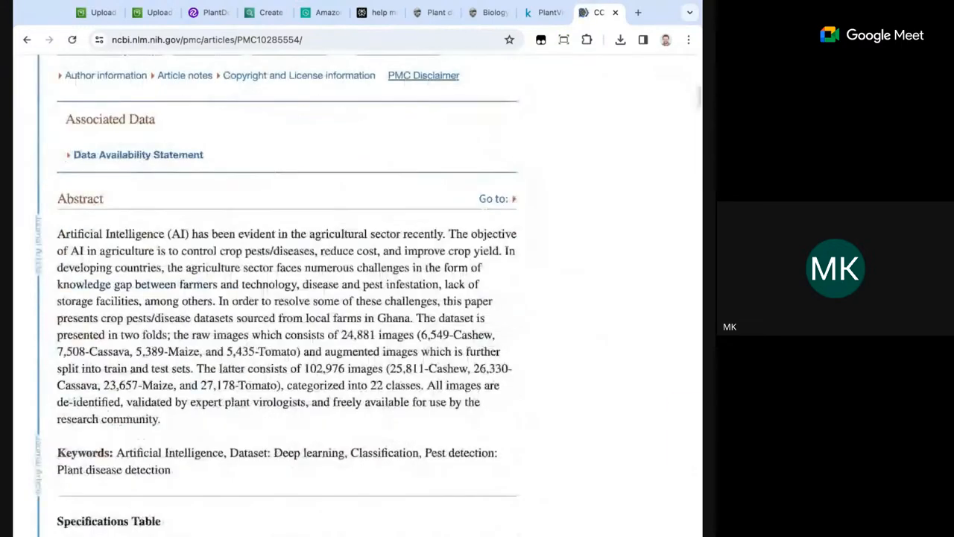
scroll("down", 3)
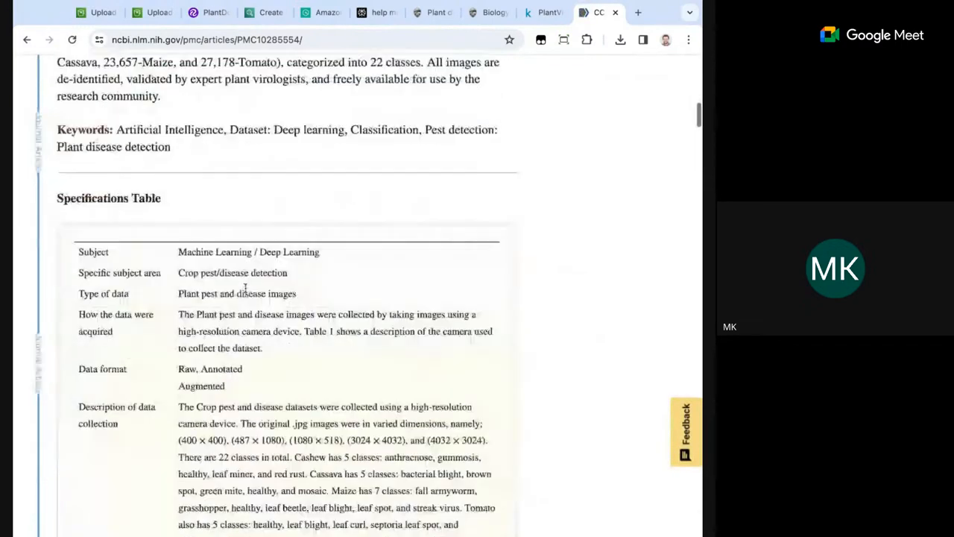
scroll("down", 3)
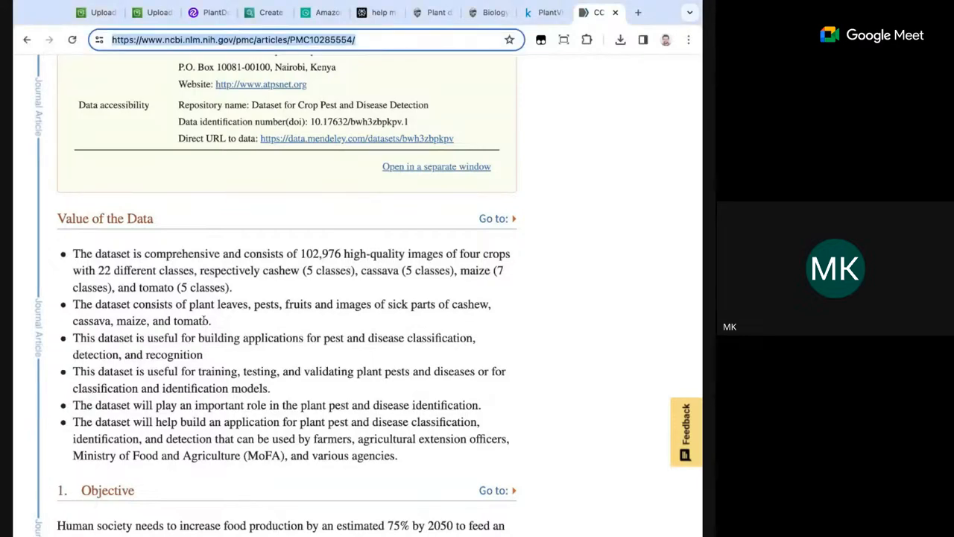
left_click(594, 12)
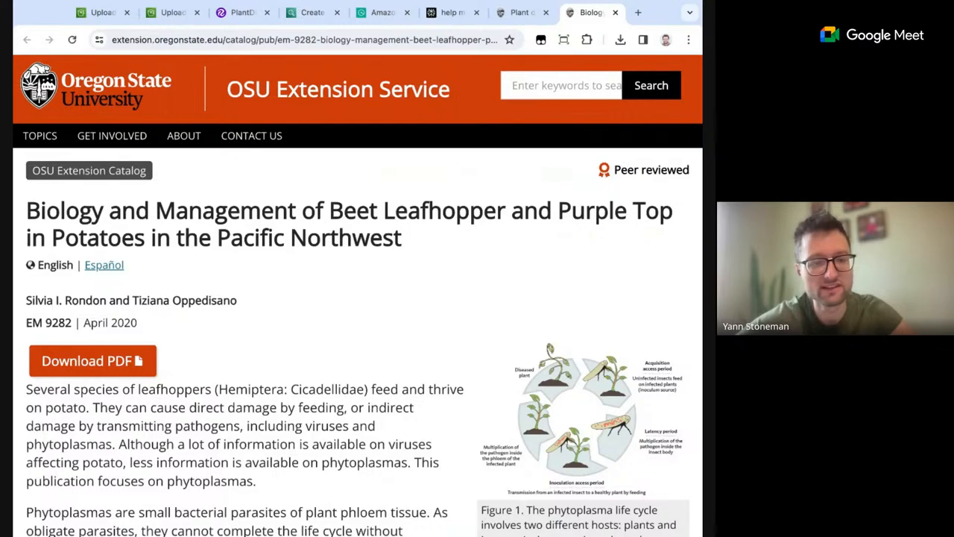
Download the EM 9282 beet leafhopper publication as a PDF from the OSU catalog page.
scroll("down", 3)
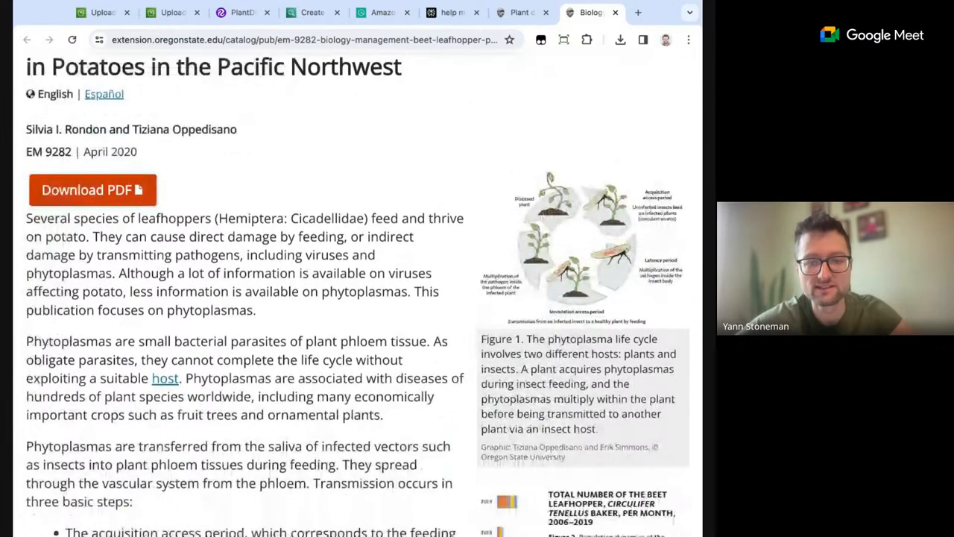
scroll("down", 3)
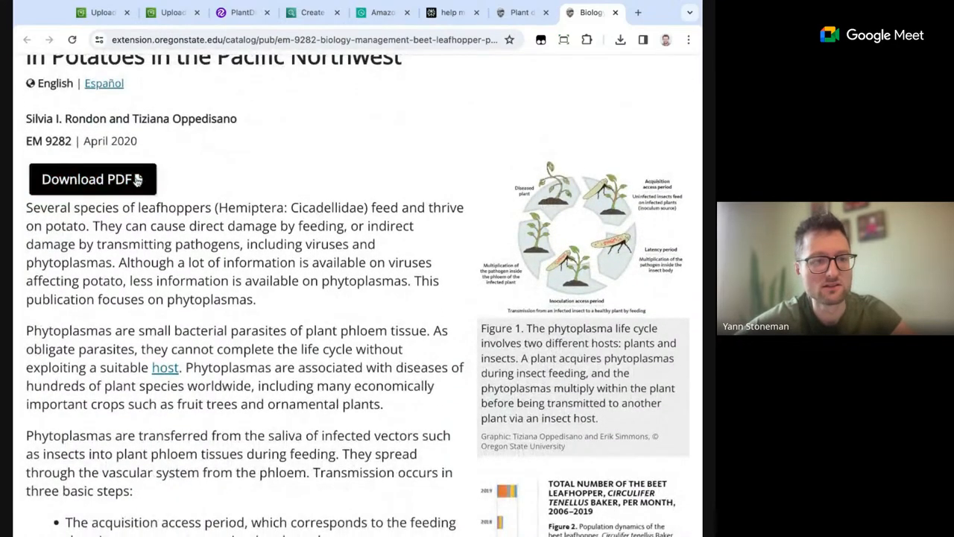
left_click(92, 179)
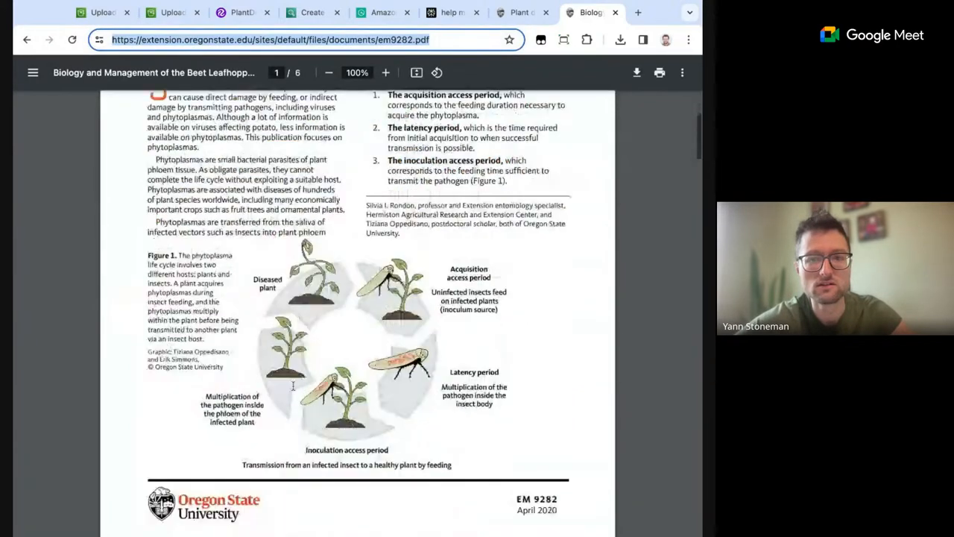
Page through the beet leafhopper PDF down to its conclusion and references.
scroll("down", 3)
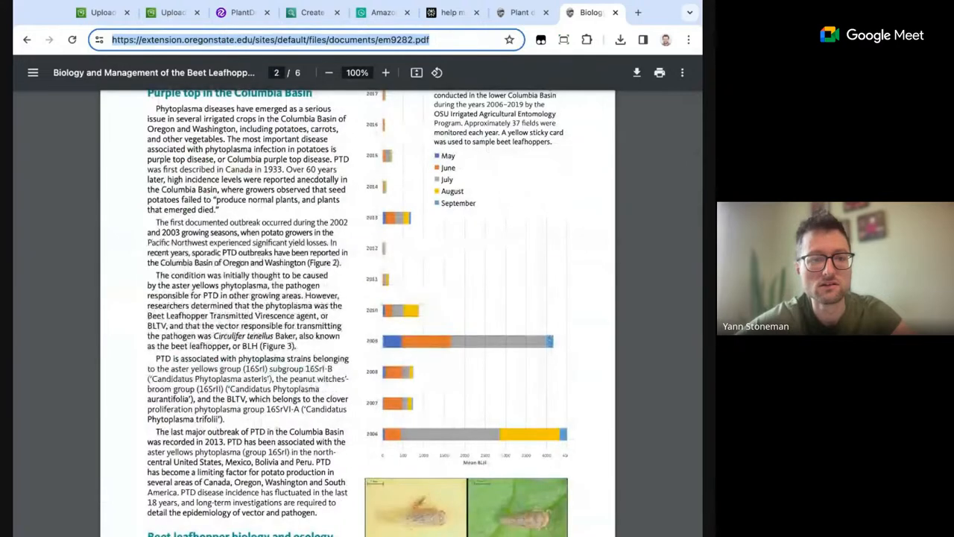
scroll("down", 3)
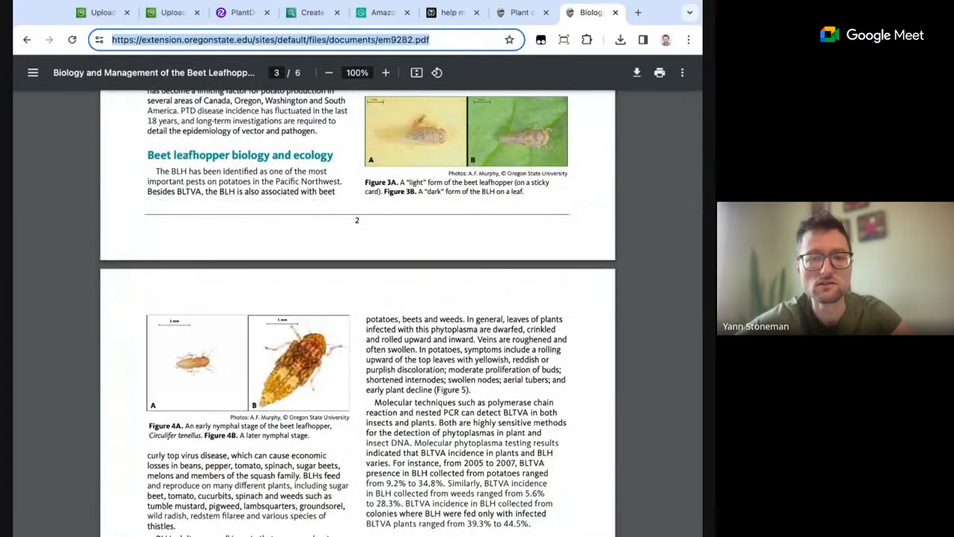
scroll("down", 3)
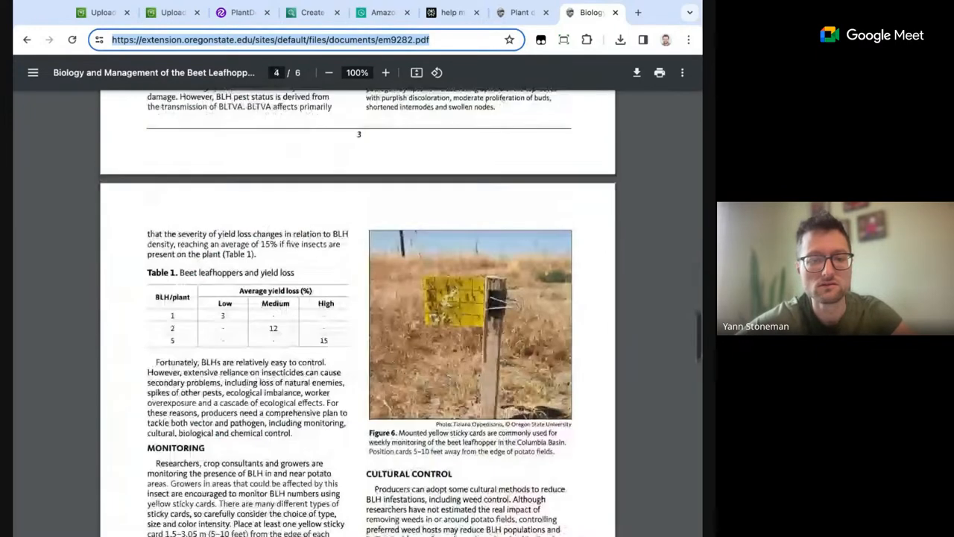
scroll("down", 3)
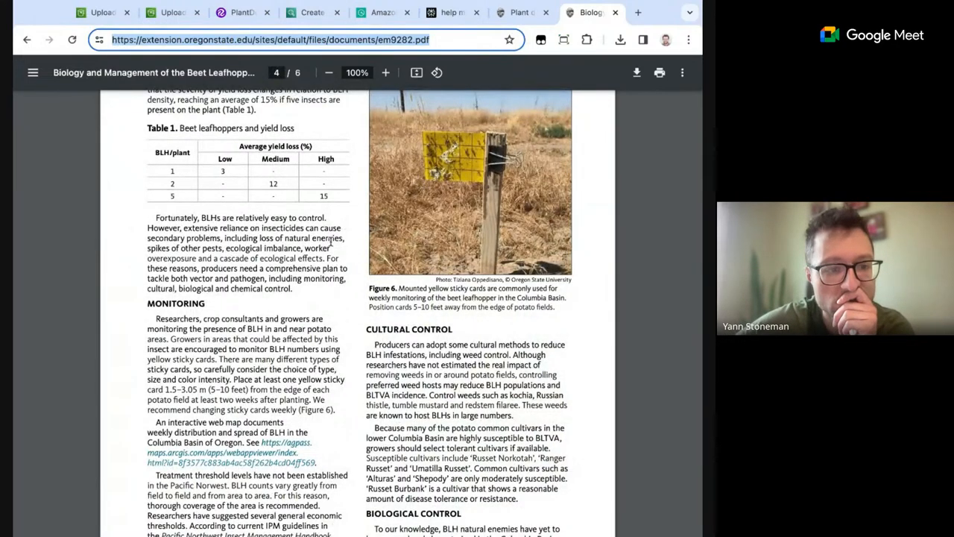
scroll("down", 3)
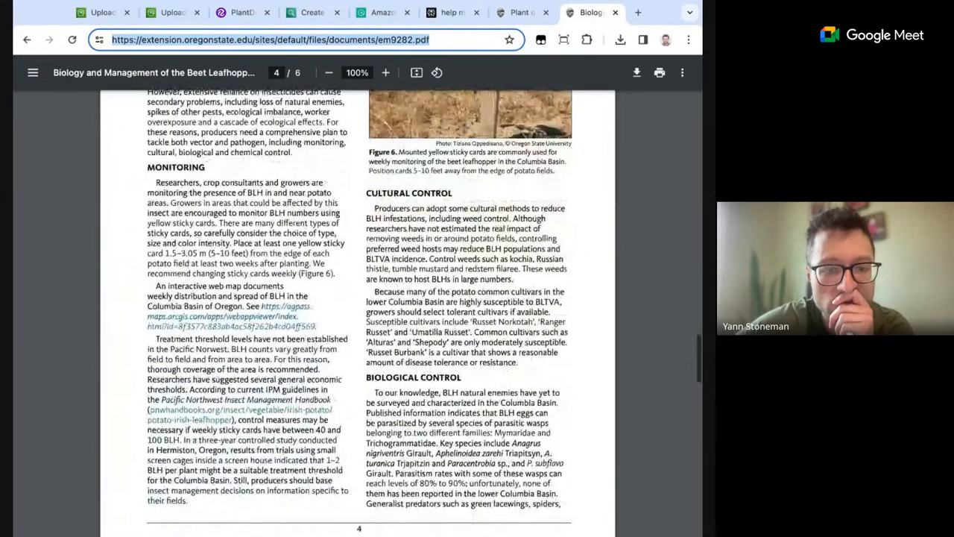
scroll("down", 3)
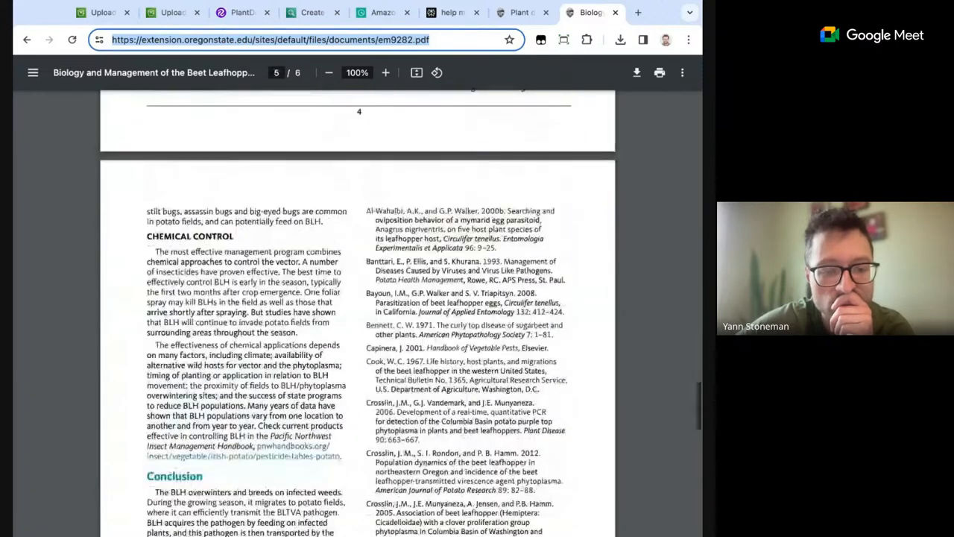
scroll("down", 3)
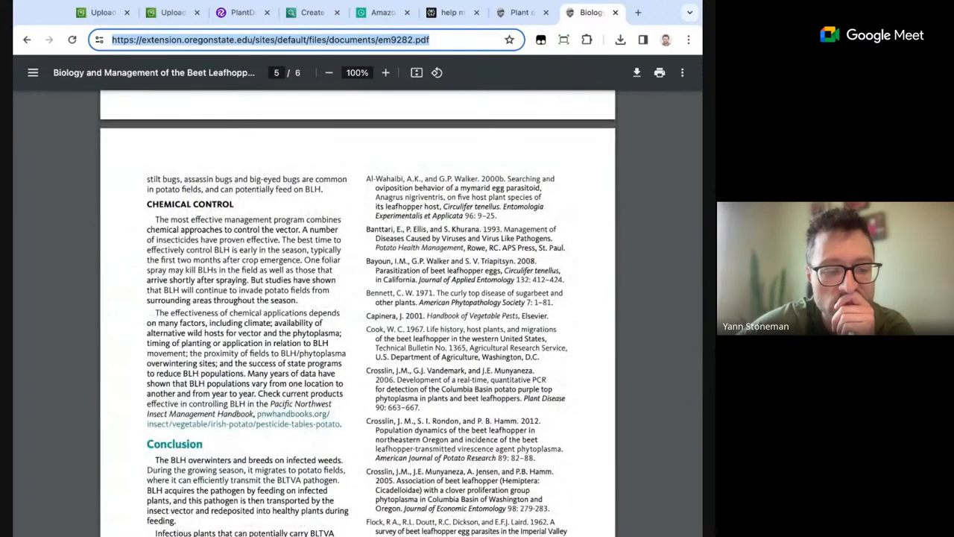
scroll("down", 3)
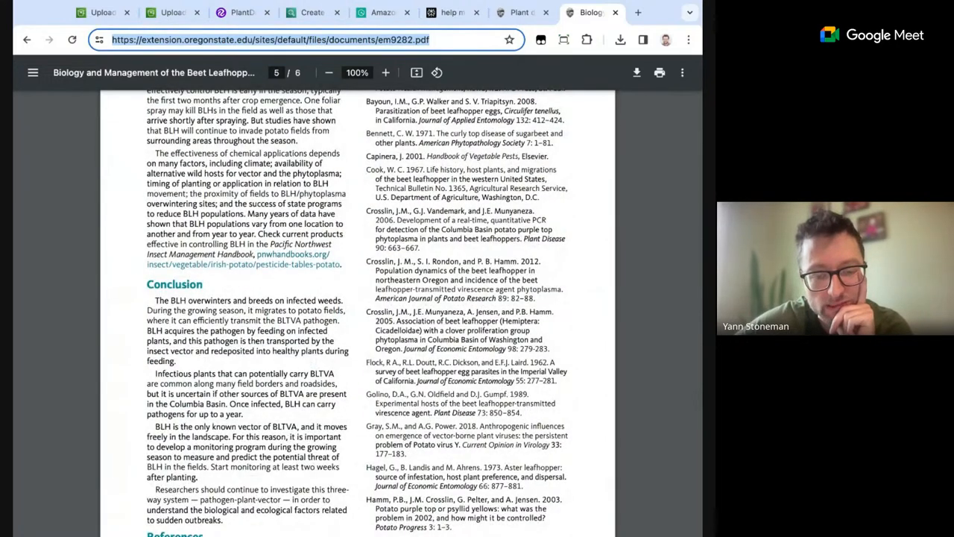
scroll("down", 3)
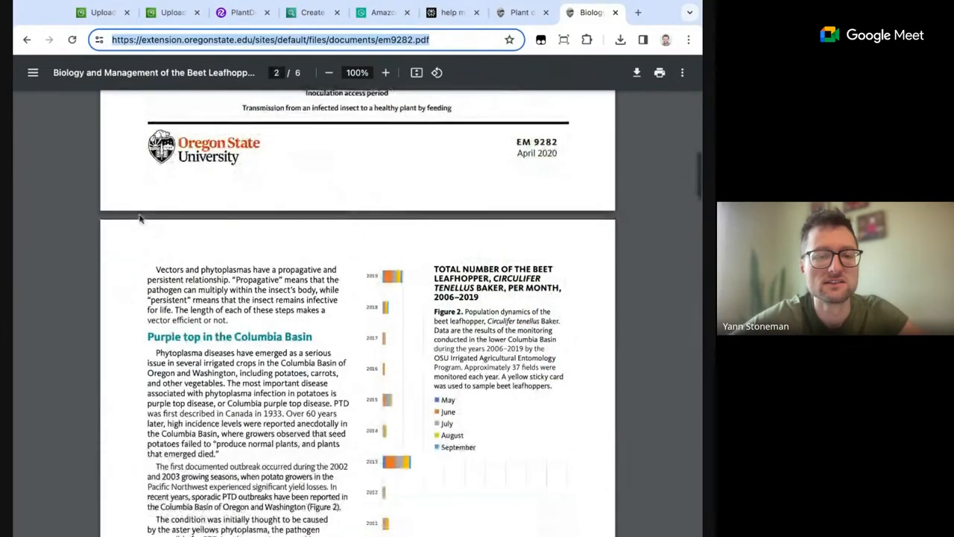
Go back to OSU Extension's Plant Diseases featured resources and browse the list.
left_click(27, 39)
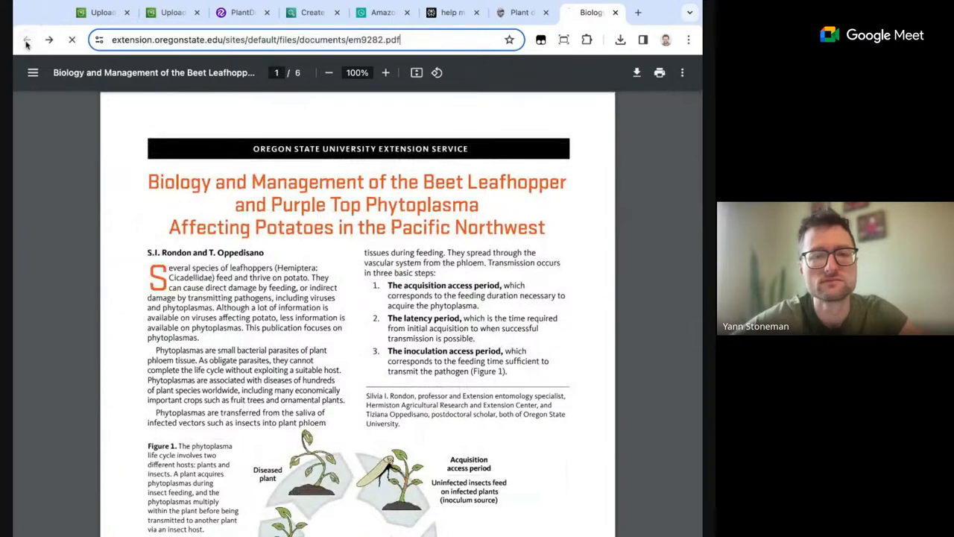
left_click(27, 39)
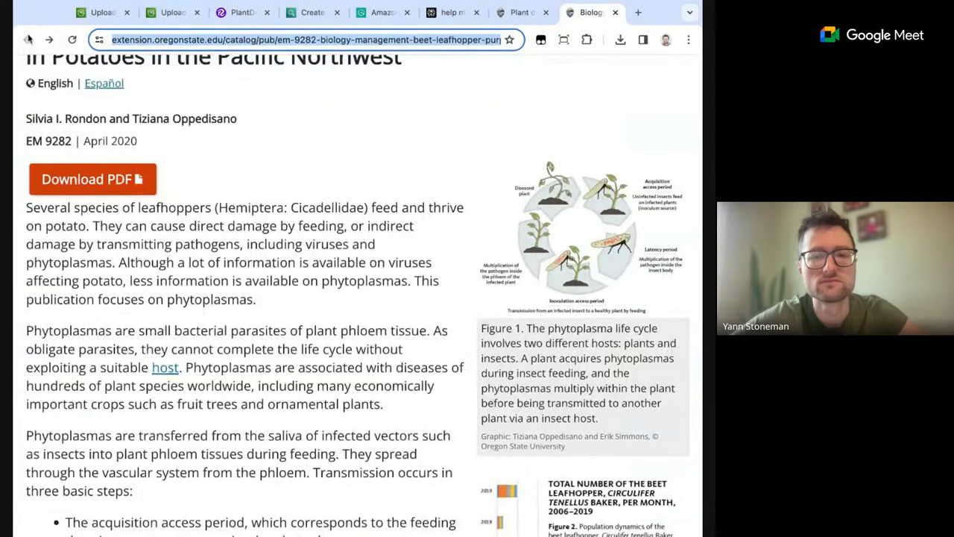
scroll("down", 3)
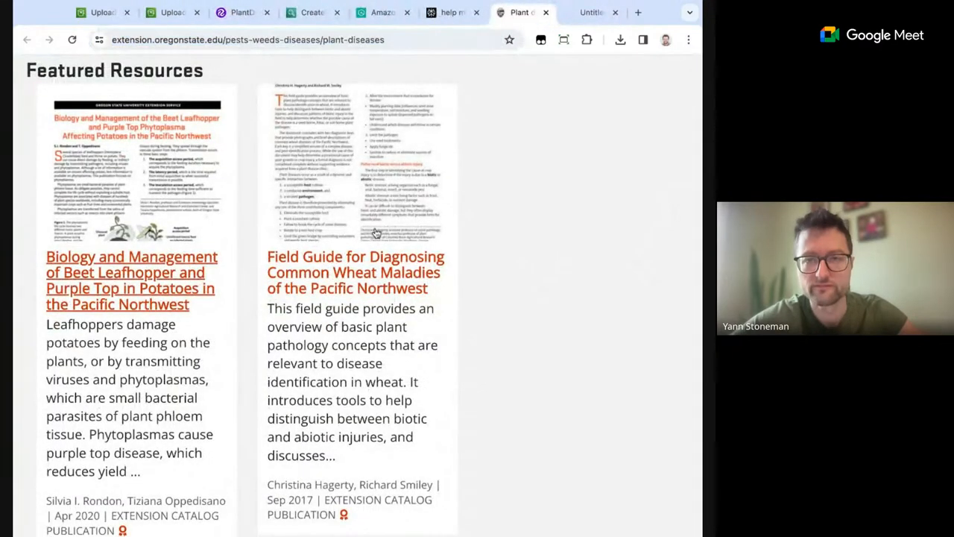
View OSU's wheat maladies field guide, then return to the S3 upload progress tab.
left_click(355, 271)
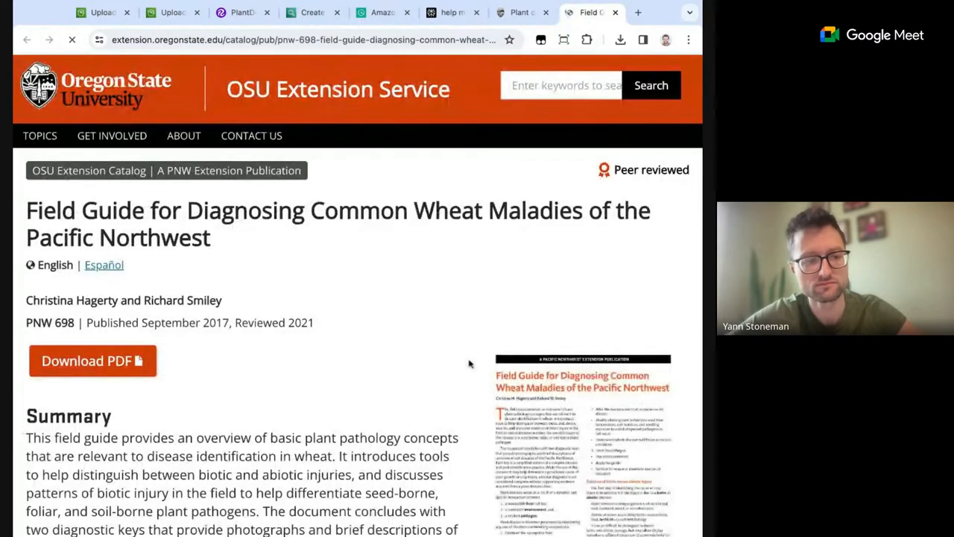
scroll("down", 3)
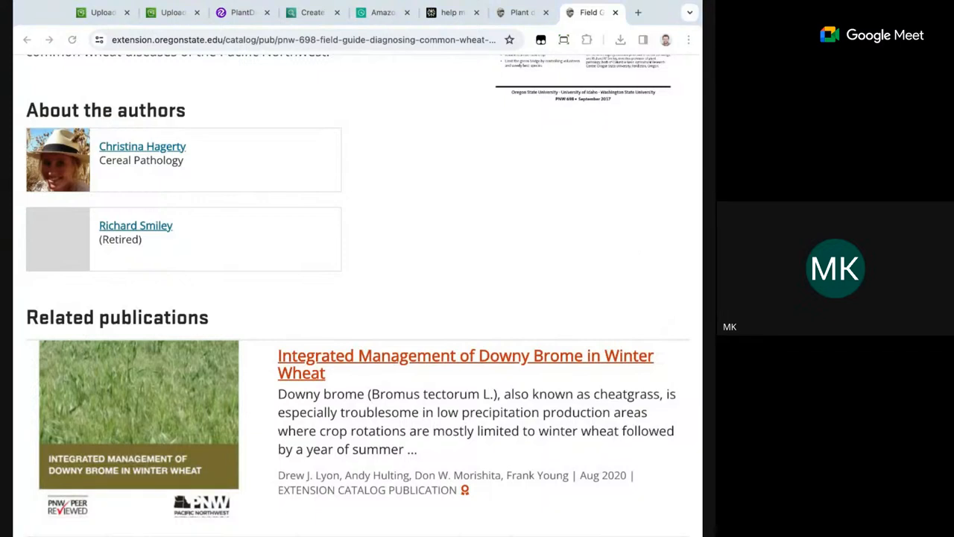
left_click(102, 12)
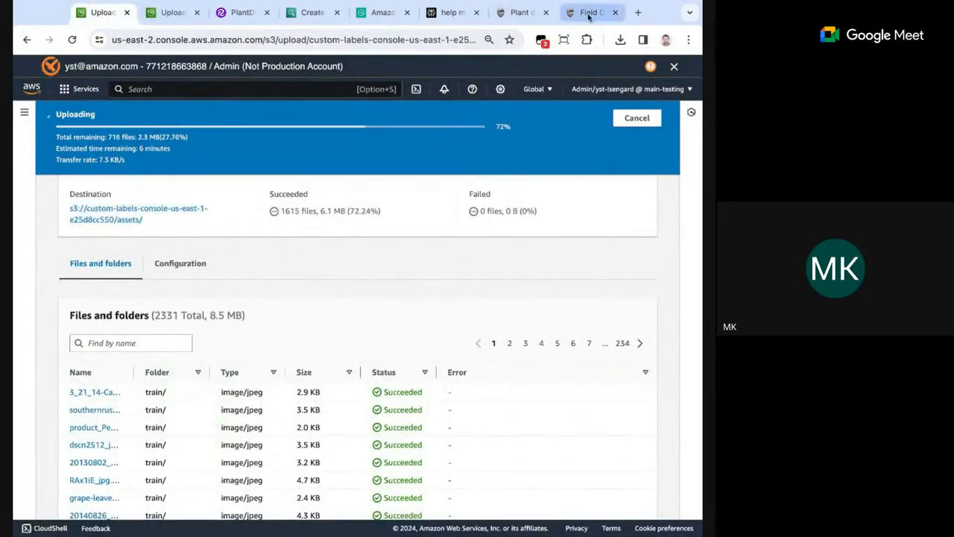
Switch from the 72%-complete S3 upload back to the Google Dataset Search results.
left_click(589, 12)
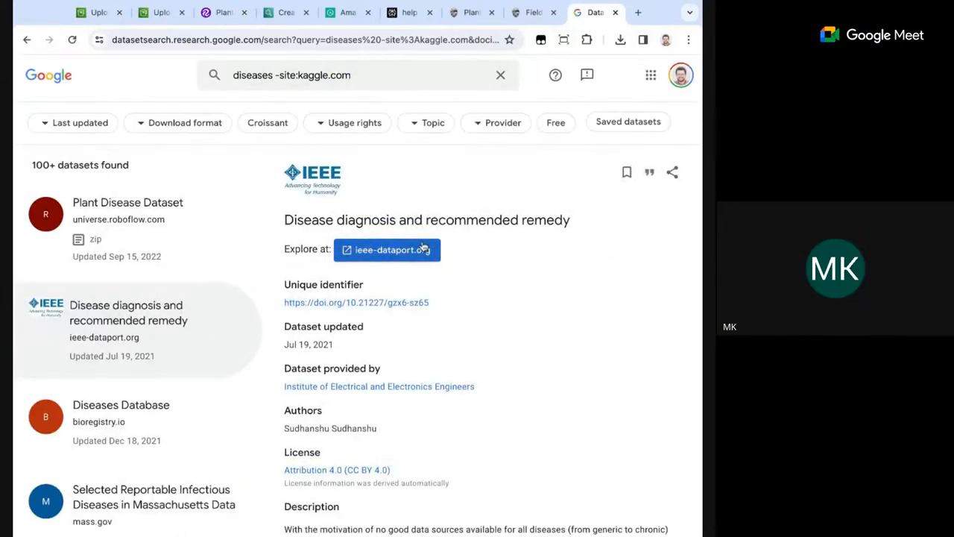
Review the CC BY 4.0 remedy dataset's details and explore it at ieee-dataport.org.
scroll("down", 3)
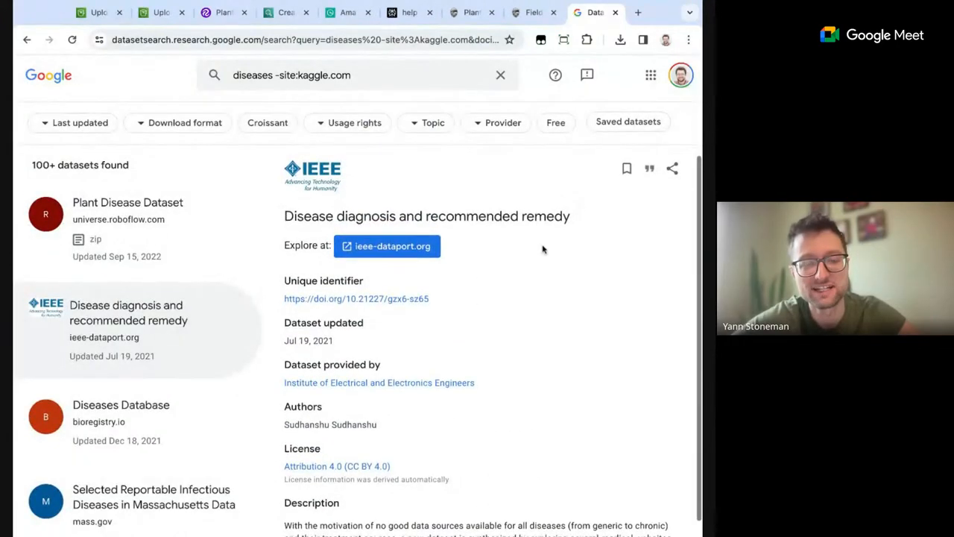
scroll("down", 3)
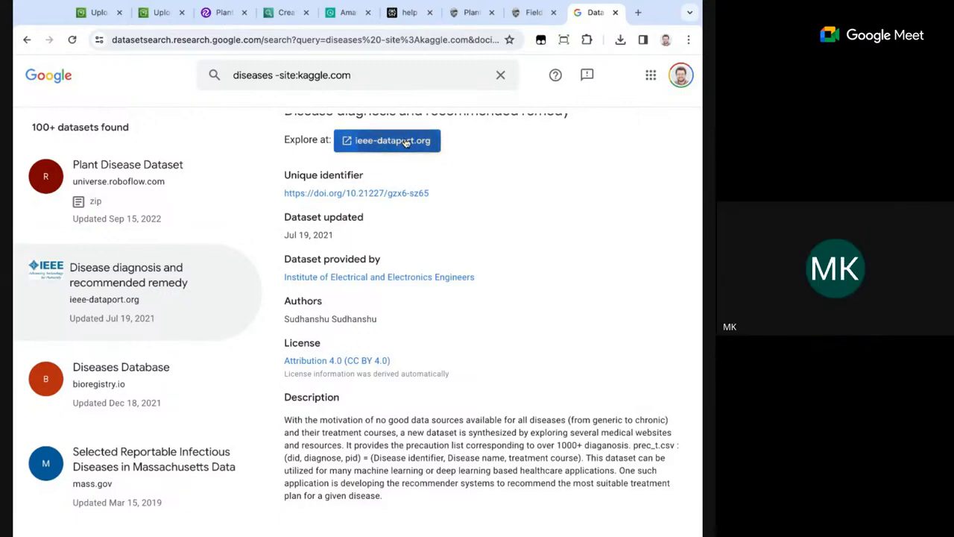
left_click(388, 140)
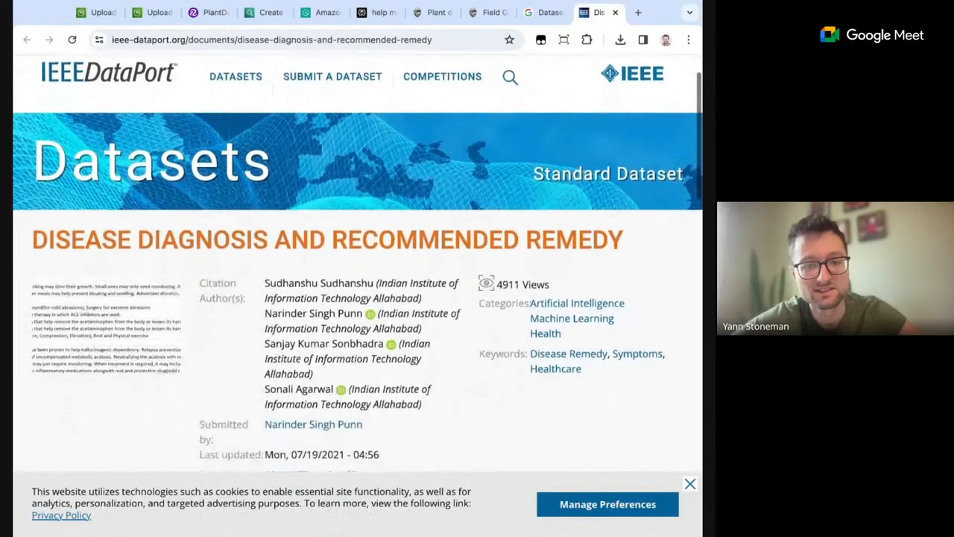
Read the remedy dataset's abstract and prec_t.csv file listing, then switch to Roboflow's PlantDoc.
scroll("down", 3)
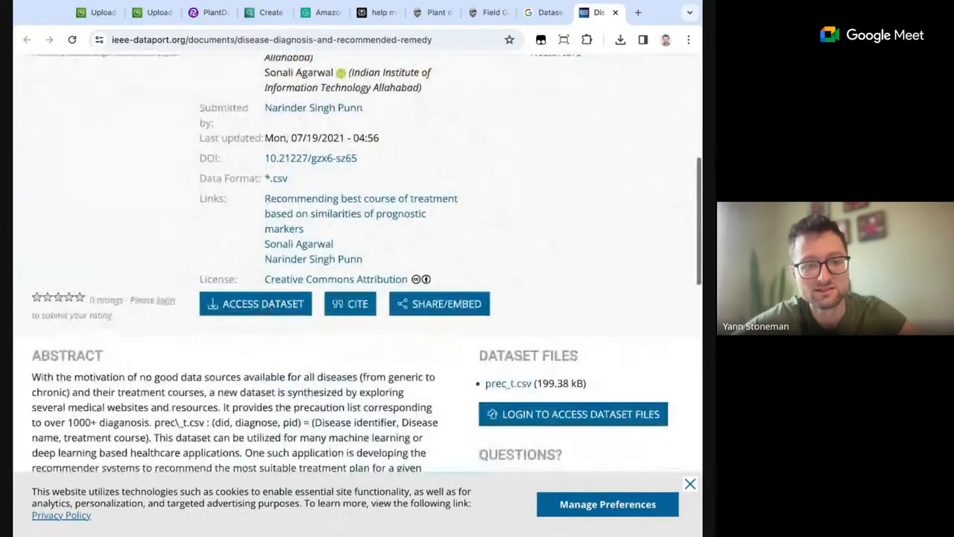
scroll("down", 3)
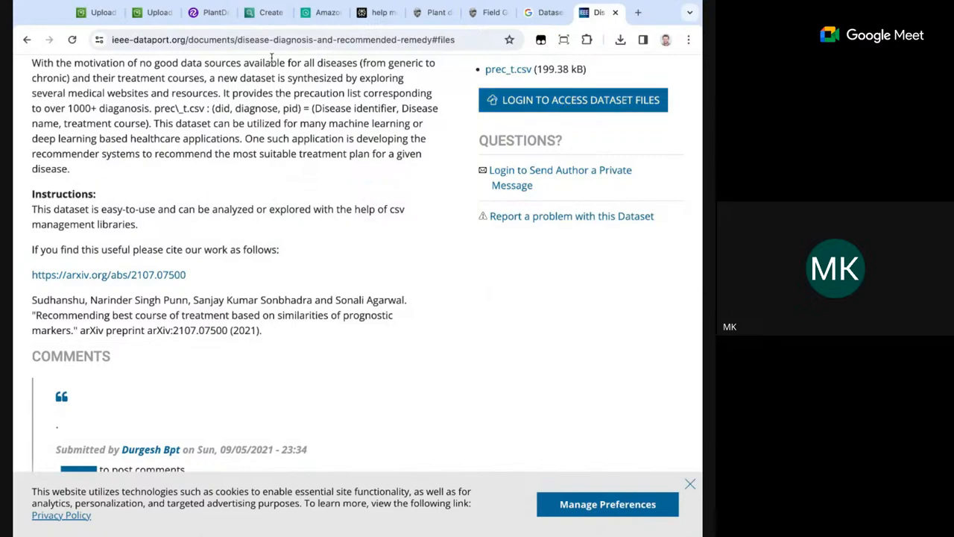
left_click(209, 11)
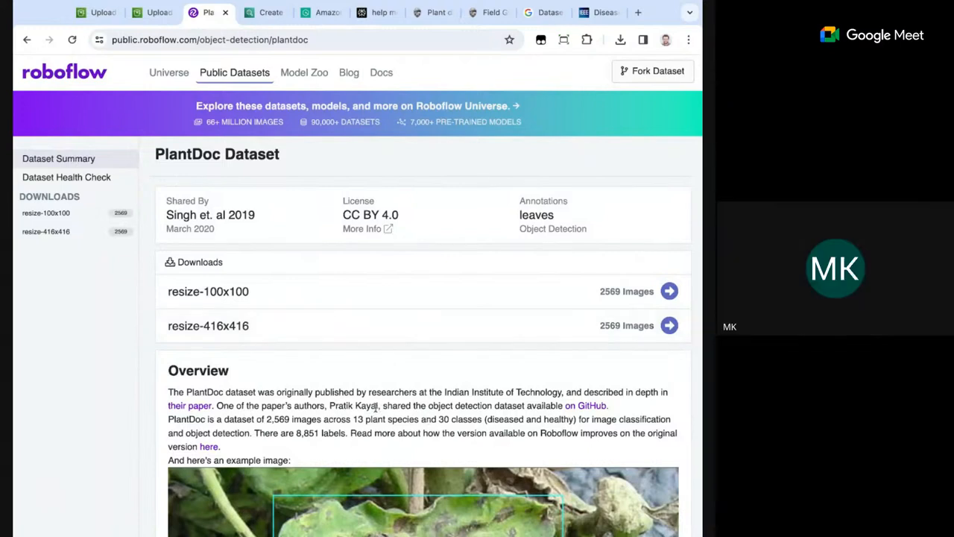
Select PlantDoc author surname Kayal on Roboflow, then return to the IEEE DataPort dataset.
double_click(367, 406)
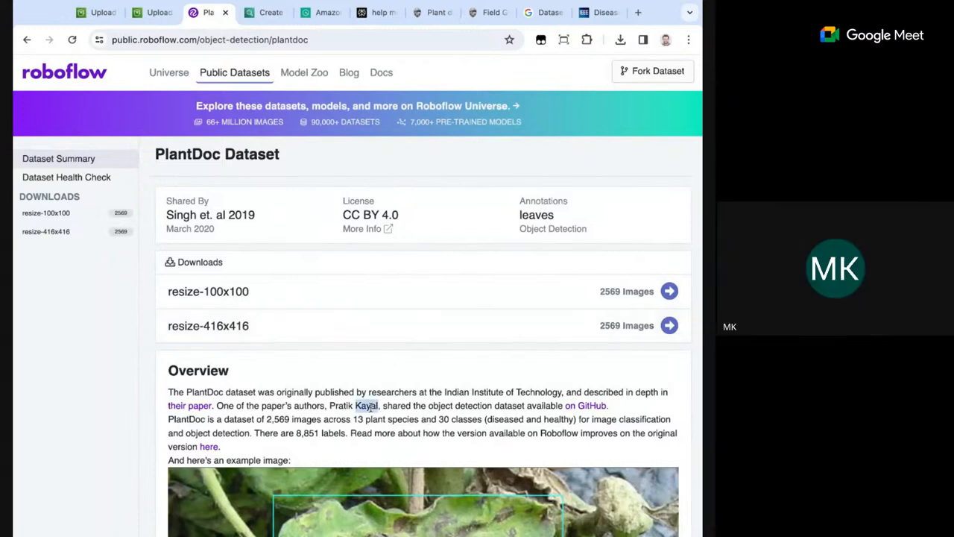
double_click(367, 405)
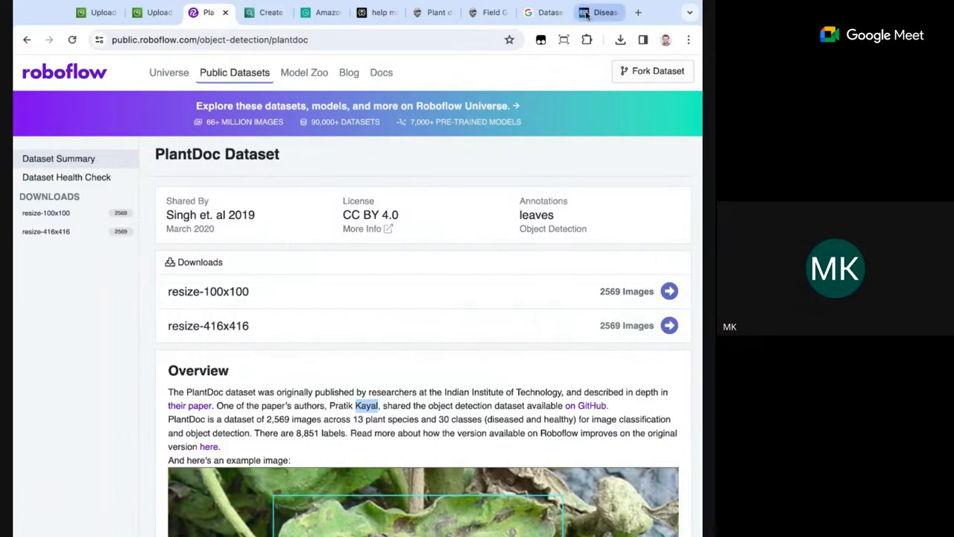
left_click(600, 11)
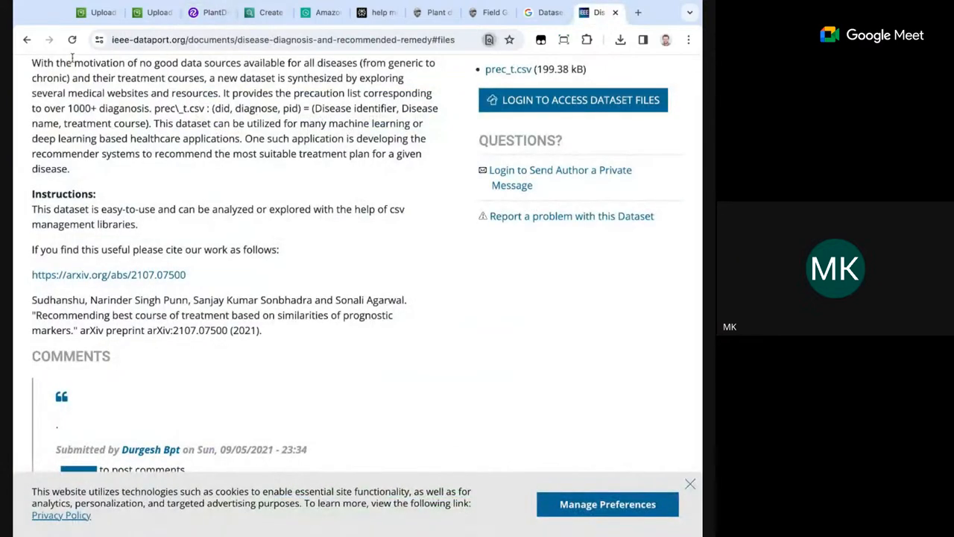
Bring up the pratikkayal/PlantDoc-Dataset repository on GitHub.
left_click(209, 12)
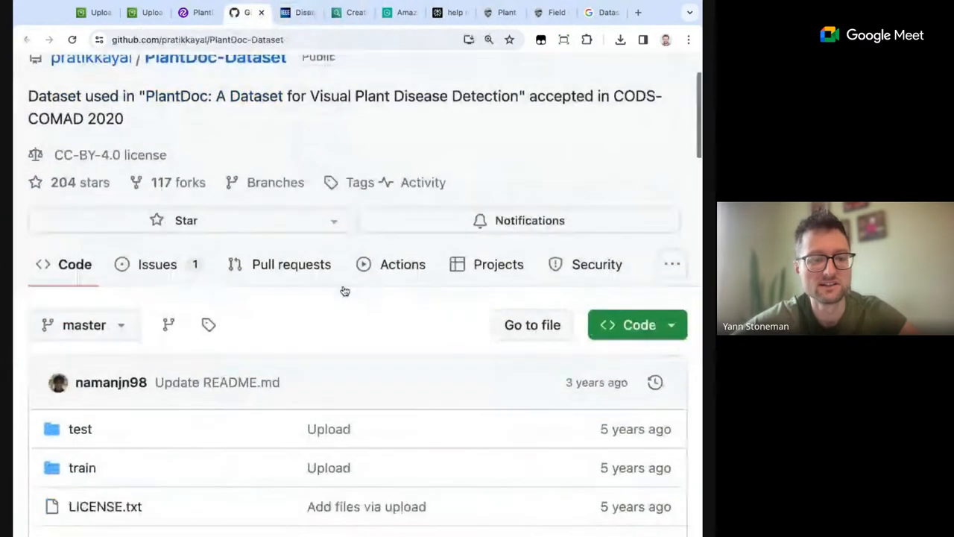
scroll("down", 3)
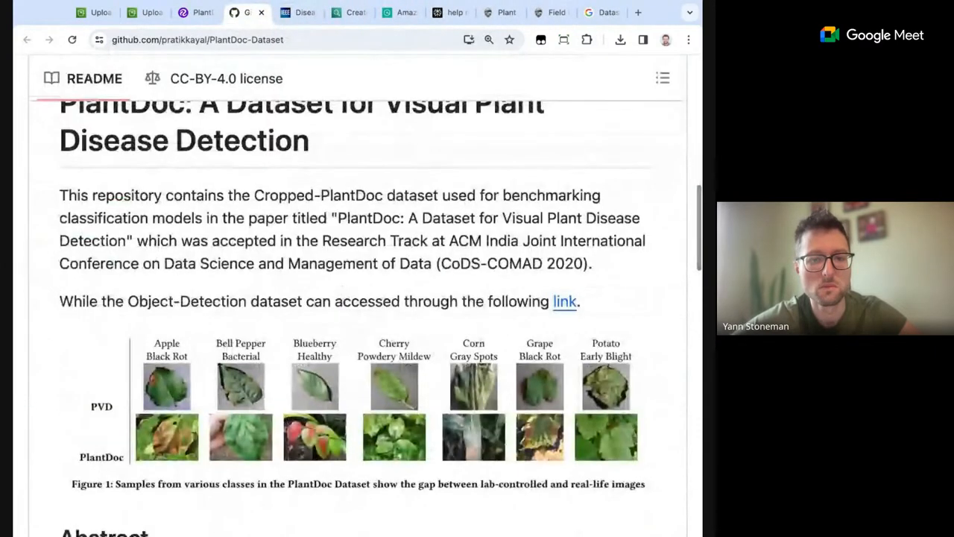
scroll("down", 3)
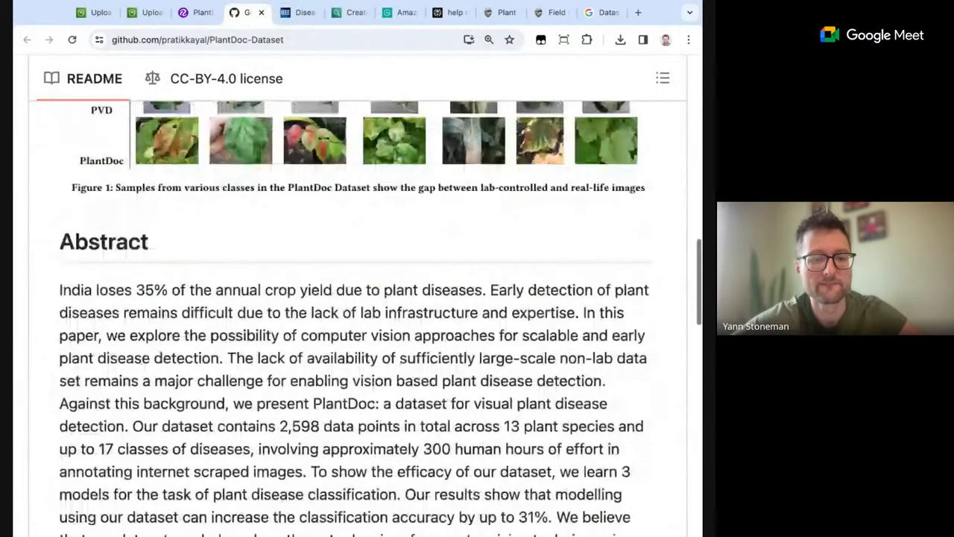
scroll("down", 3)
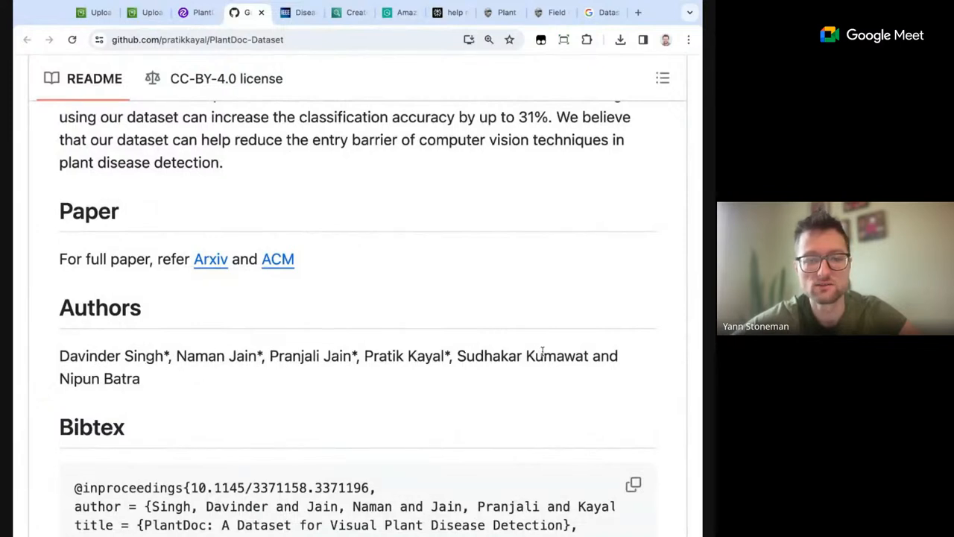
Select a remedy dataset author's Indian Institute of Information Technology affiliation on IEEE DataPort.
left_click(299, 12)
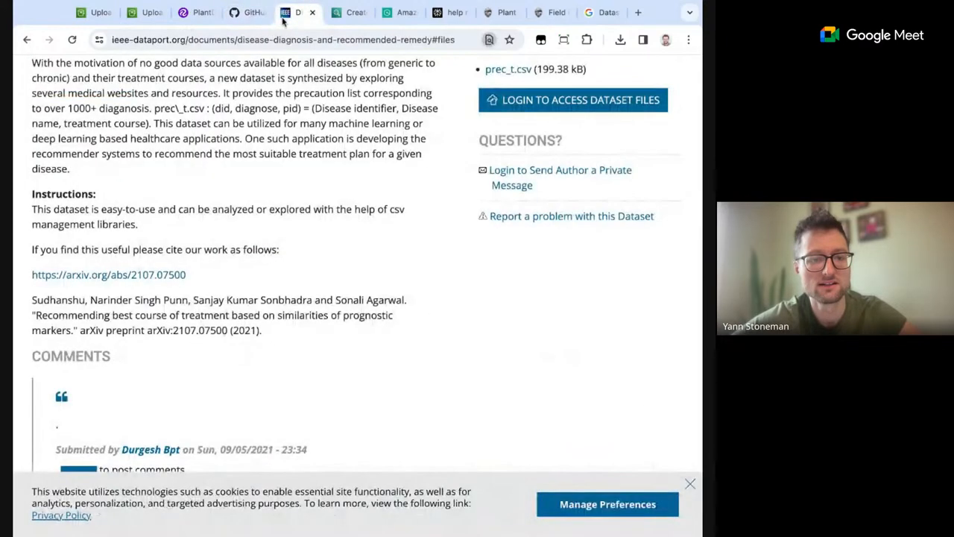
mouse_move(246, 323)
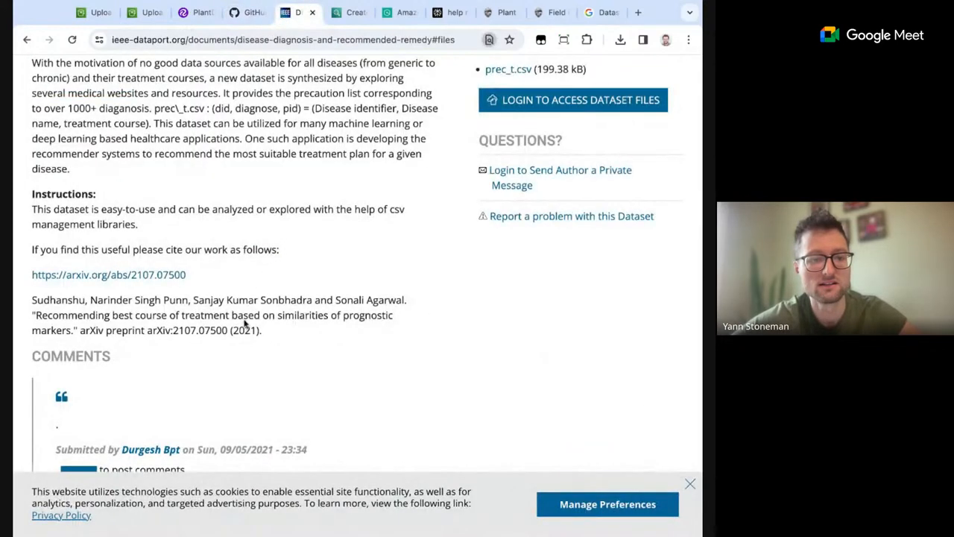
scroll("up", 3)
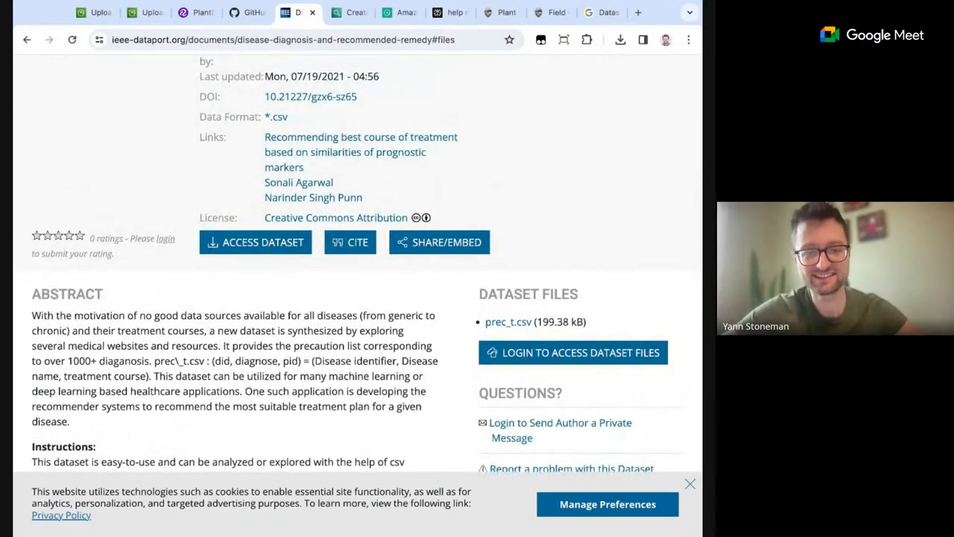
scroll("up", 3)
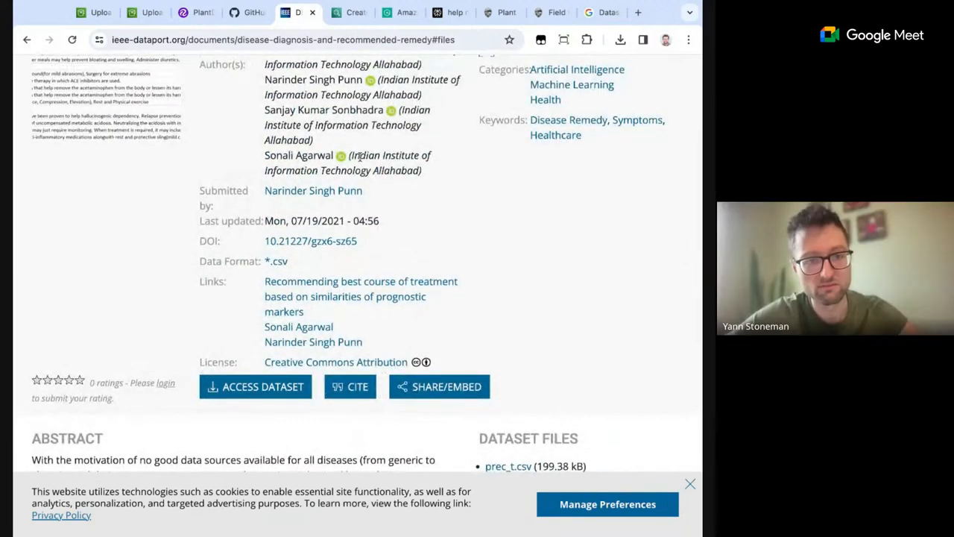
left_click_drag(351, 156, 372, 170)
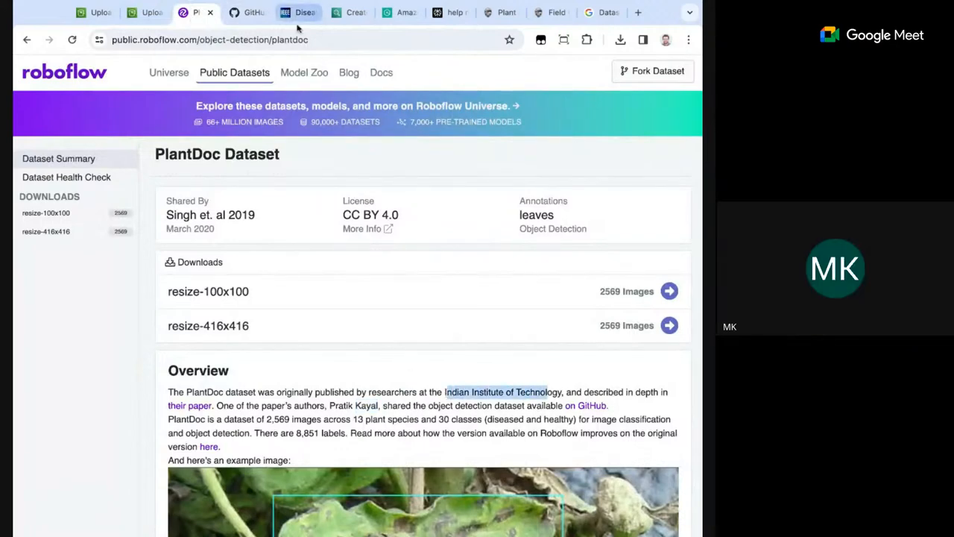
Compare against the PlantDoc authors on GitHub and return to the IEEE DataPort author list.
left_click(299, 12)
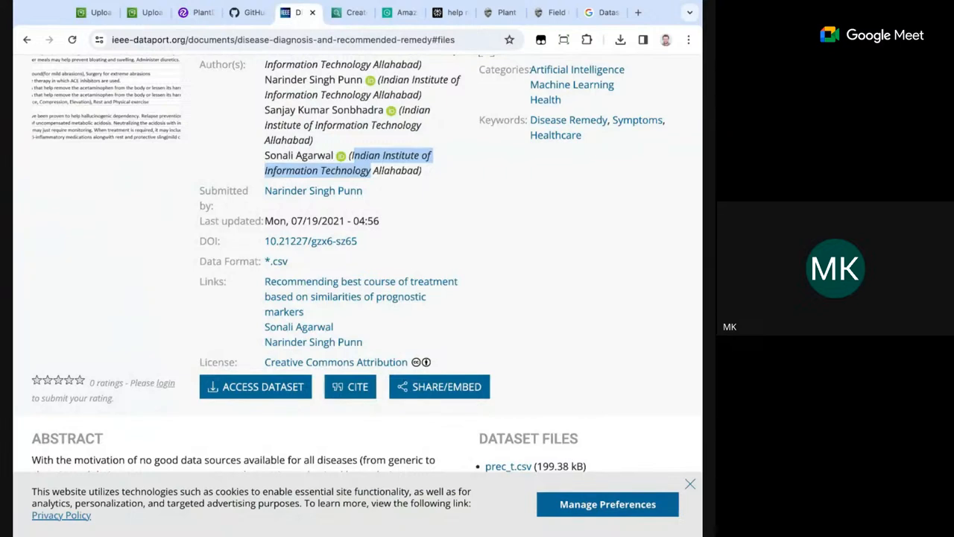
mouse_move(328, 129)
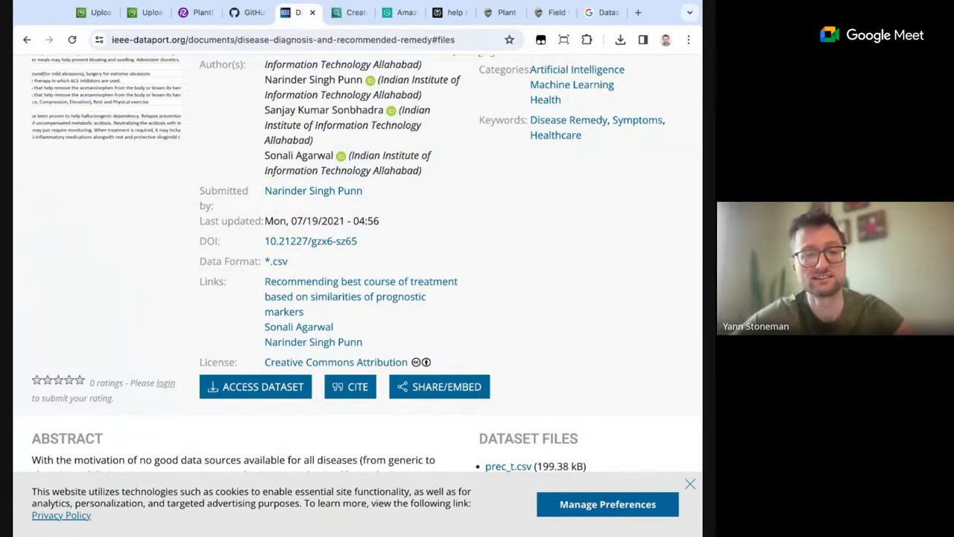
left_click(295, 12)
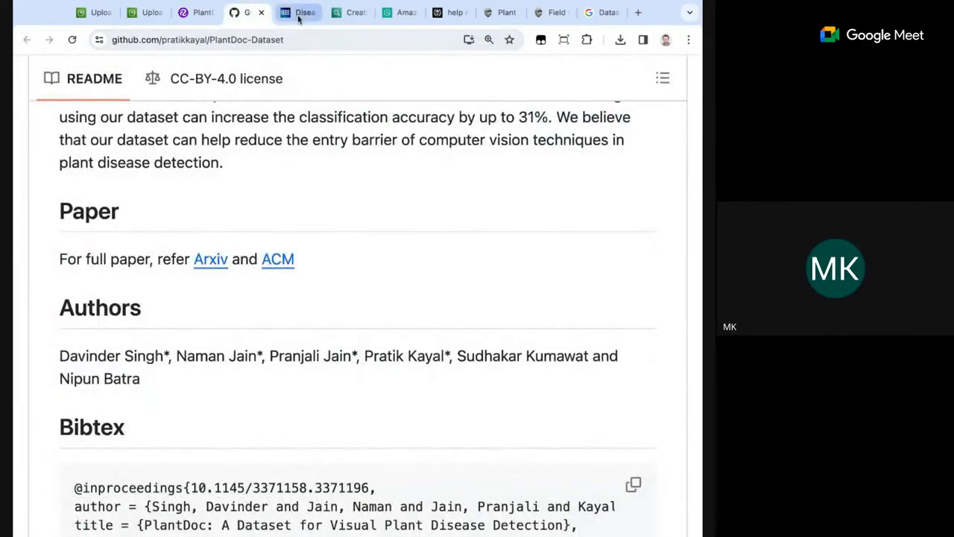
left_click(298, 12)
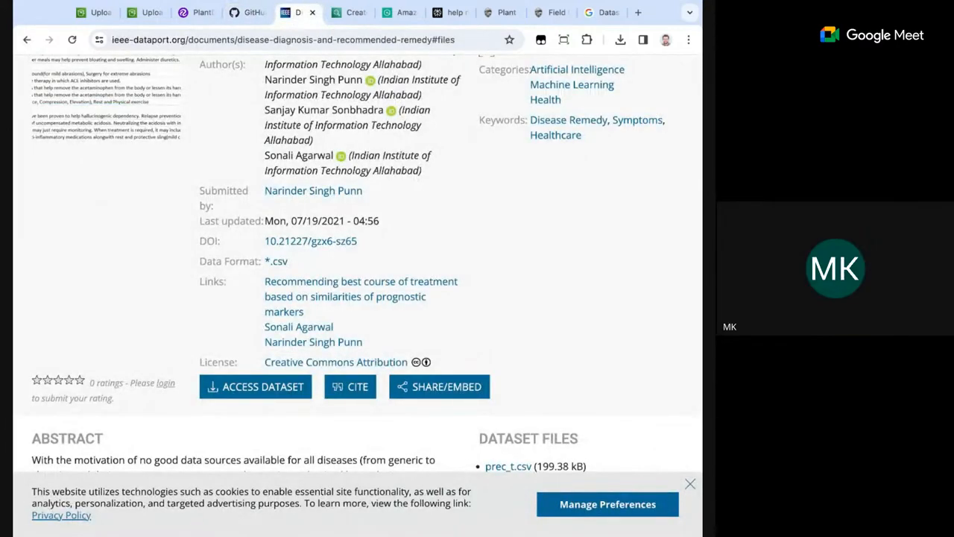
mouse_move(621, 39)
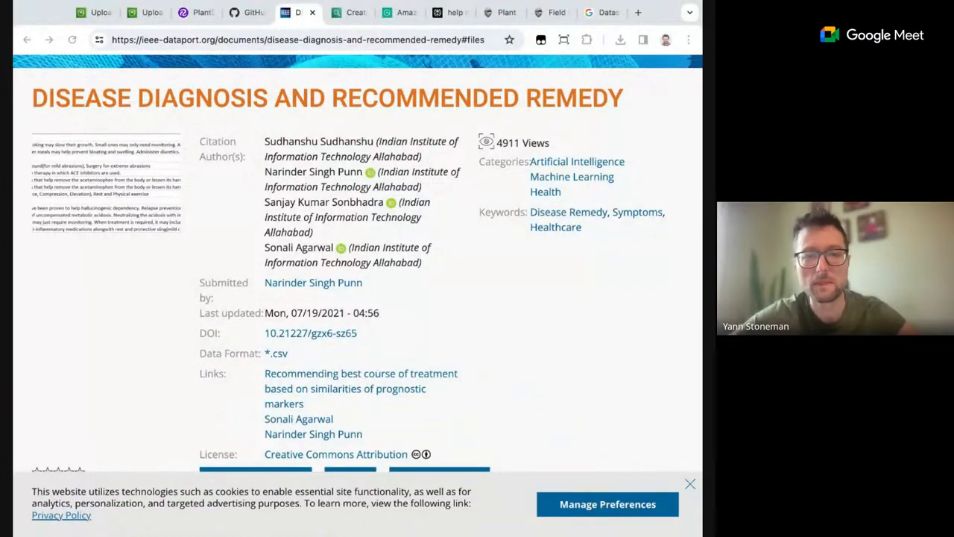
Try to reach the dataset files, hit the IEEE sign-in page, and go back to the dataset page.
left_click(298, 39)
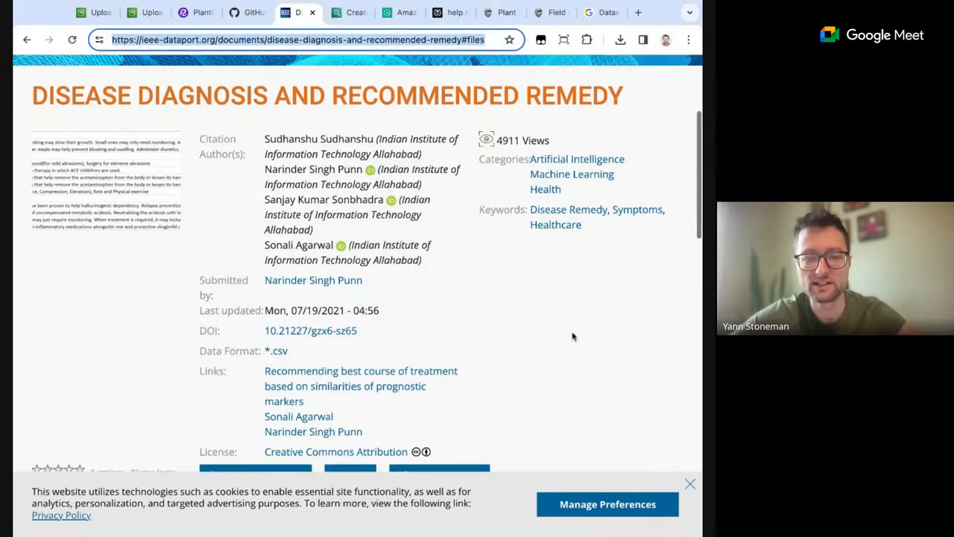
scroll("down", 3)
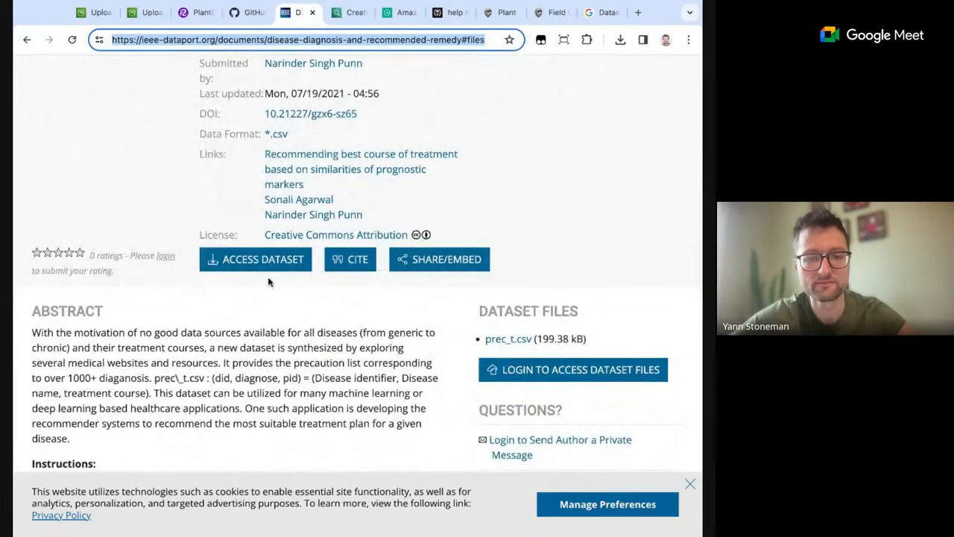
scroll("down", 3)
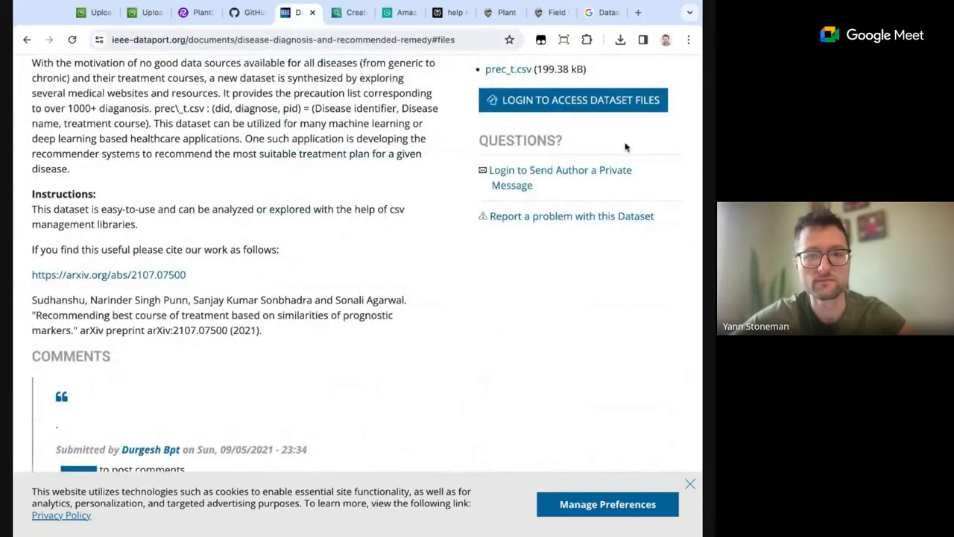
left_click(573, 98)
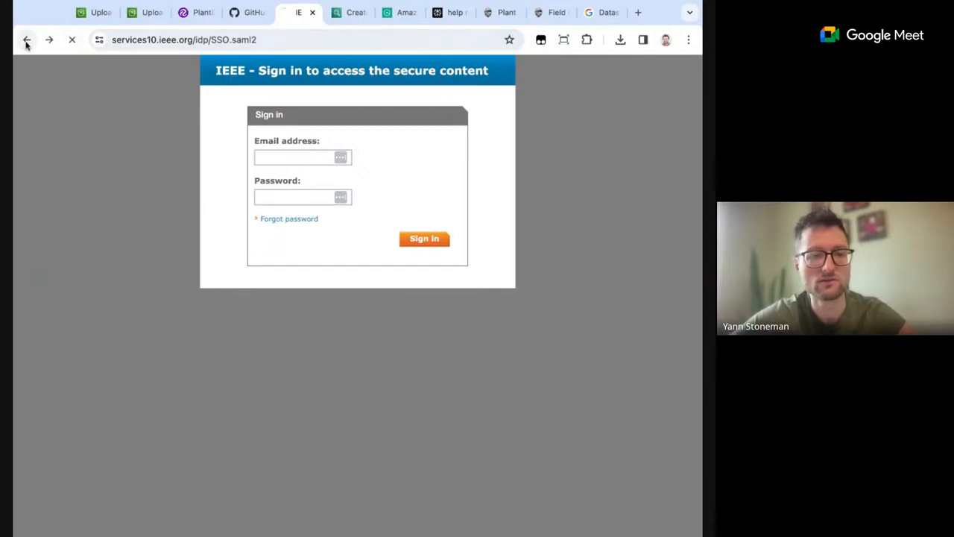
left_click(27, 39)
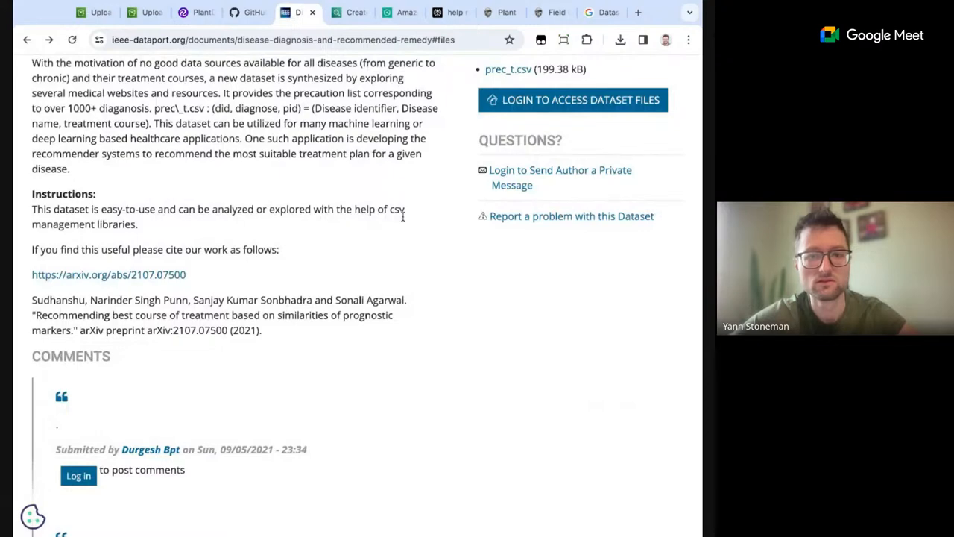
Scroll the remedy dataset page down through its access comments.
scroll("down", 3)
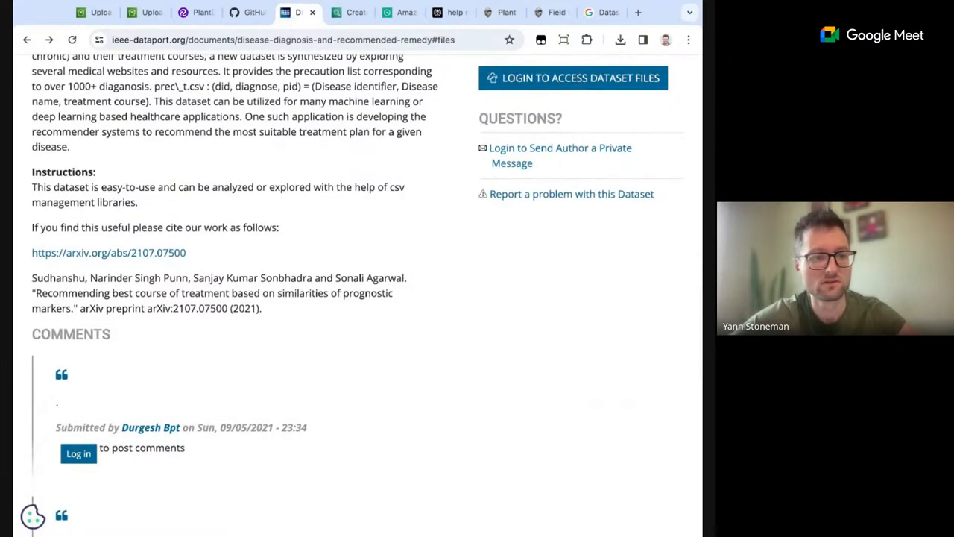
scroll("down", 3)
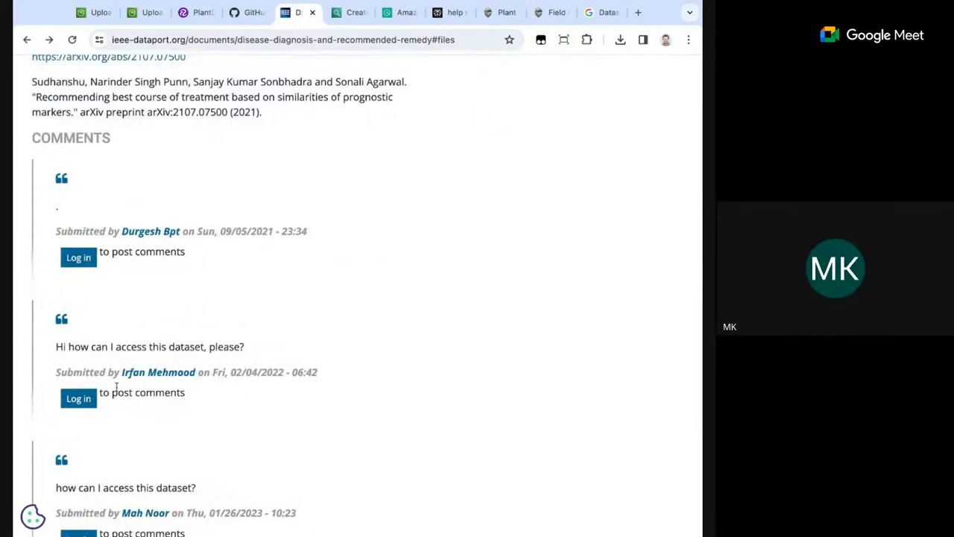
scroll("down", 3)
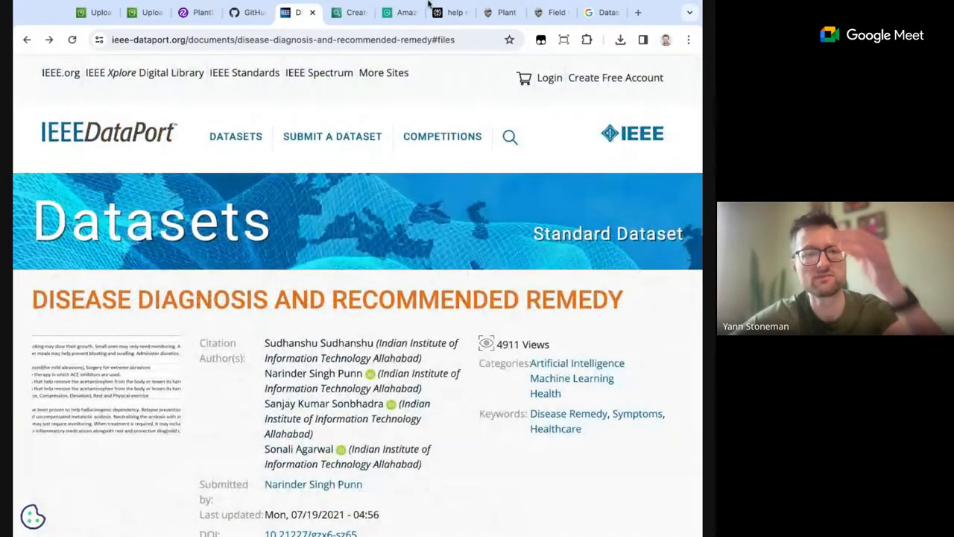
Review the S3 upload status, Dataset Search, OSU Extension, Amazon Q, IEEE and PlantDoc repository pages.
left_click(141, 11)
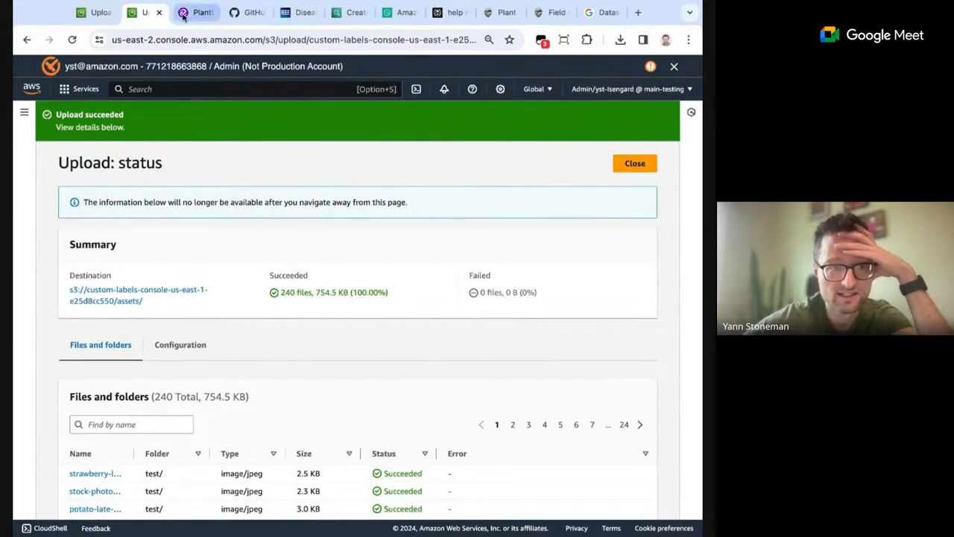
left_click(588, 12)
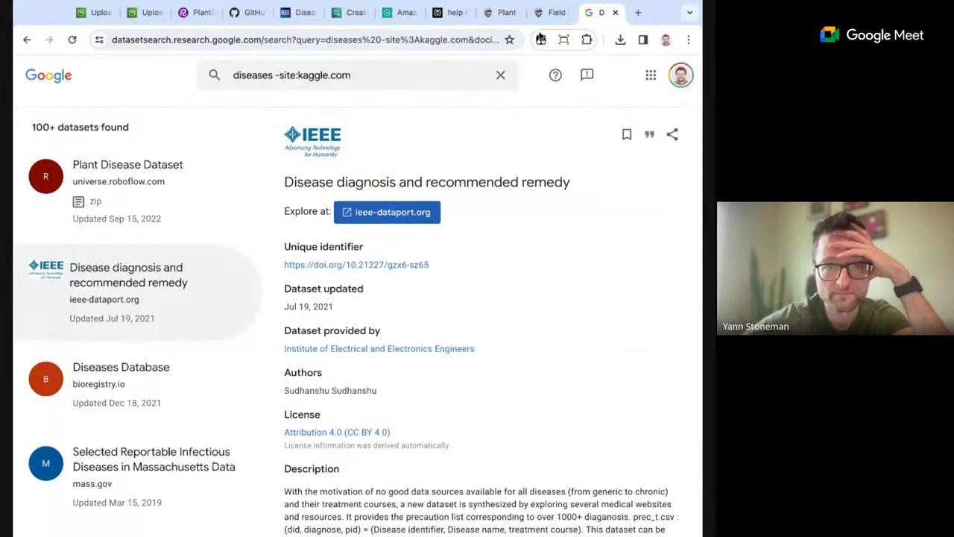
left_click(507, 12)
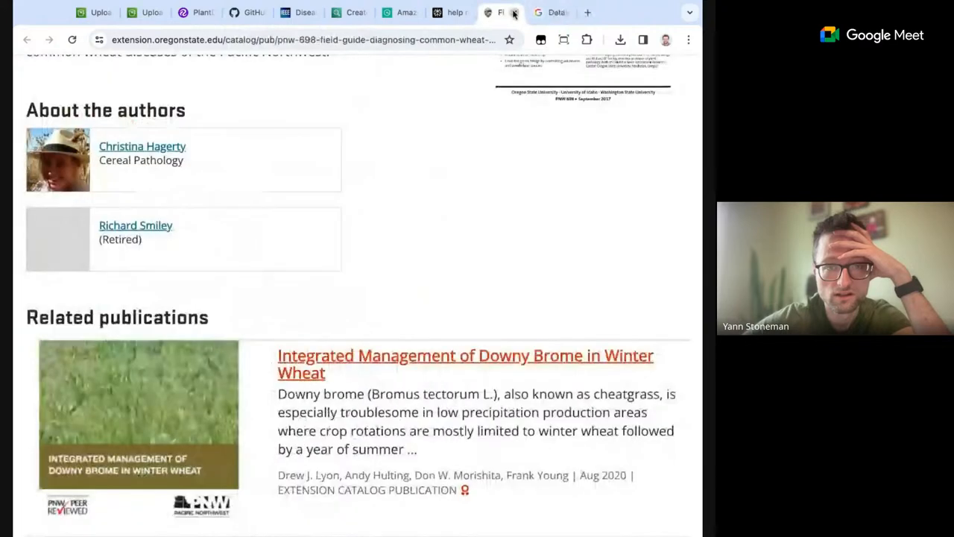
left_click(397, 12)
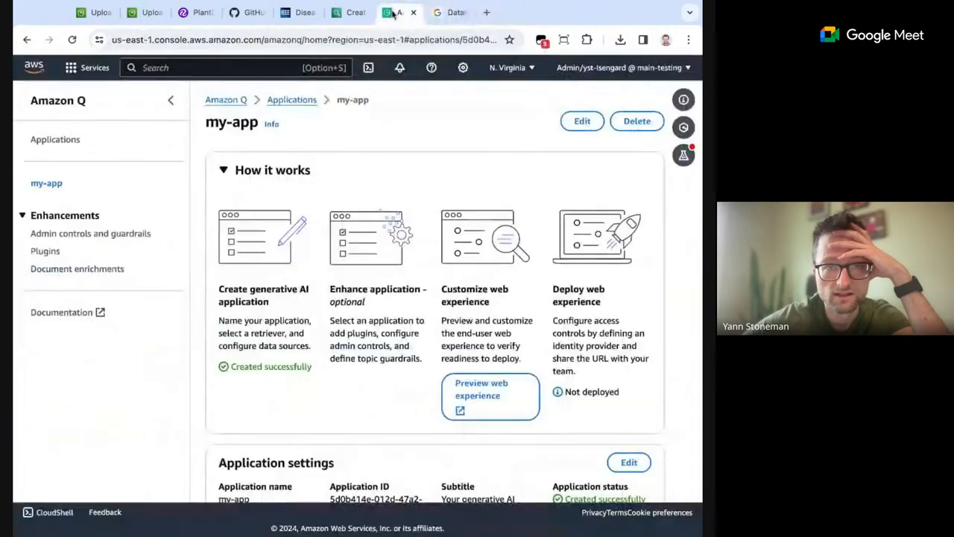
left_click(400, 12)
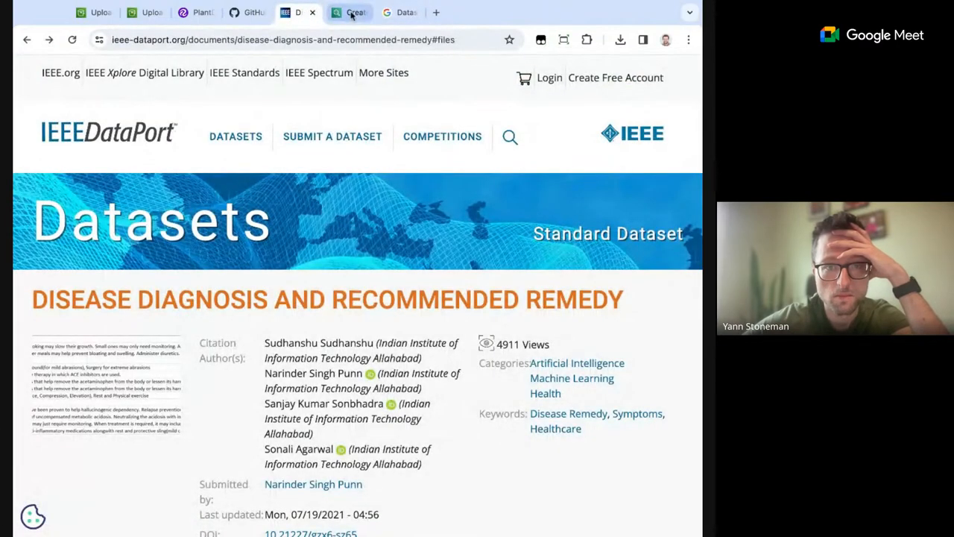
left_click(406, 12)
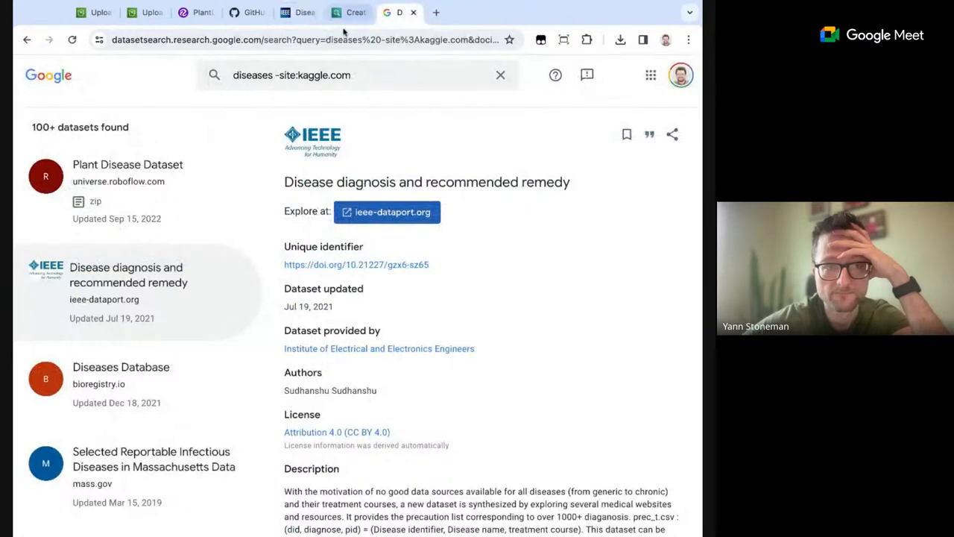
left_click(246, 12)
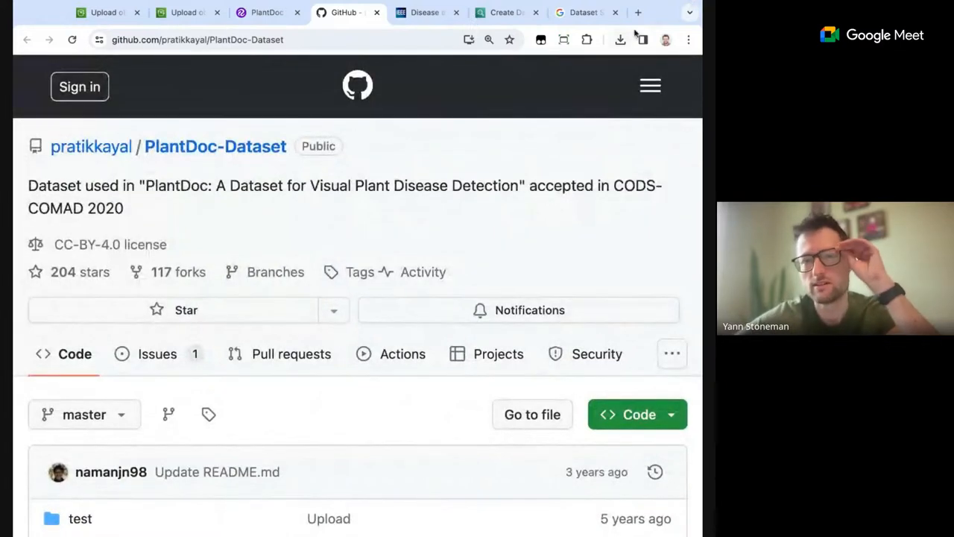
Bring up the AWS Console Home in a new tab.
left_click(638, 12)
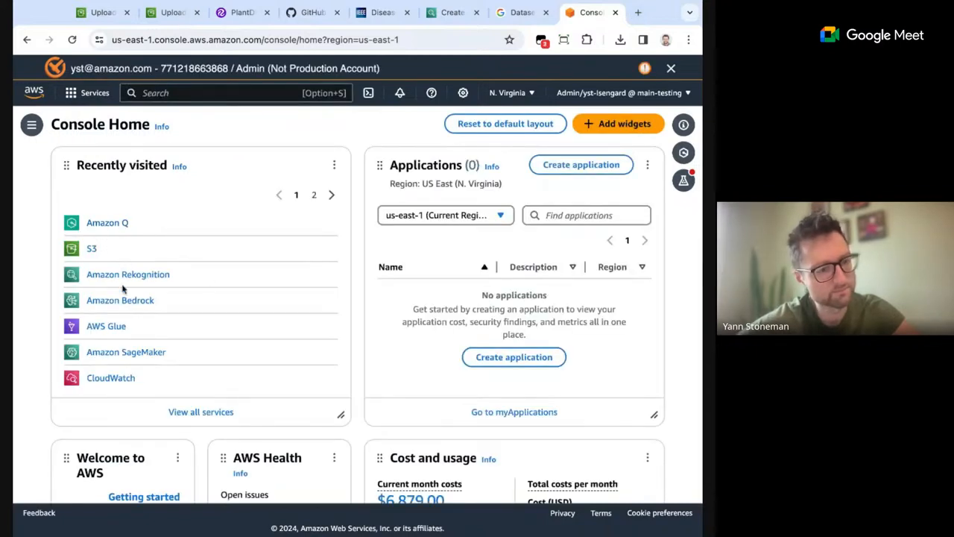
Go from Recently visited into Amazon Bedrock and reach its Base models list.
left_click(119, 300)
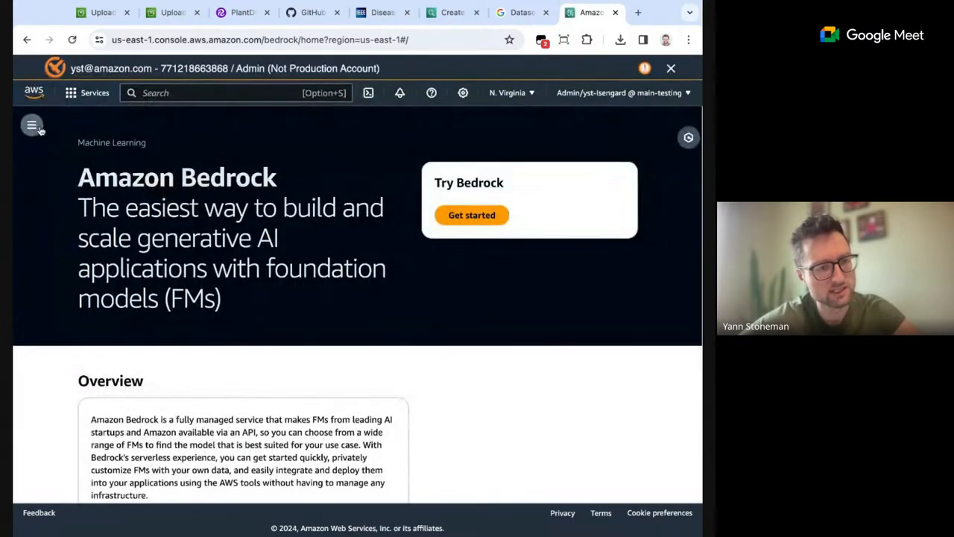
left_click(33, 125)
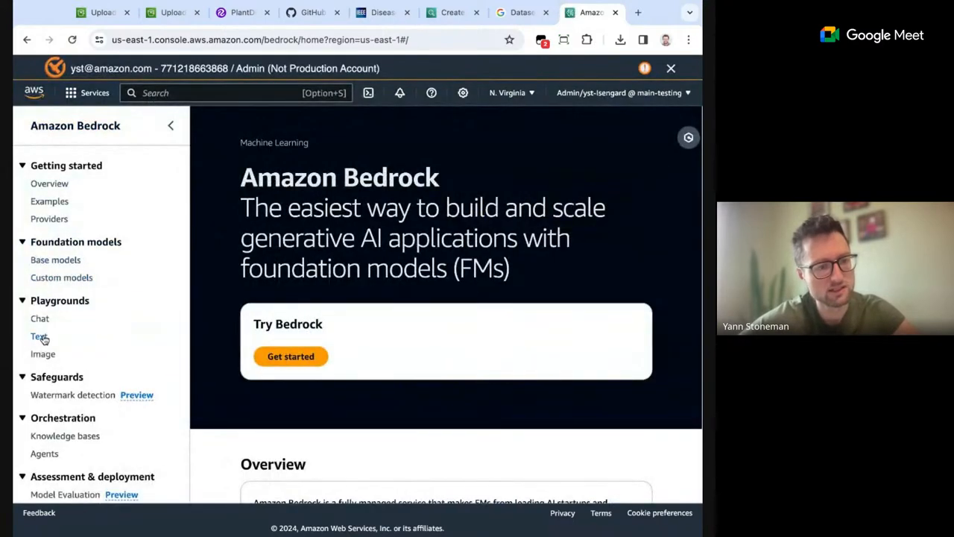
left_click(39, 337)
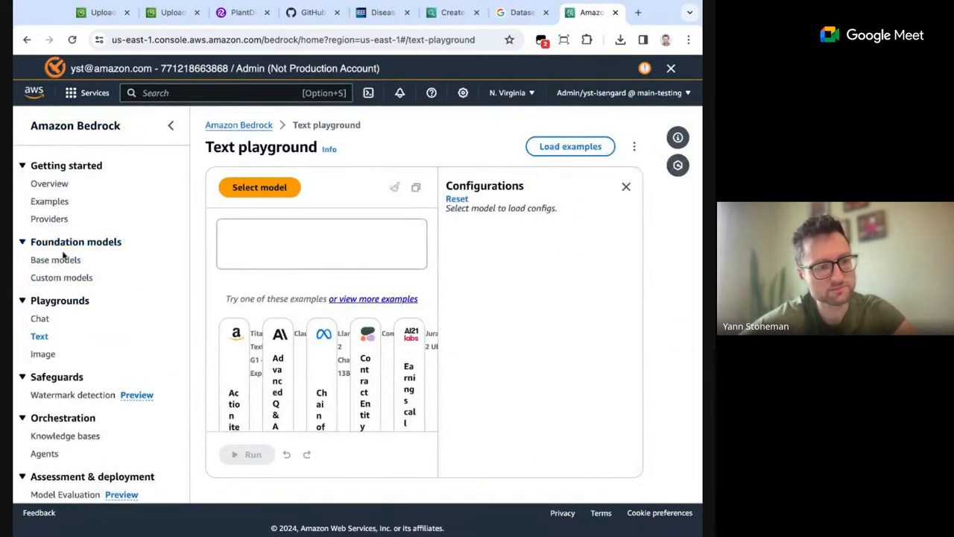
left_click(56, 259)
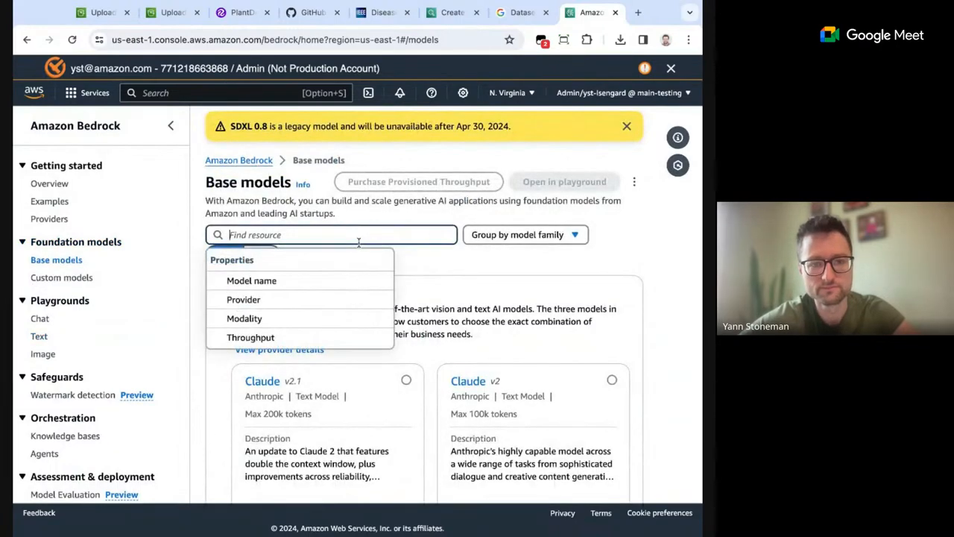
Group the base models by modality and scan down to the embedding models, including Cohere Embed English.
left_click(525, 235)
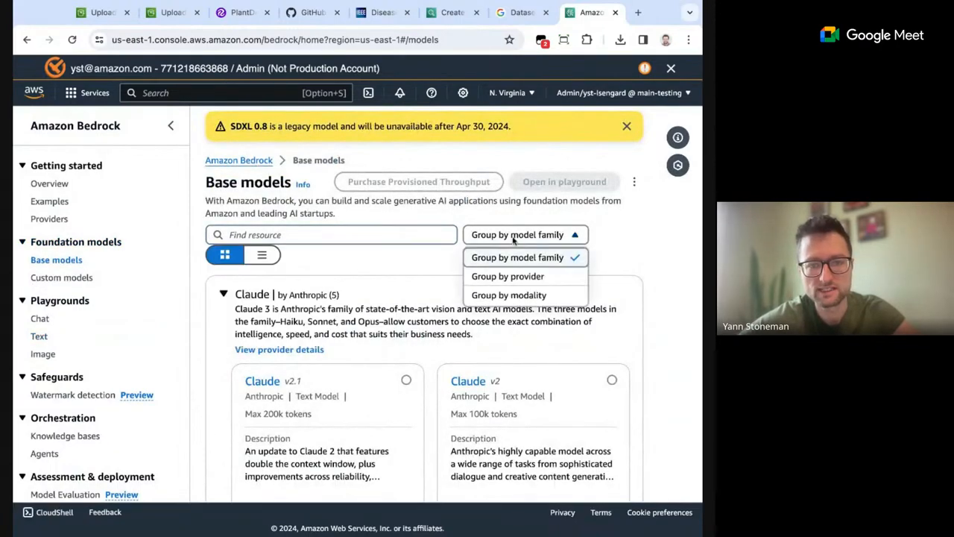
left_click(509, 296)
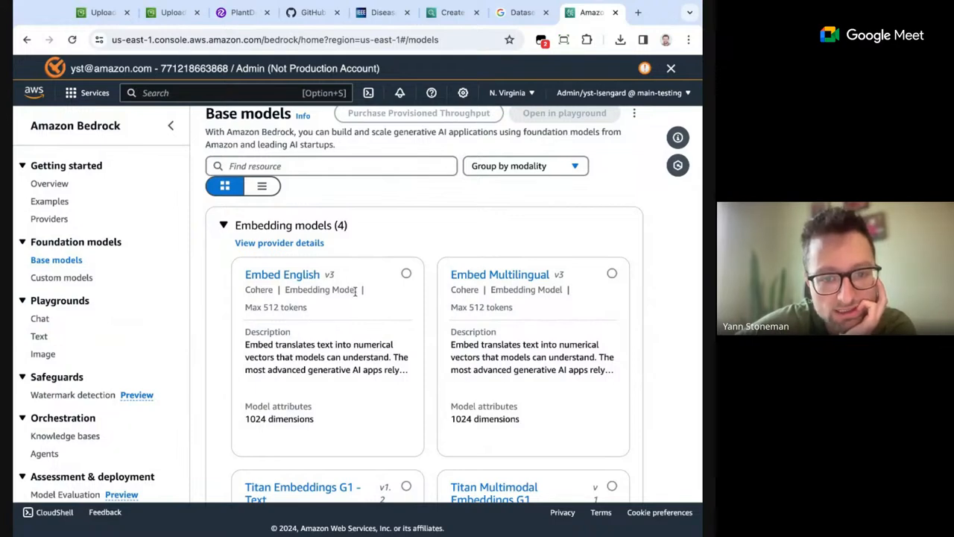
scroll("down", 3)
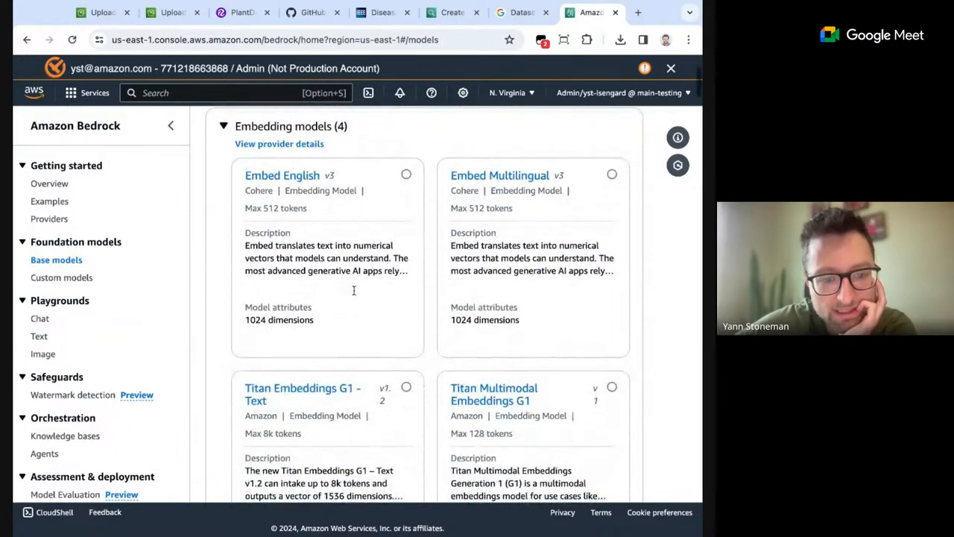
scroll("down", 3)
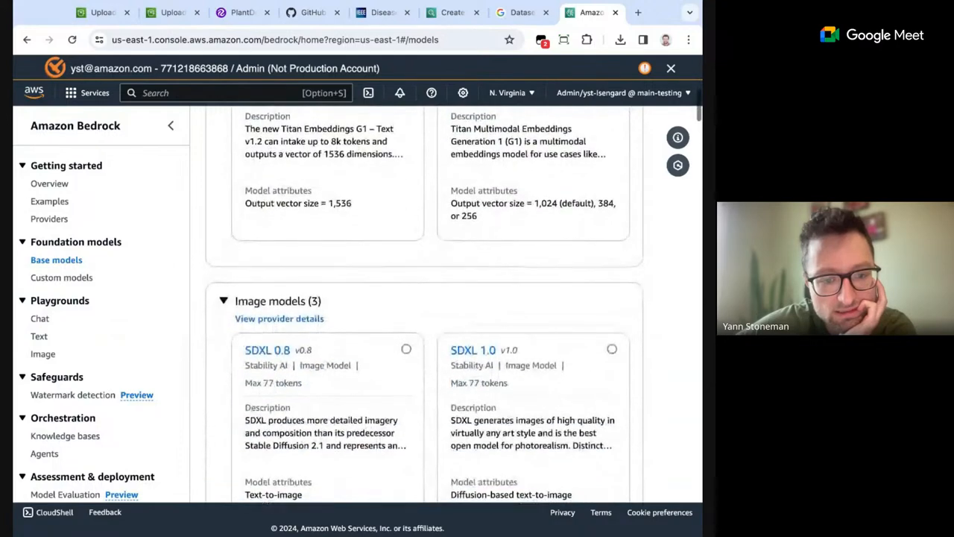
scroll("down", 3)
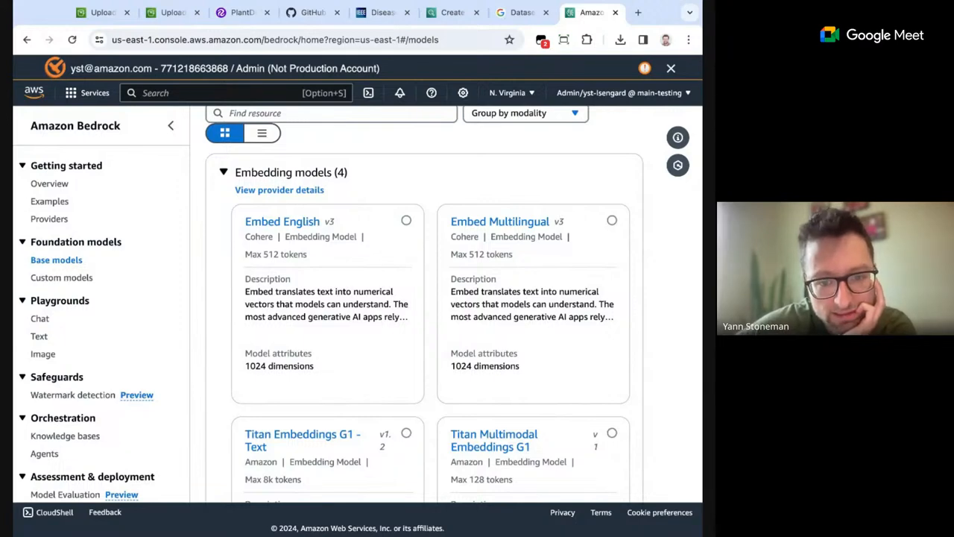
scroll("down", 3)
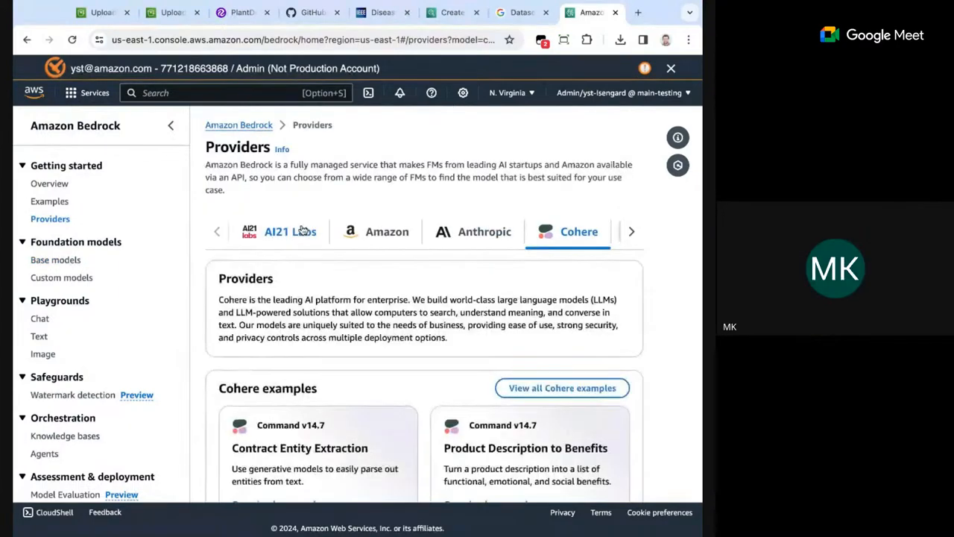
Read Cohere's Embed English v3 details: 512 max tokens, 1024 dimensions, English language.
scroll("down", 3)
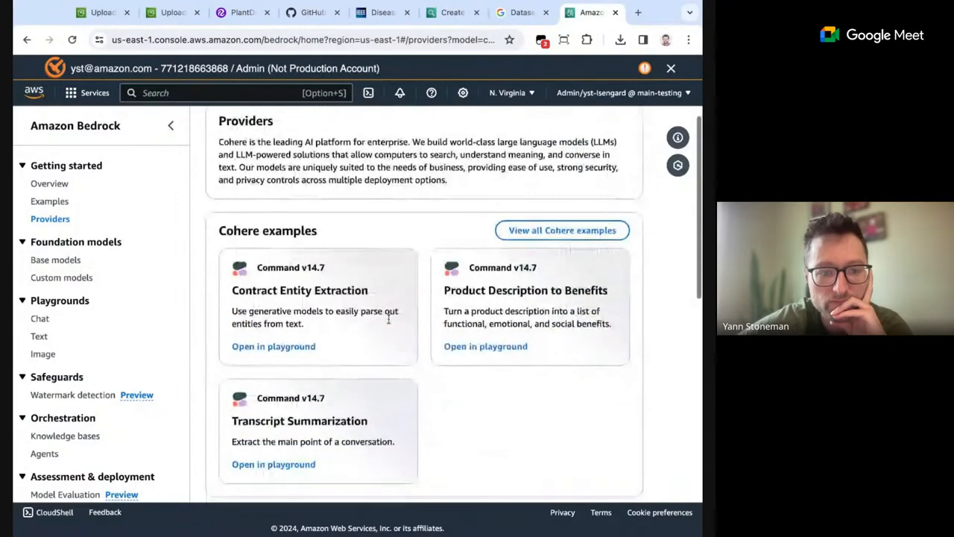
scroll("down", 3)
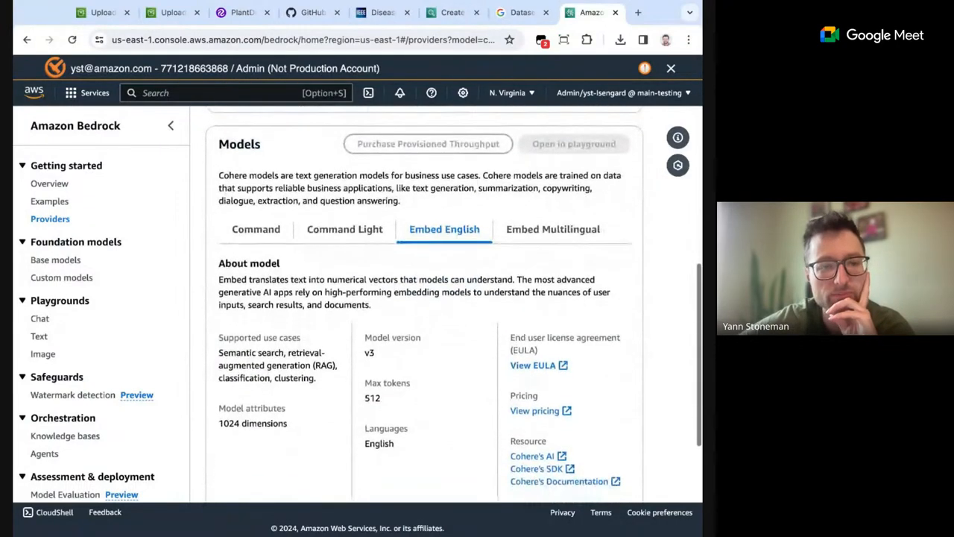
scroll("down", 3)
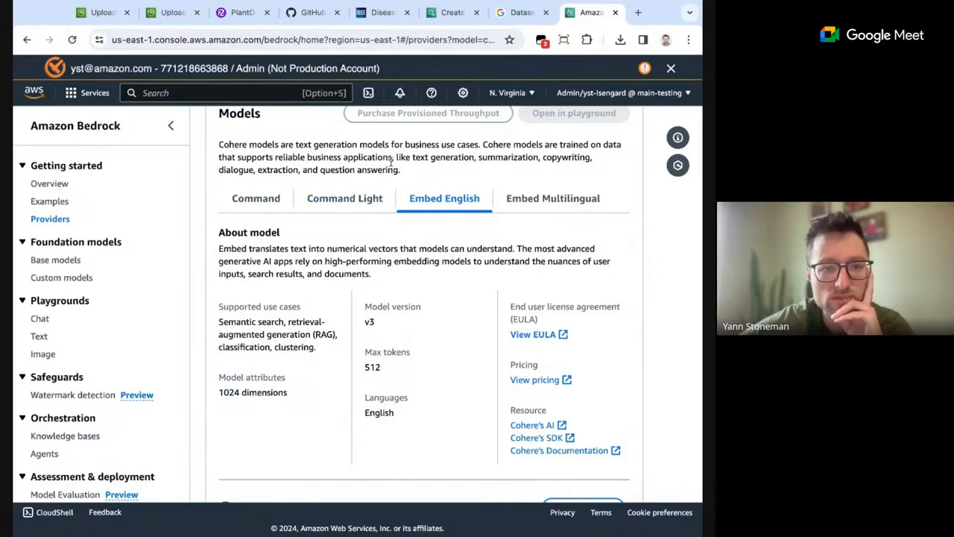
double_click(359, 170)
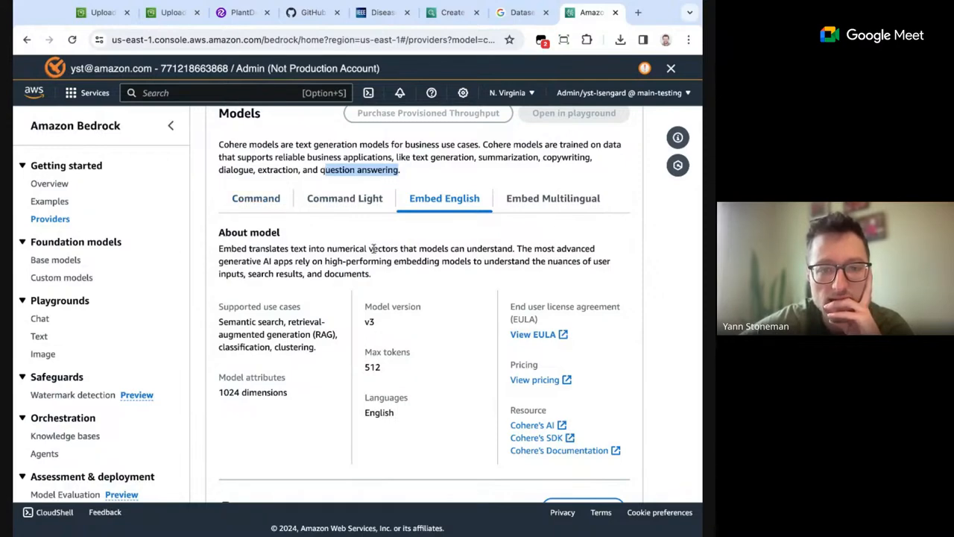
scroll("down", 3)
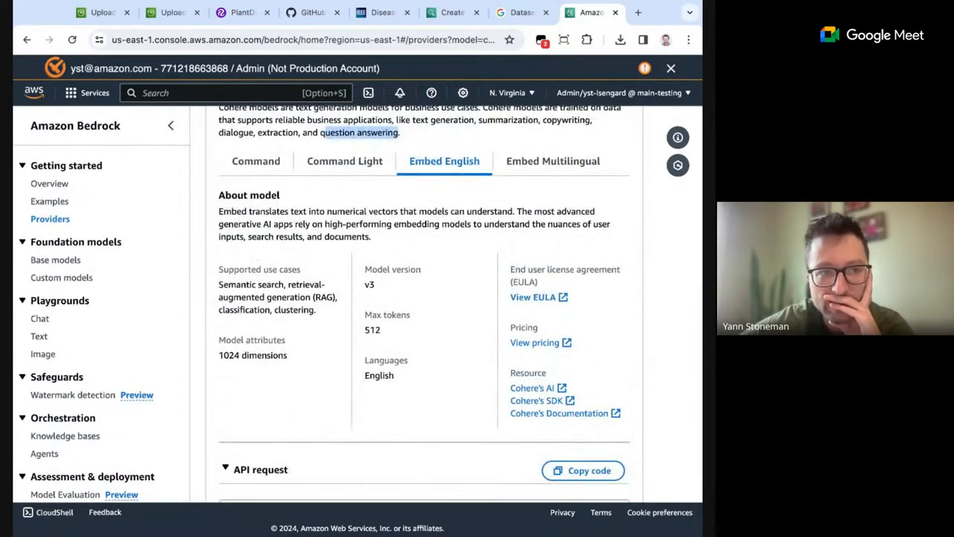
left_click(519, 12)
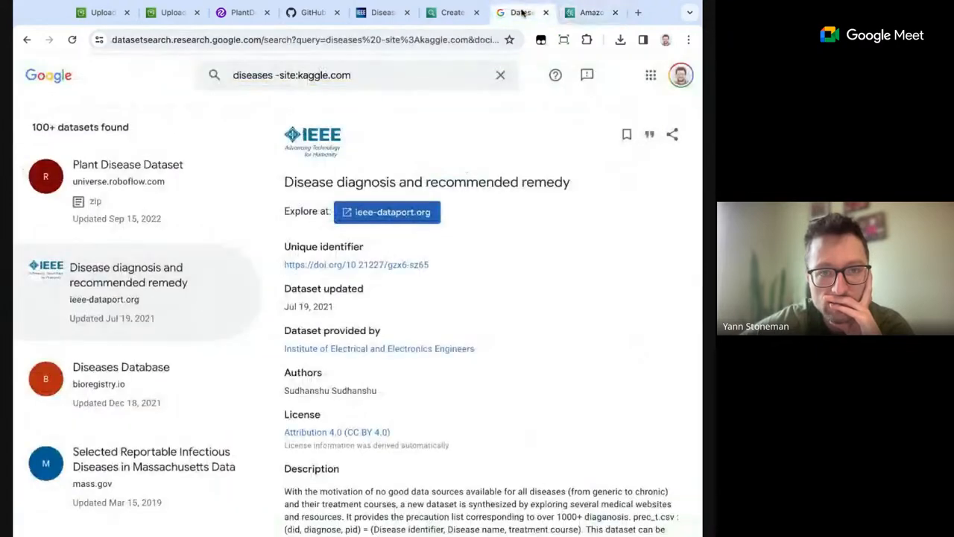
left_click(591, 12)
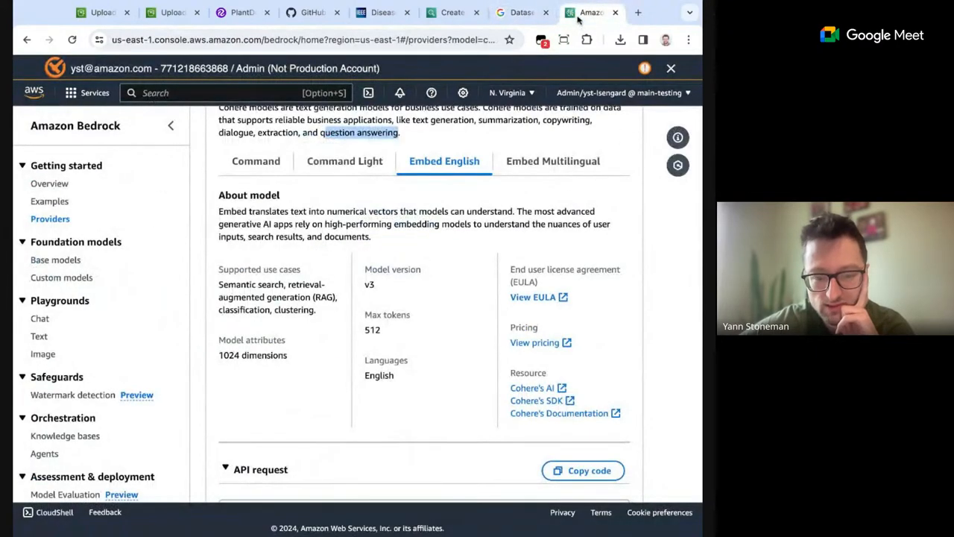